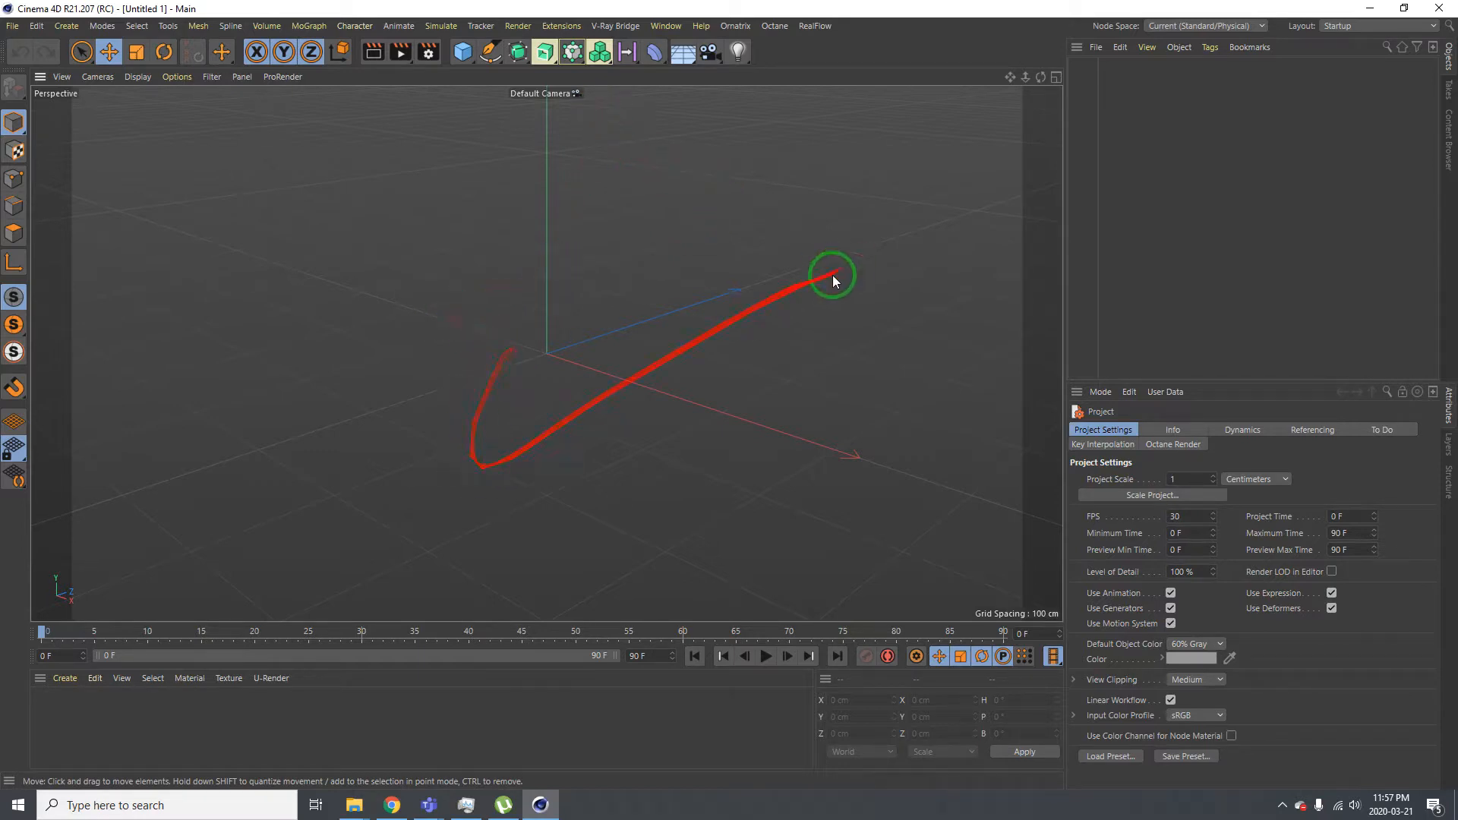
Open the Octane Live Viewer Window and insert HOT 4D from Extensions > Hot4DR21
left_click(774, 25)
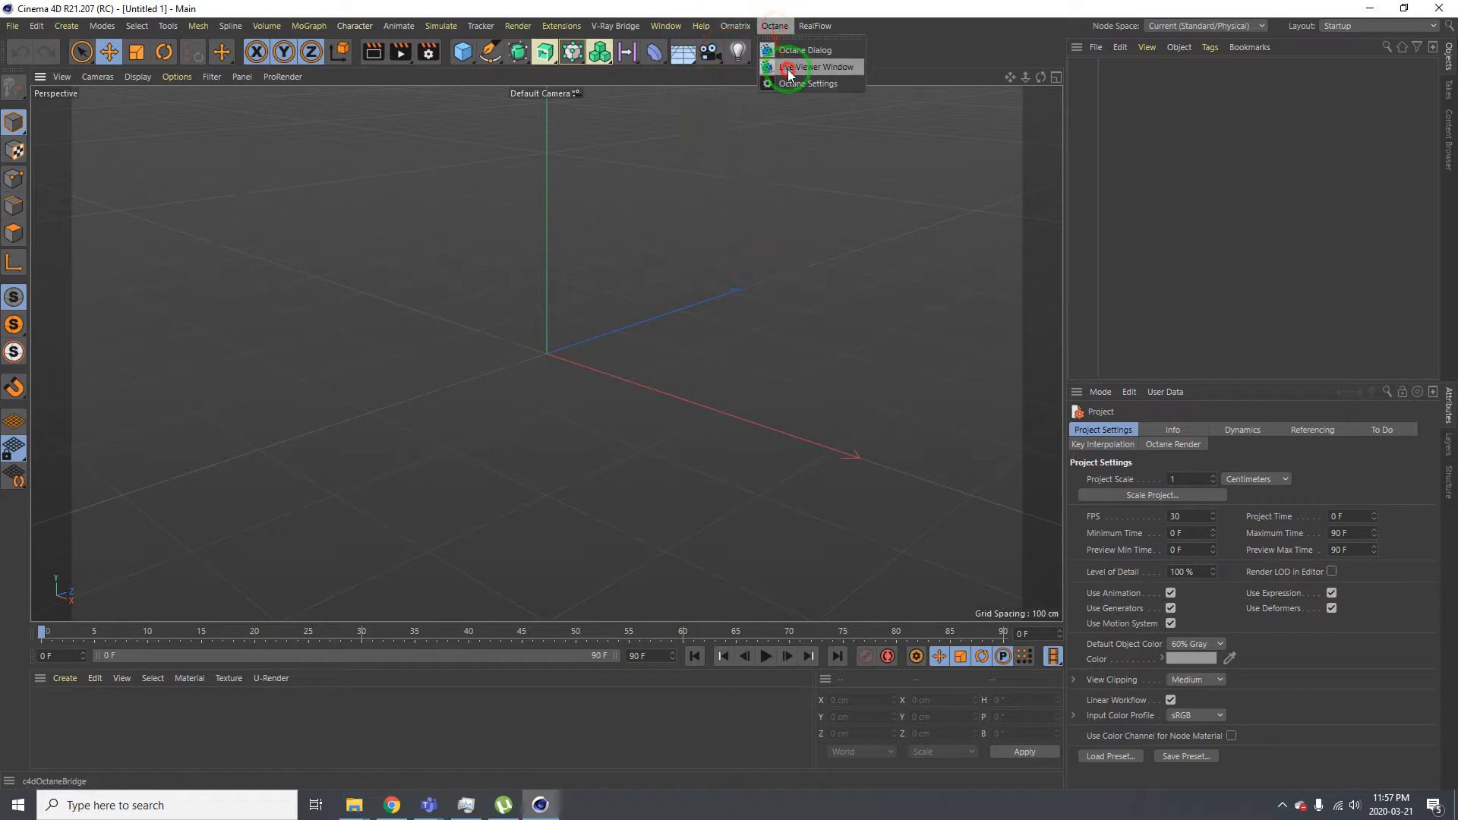
left_click(816, 66)
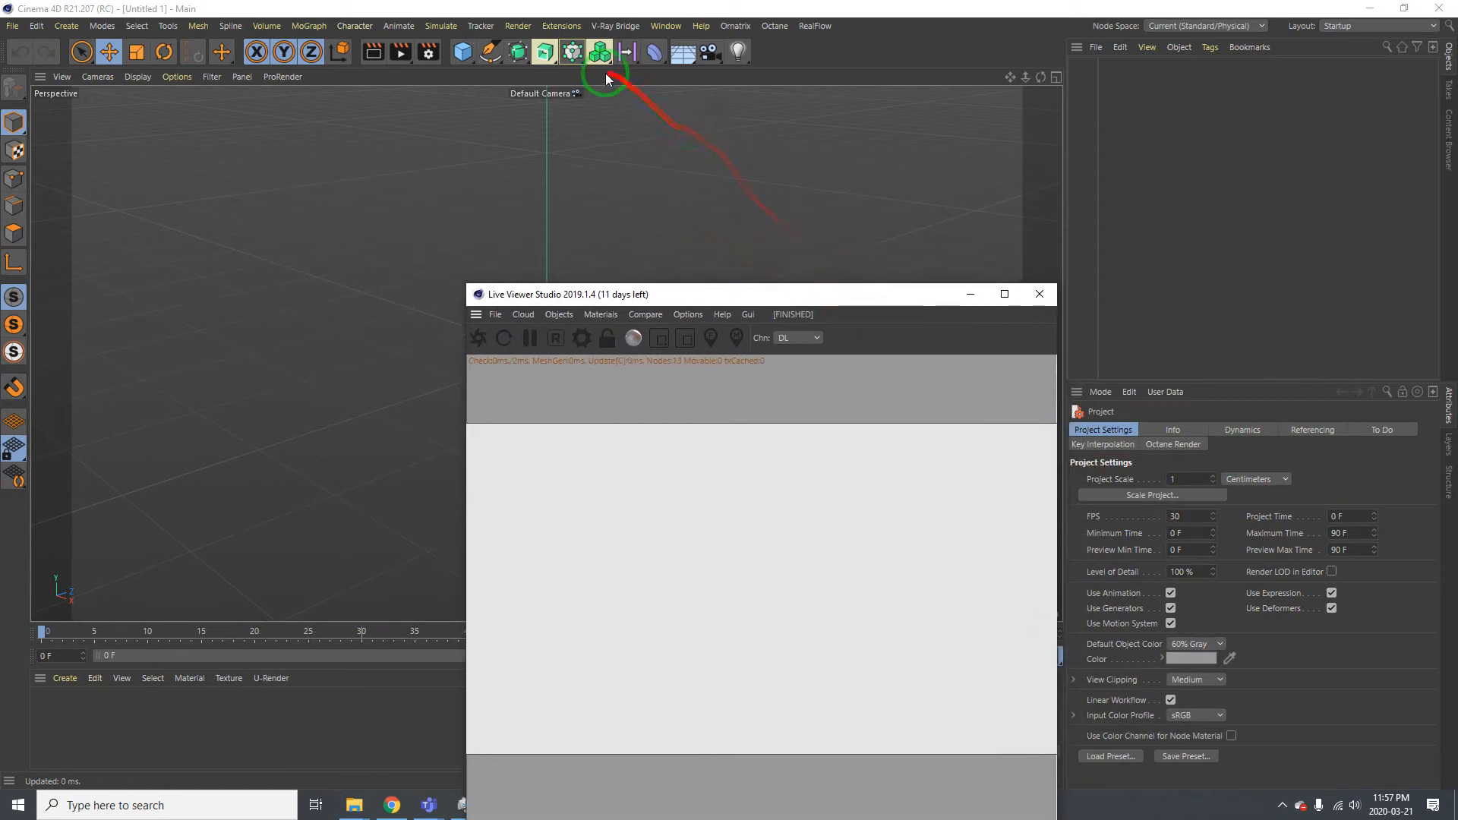
left_click(560, 25)
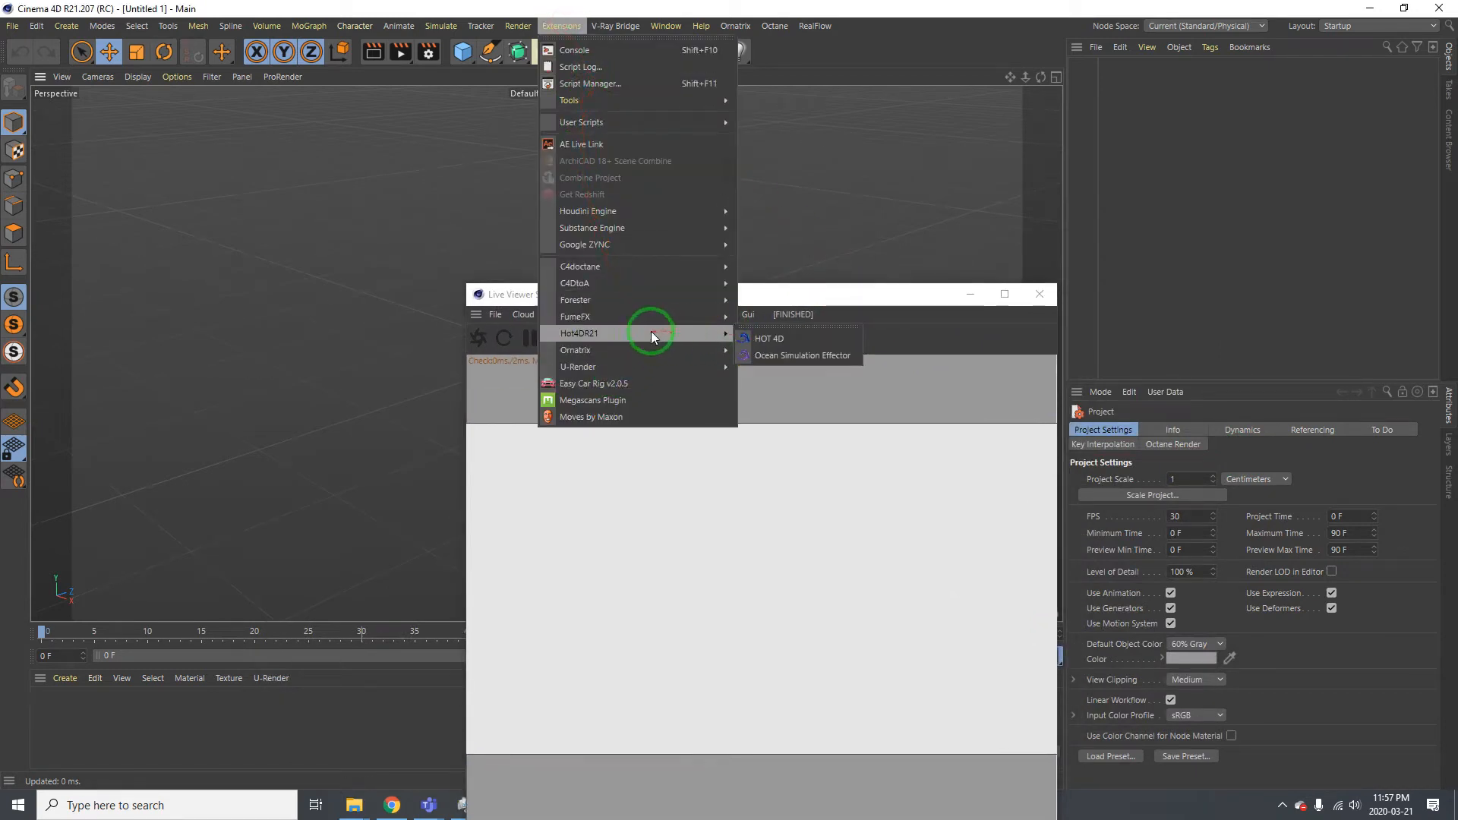
left_click(802, 355)
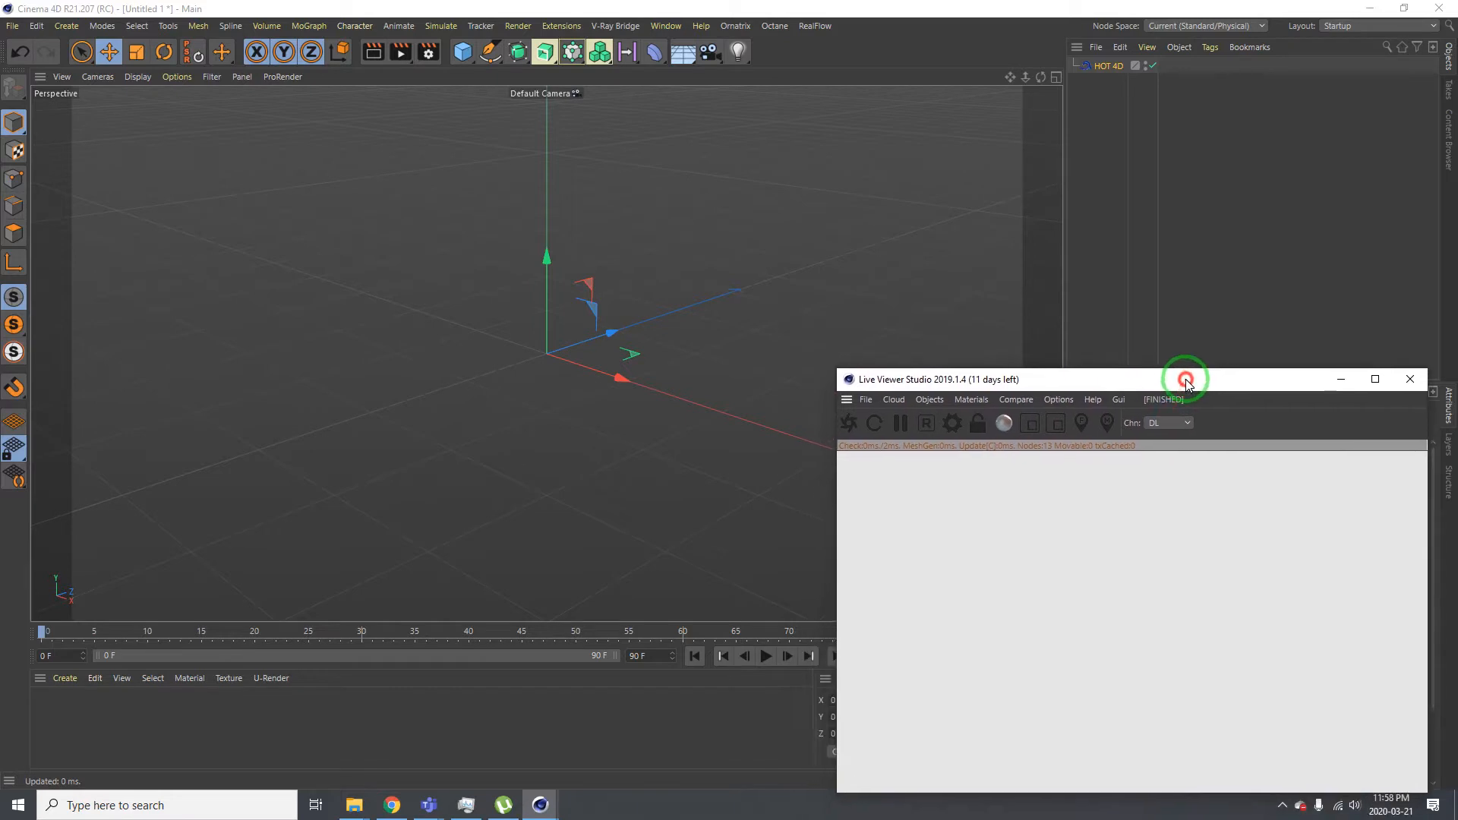
Add a Plane with the HOT 4D ocean nested under it
left_click(463, 51)
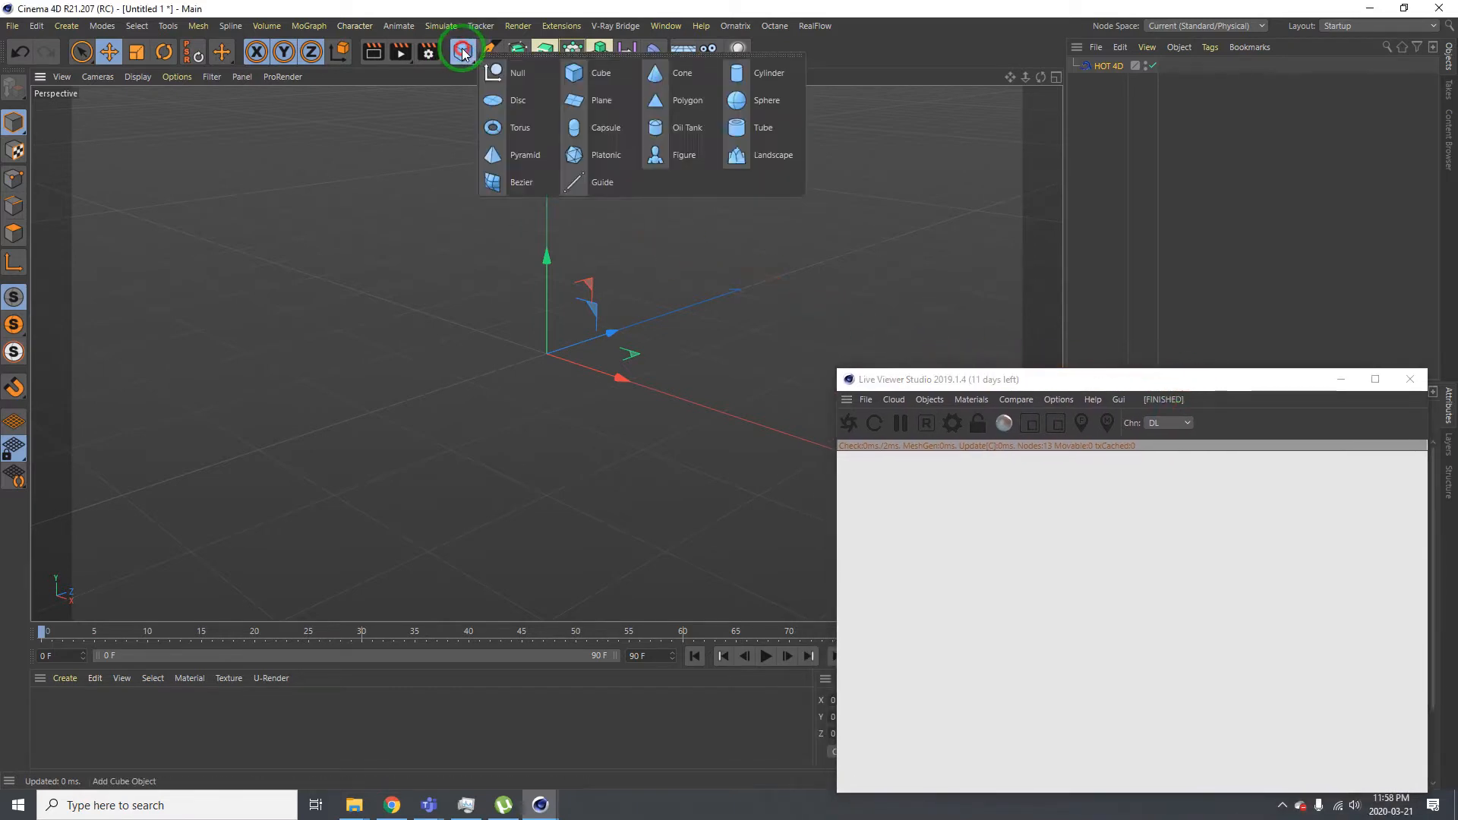
left_click(601, 100)
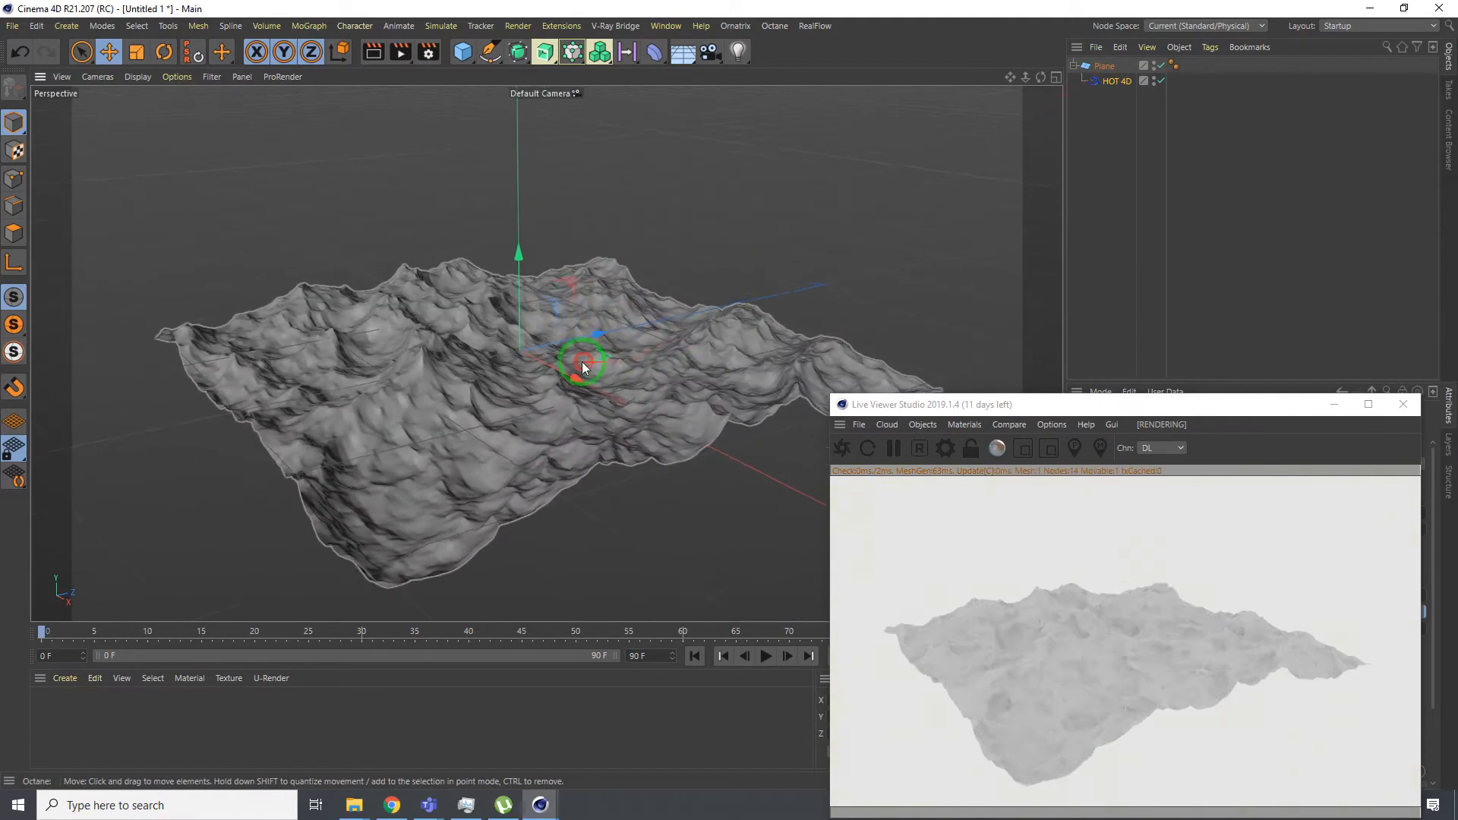
left_click_drag(583, 361, 537, 321)
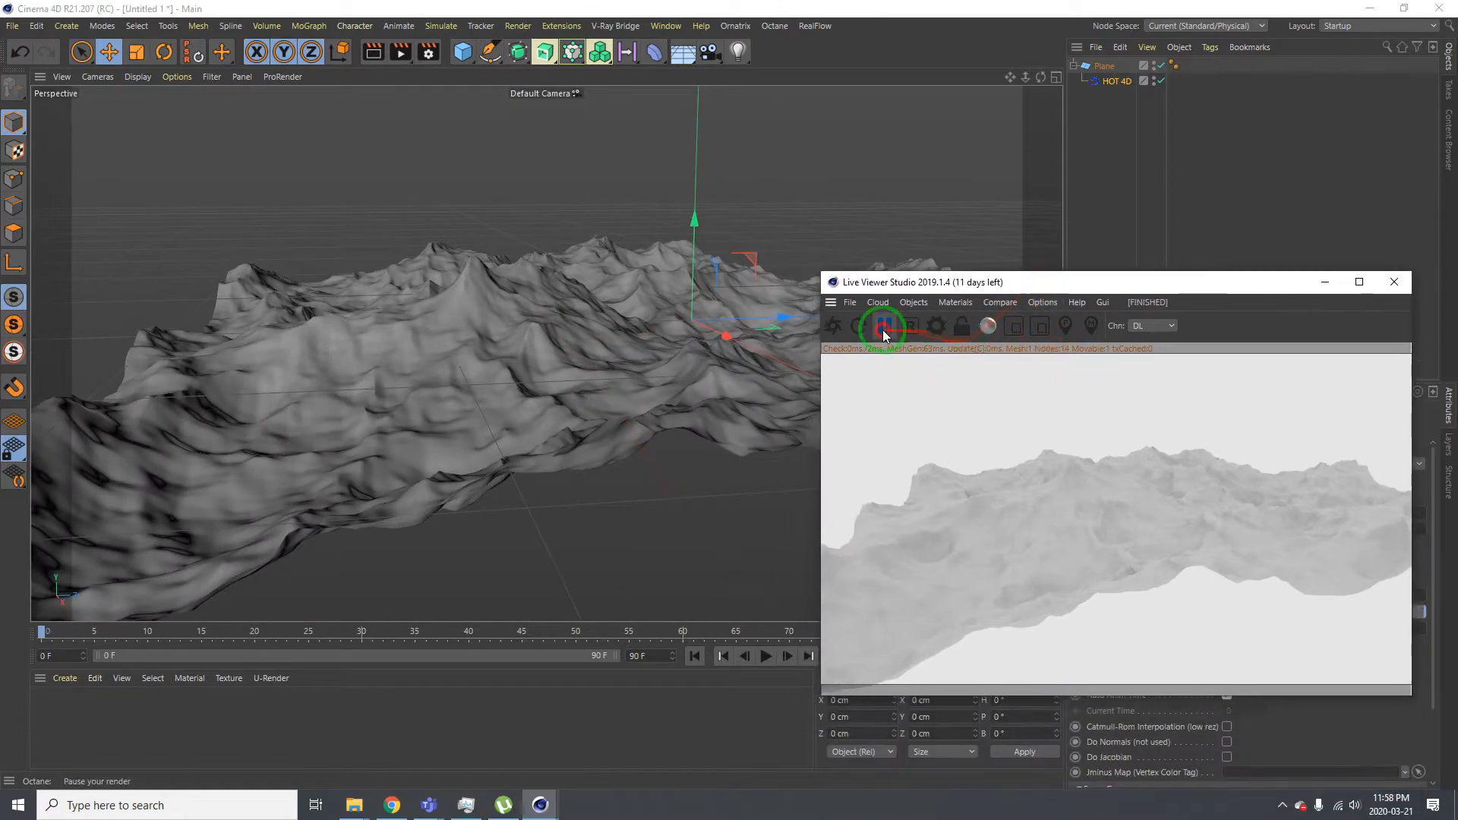
Pause and resume the live render, play the waves, and orbit low over them
left_click(765, 656)
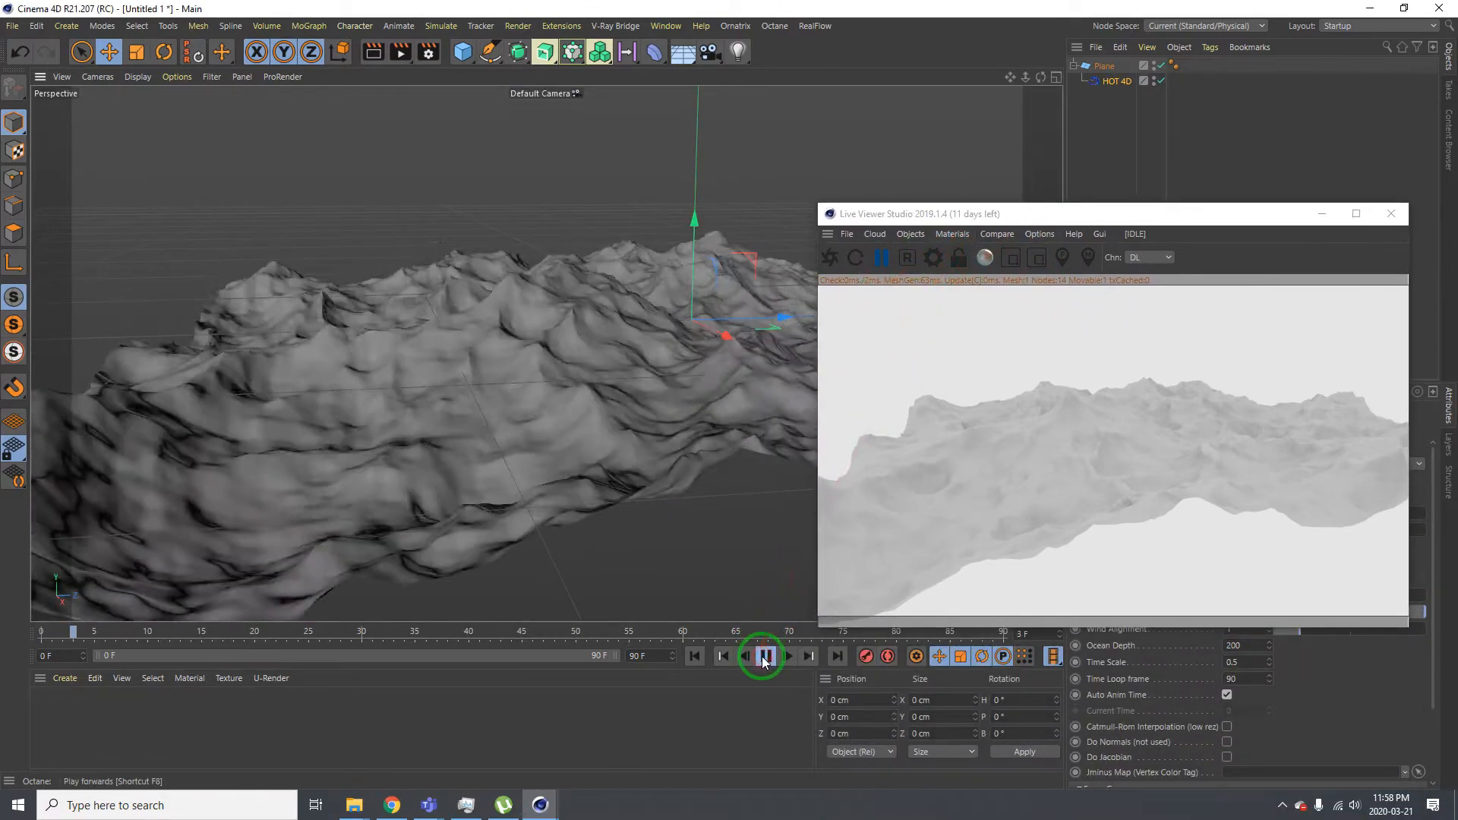
left_click(763, 655)
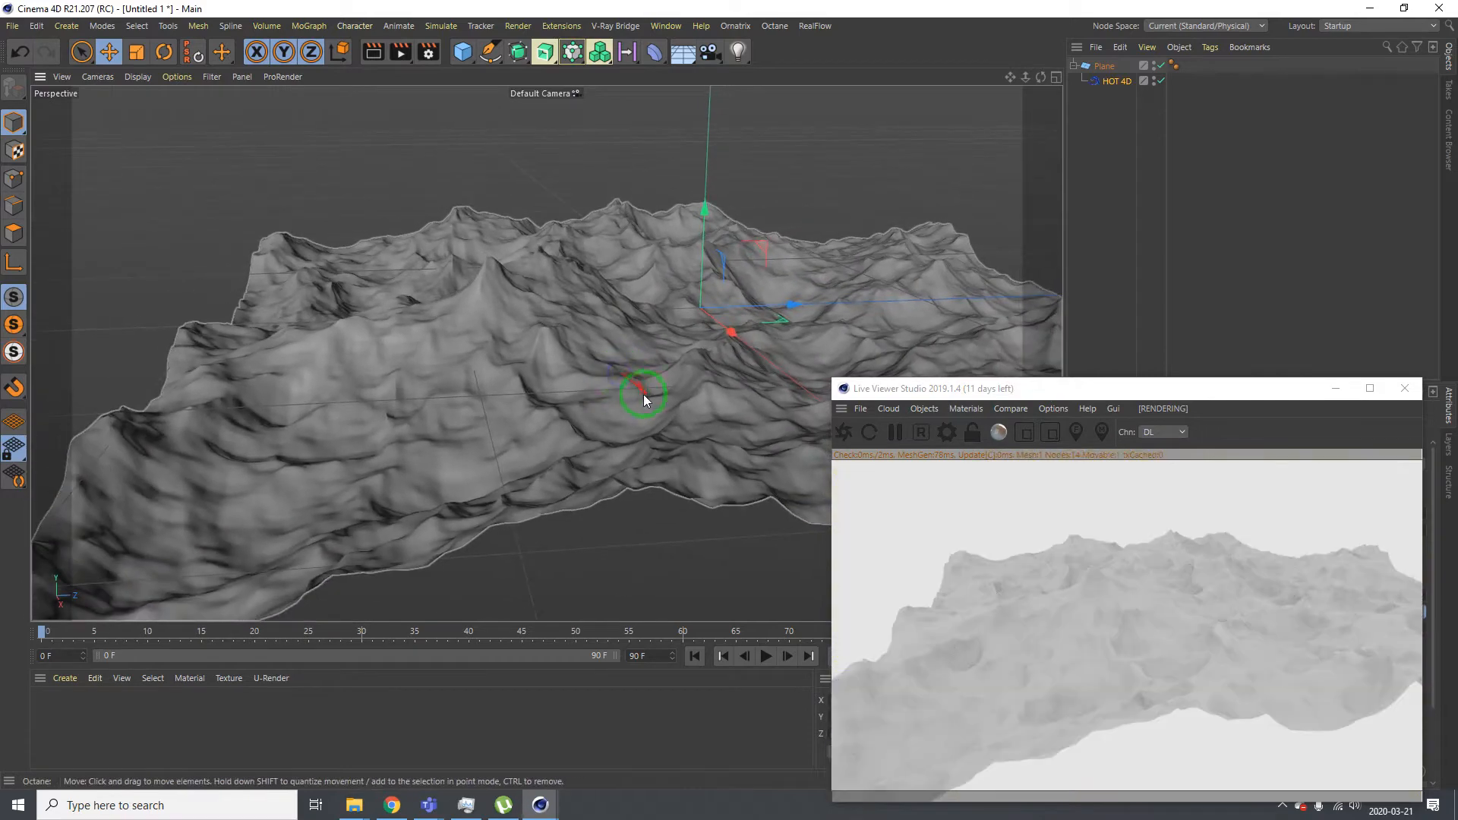
left_click_drag(642, 390, 509, 395)
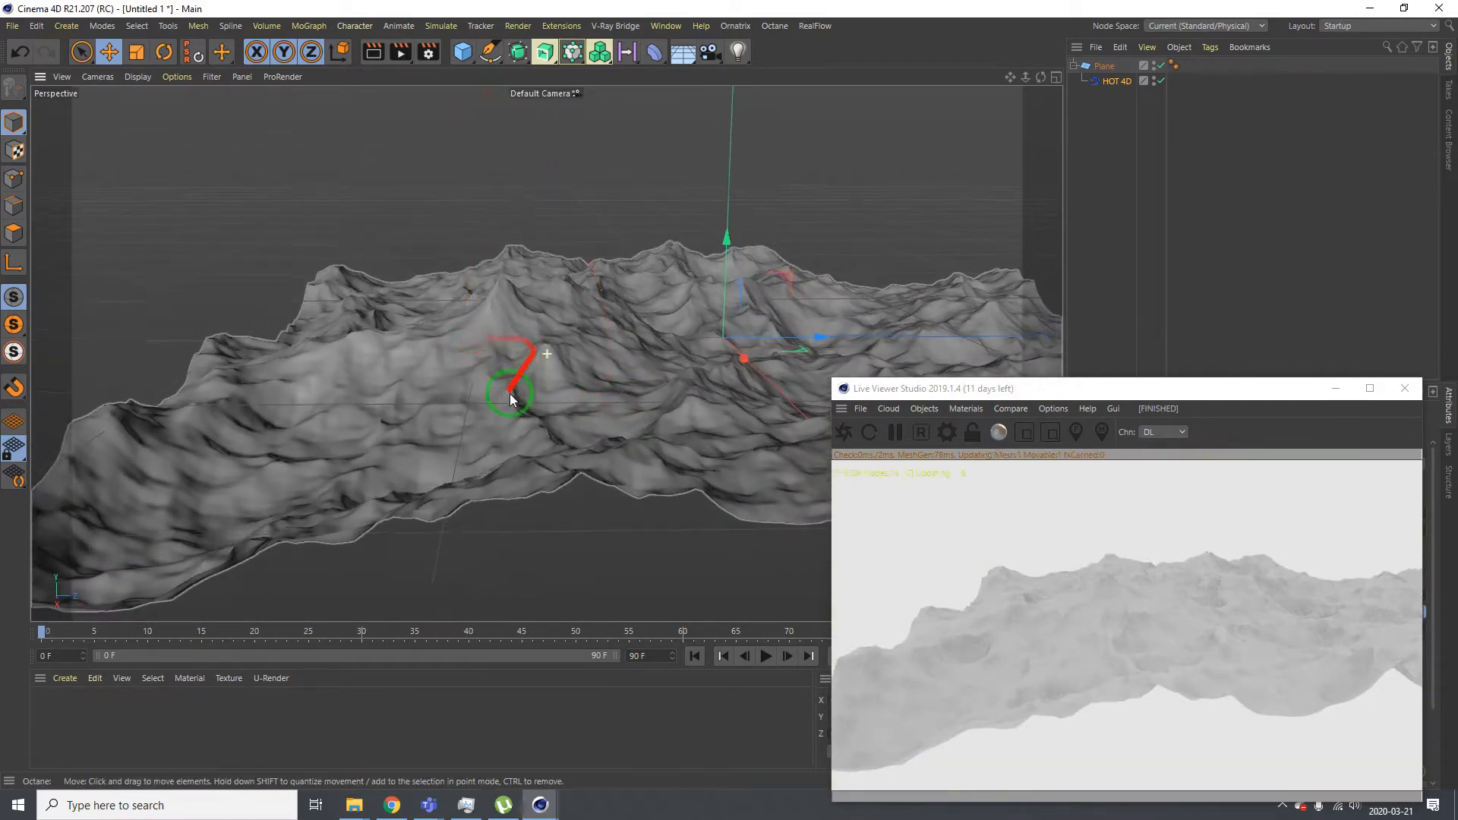
left_click_drag(510, 377, 147, 256)
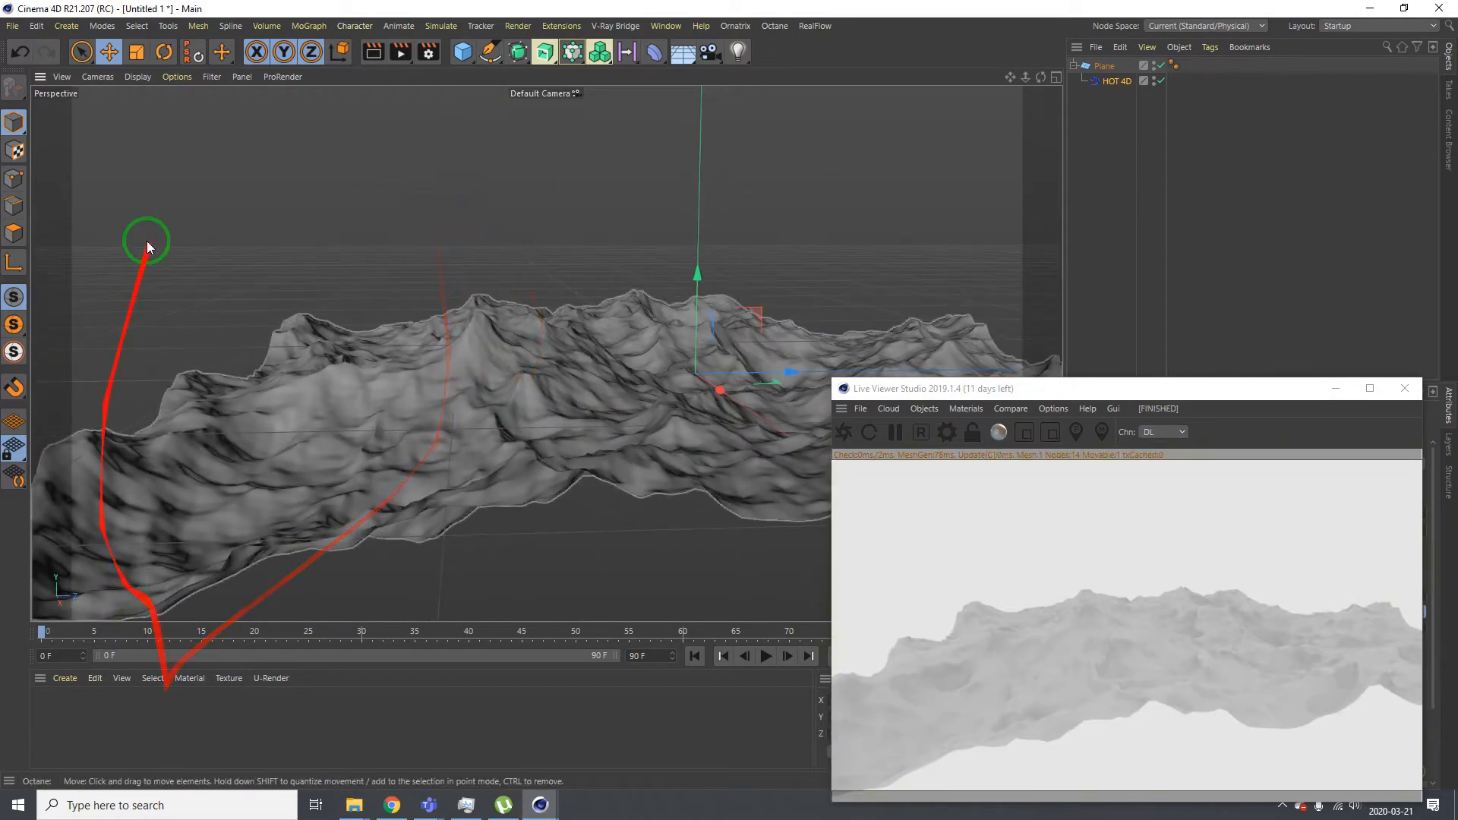
left_click(65, 25)
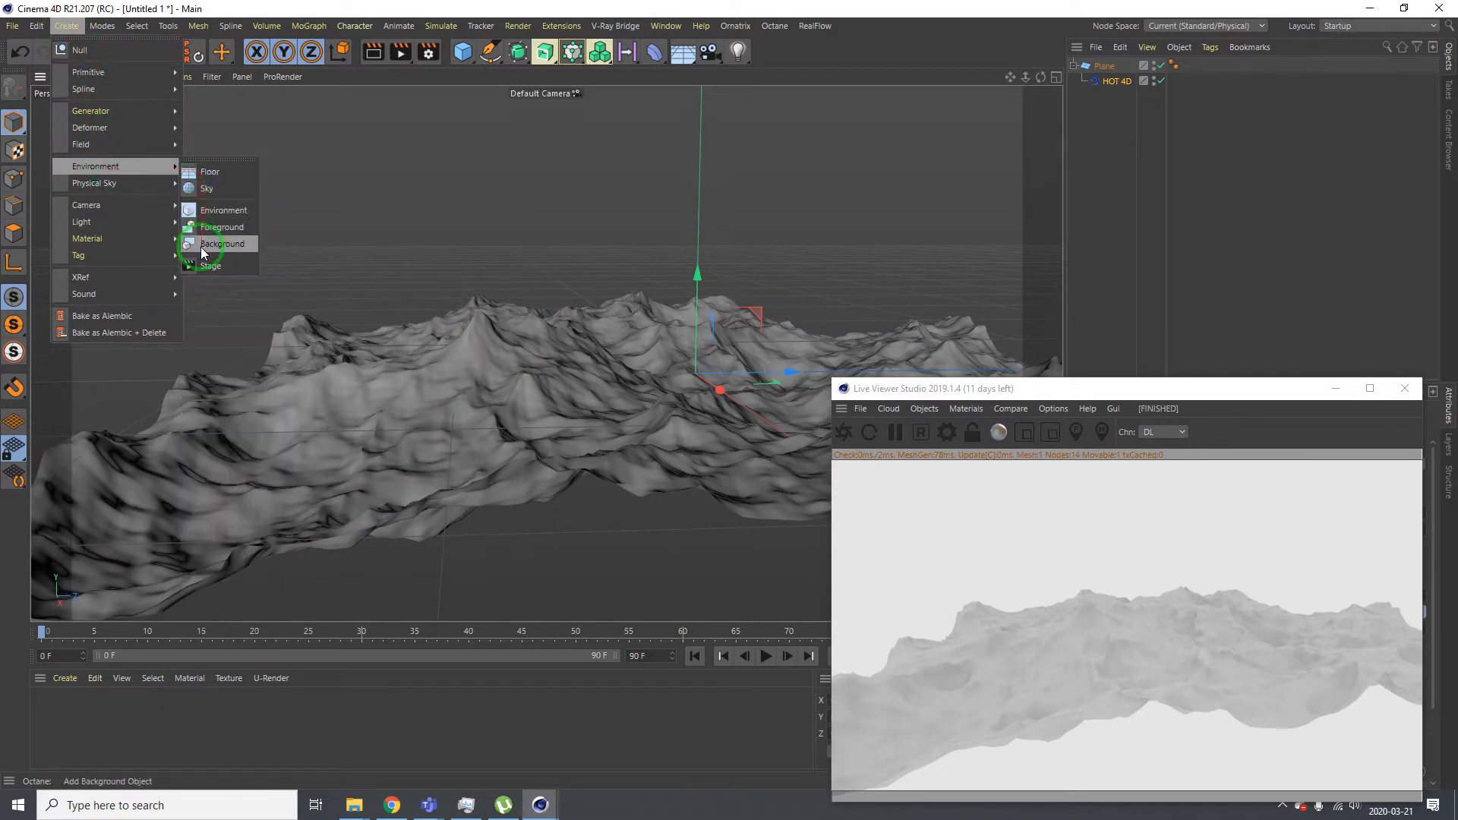
Add a Background object textured with the ocean-and-sky photo behind the waves
left_click(224, 243)
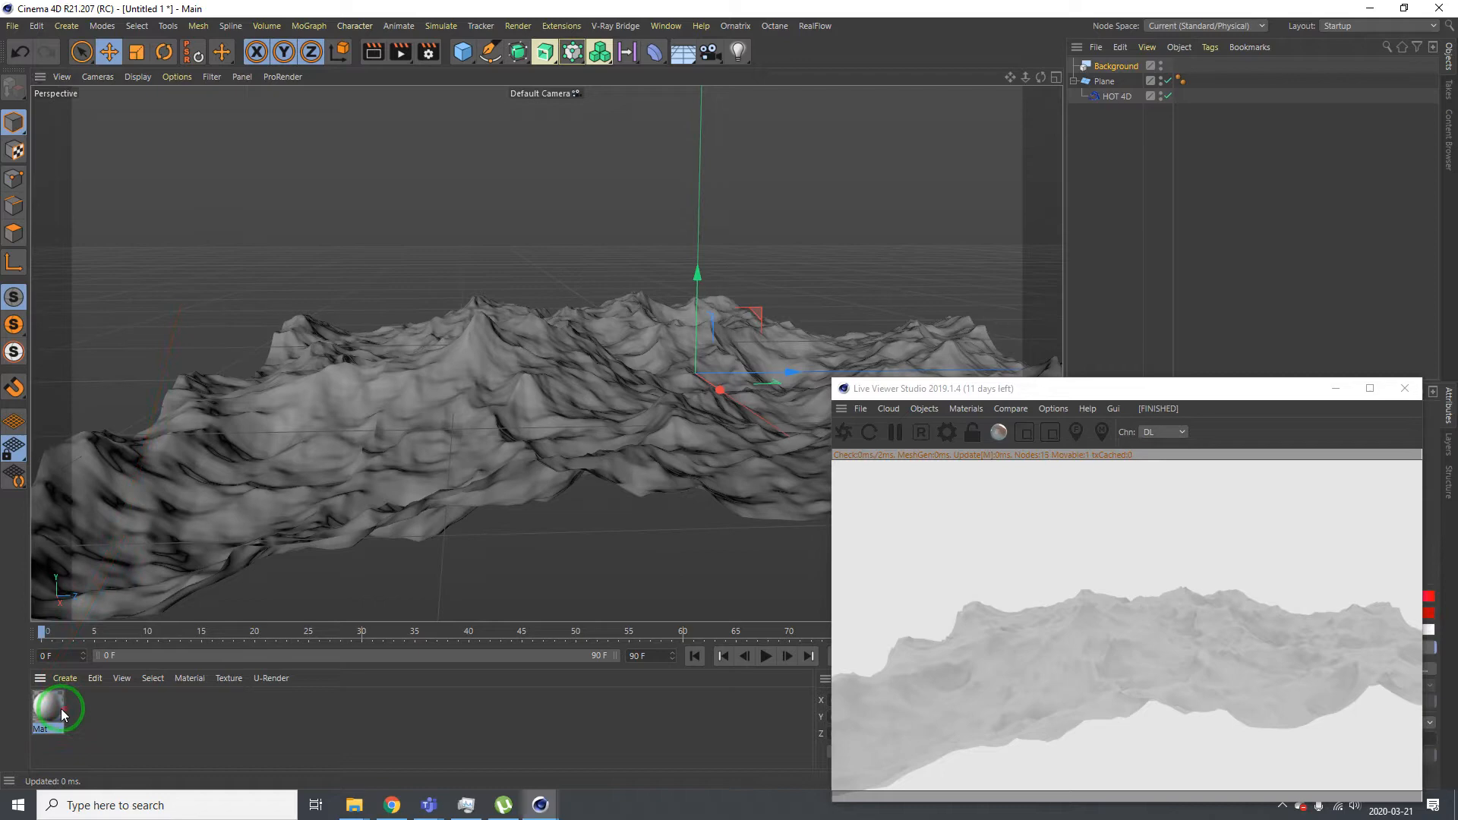
double_click(58, 709)
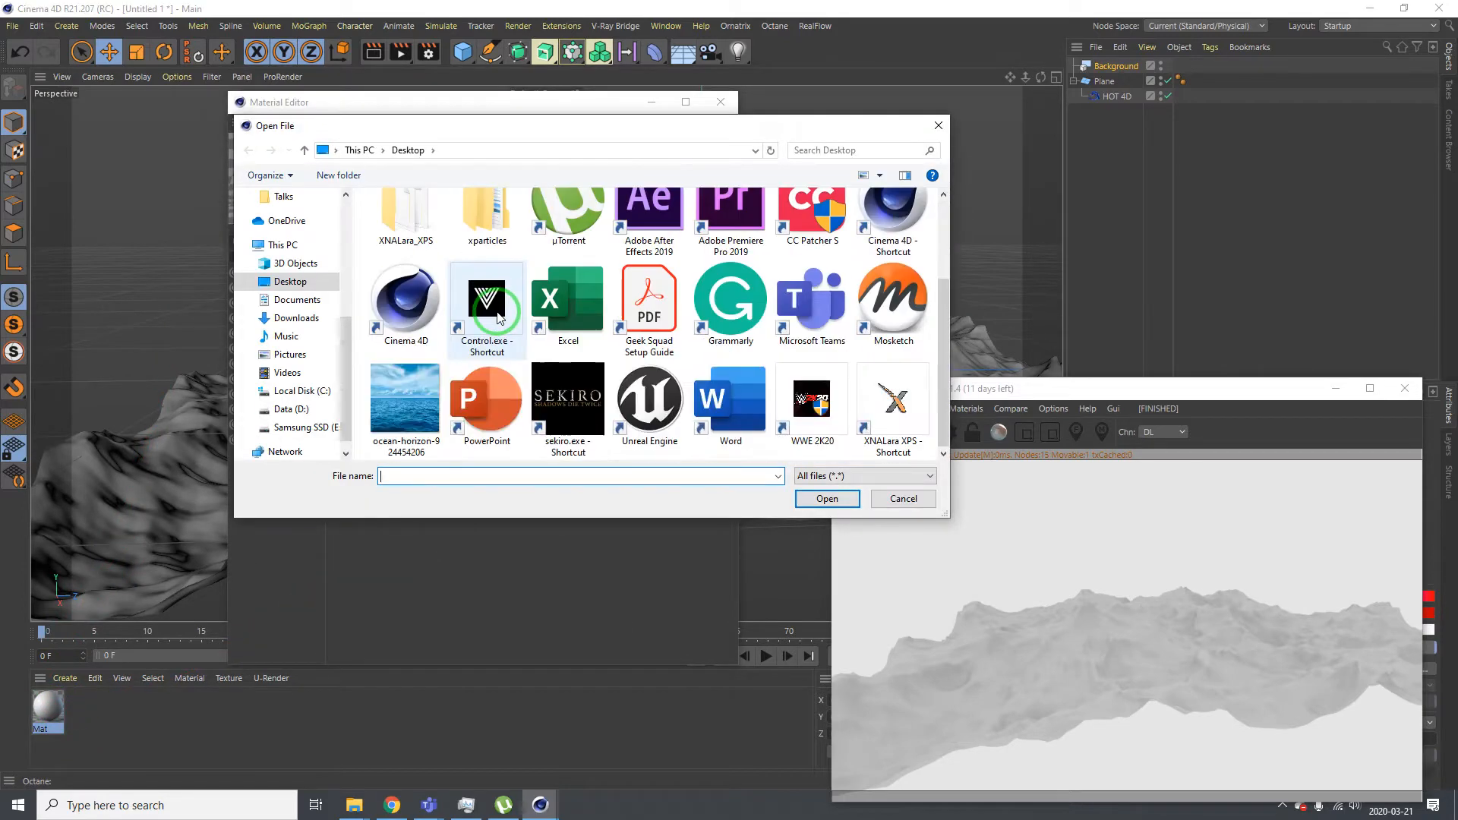
left_click(825, 498)
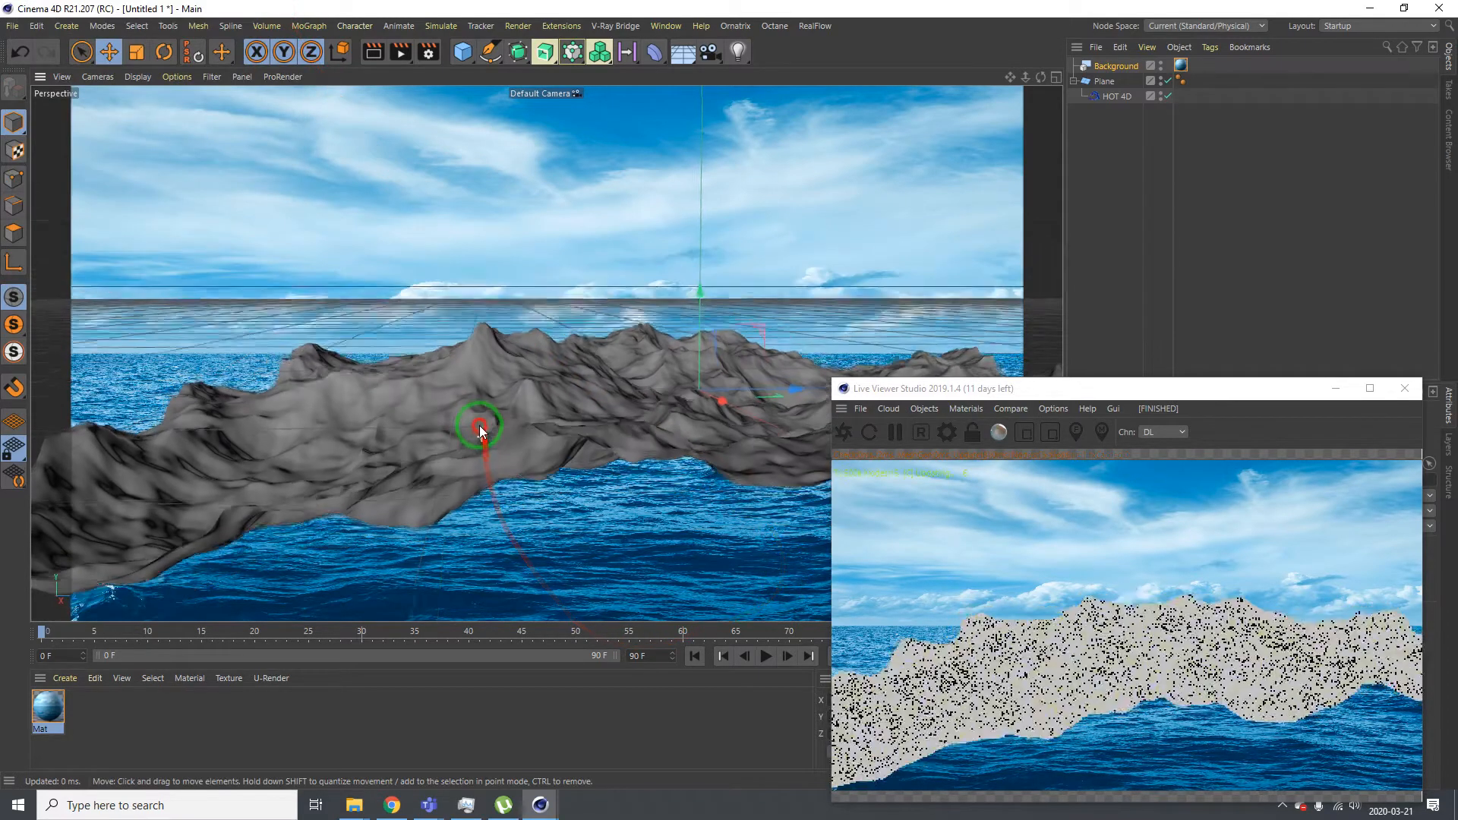
left_click_drag(479, 428, 527, 483)
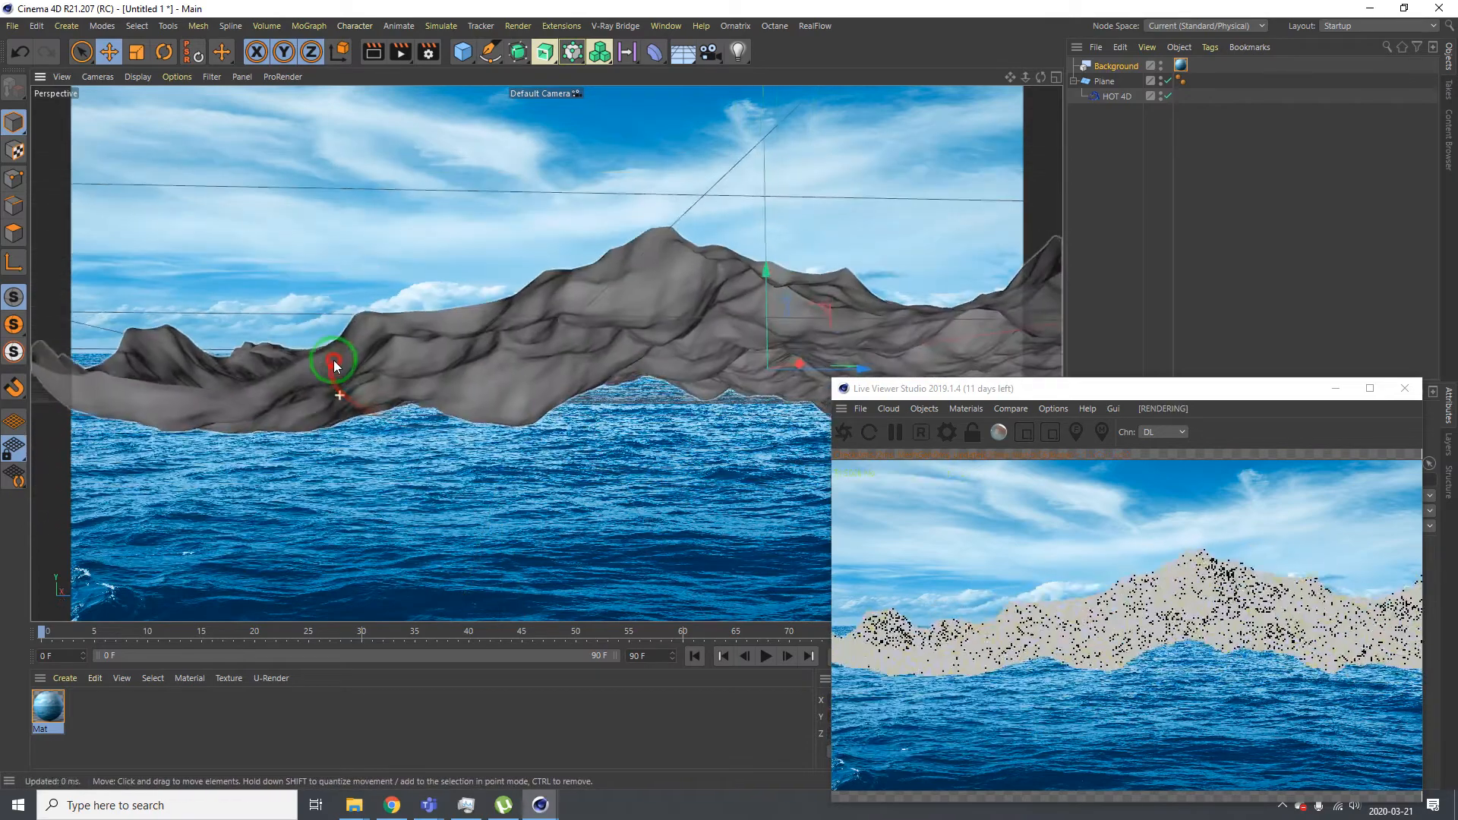
left_click_drag(335, 363, 677, 352)
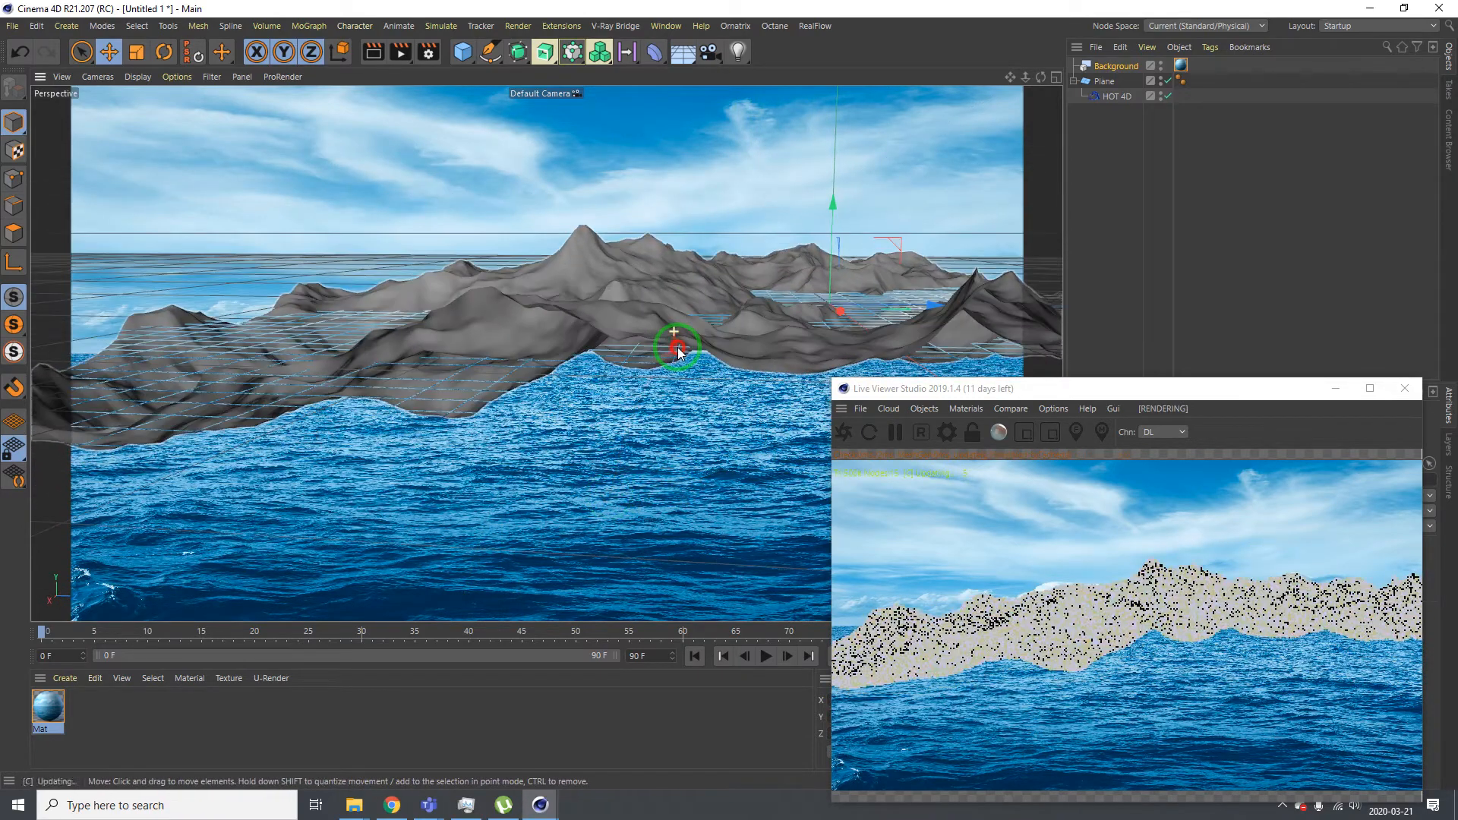
left_click(965, 409)
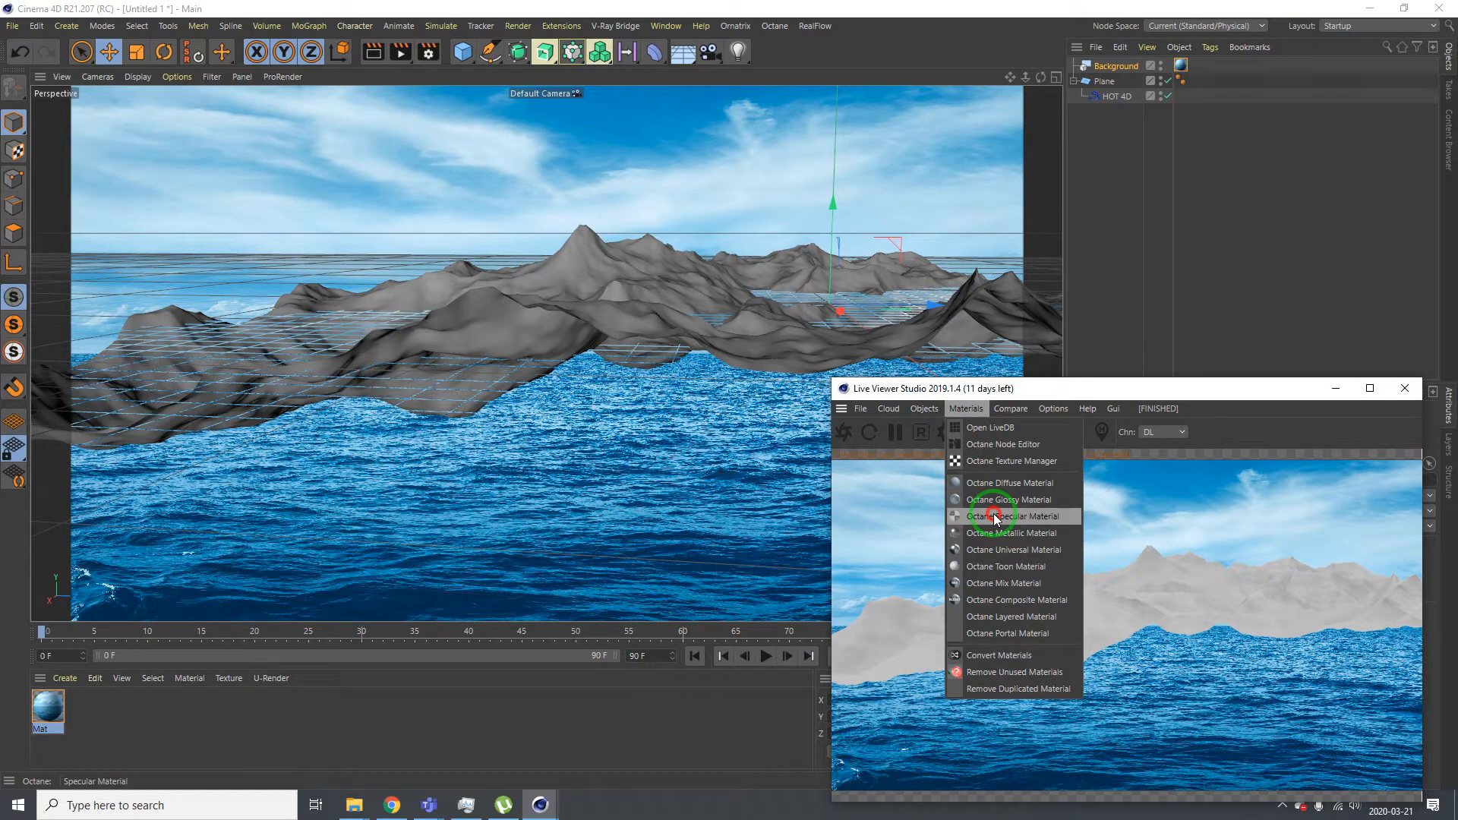
Apply a new Octane Specular material to the Plane with a cyan transmission colour
left_click(1012, 517)
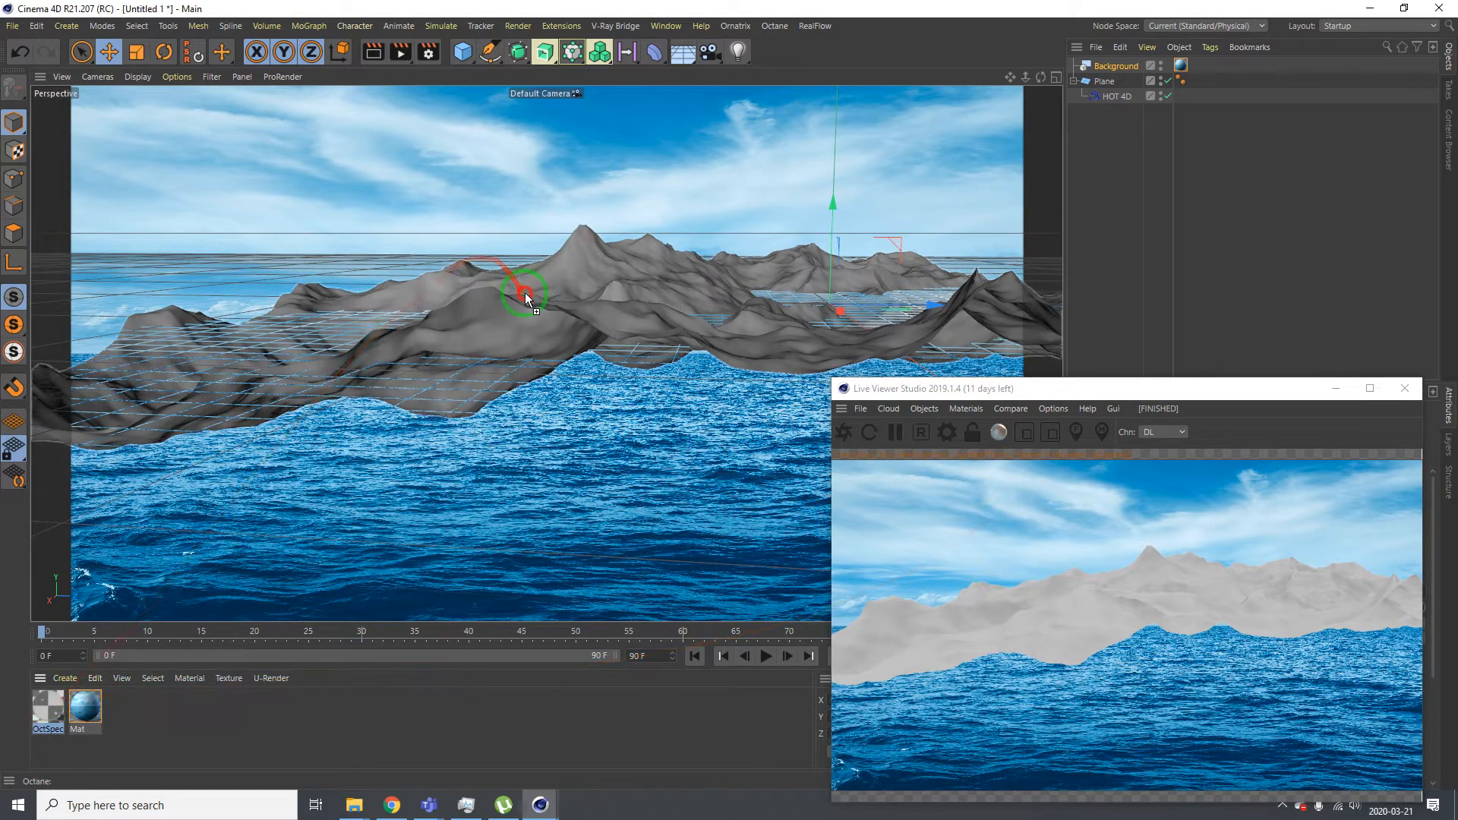
double_click(47, 707)
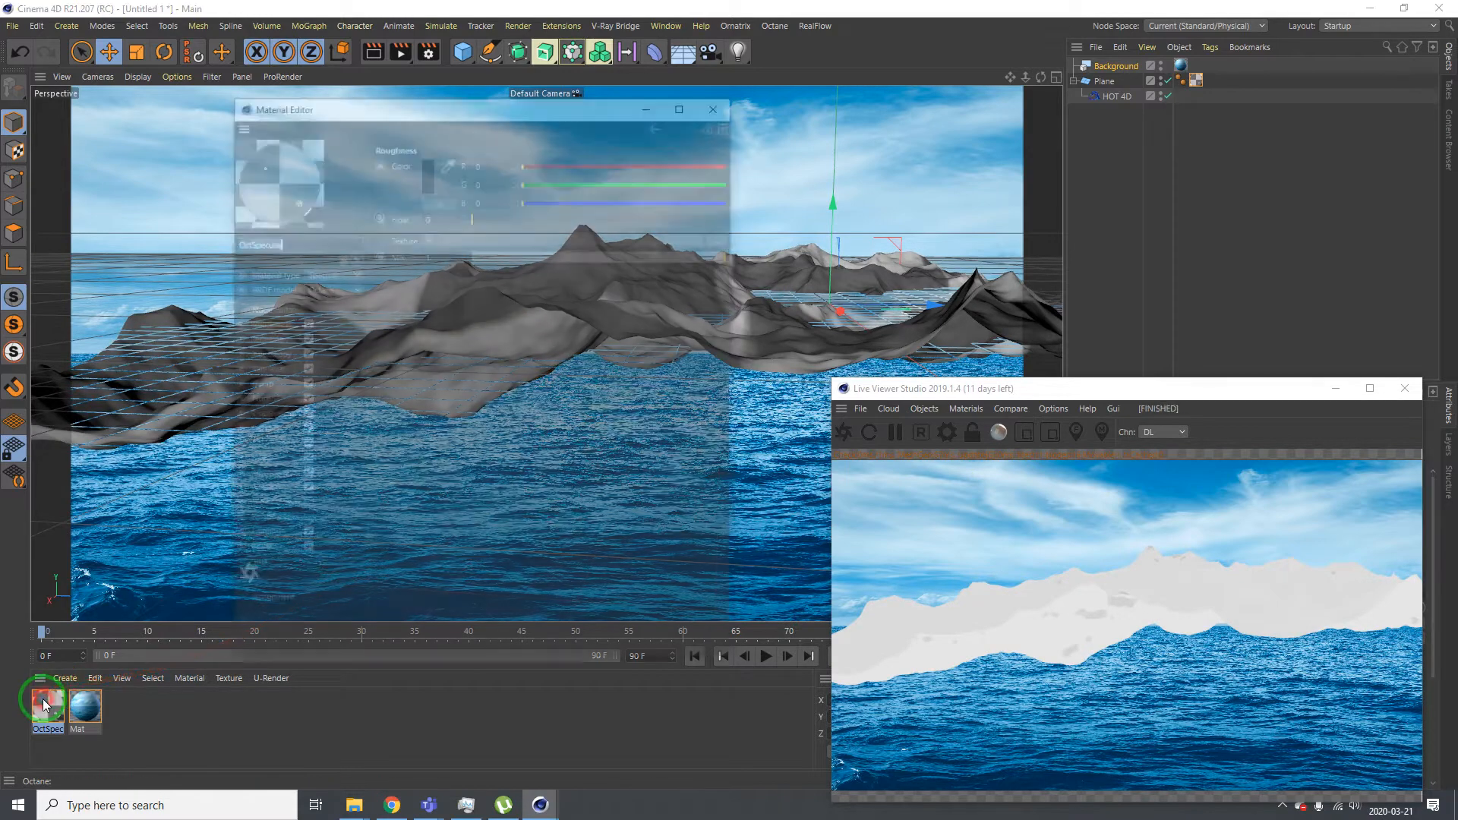
double_click(47, 707)
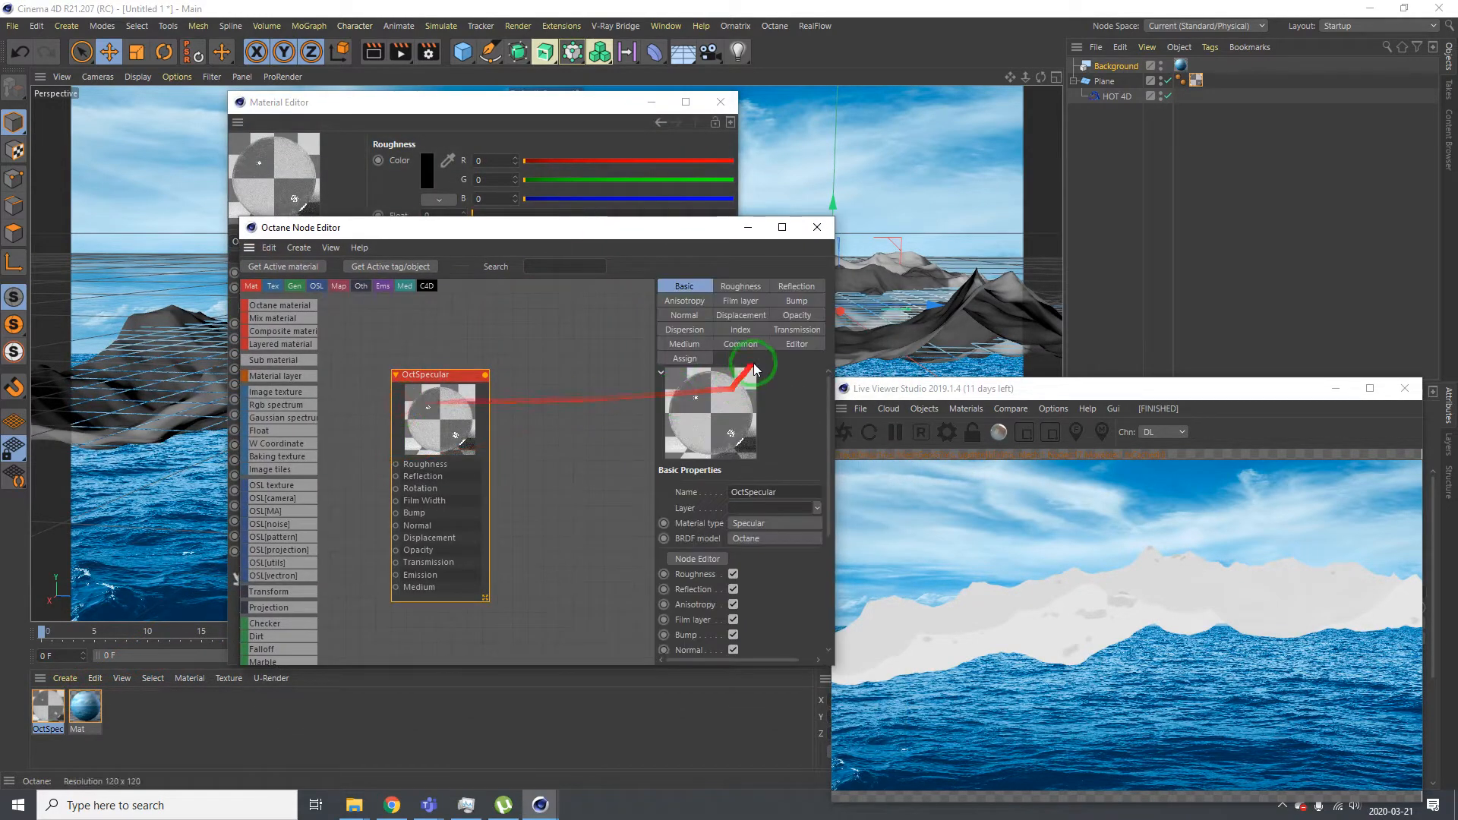
left_click(796, 329)
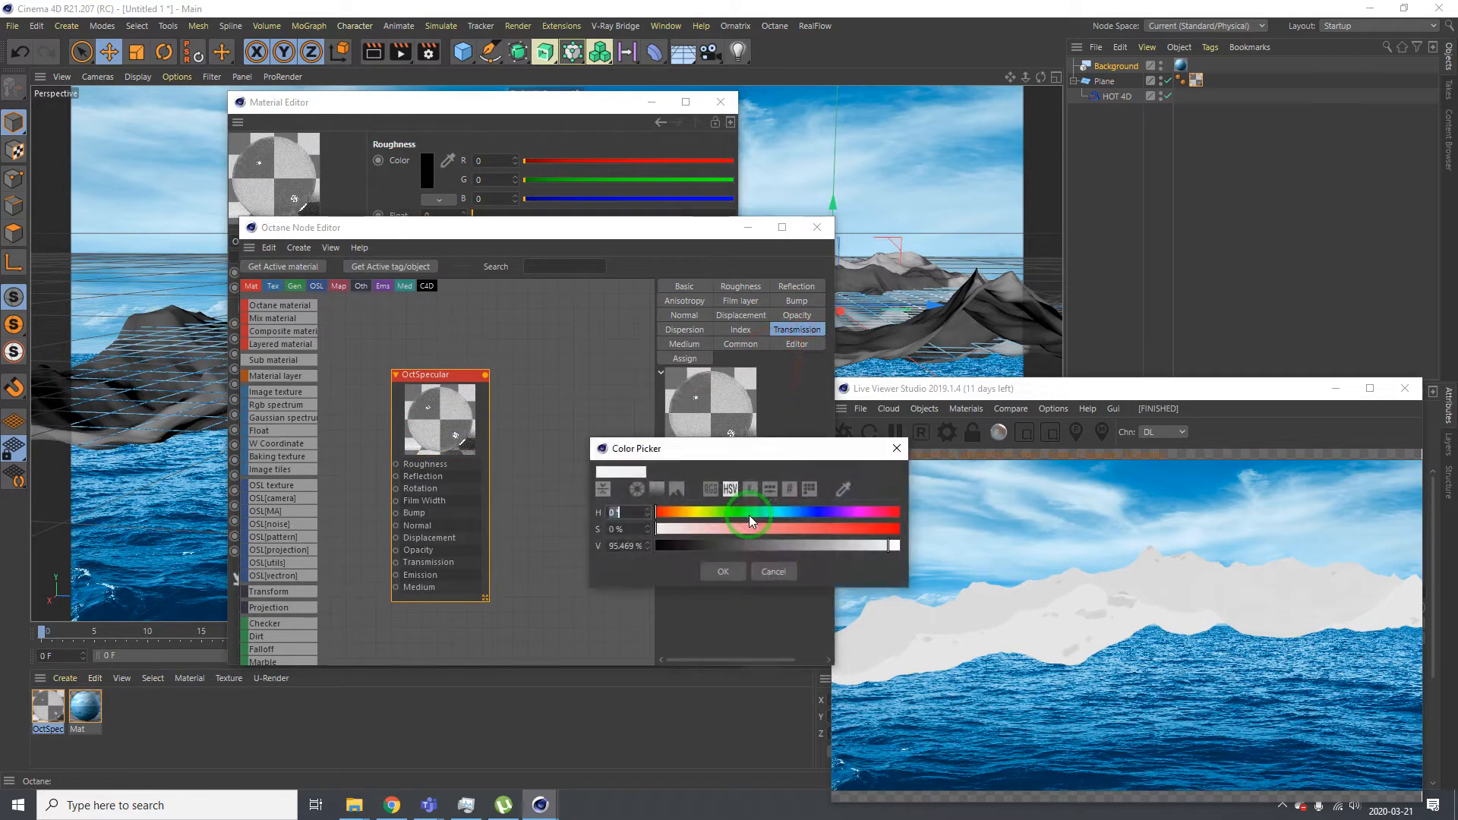
left_click_drag(749, 511, 780, 531)
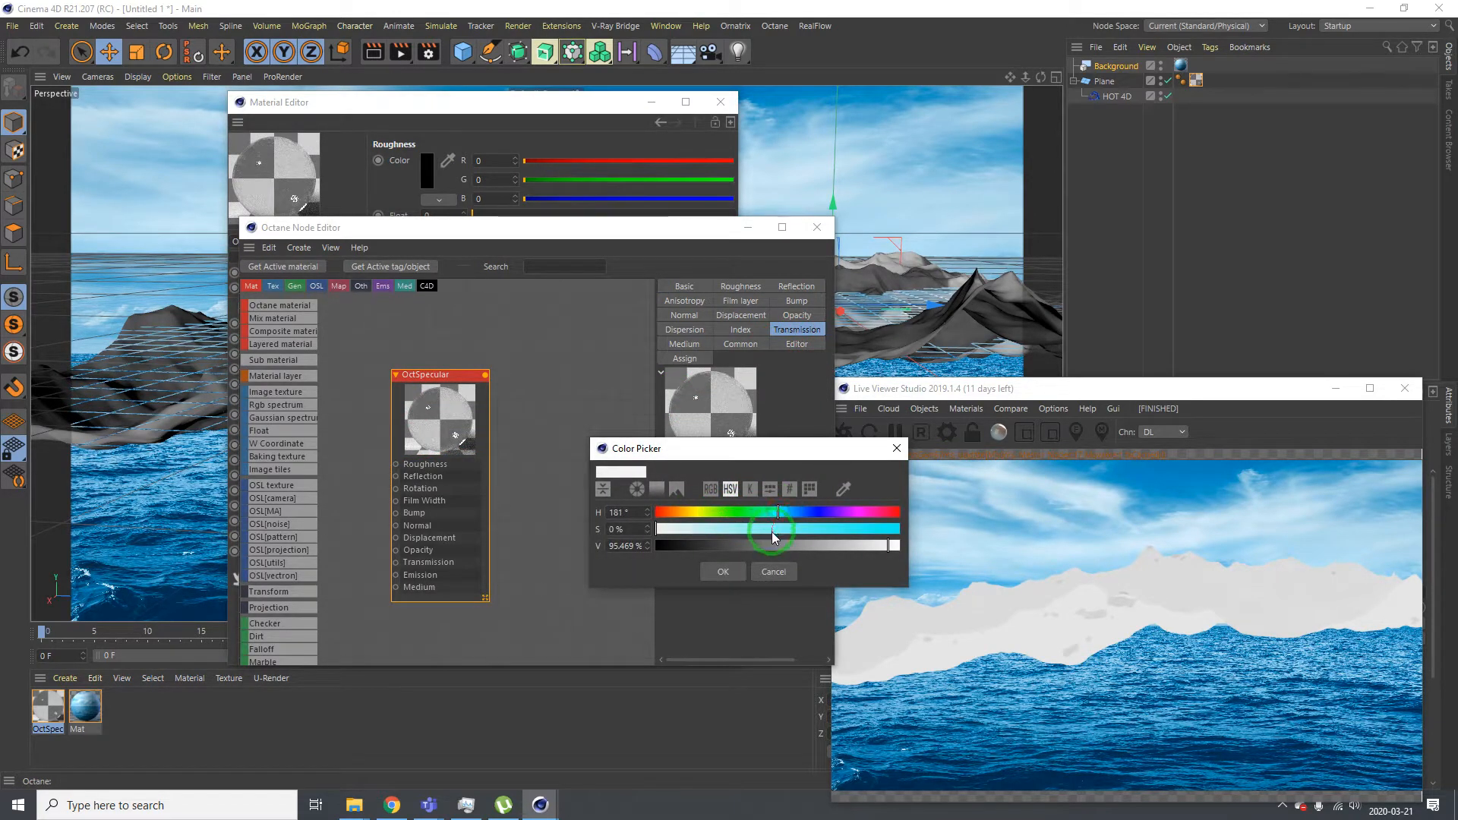
left_click(723, 571)
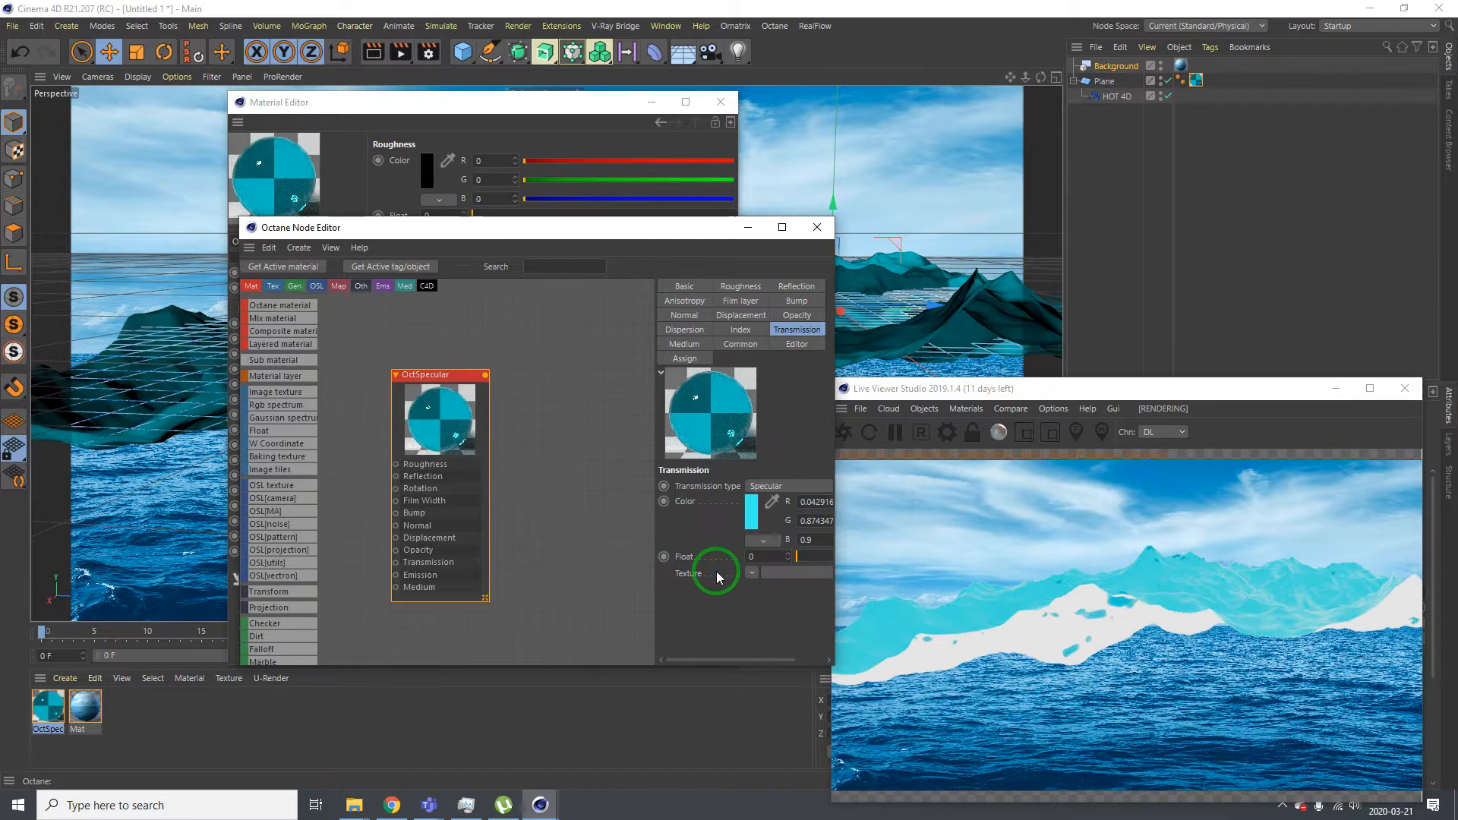
mouse_move(667, 232)
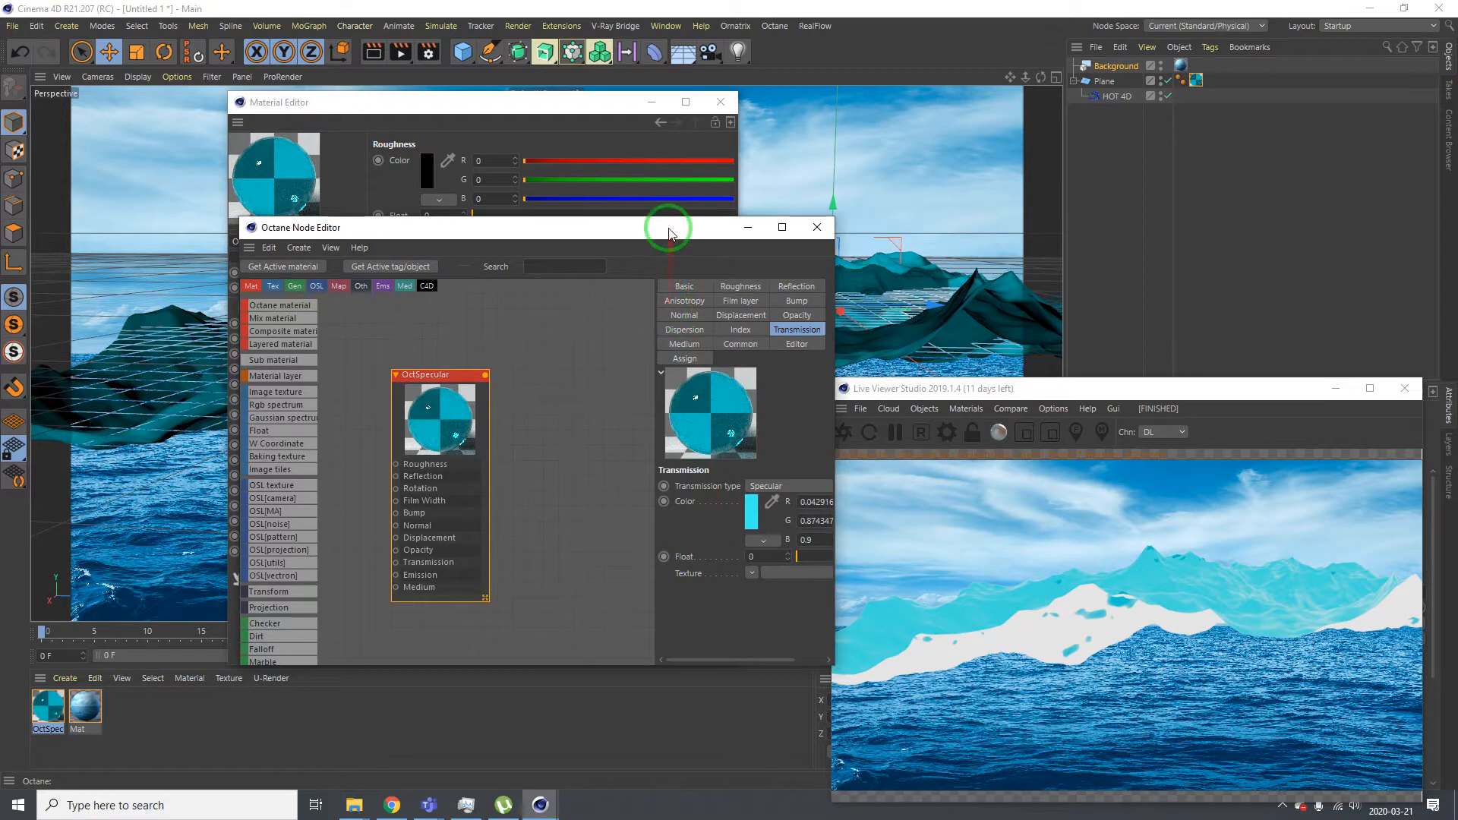
left_click_drag(668, 227, 970, 271)
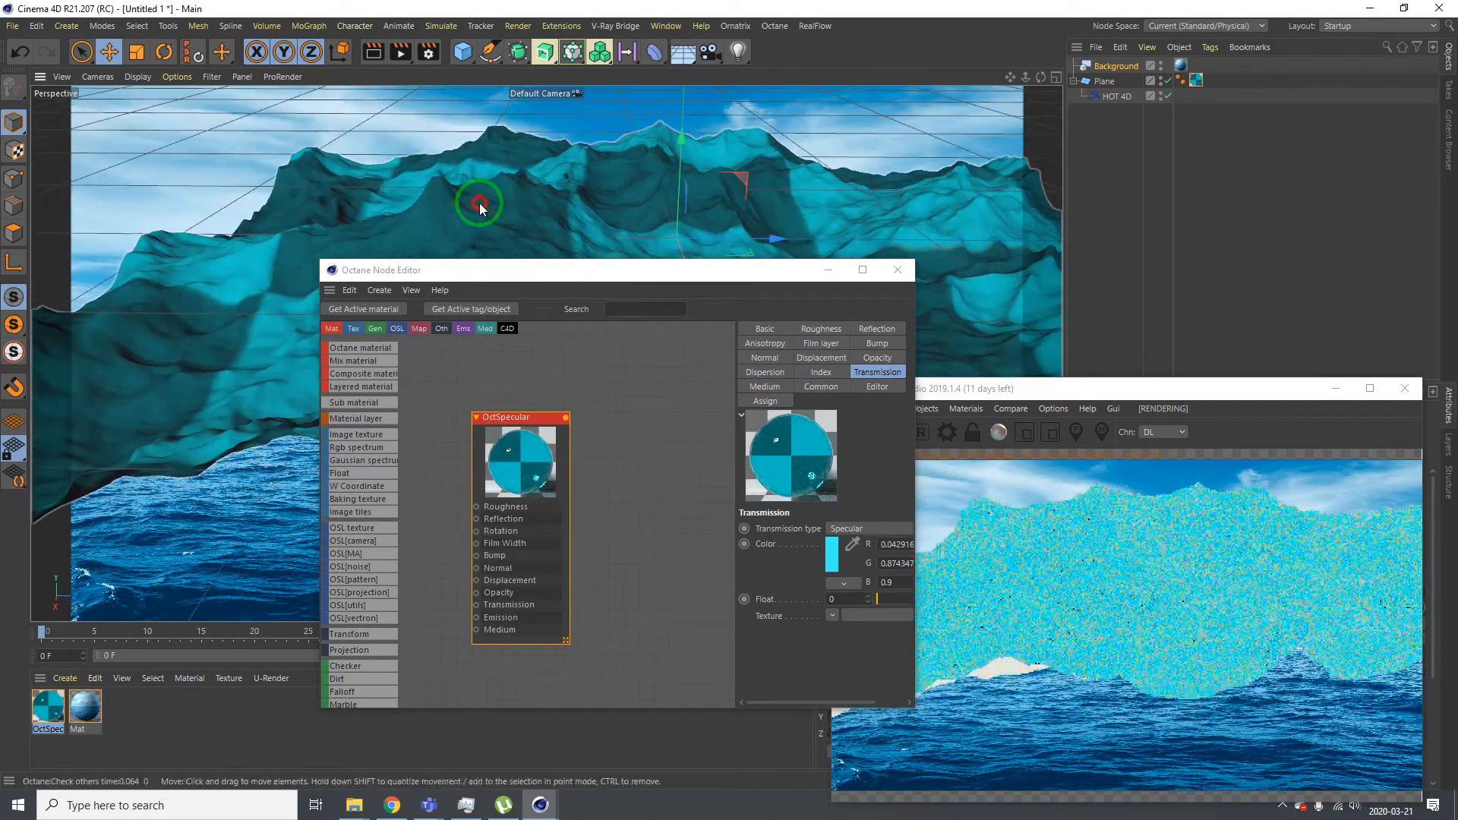
Darken the transmission colour, then set hue 199° and brightness 63%
left_click_drag(534, 479, 835, 554)
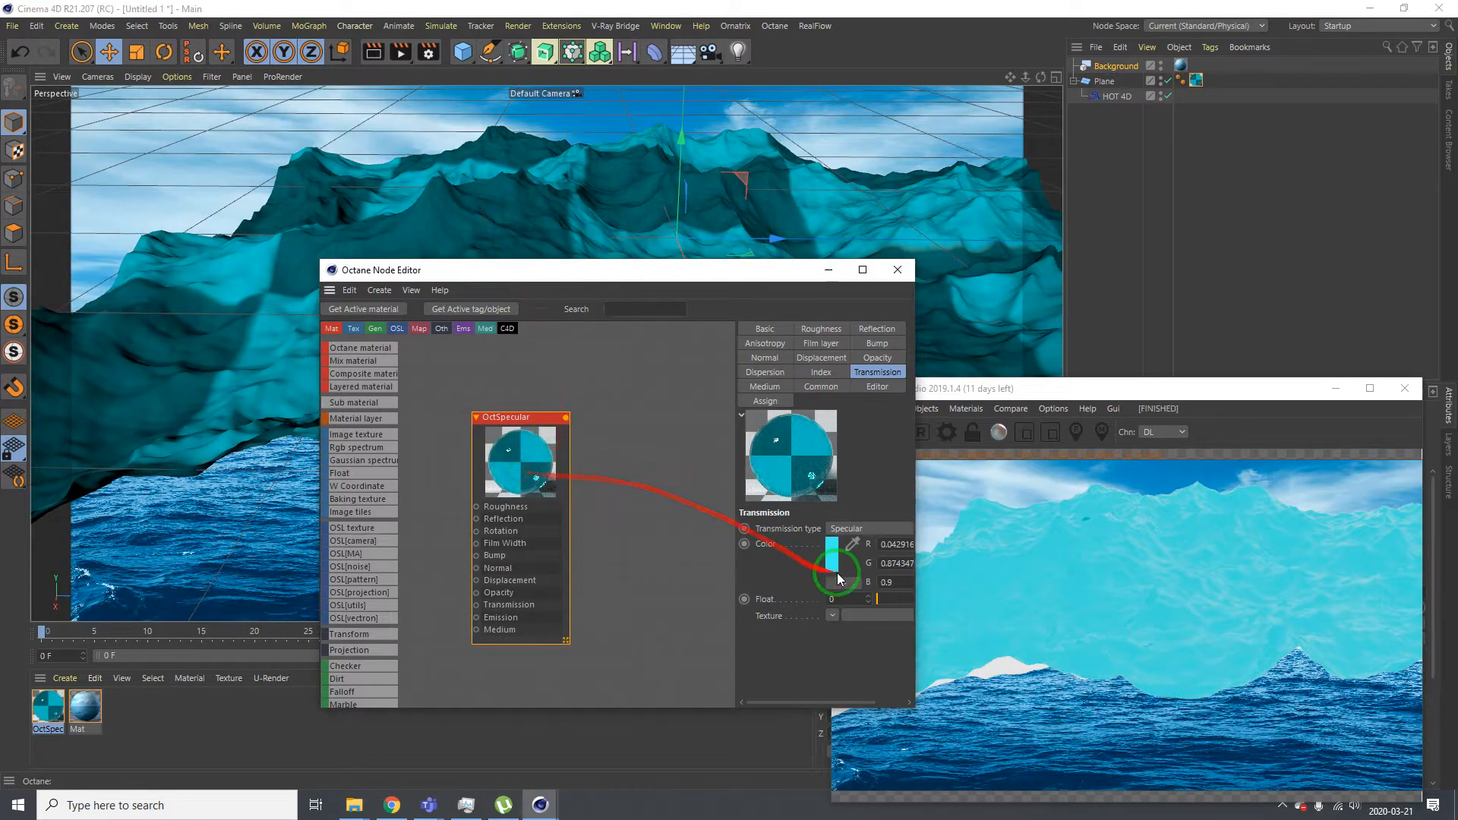
left_click(832, 544)
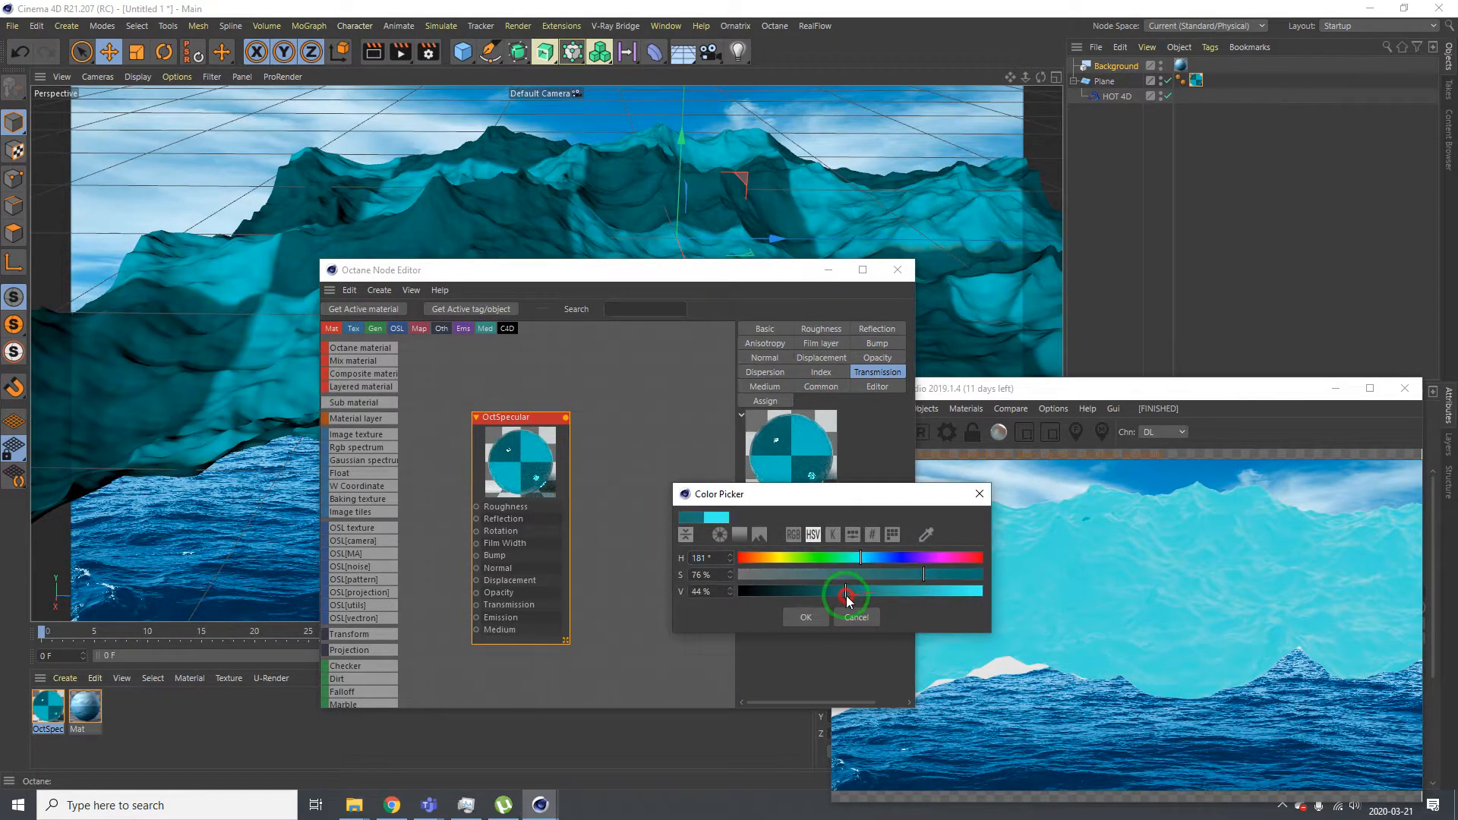
left_click(804, 617)
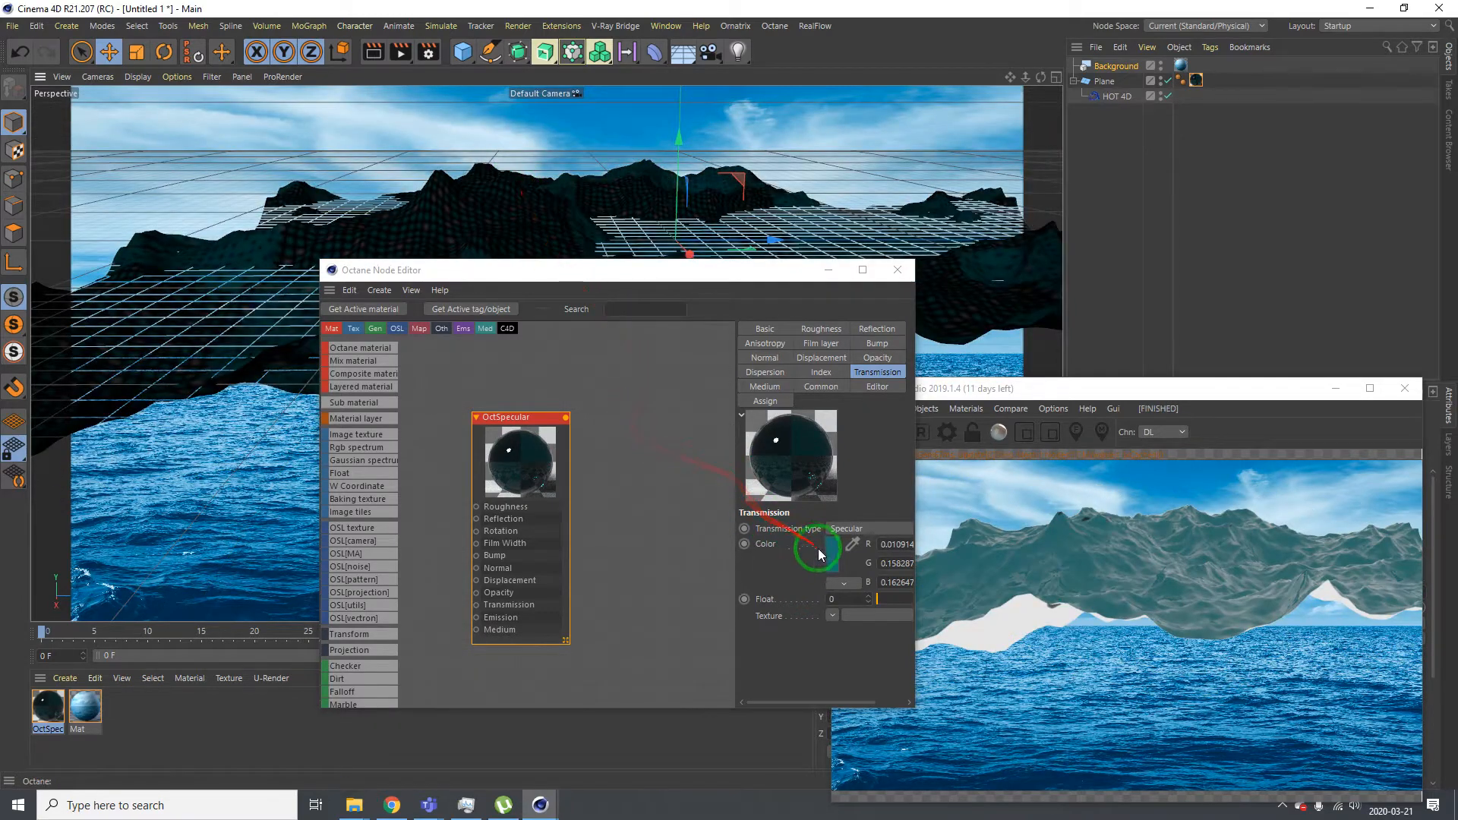
left_click(816, 548)
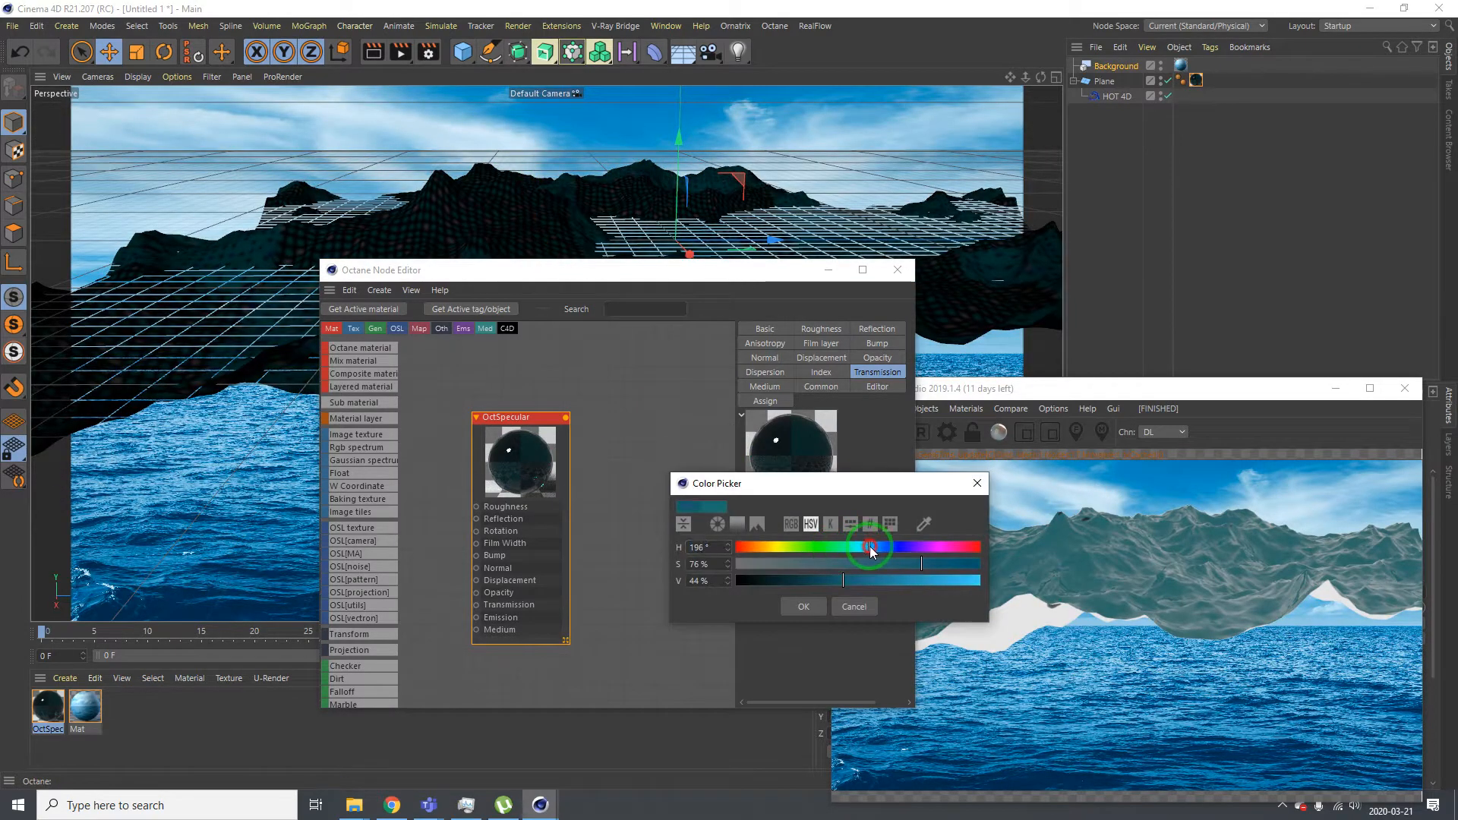
left_click_drag(870, 547, 873, 547)
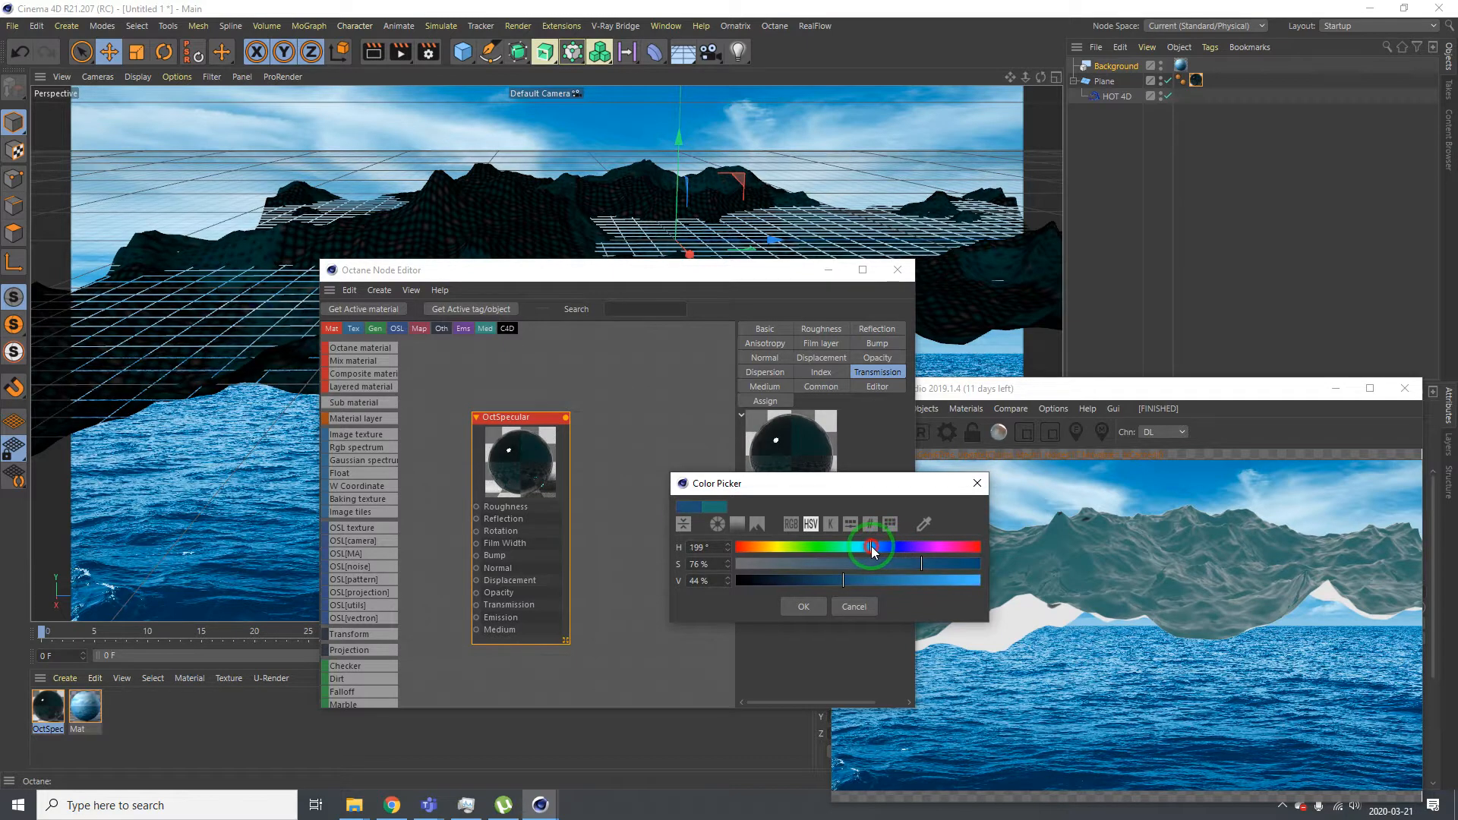
left_click(803, 605)
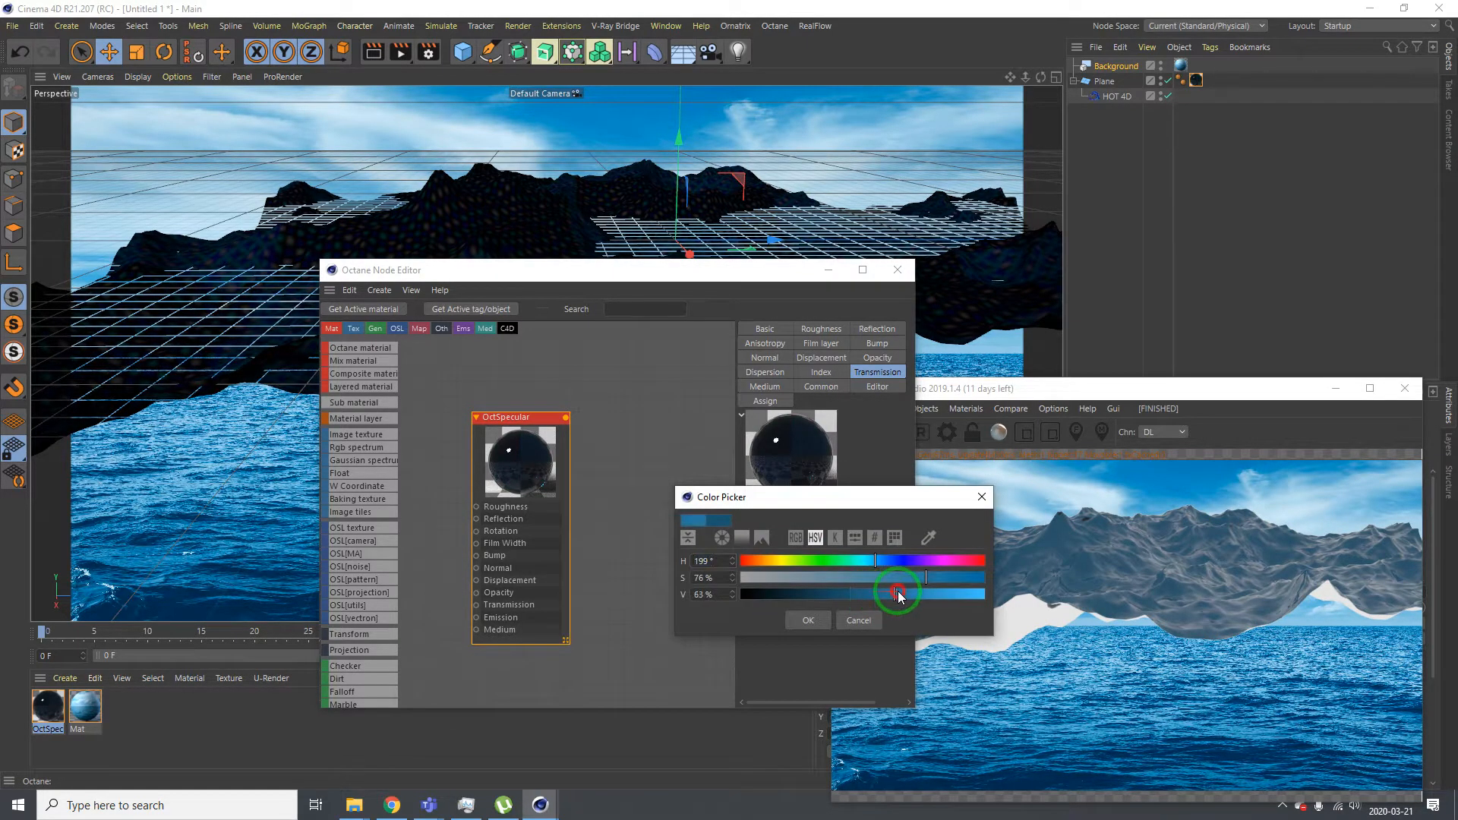
left_click(806, 621)
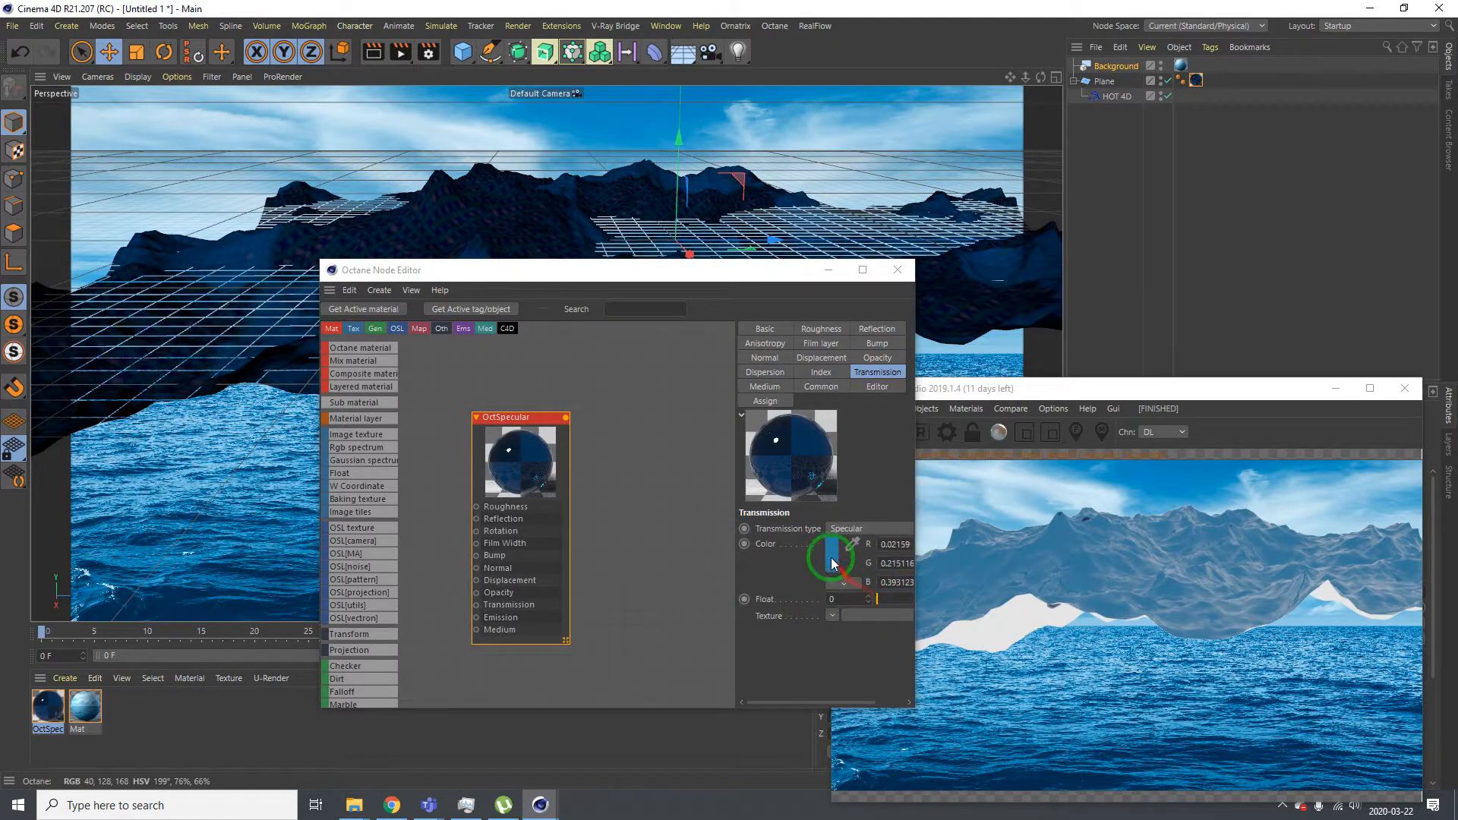
Lower the transmission saturation to 71% and settle the hue at 198°
left_click(833, 544)
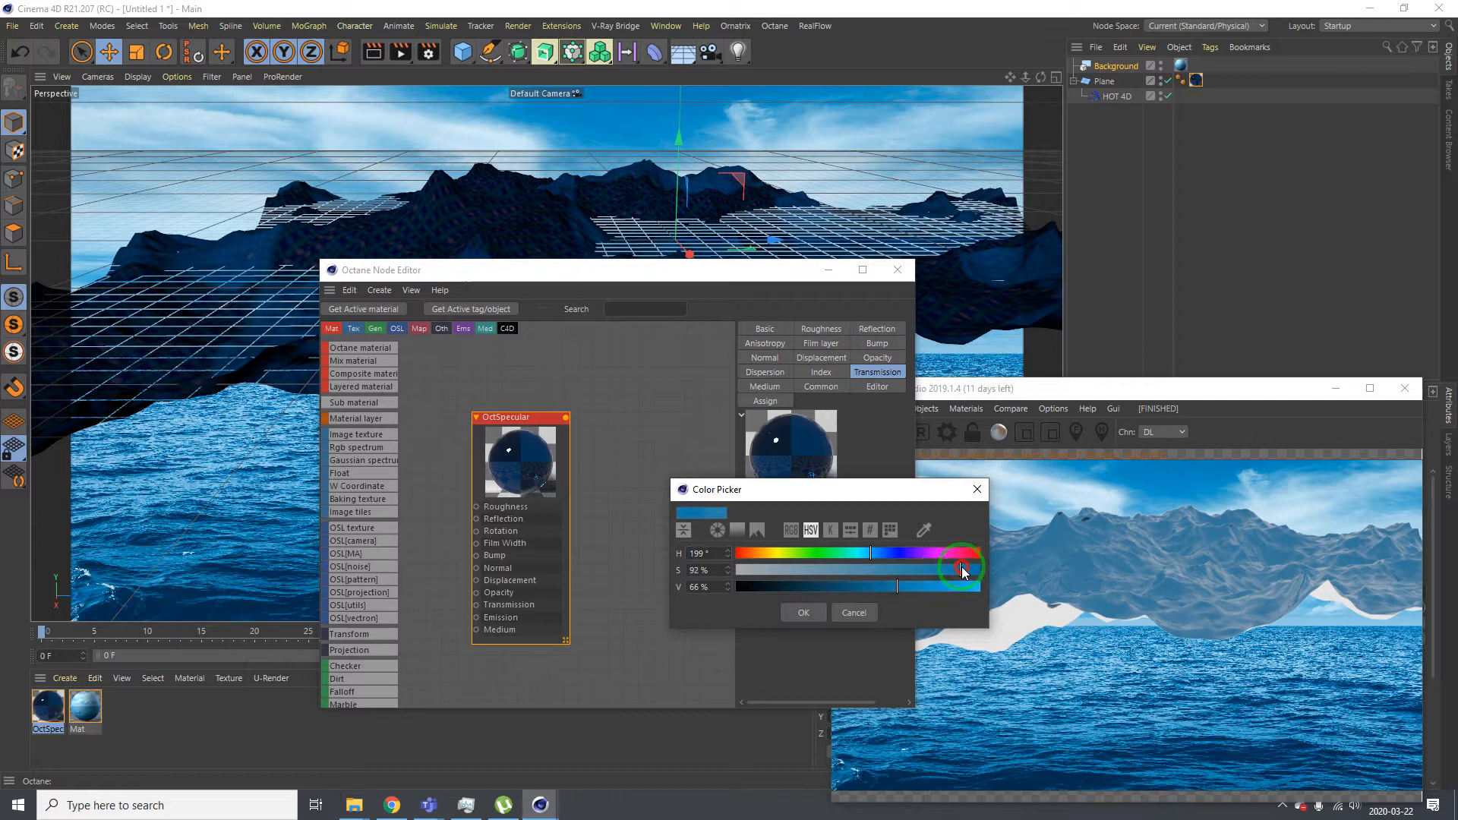
left_click(802, 612)
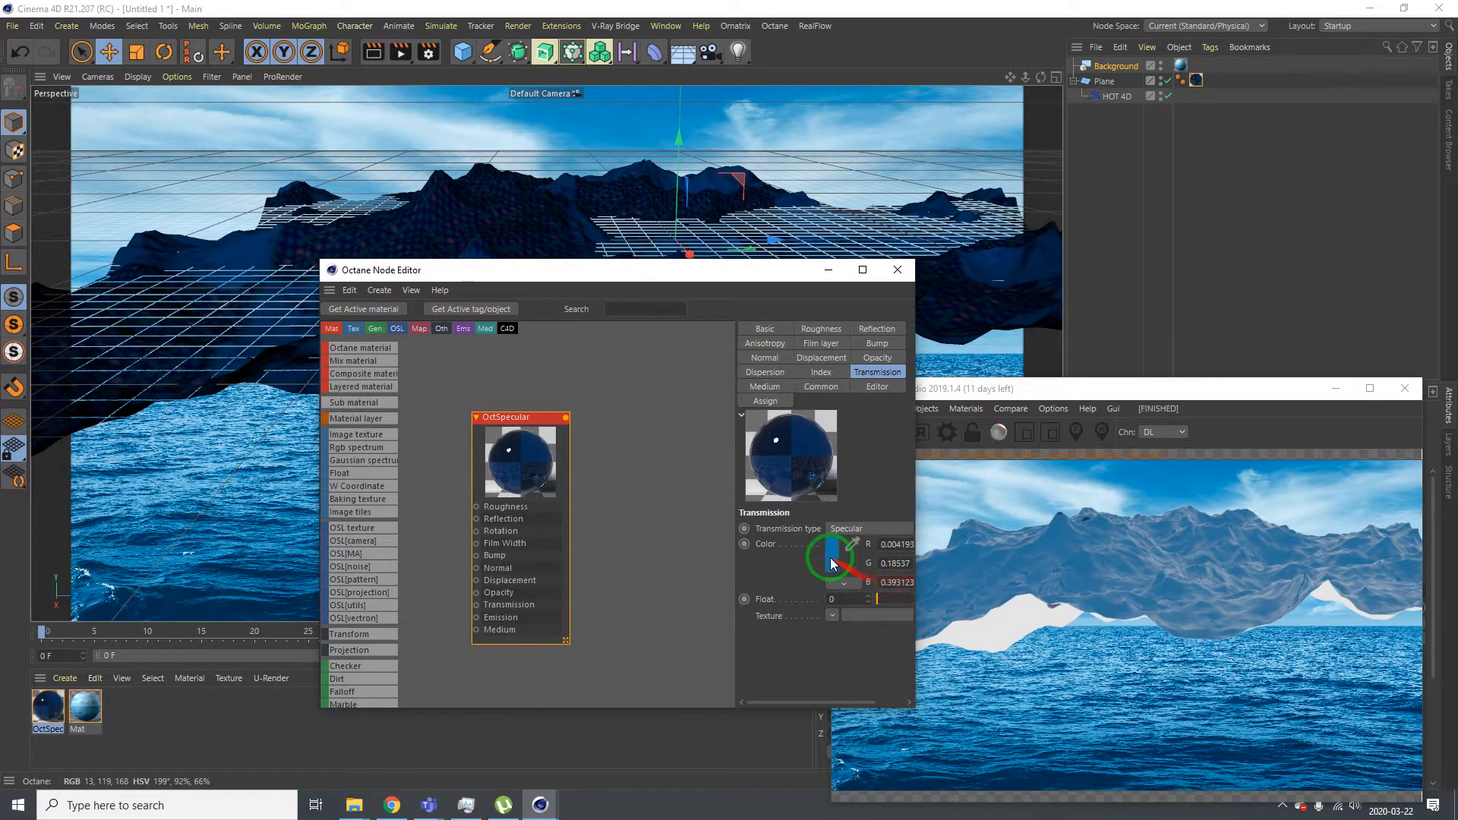
left_click(833, 563)
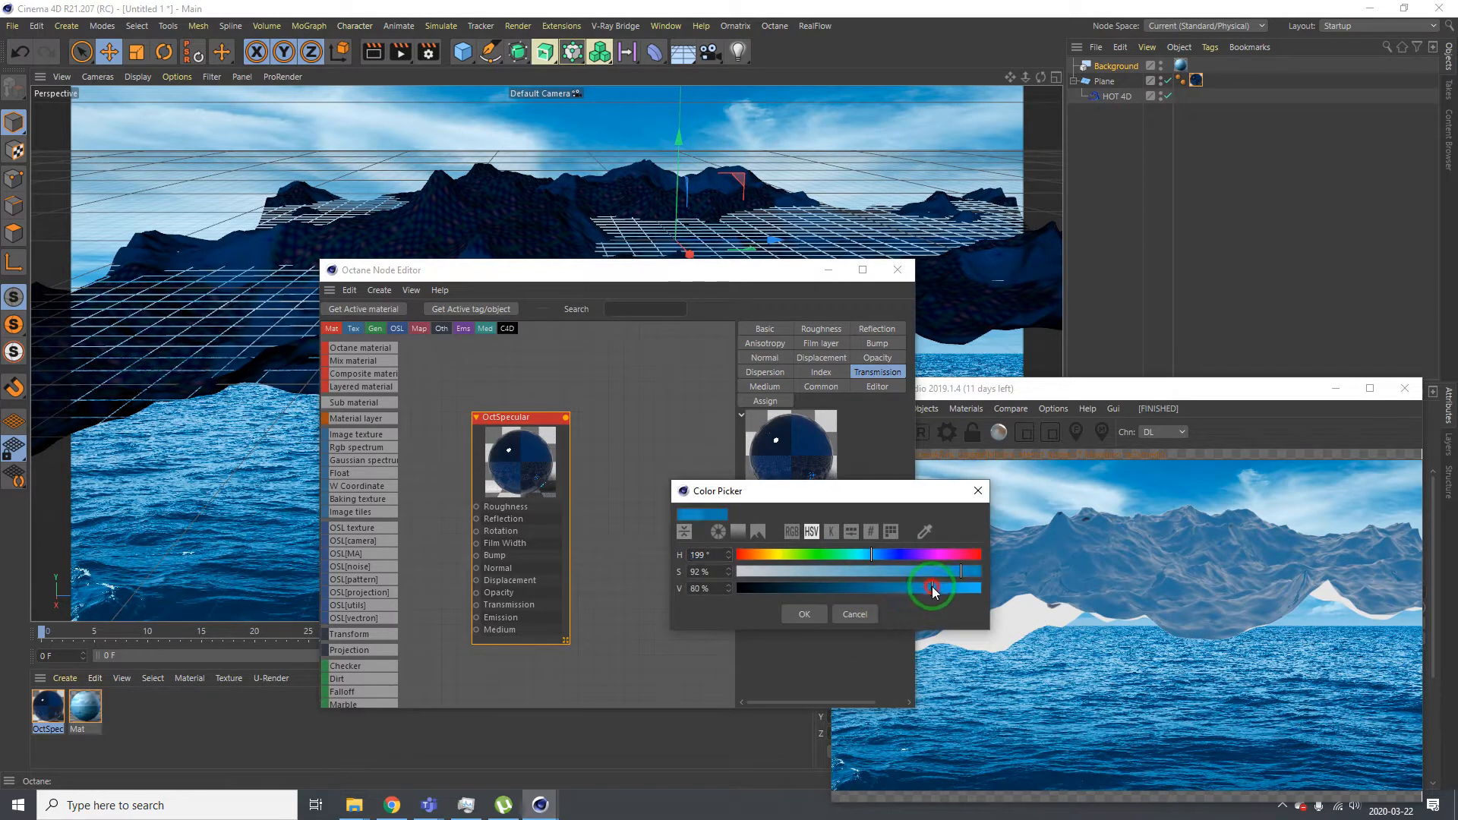
left_click_drag(961, 572, 807, 571)
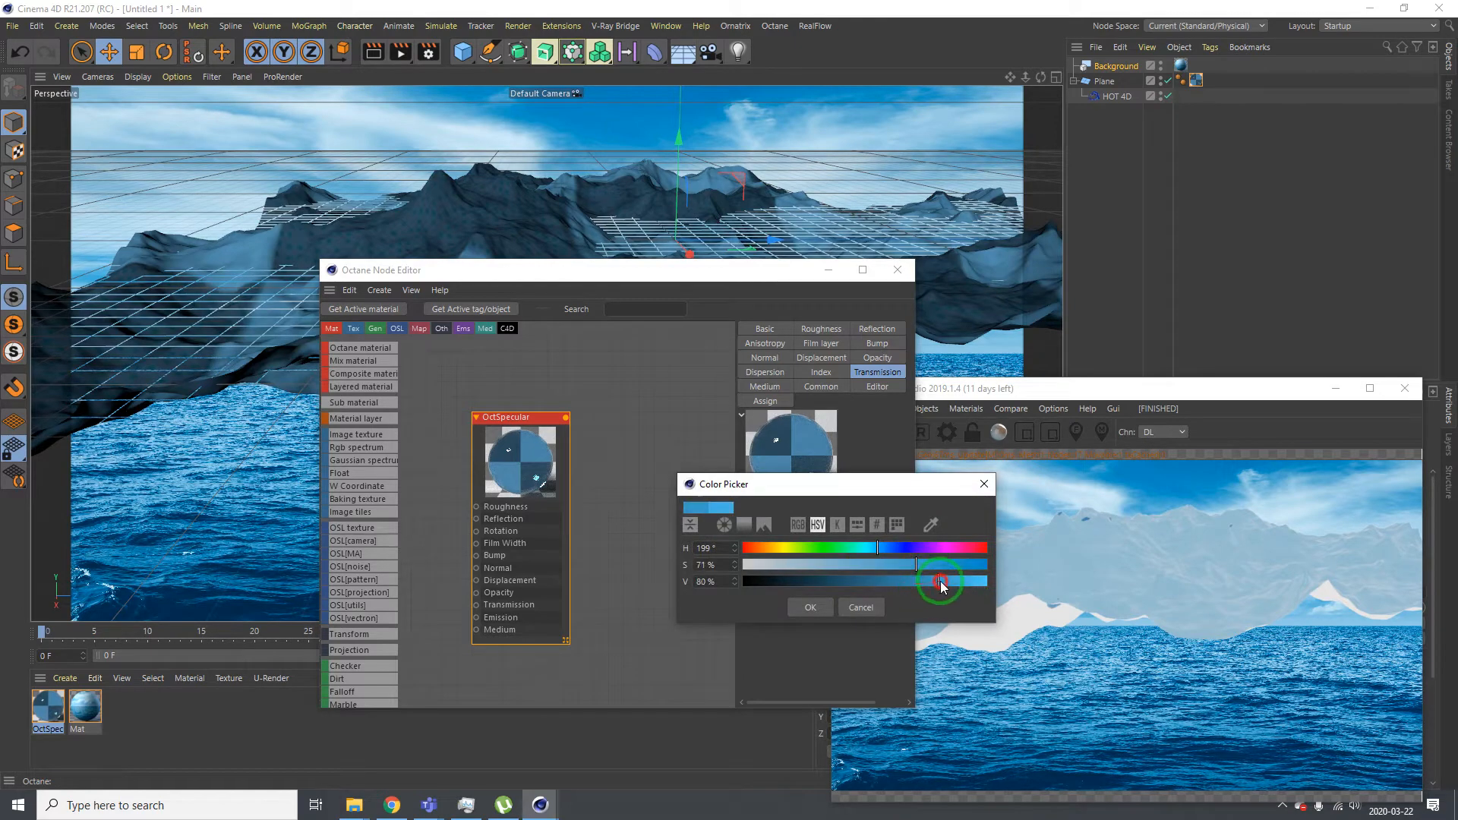
left_click(808, 606)
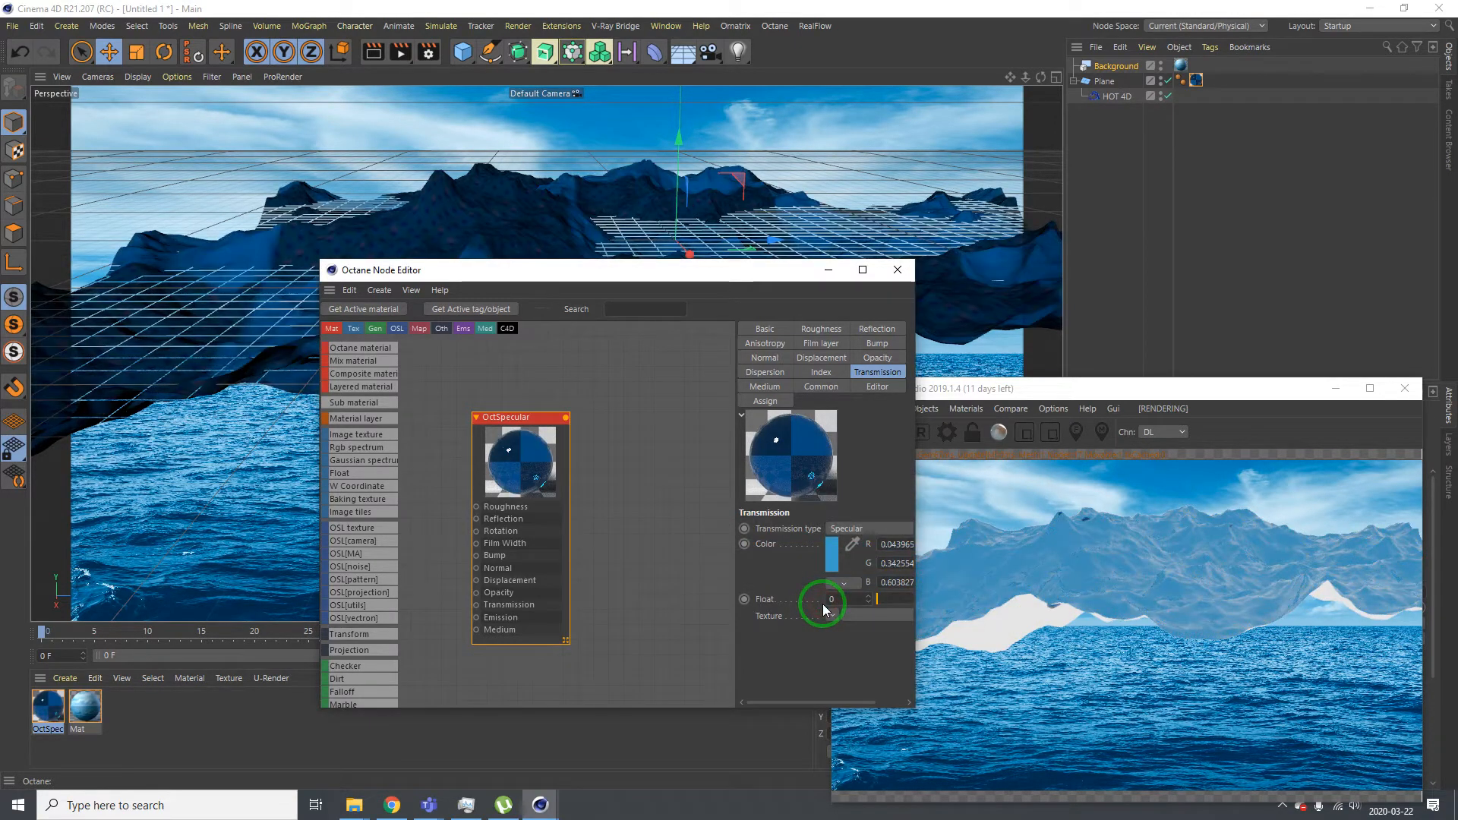
left_click(853, 544)
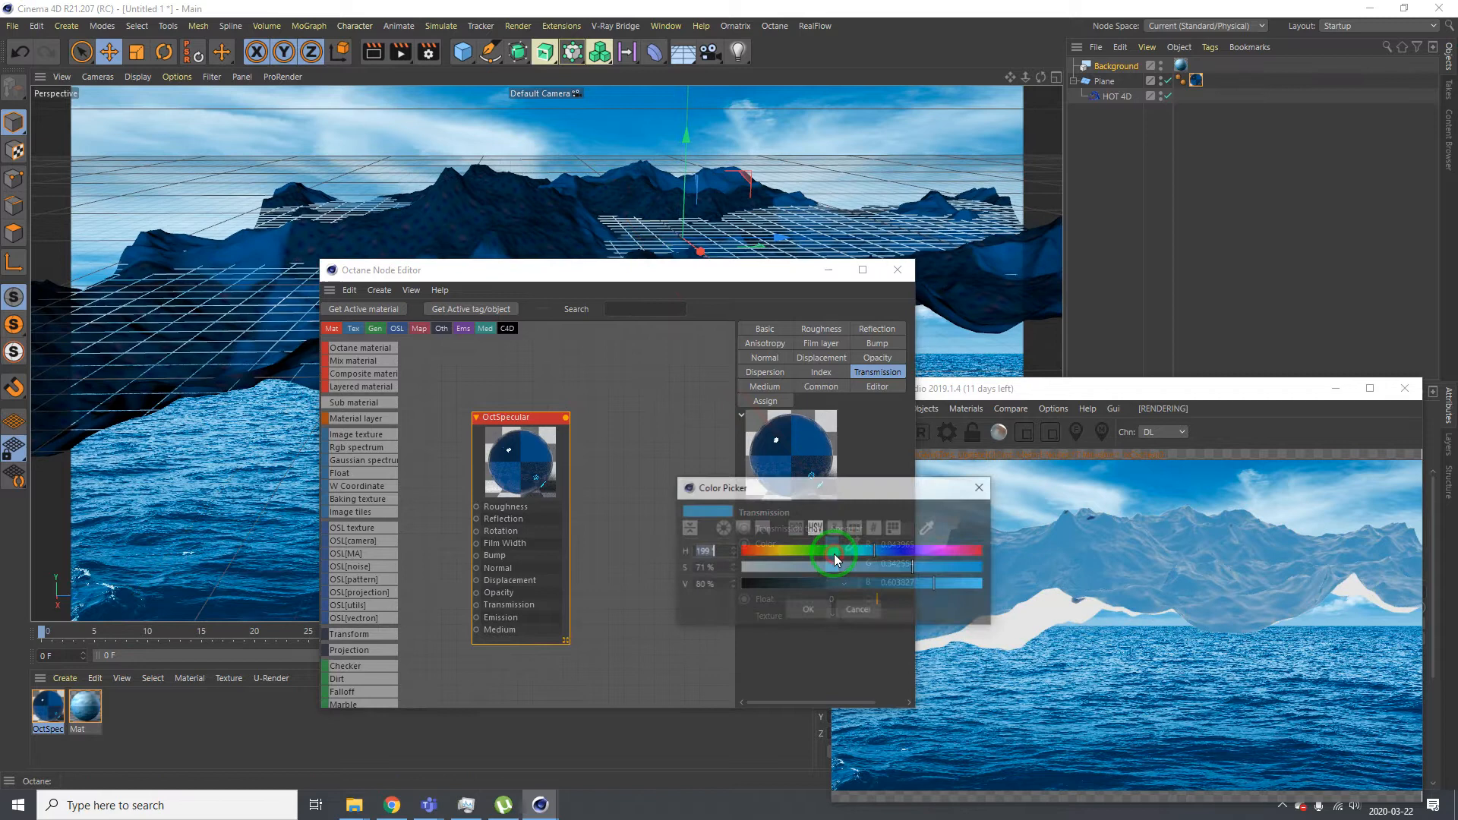
left_click_drag(834, 558, 882, 550)
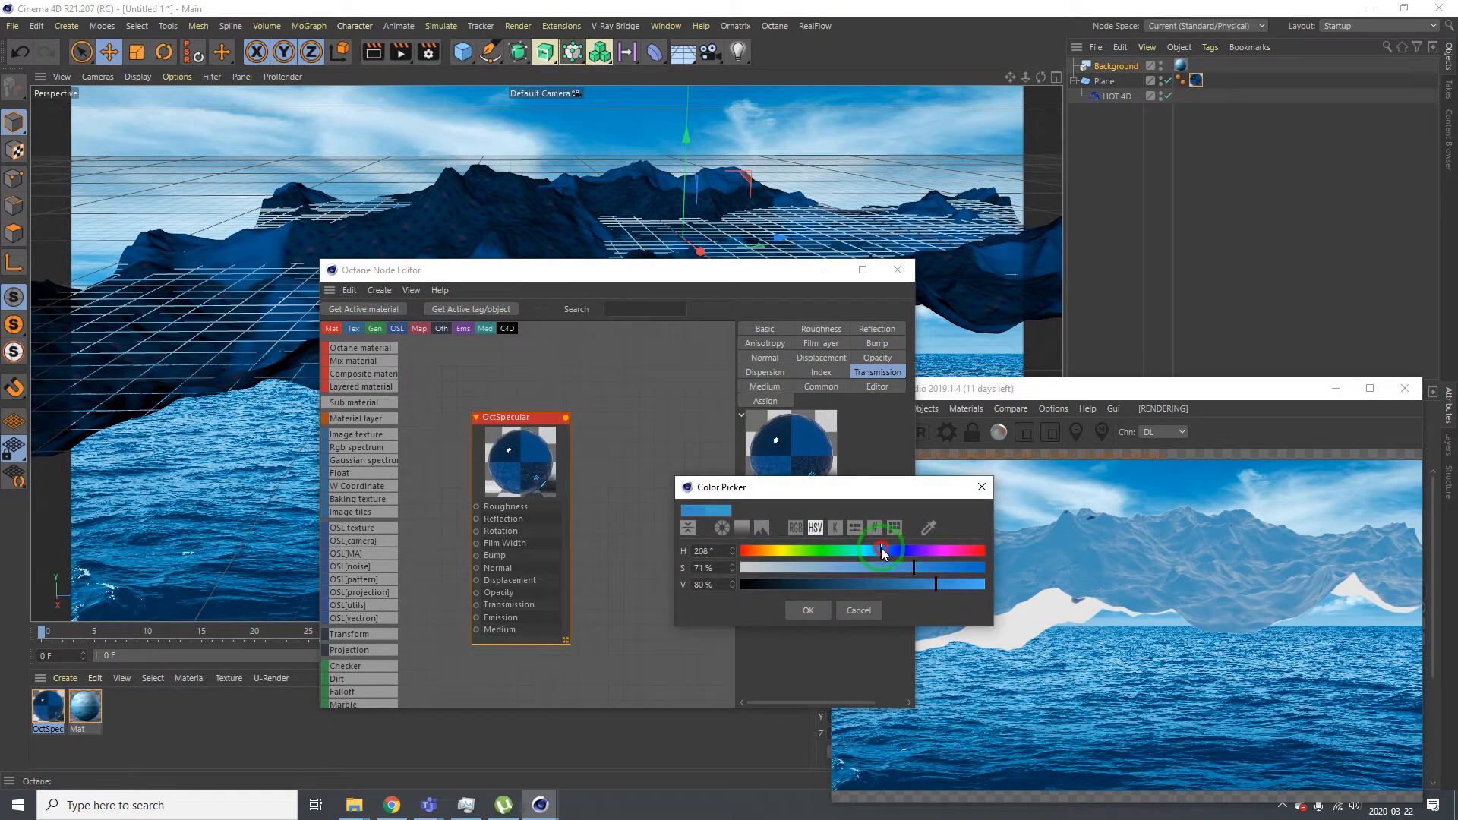
left_click_drag(883, 551, 875, 551)
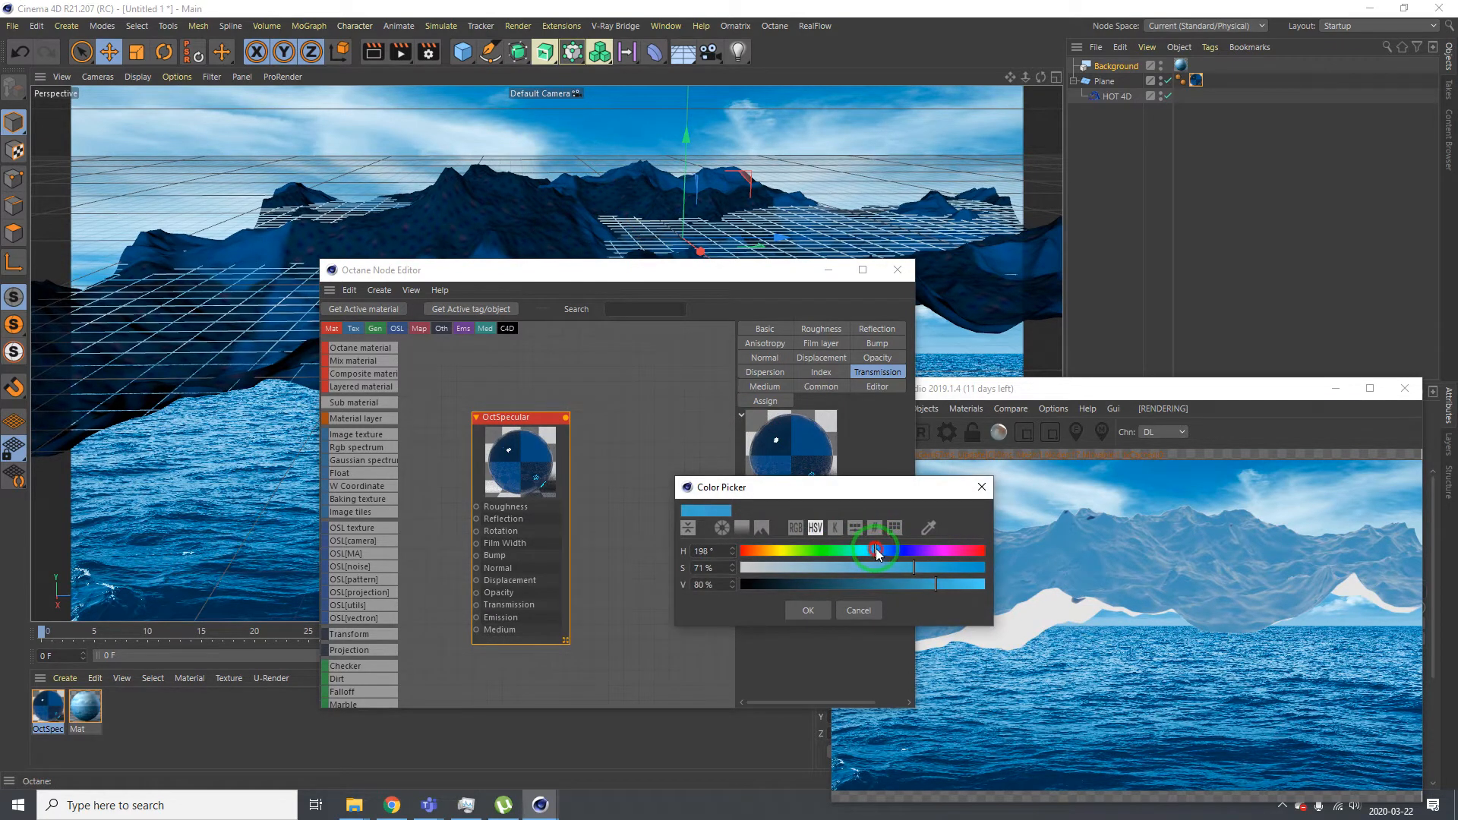
left_click(806, 610)
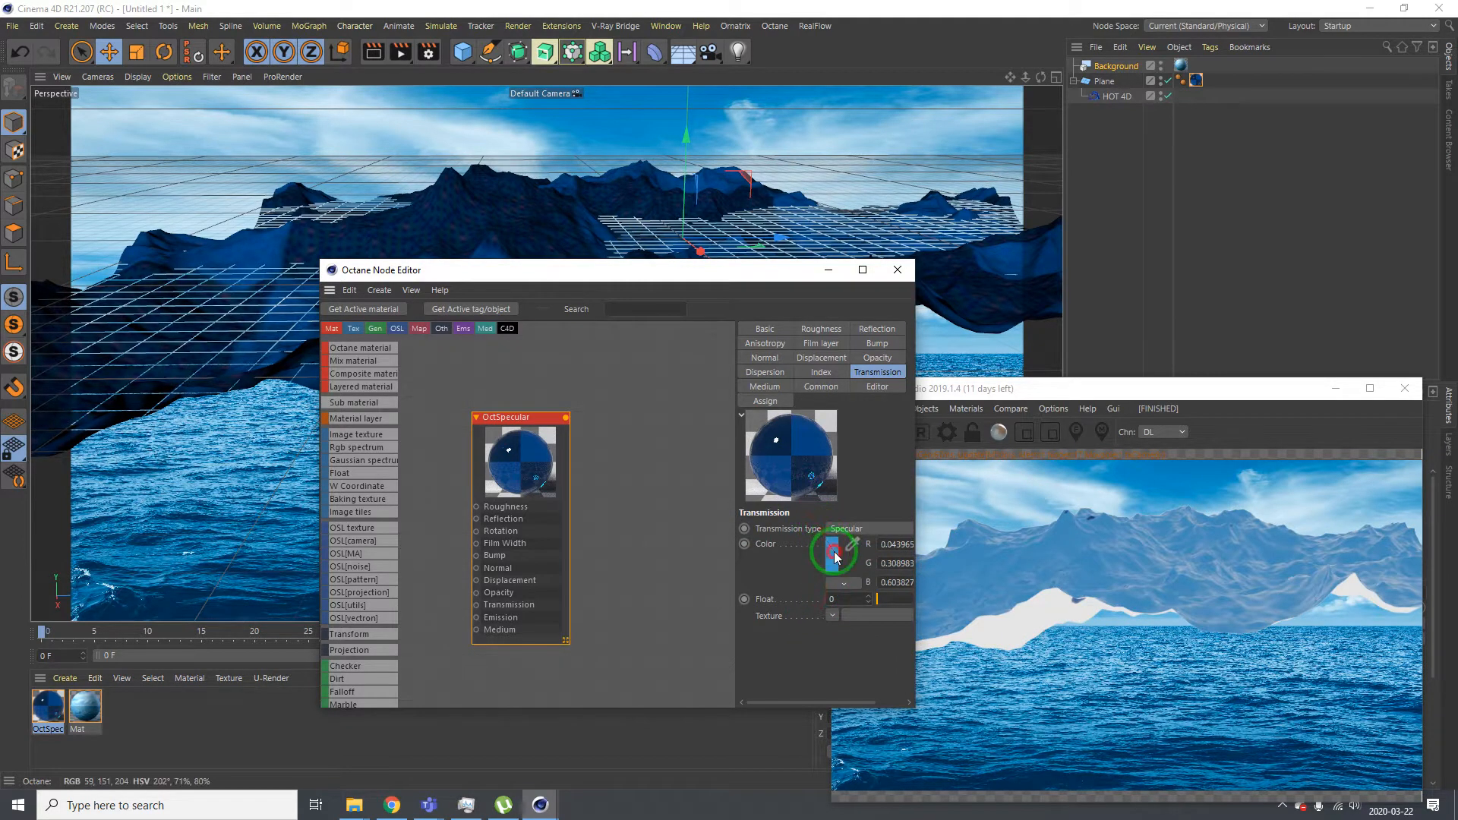
Saturate the transmission colour toward cyan with hue 192° and 65% value
left_click(834, 547)
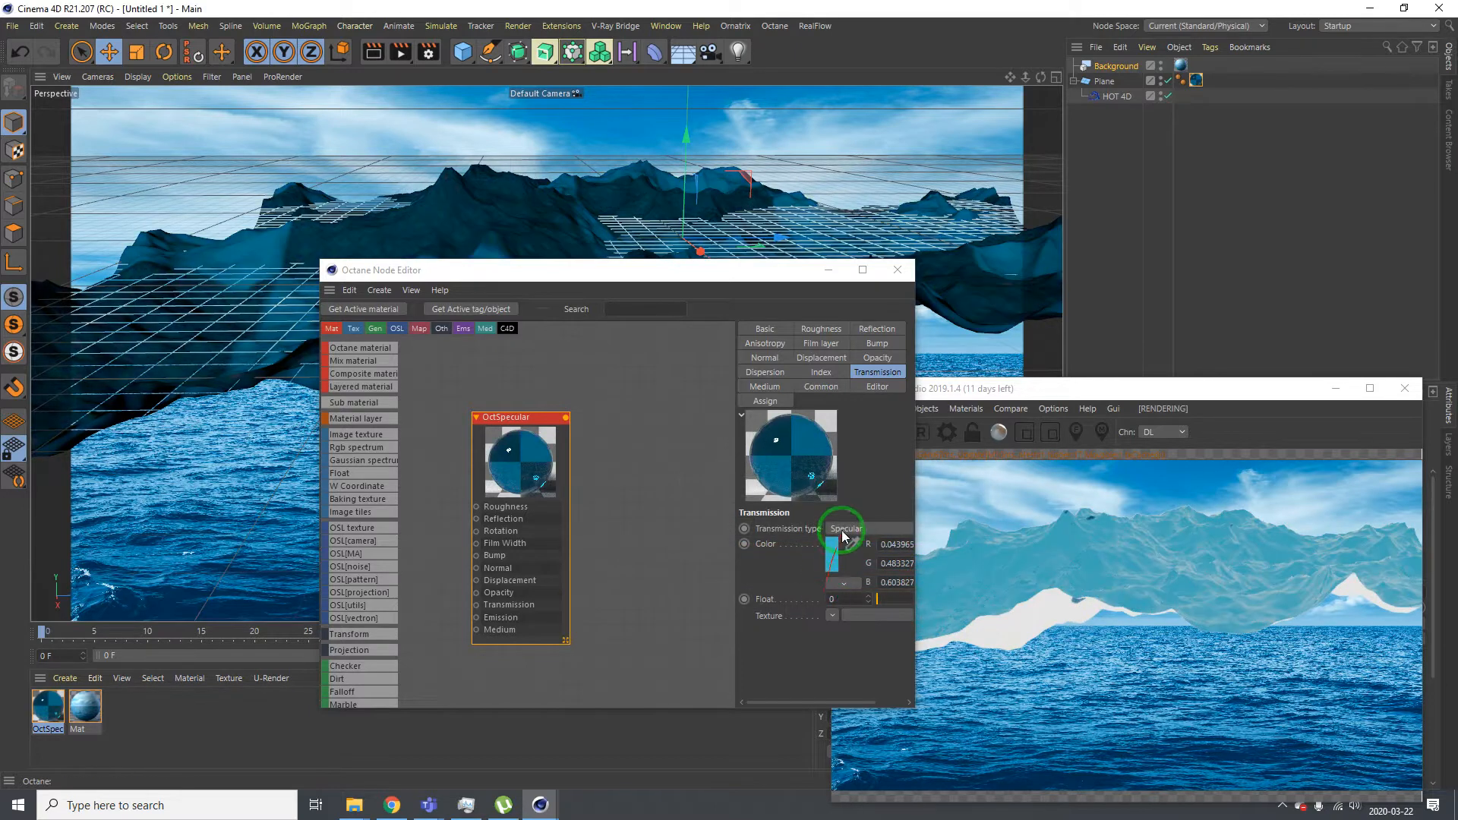
left_click(830, 543)
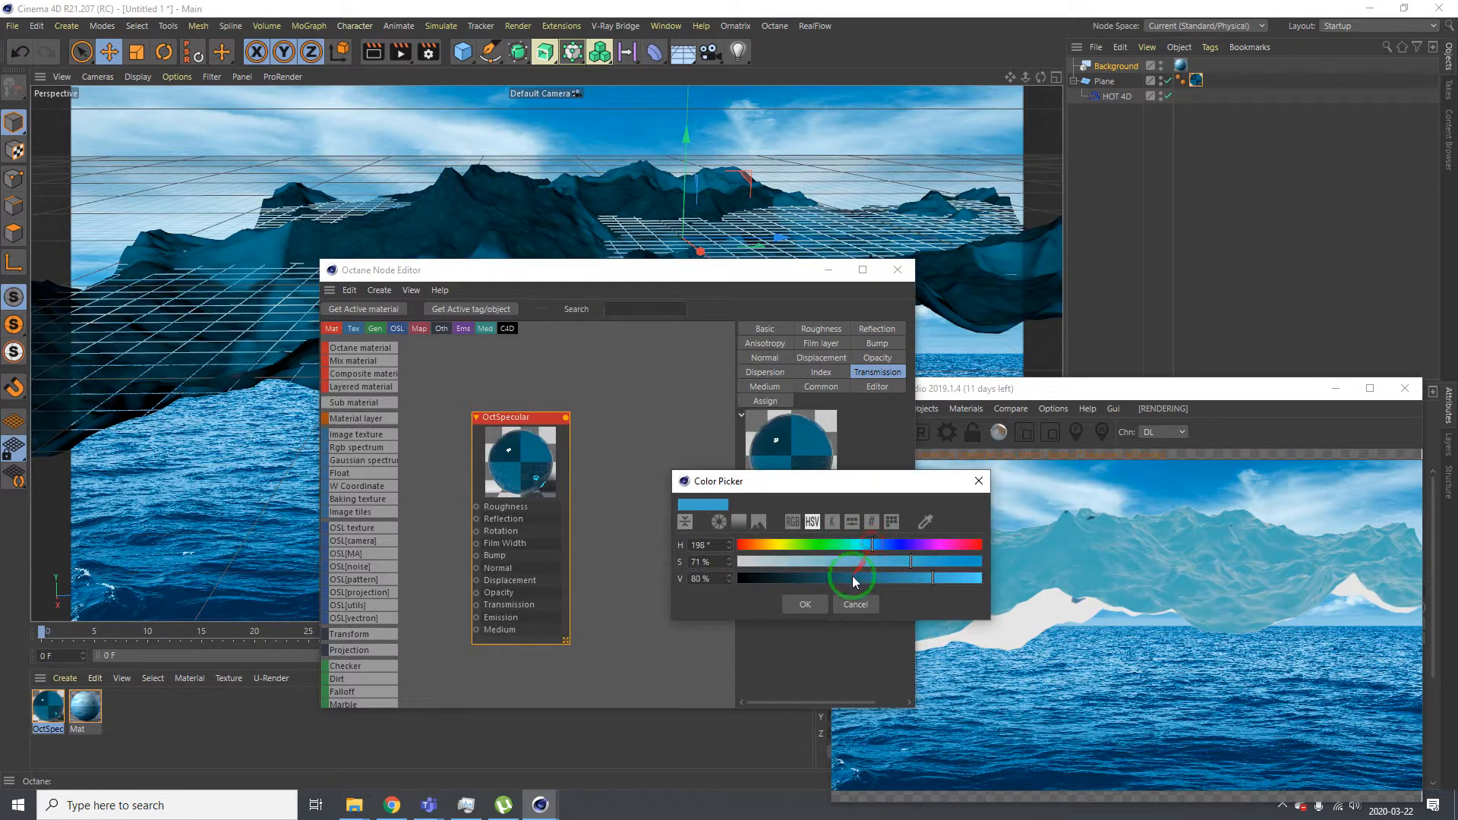
left_click(804, 604)
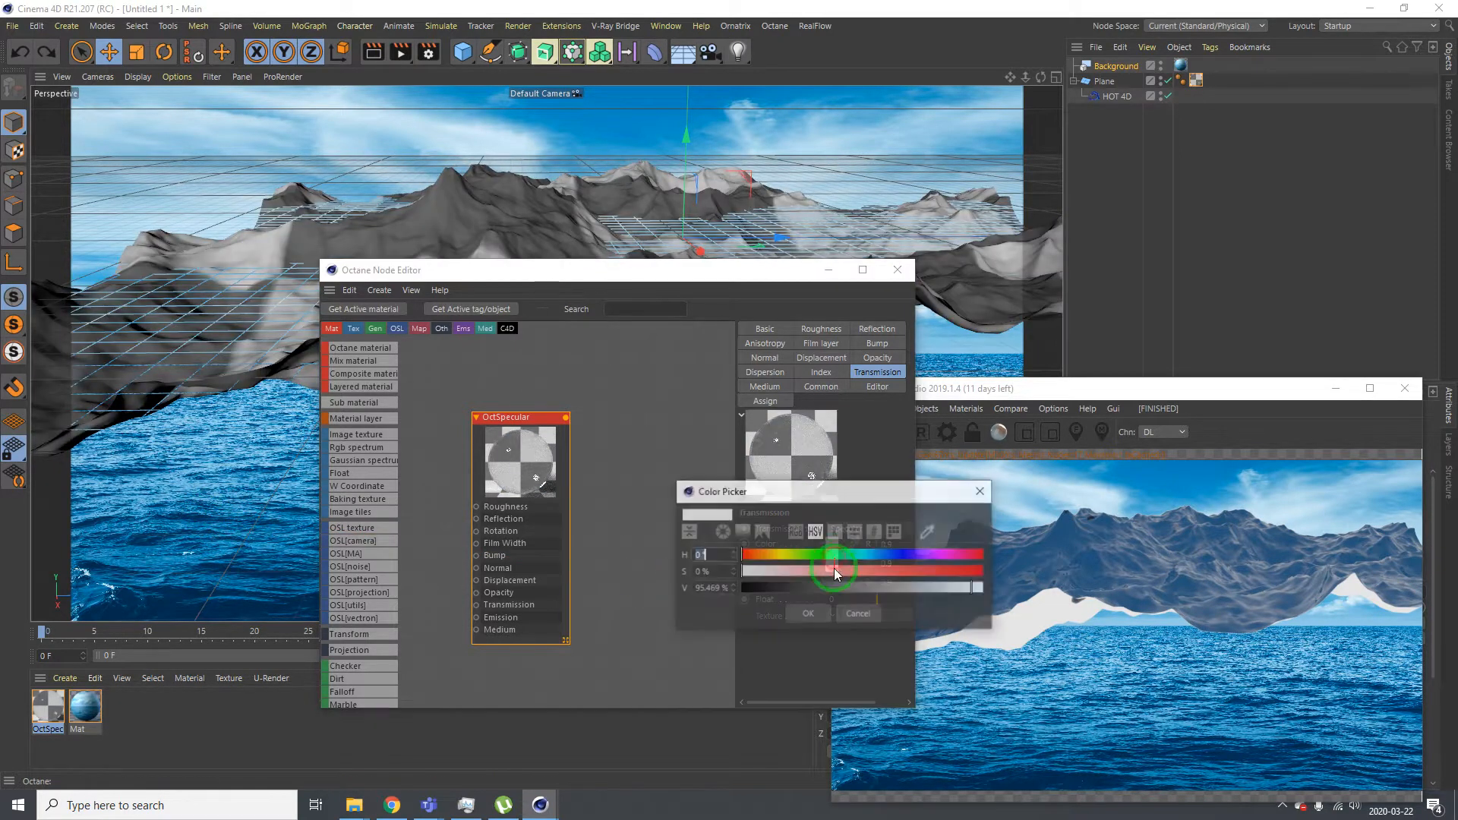
left_click_drag(830, 571, 901, 572)
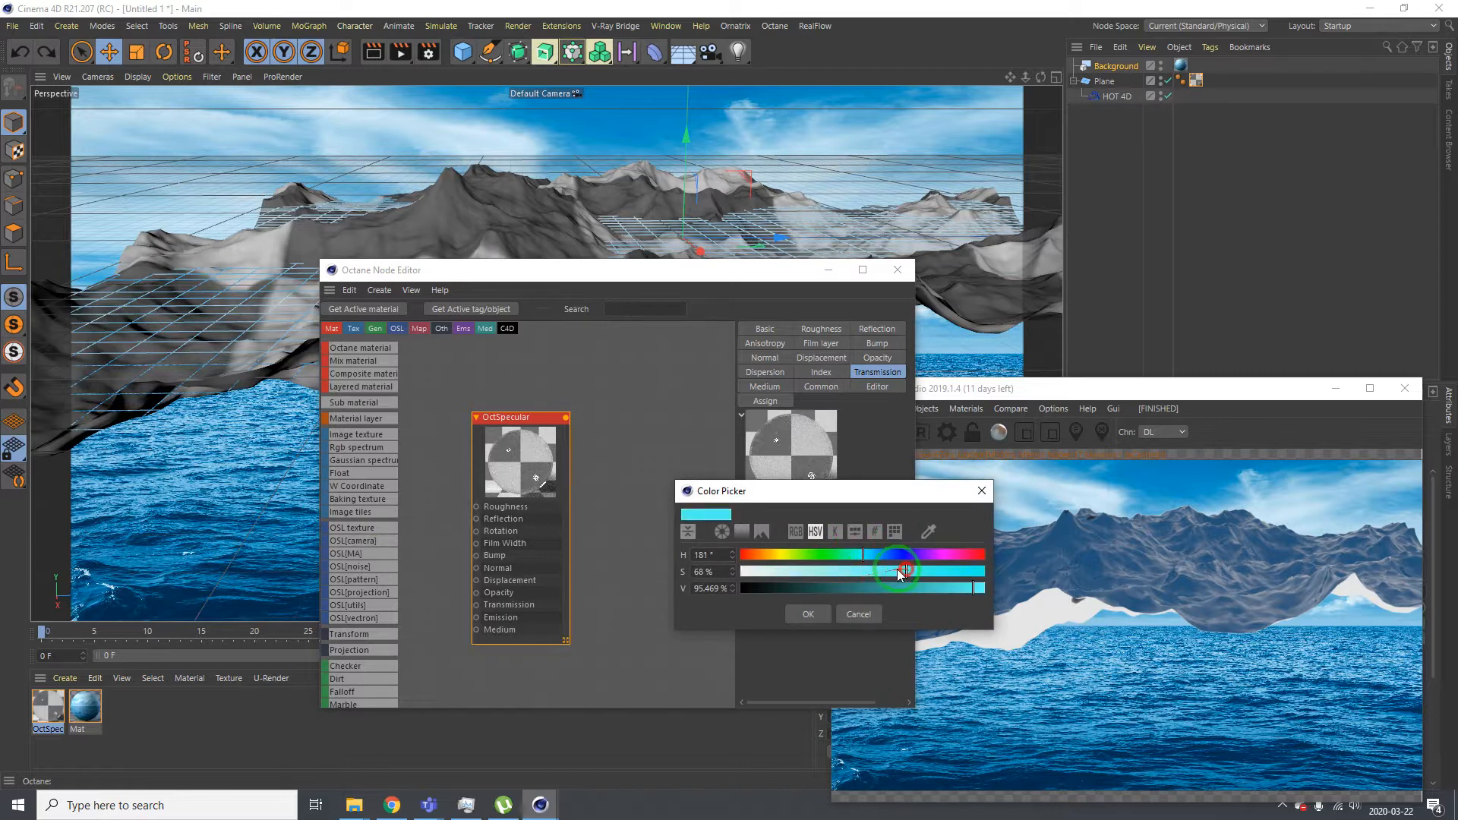
left_click_drag(898, 572, 888, 591)
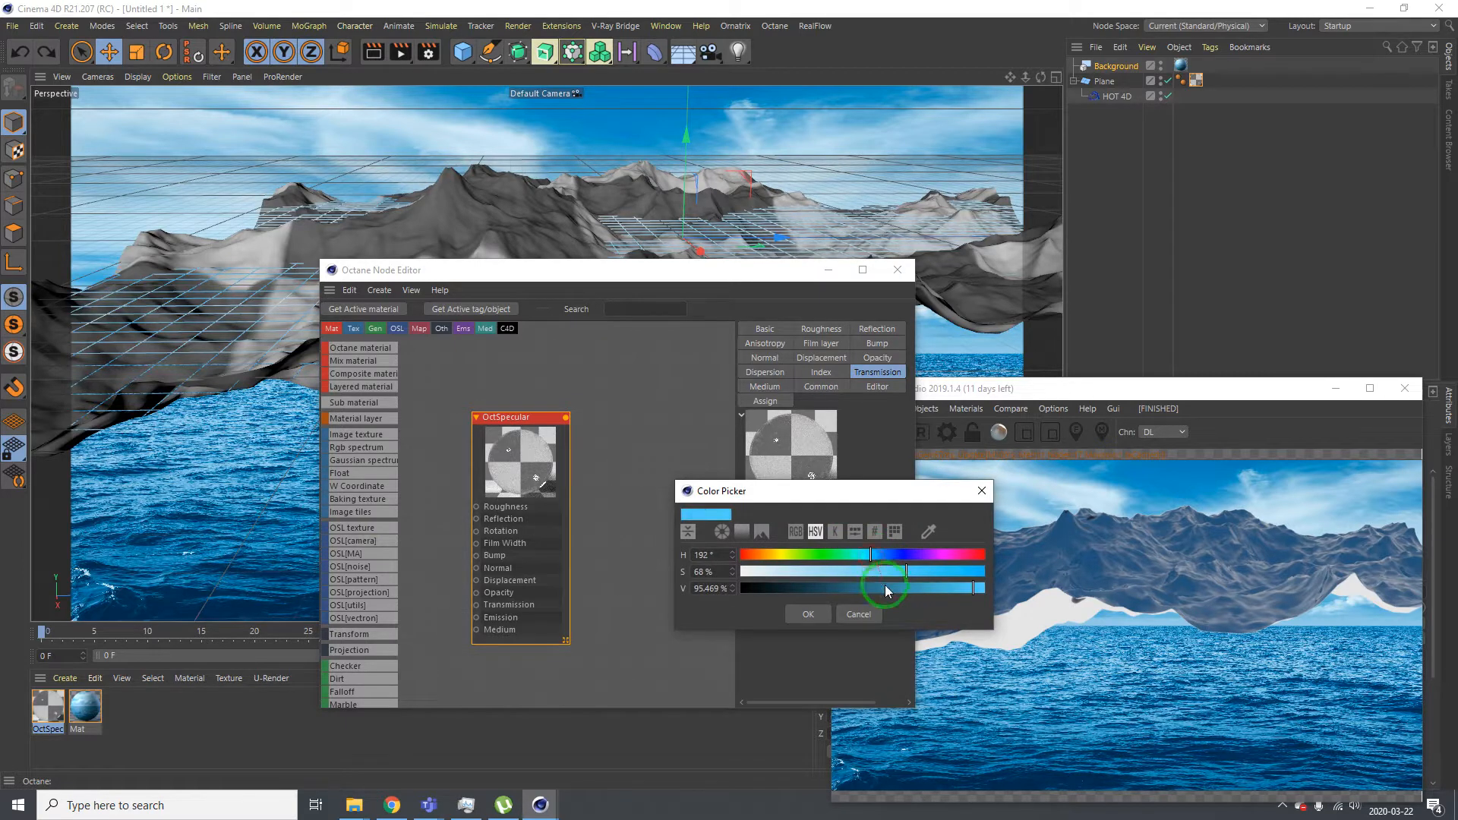
left_click(806, 614)
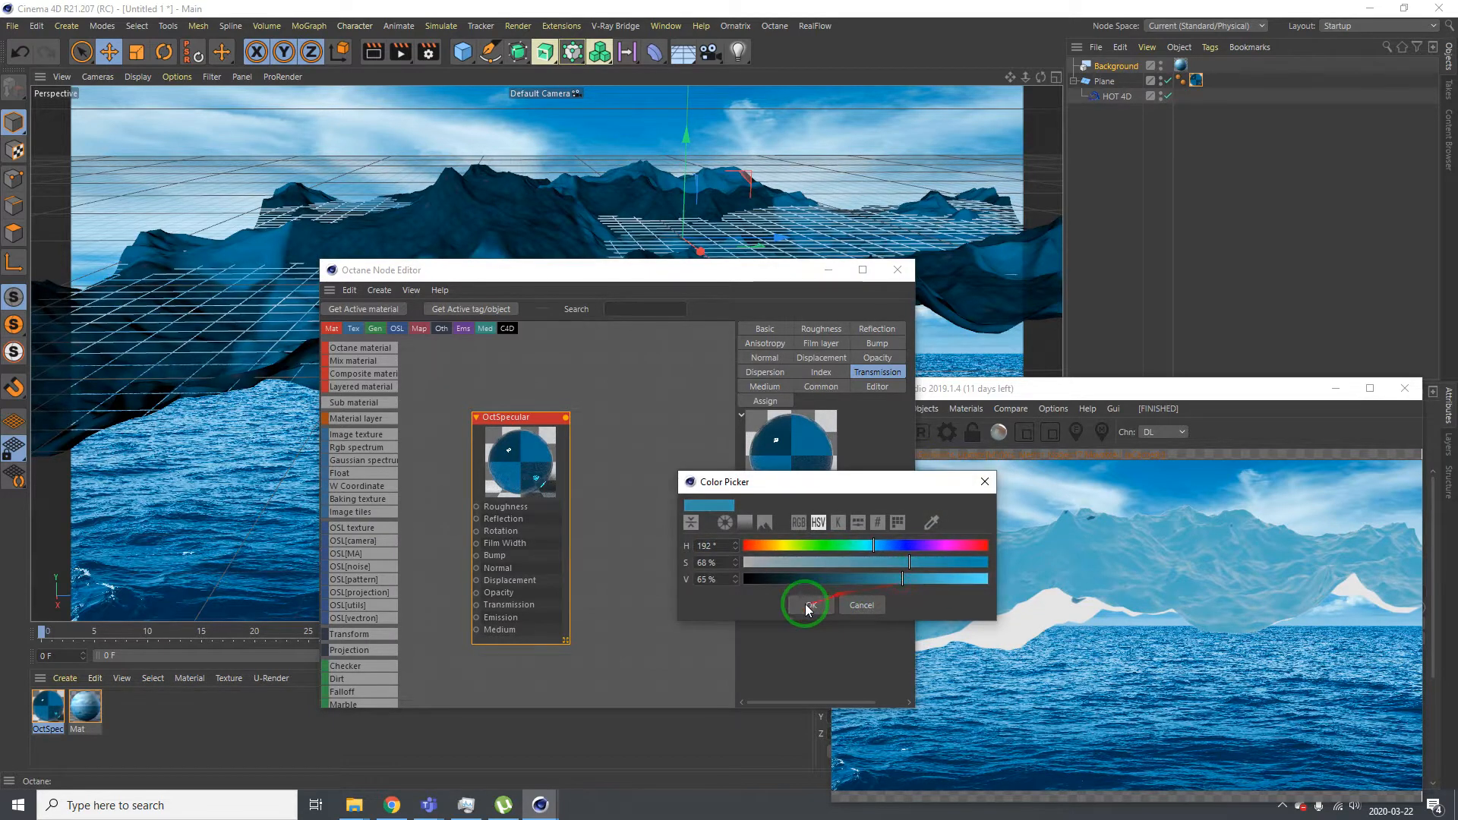
left_click(805, 605)
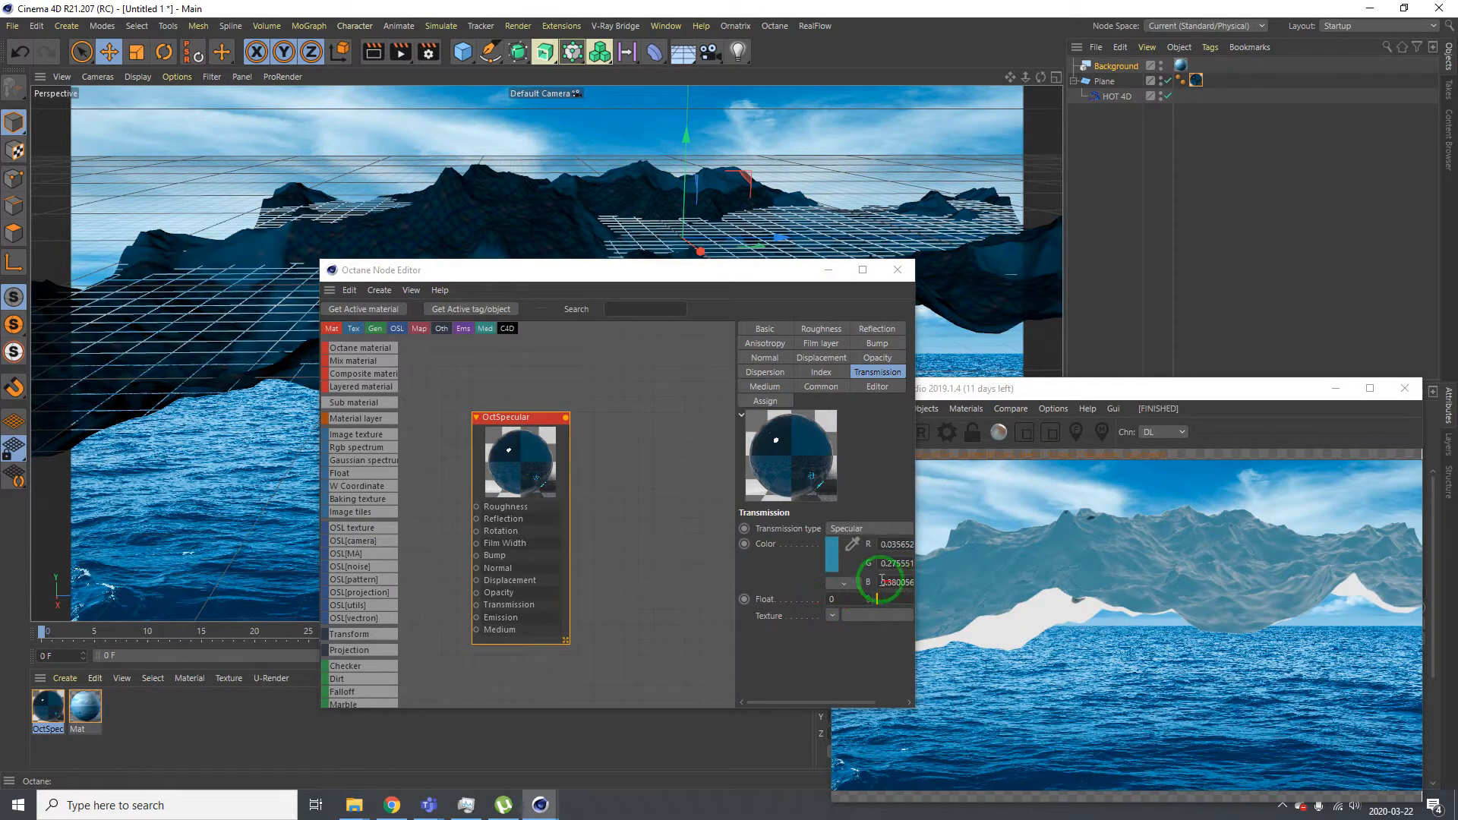
Fine-tune the transmission hue, saturation and brightness into a deeper blue
left_click(853, 544)
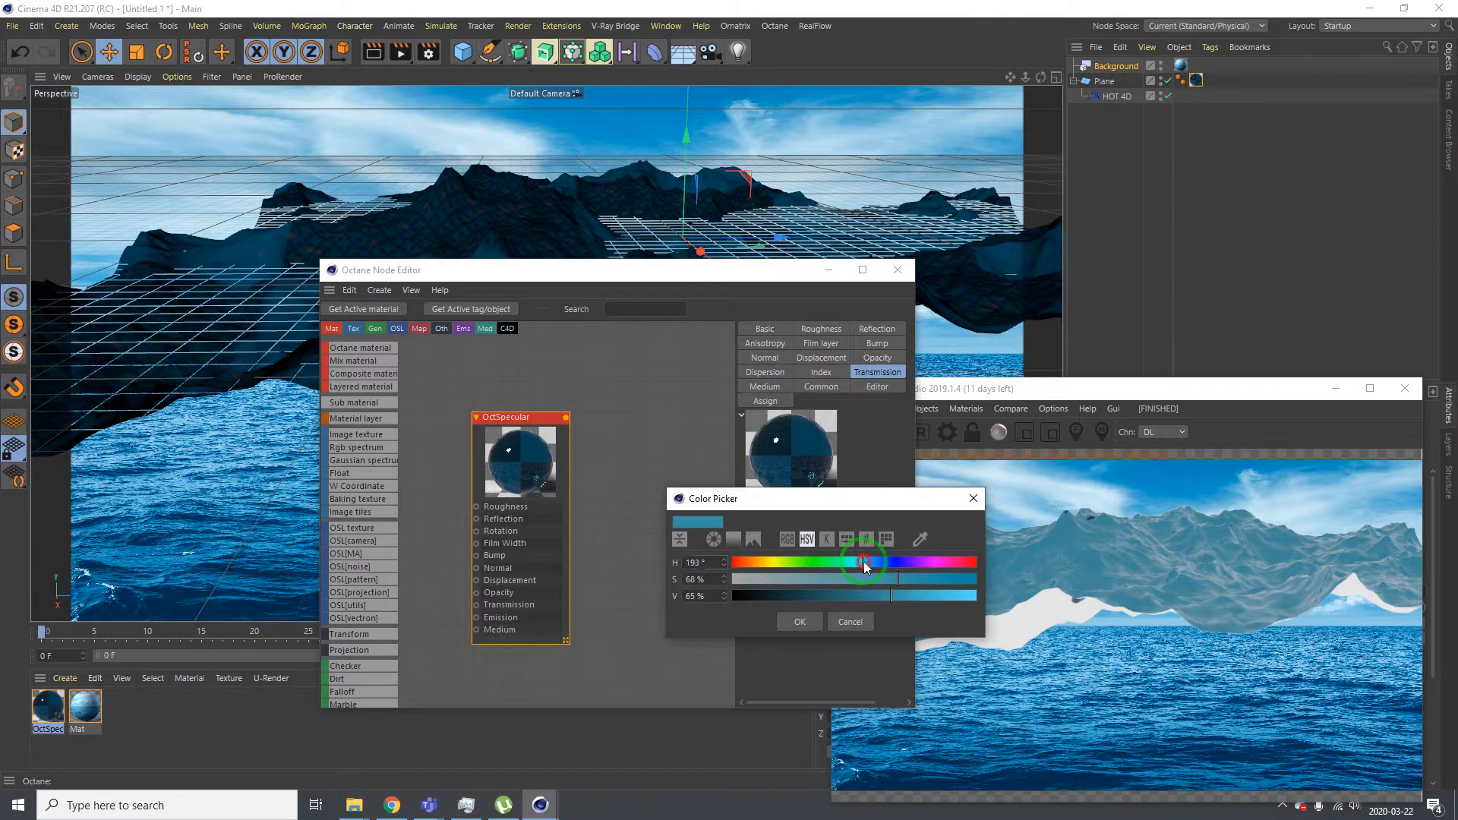
left_click(798, 621)
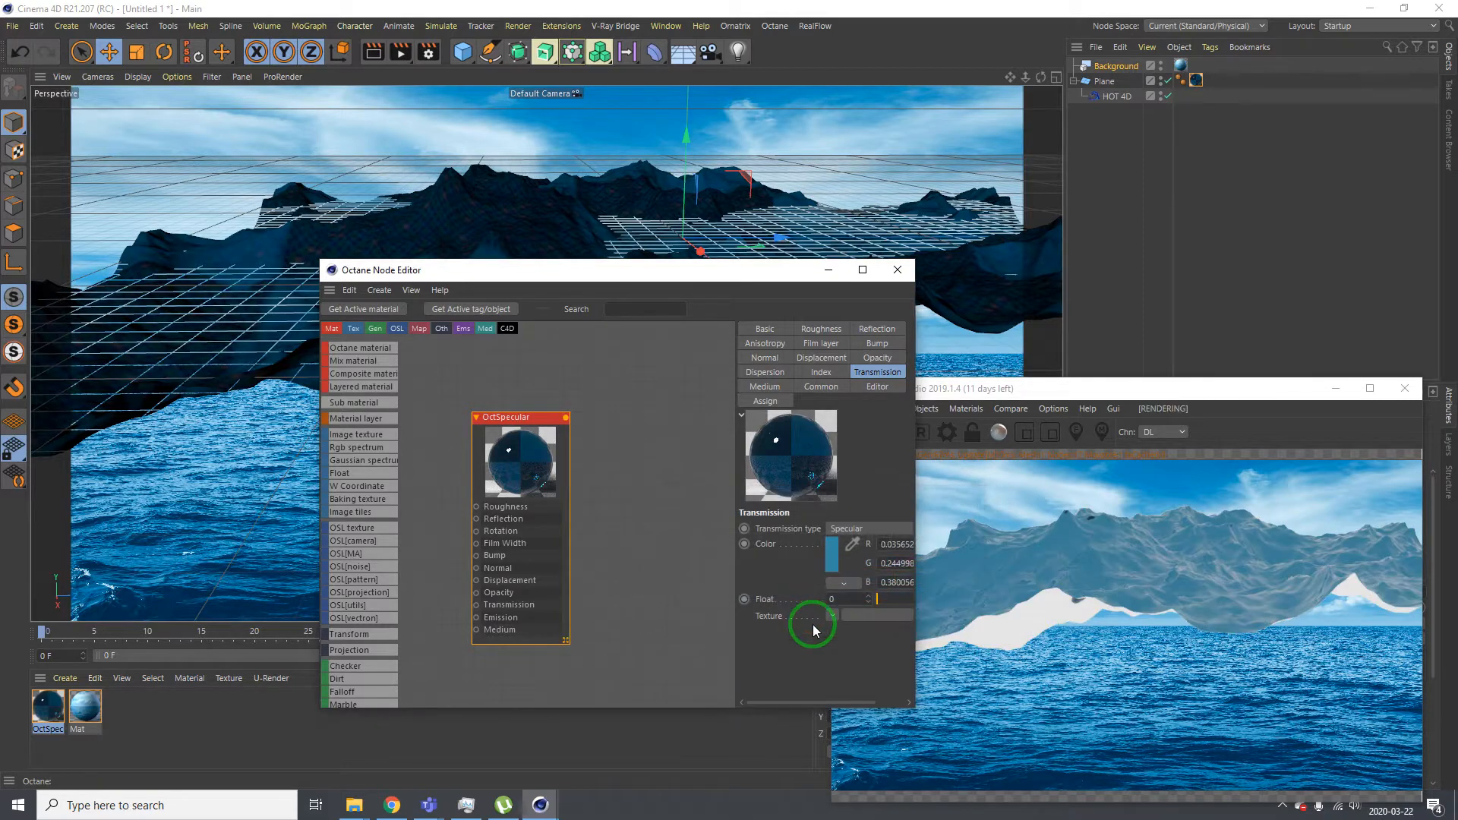
left_click(813, 543)
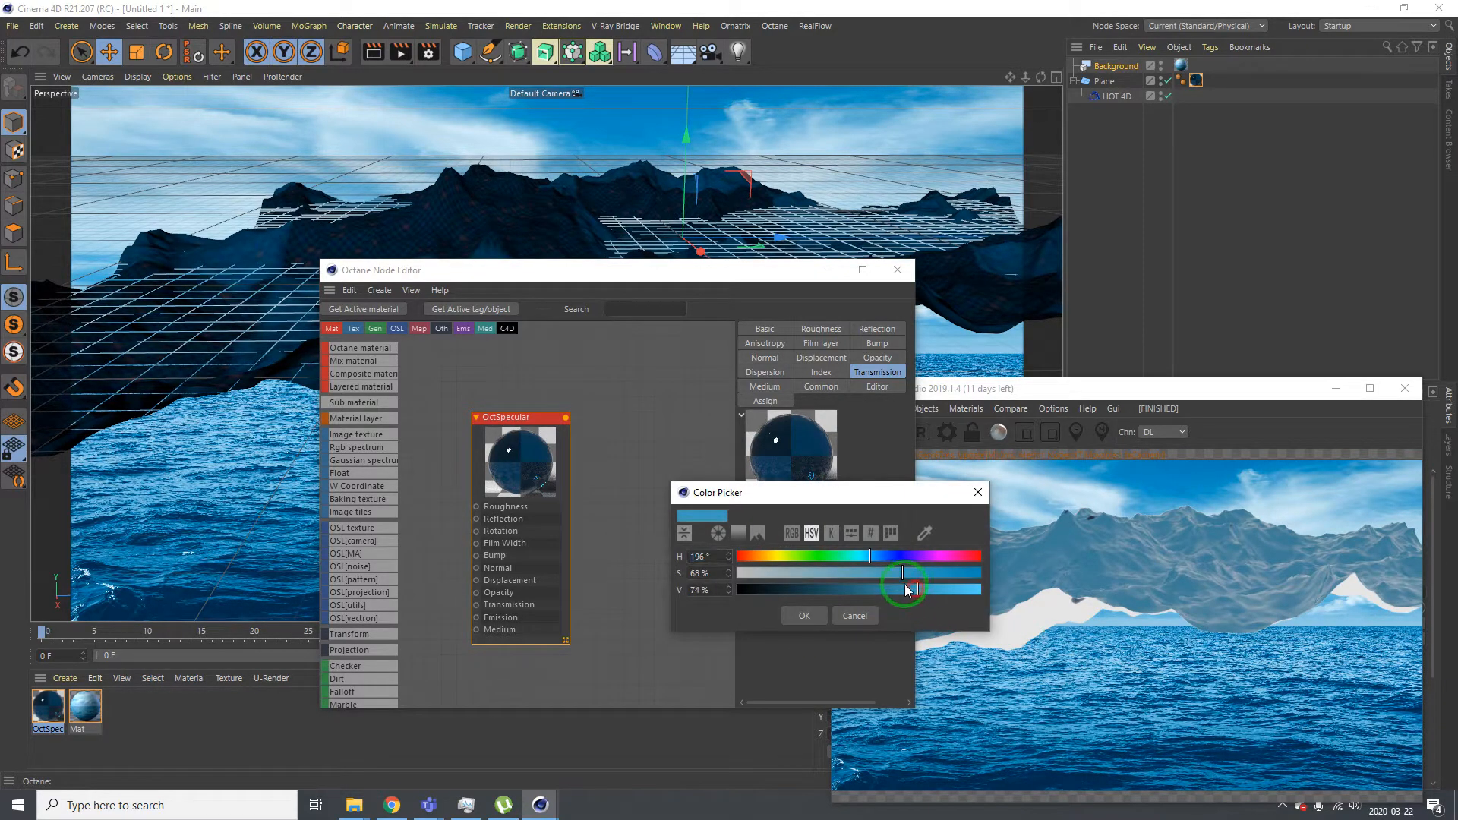
left_click(803, 614)
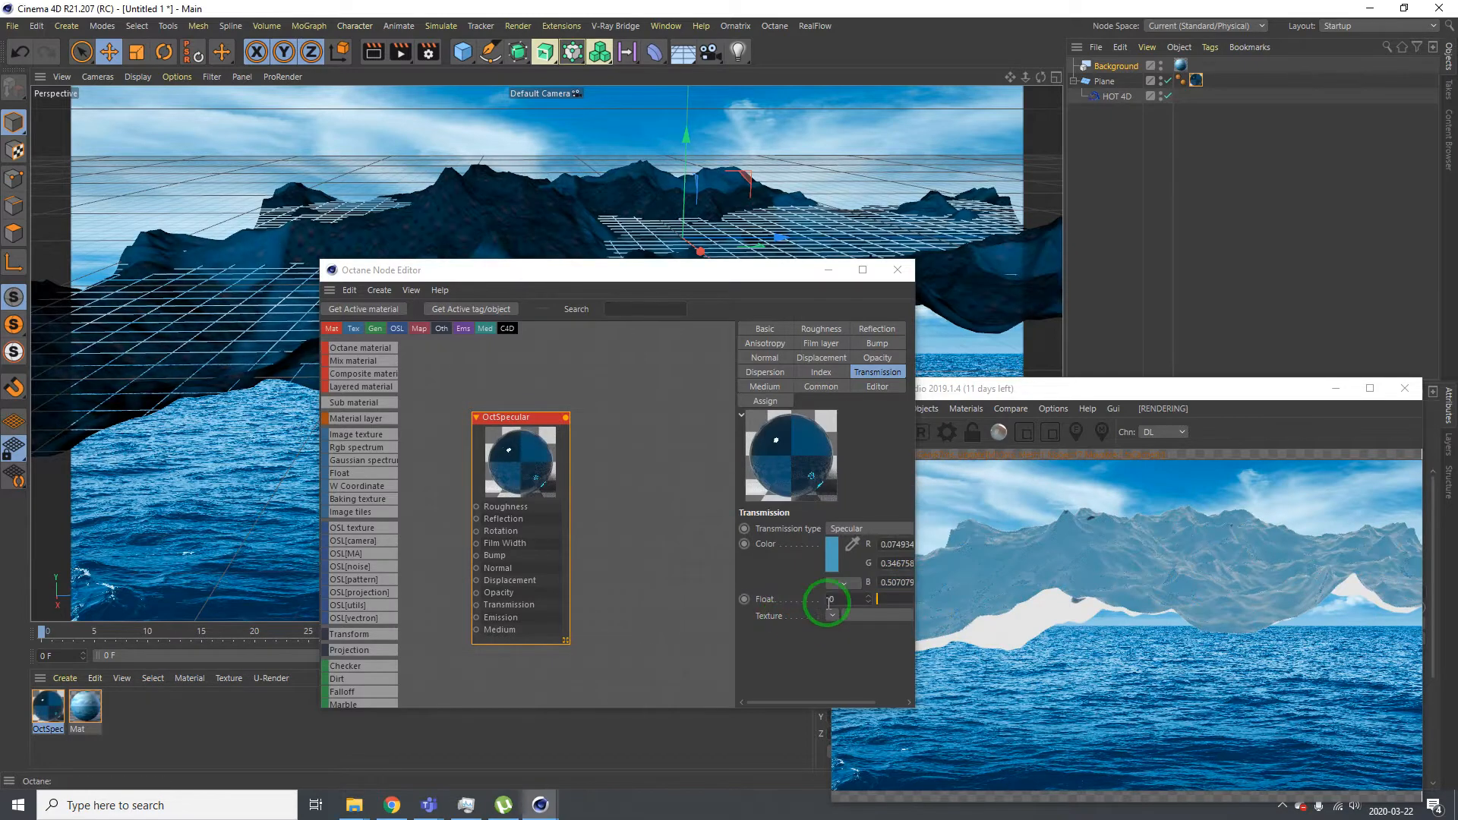
left_click(850, 543)
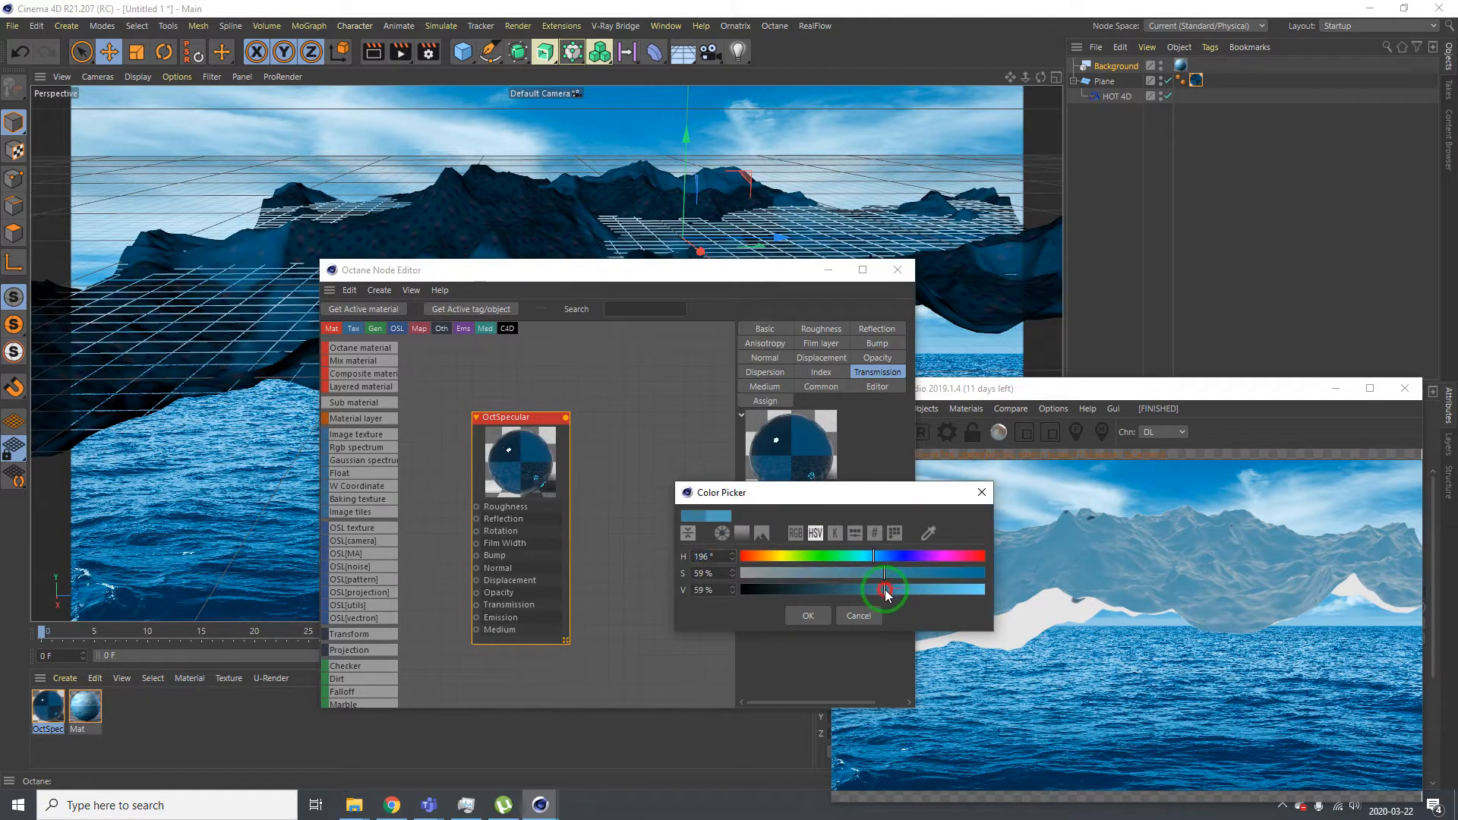
left_click(806, 614)
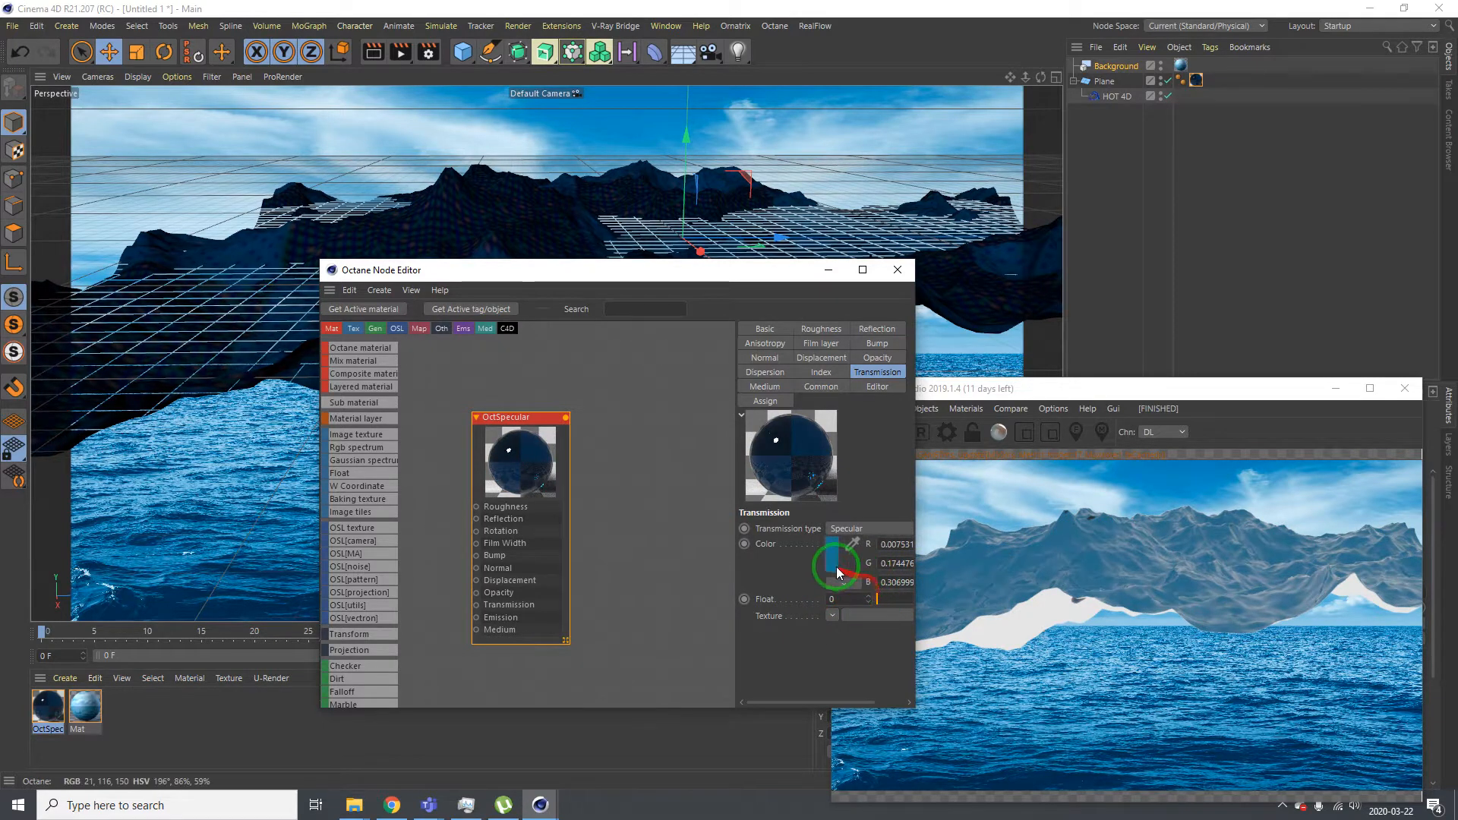
left_click(835, 565)
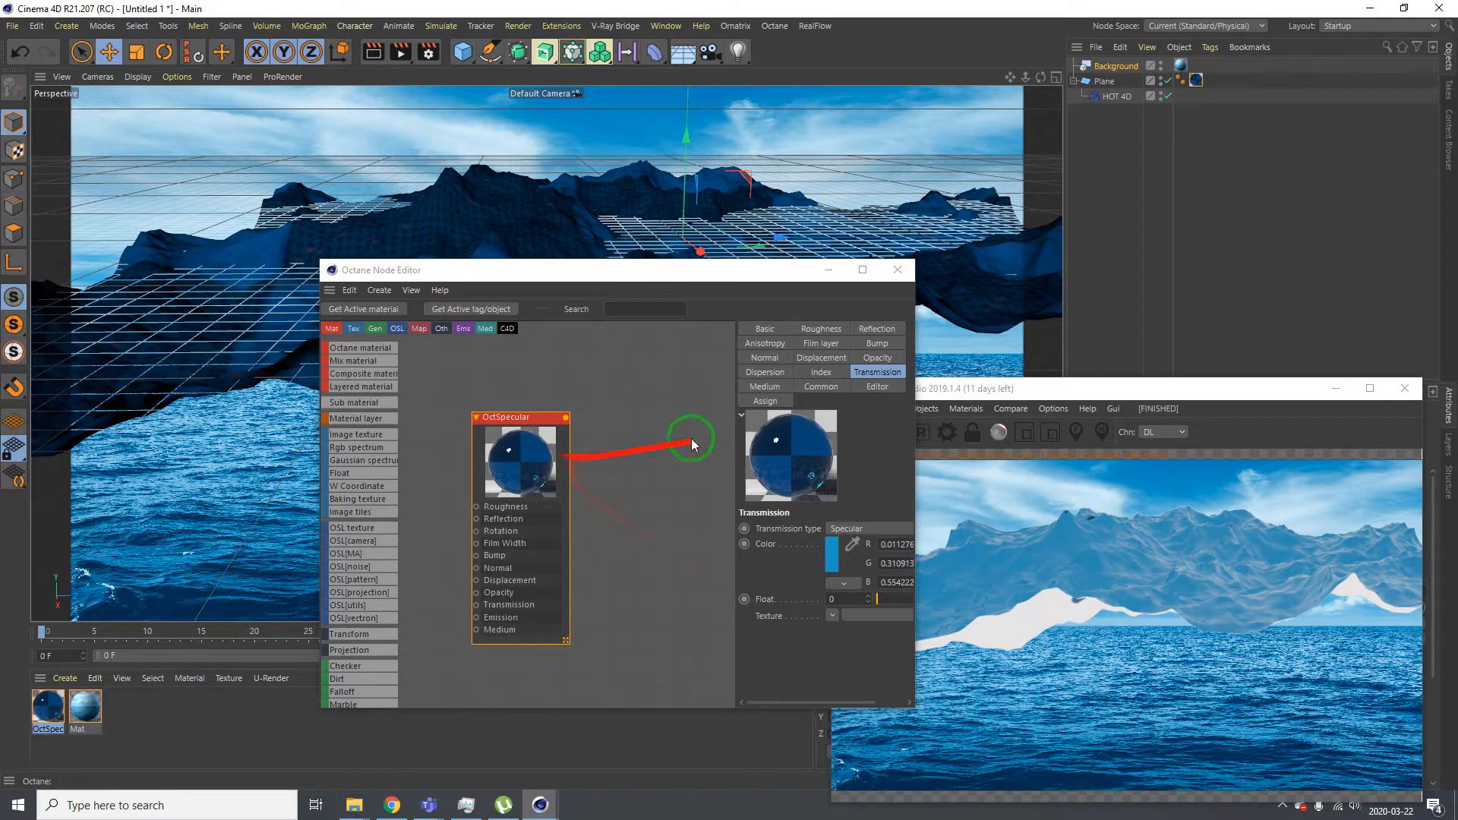
left_click(809, 544)
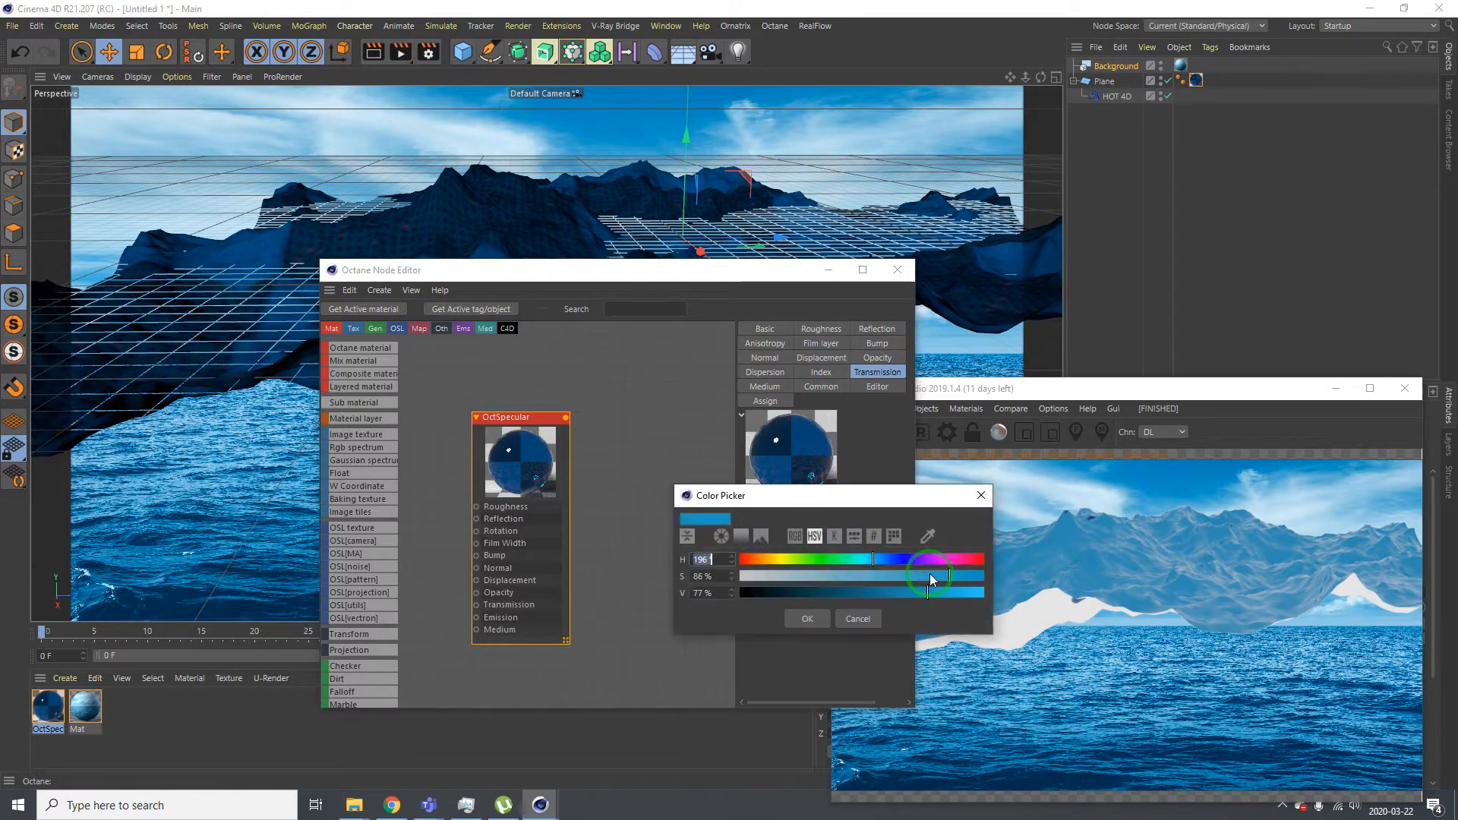
left_click_drag(935, 577, 935, 588)
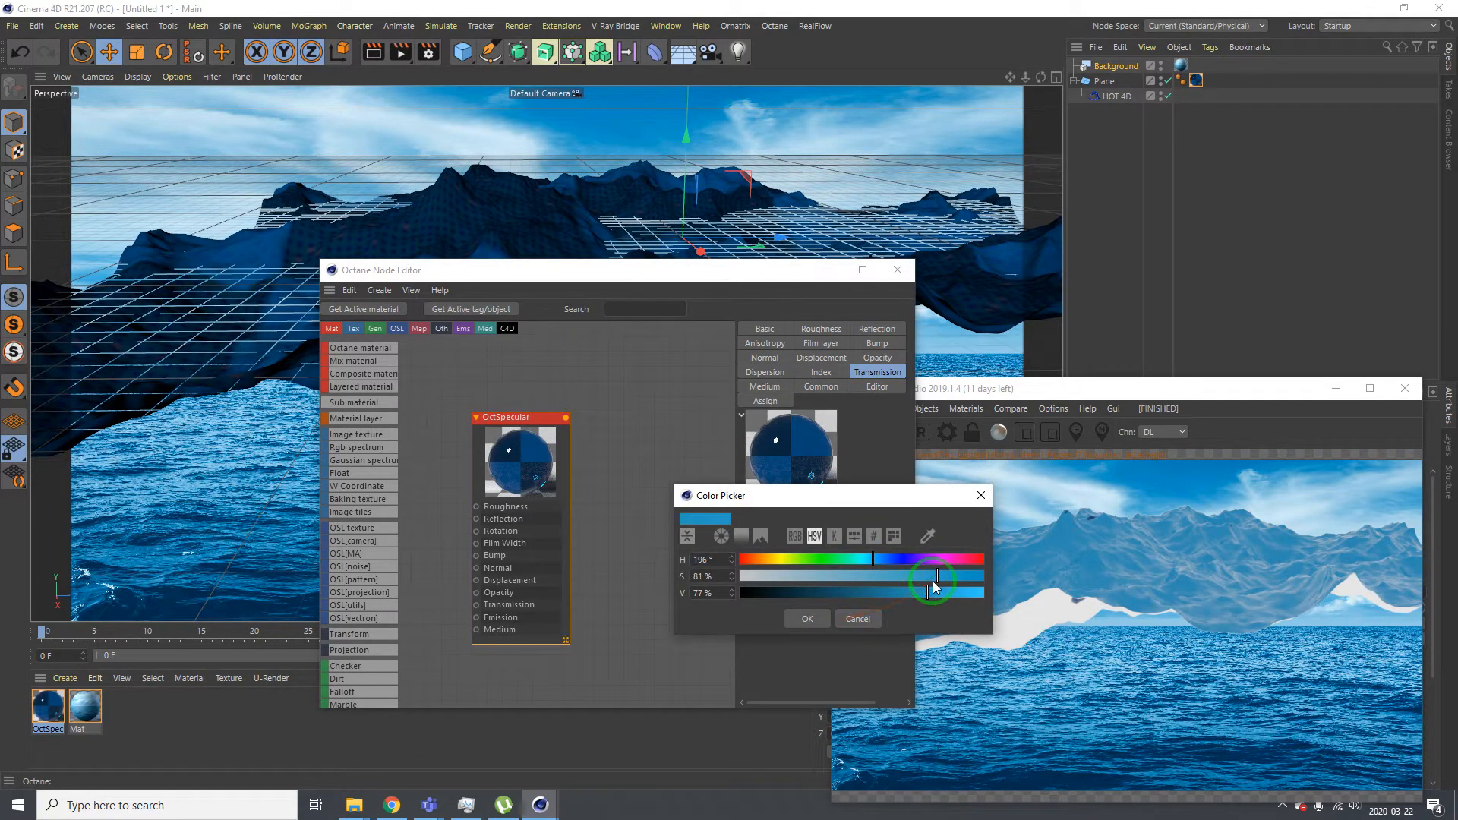
left_click_drag(935, 585, 925, 595)
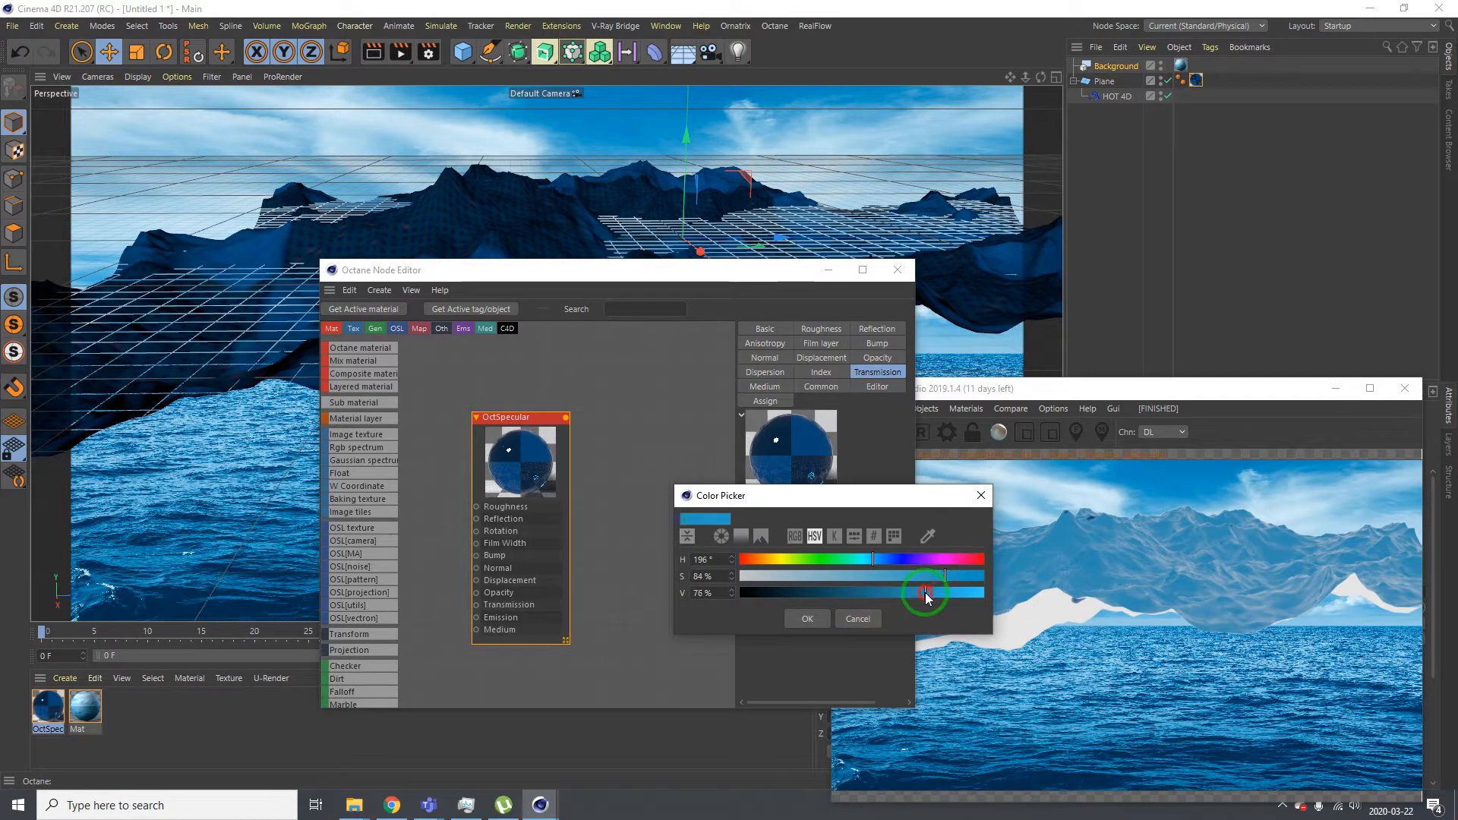
left_click(805, 618)
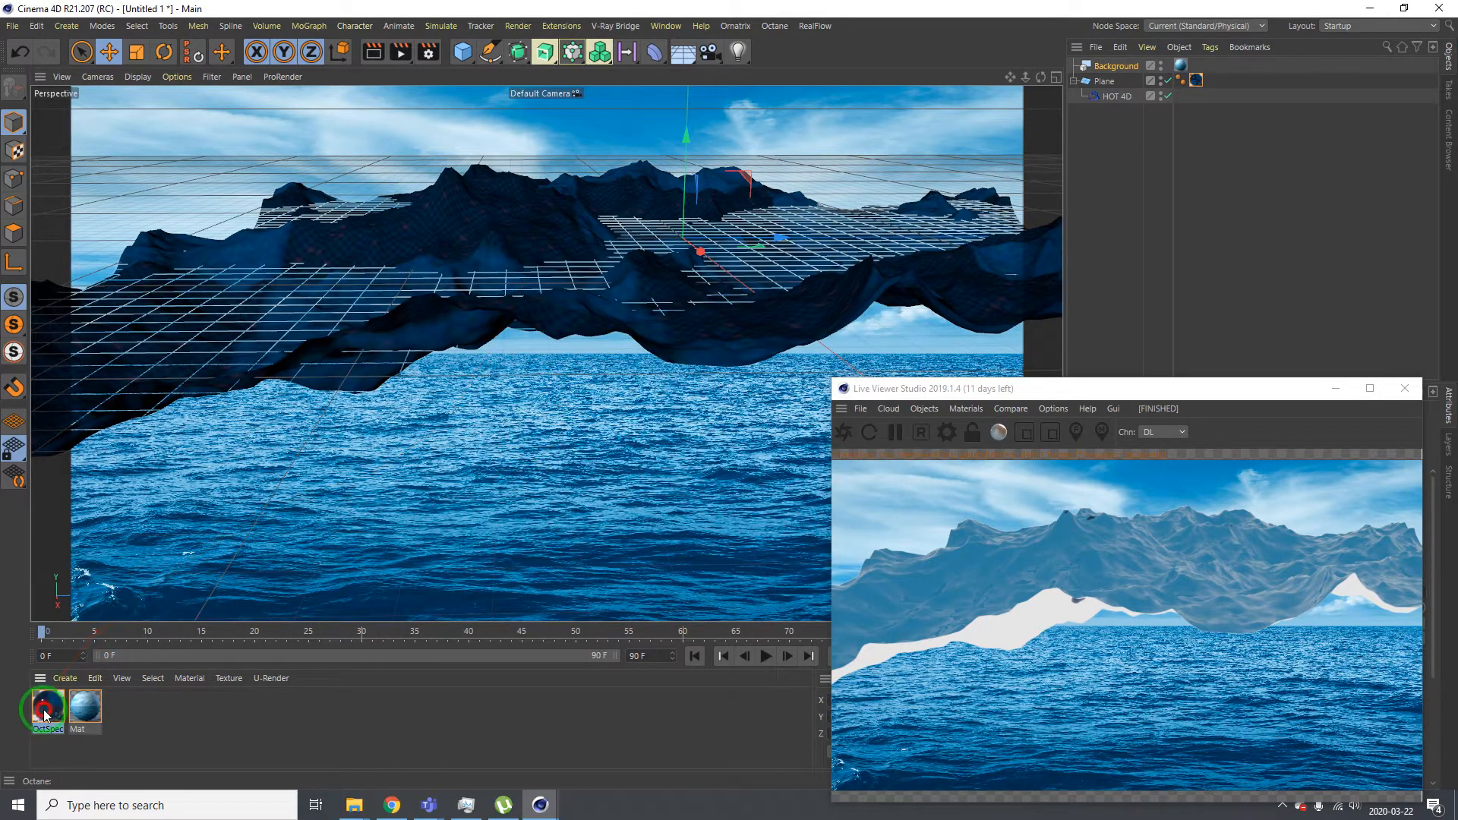
Set the OctSpecular reflection colour to pale sky blue and link a Dirt node into roughness
double_click(47, 707)
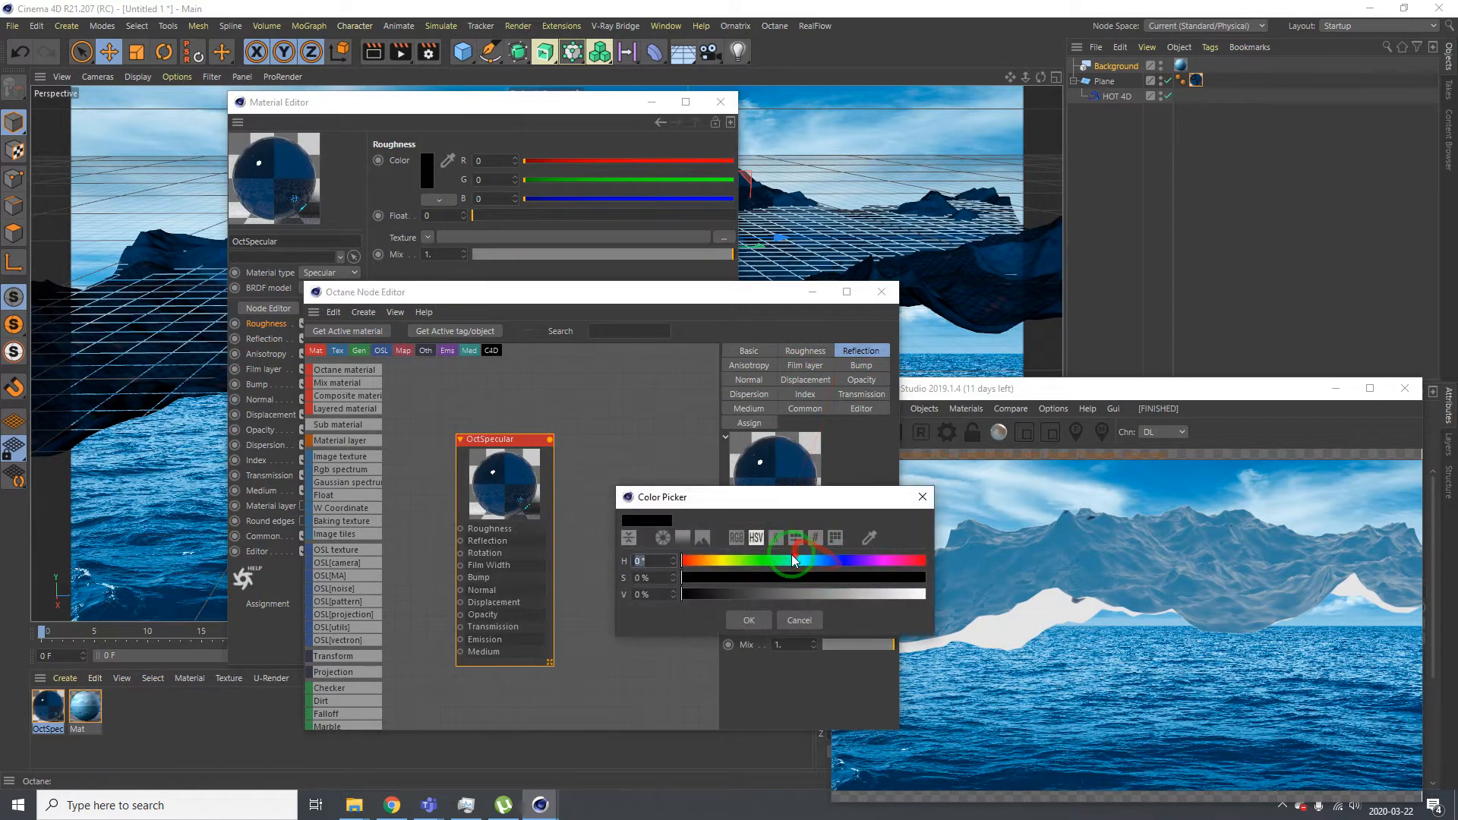
left_click_drag(791, 560, 856, 593)
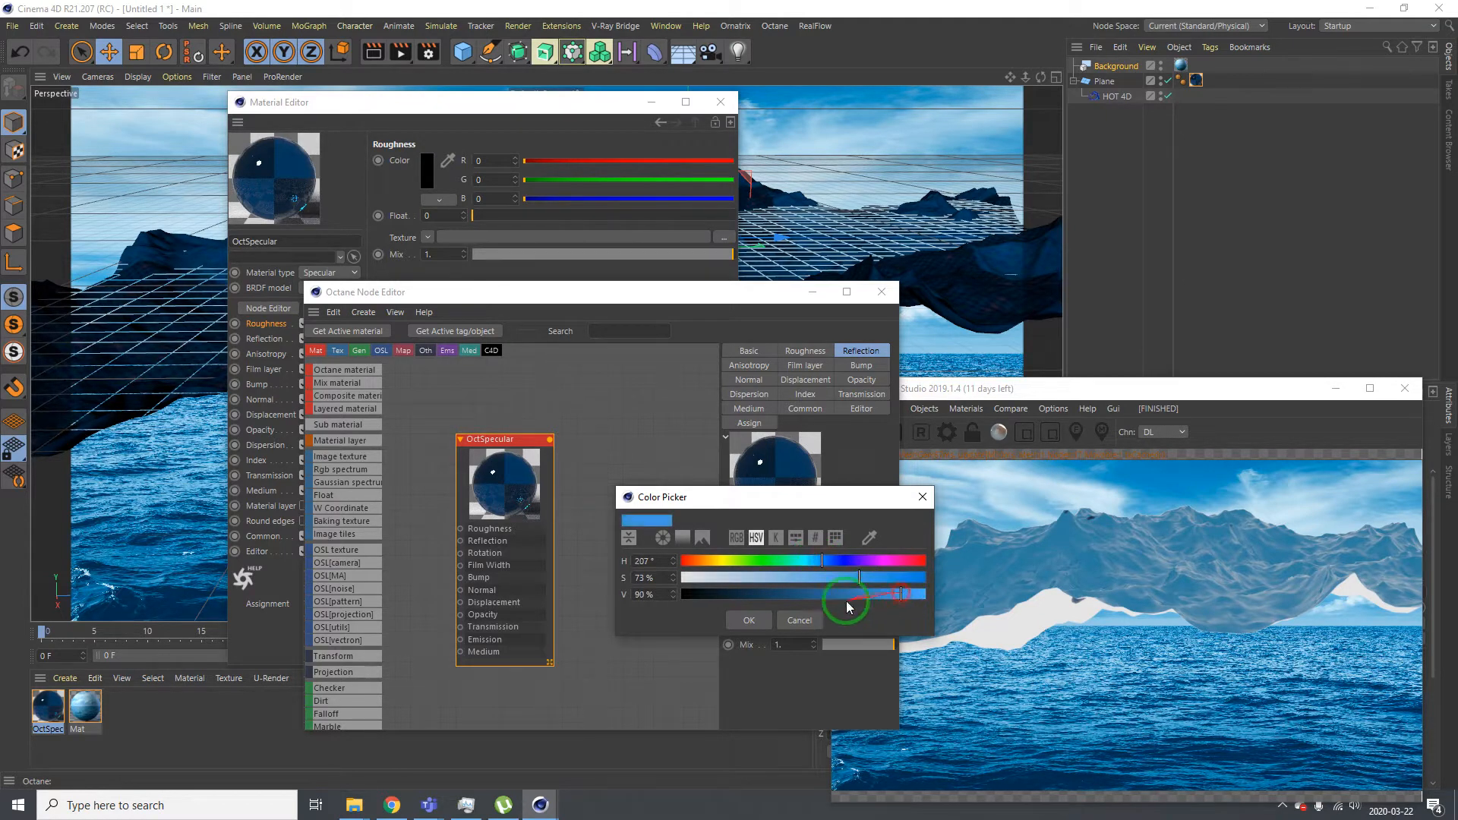
left_click(749, 620)
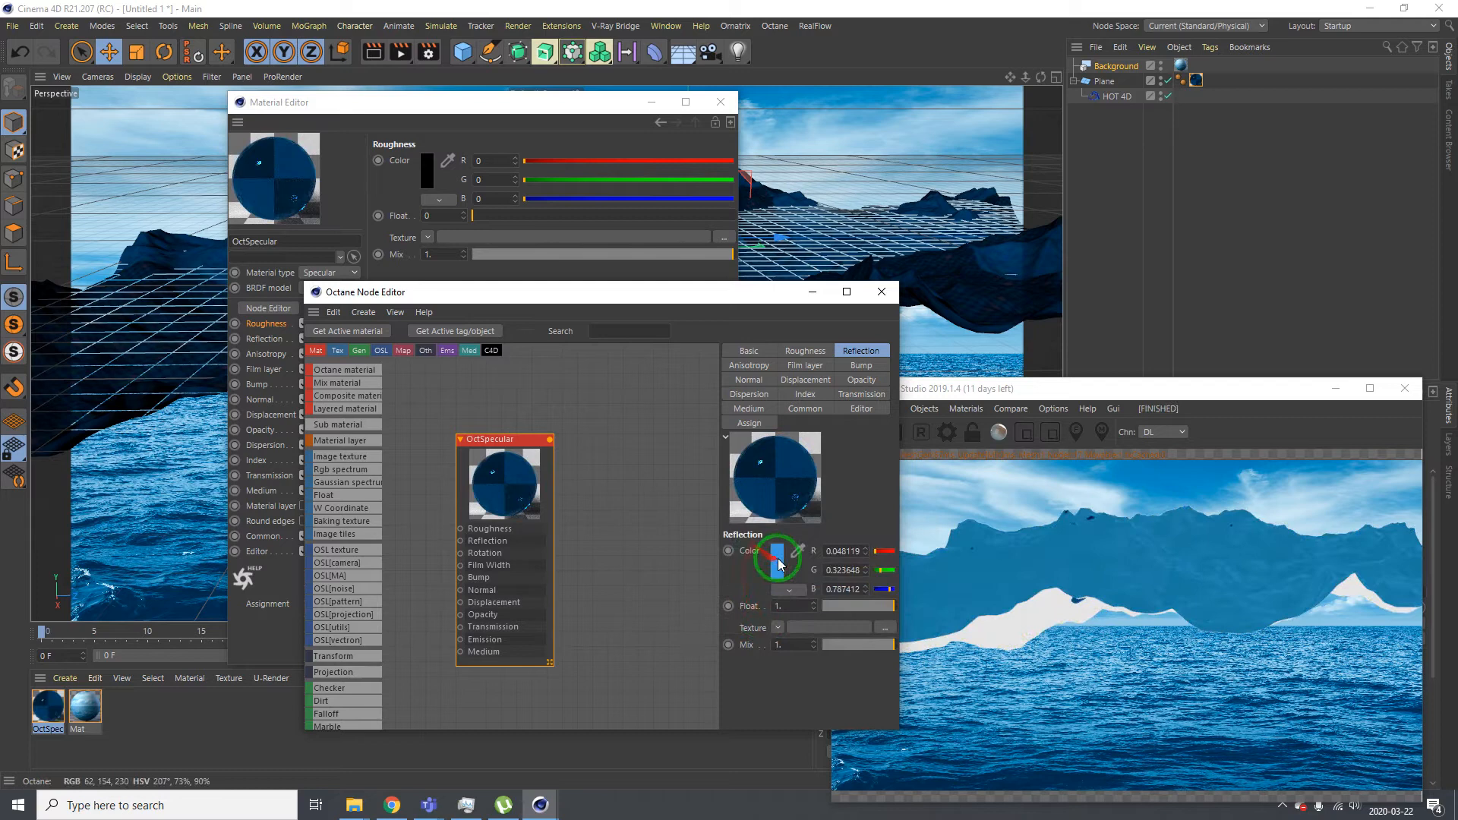
left_click(779, 551)
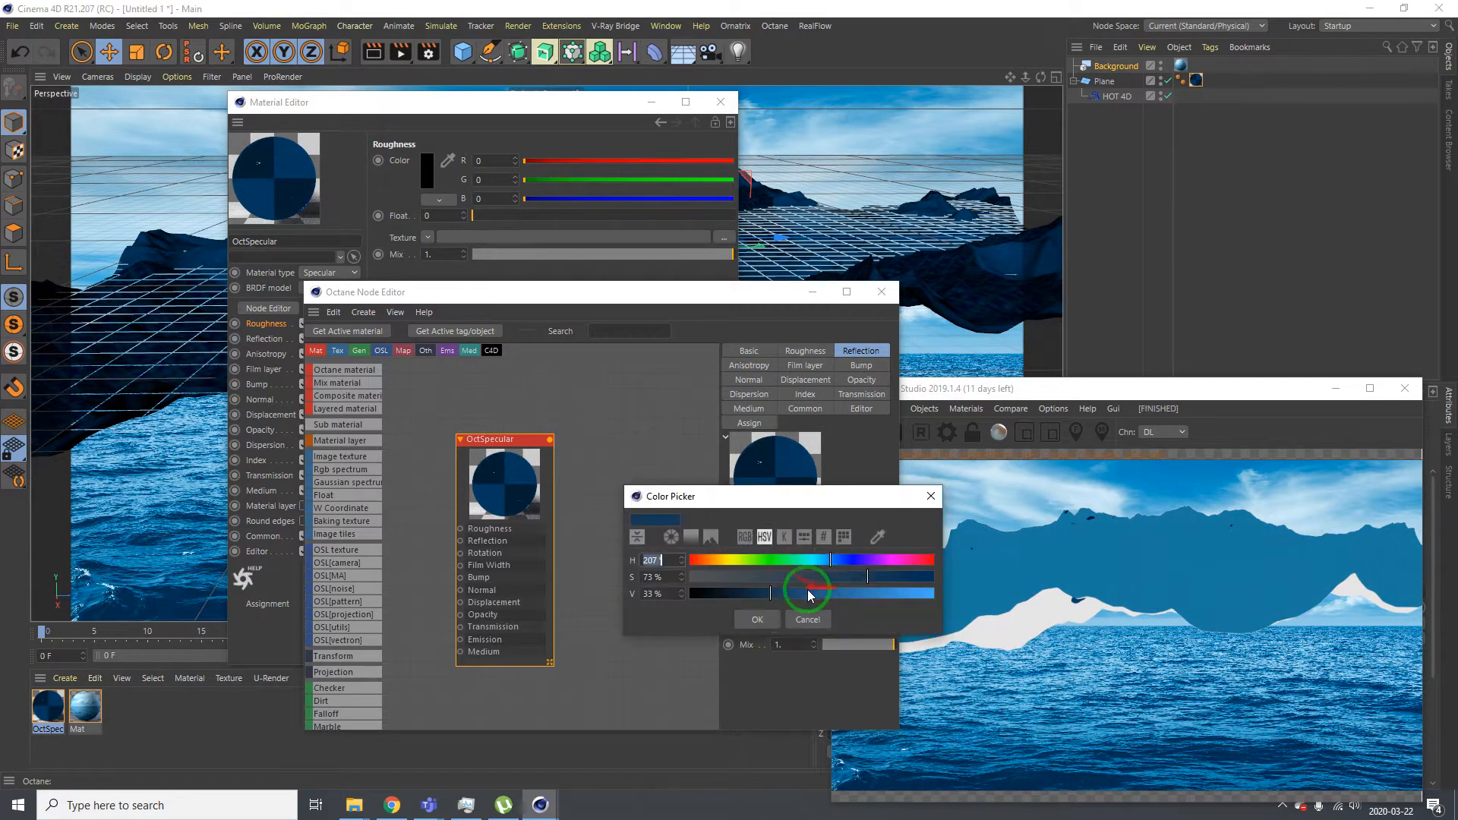
left_click(756, 620)
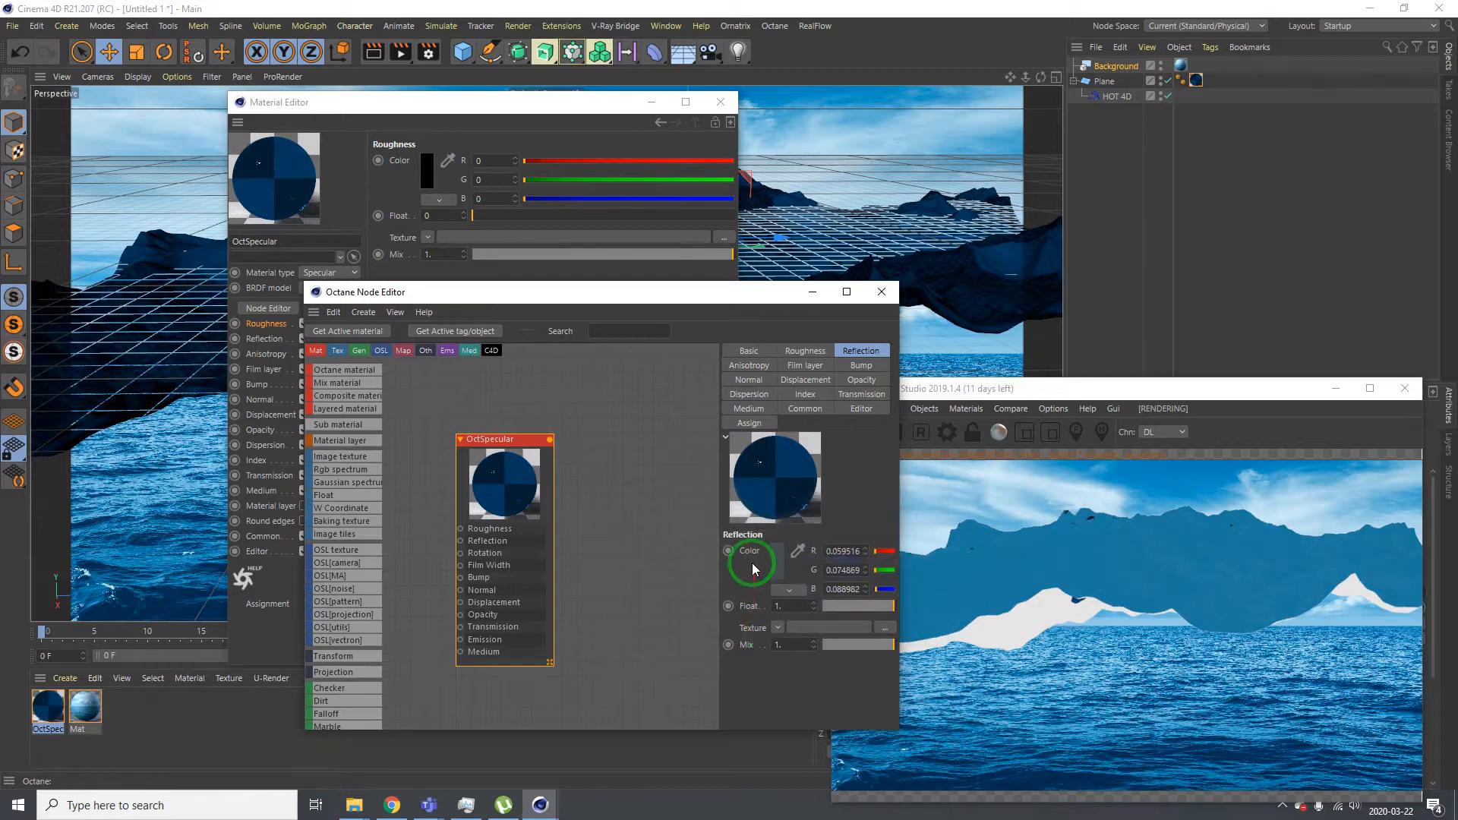
left_click(751, 563)
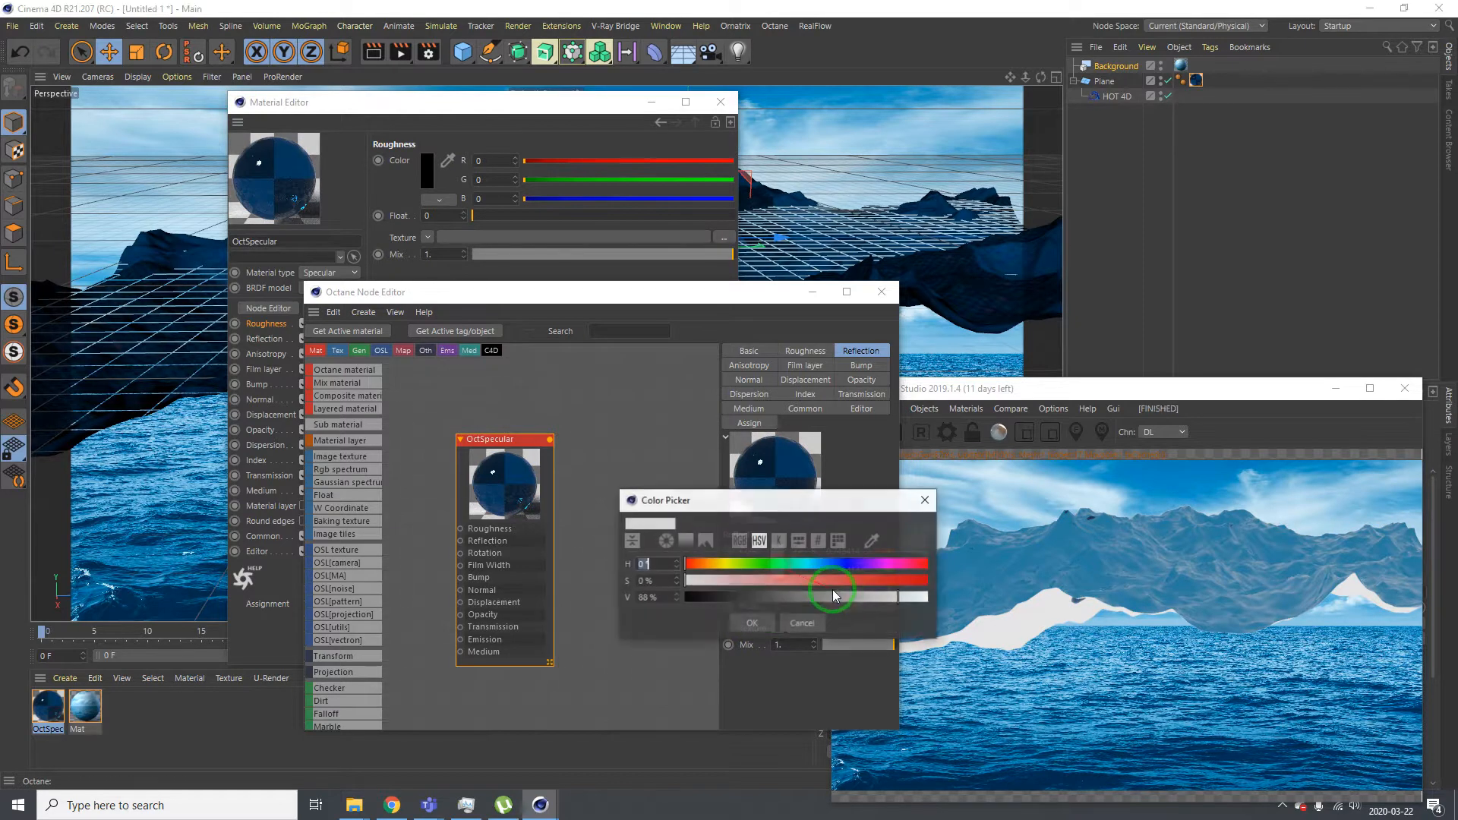
left_click(753, 622)
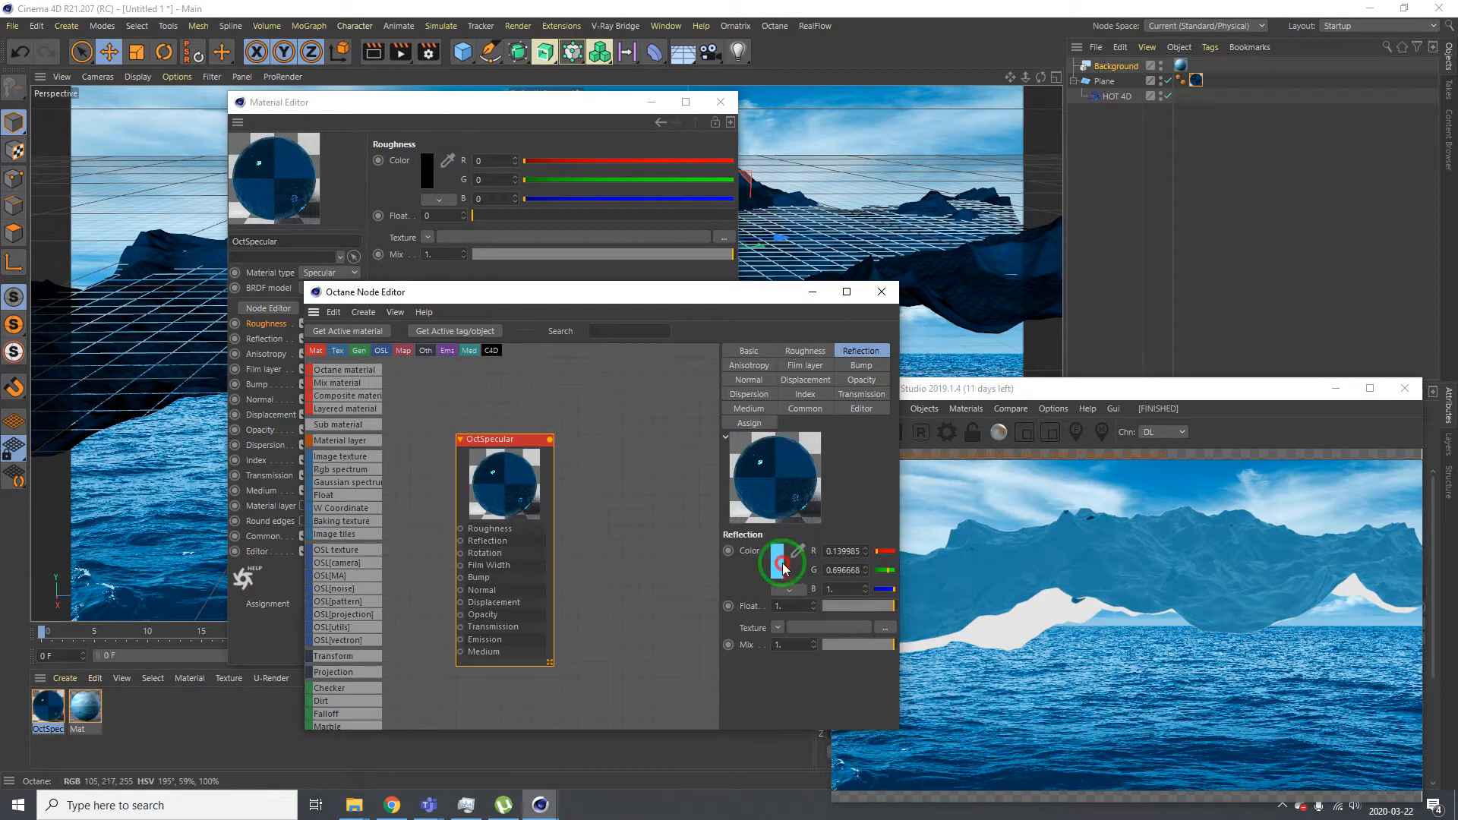
left_click(782, 559)
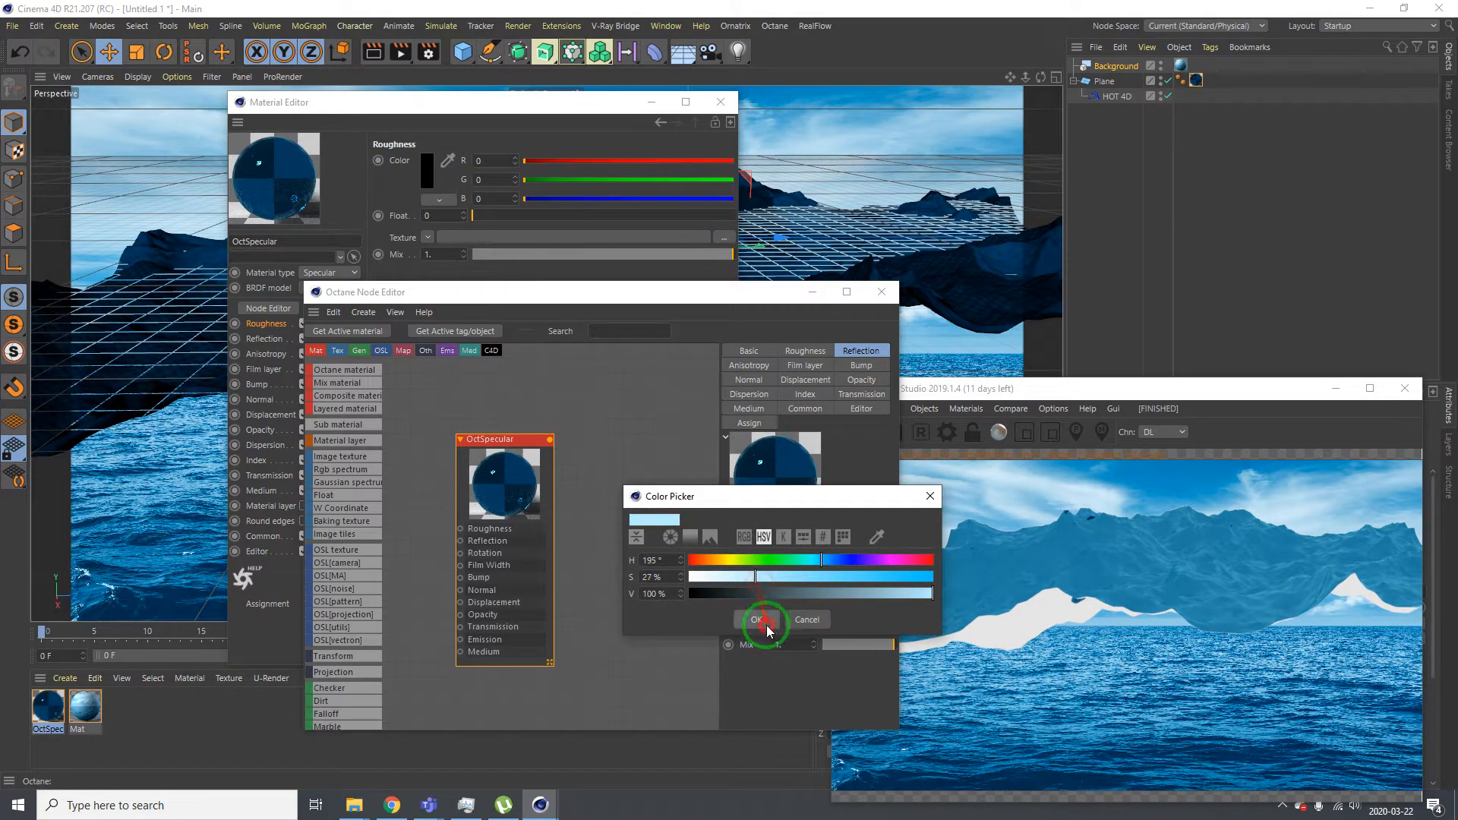
left_click(757, 620)
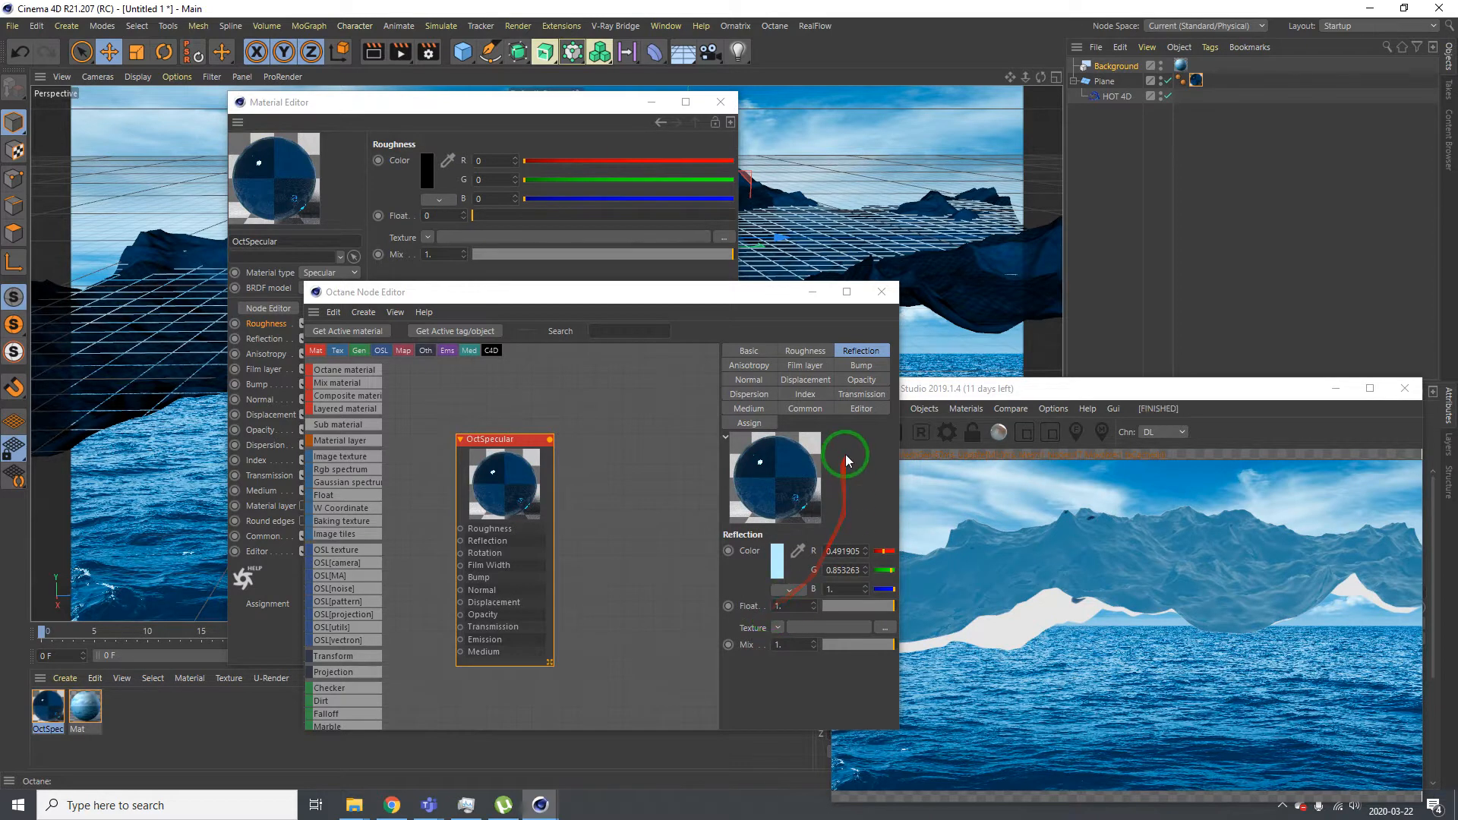
left_click(805, 351)
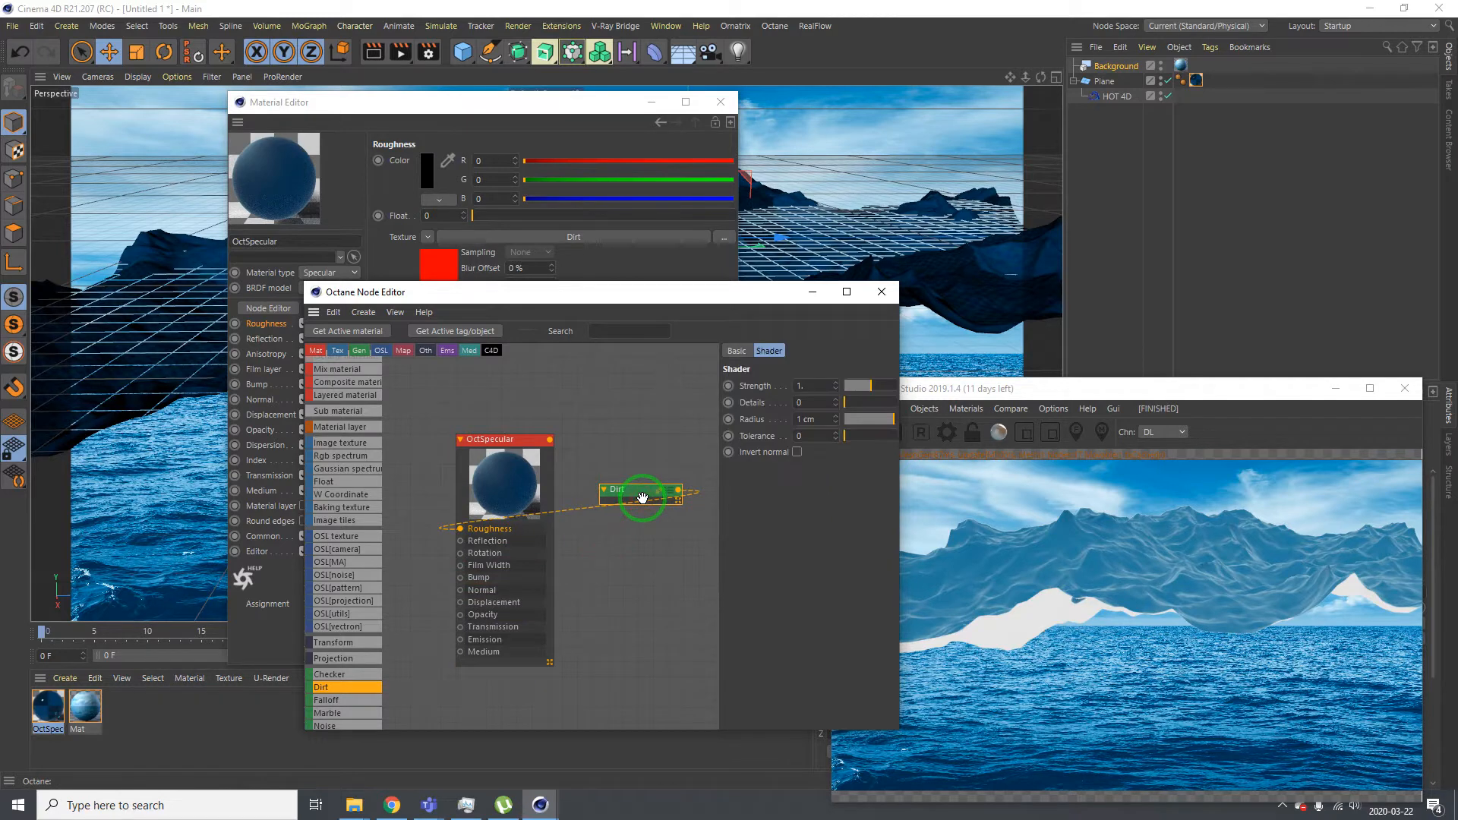
Remove the Dirt node from roughness and set the opacity colour to black
left_click_drag(642, 497, 623, 544)
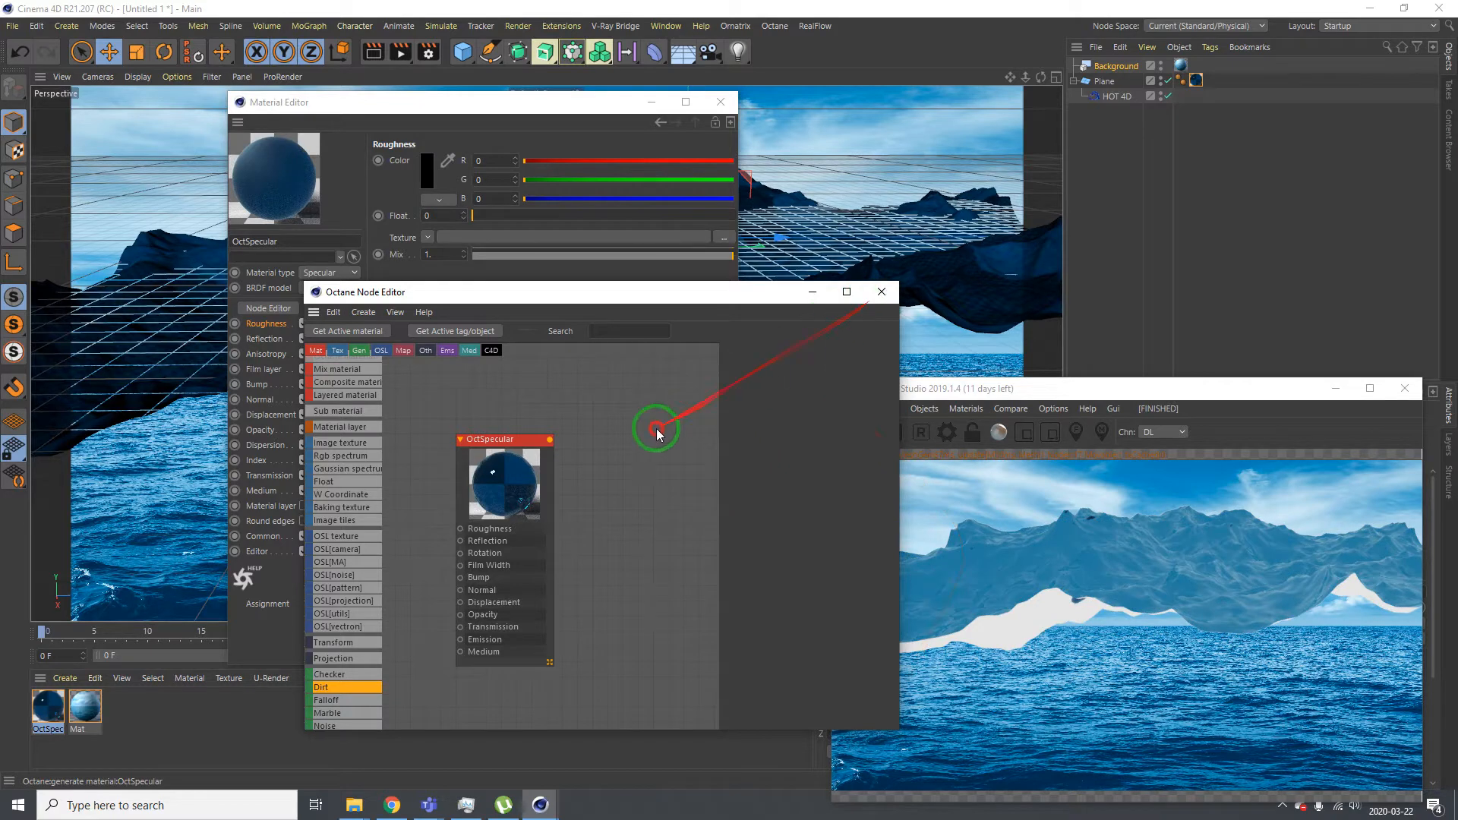
left_click(656, 430)
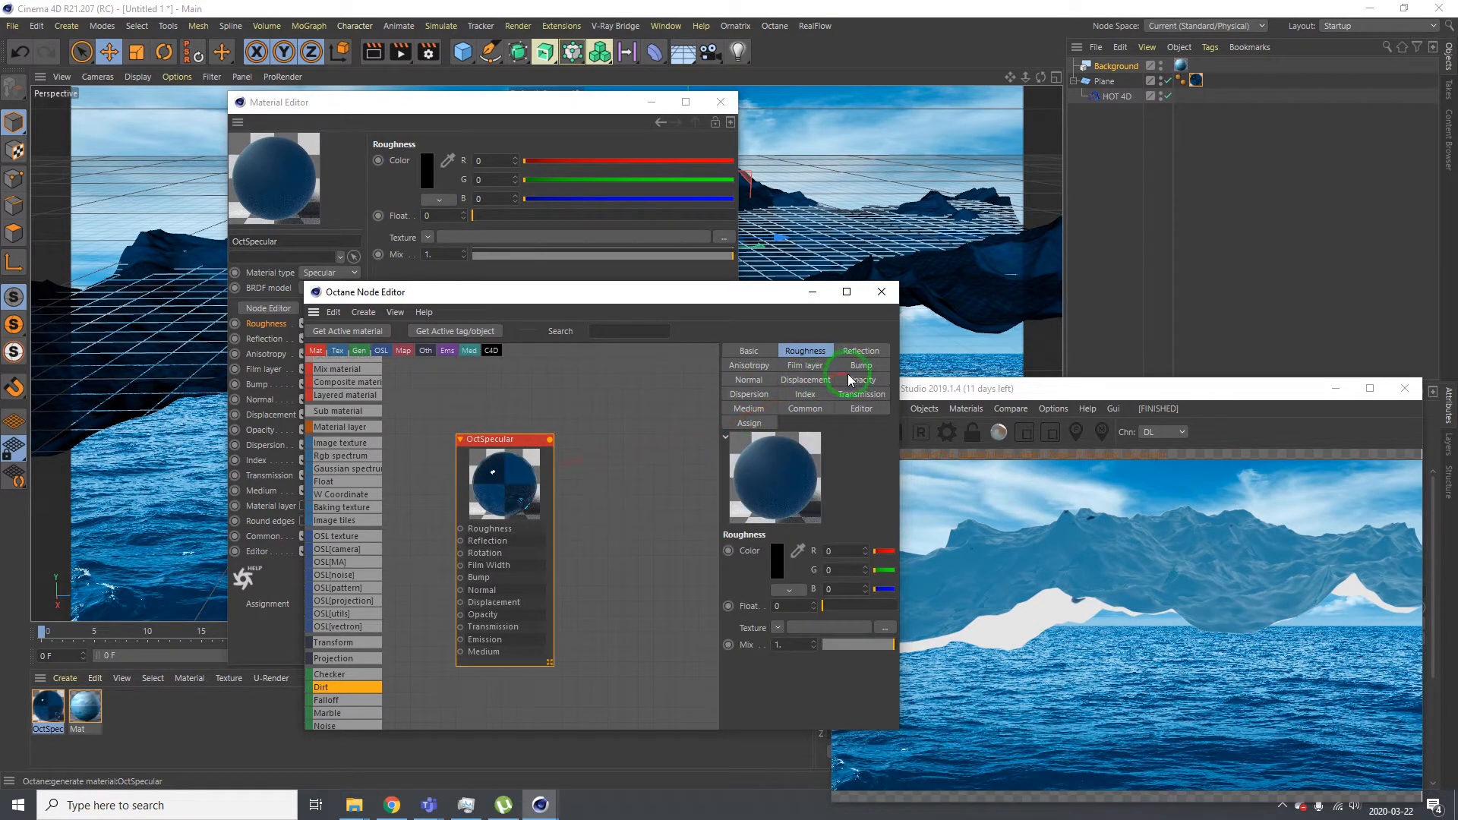
left_click(861, 378)
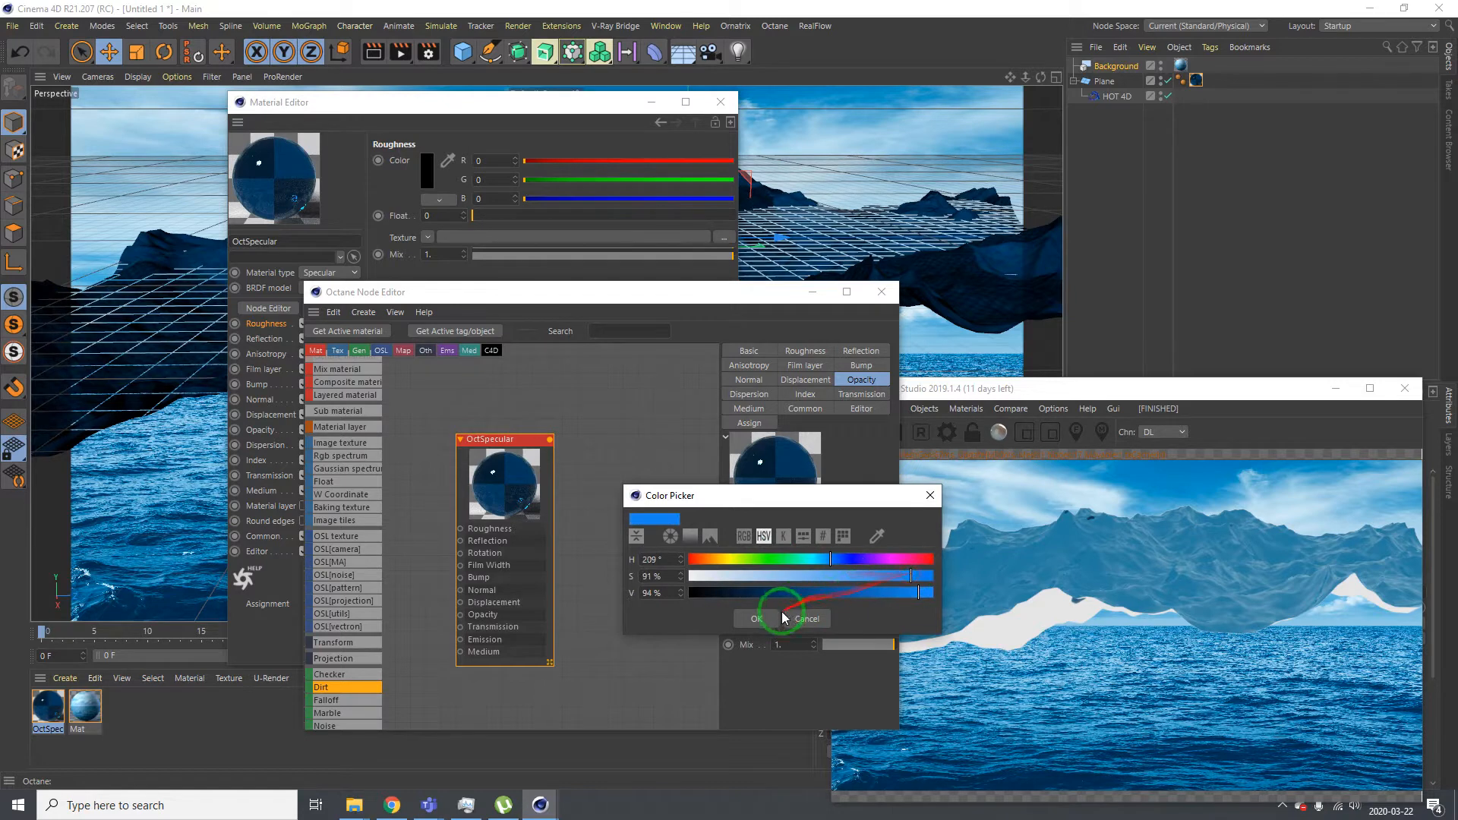
left_click(756, 618)
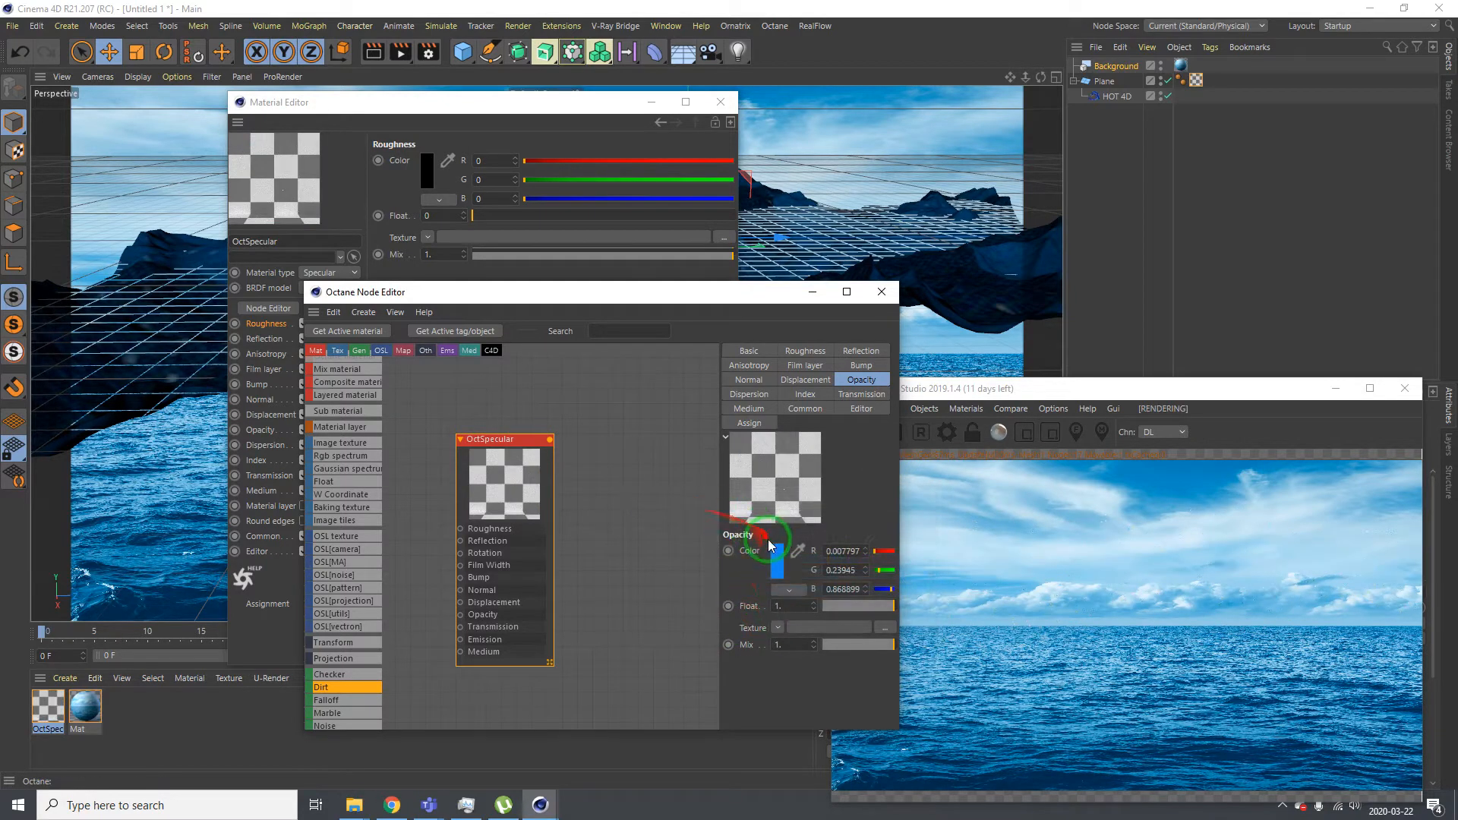
left_click(729, 551)
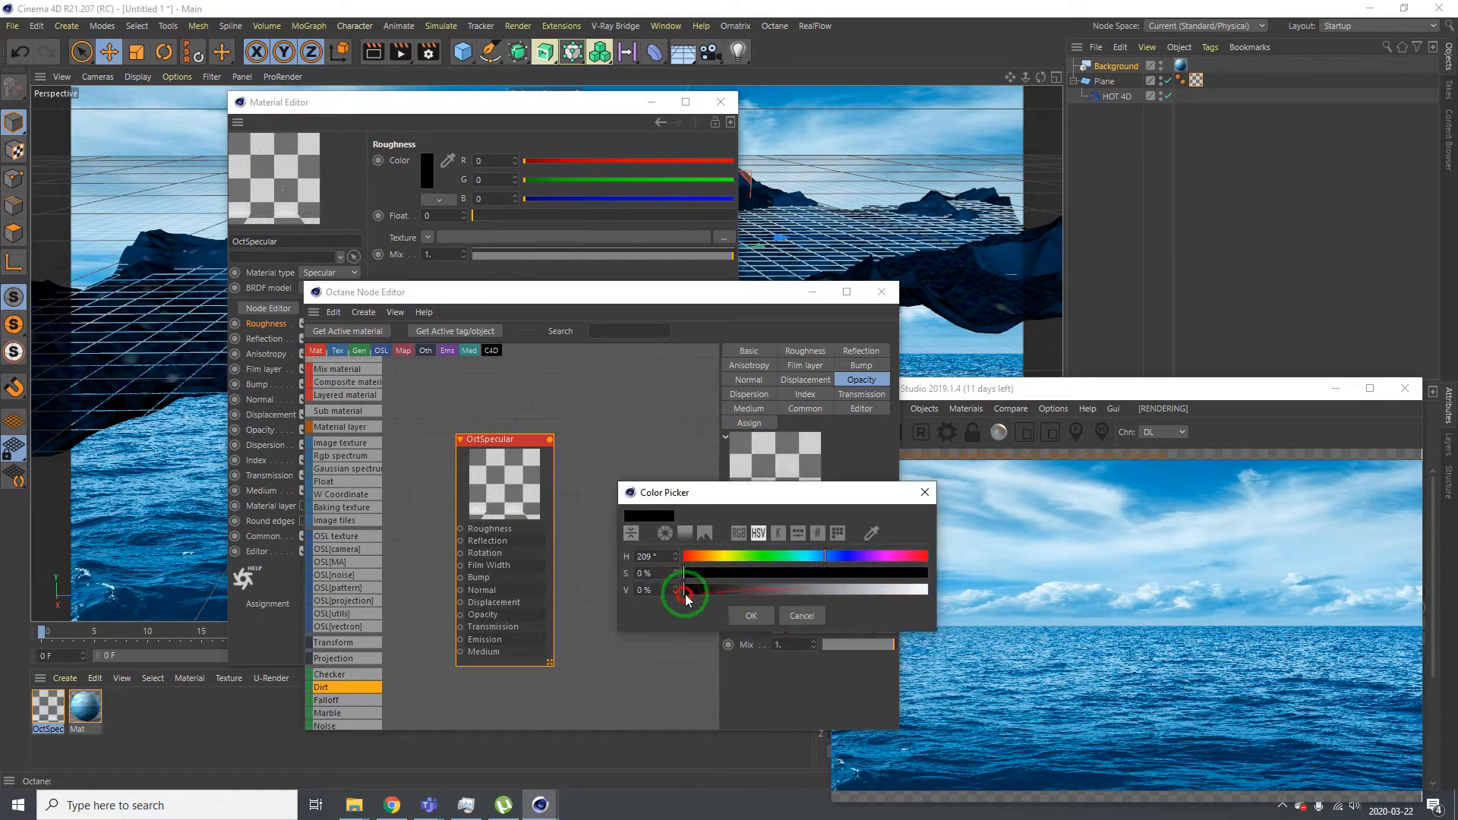
left_click(750, 614)
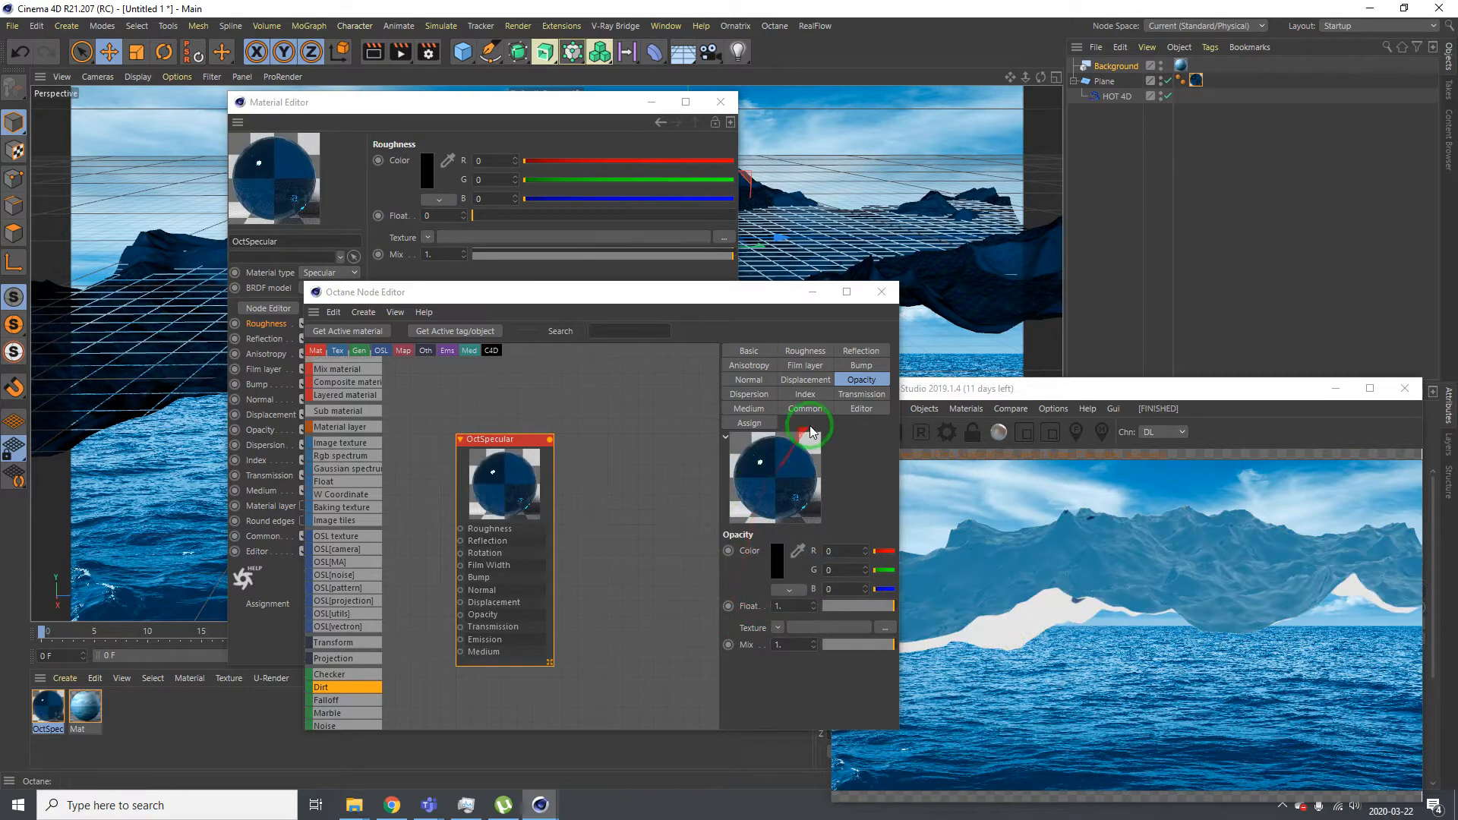
Set the OctSpecular index to 1.3, check Anisotropy, and close the node editor
left_click(805, 393)
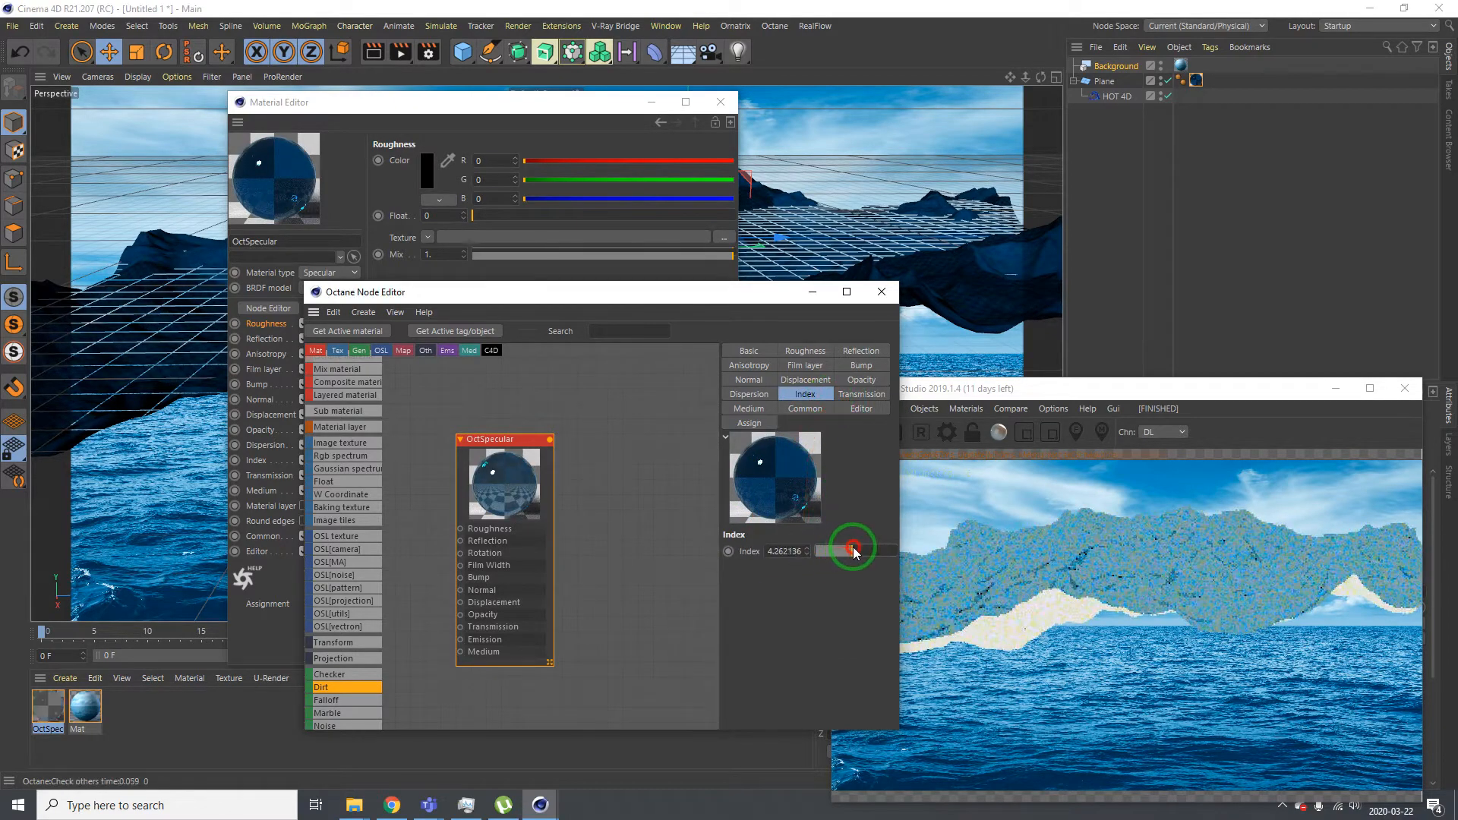
left_click_drag(853, 550, 813, 551)
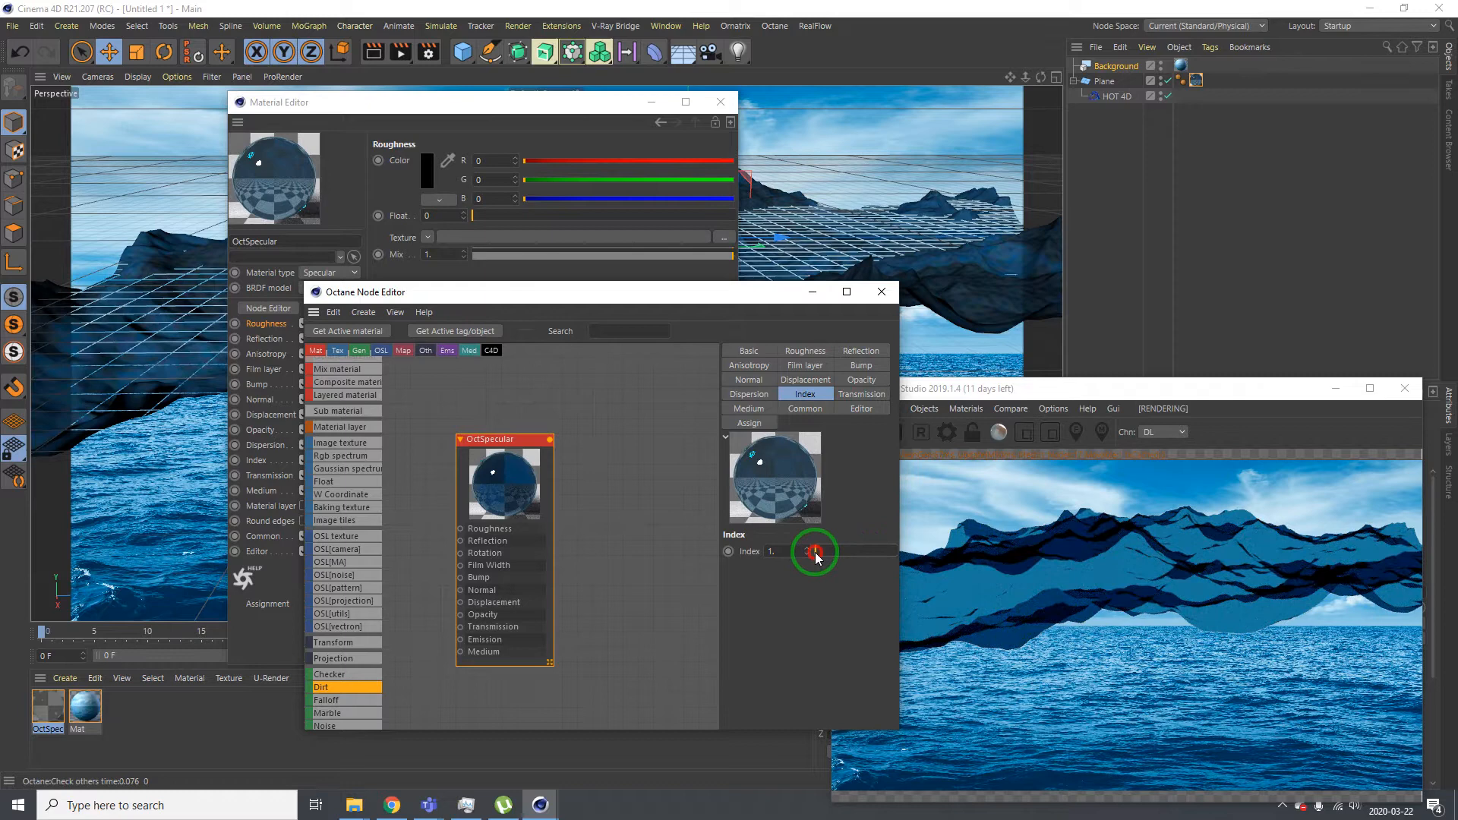
left_click_drag(809, 550, 790, 550)
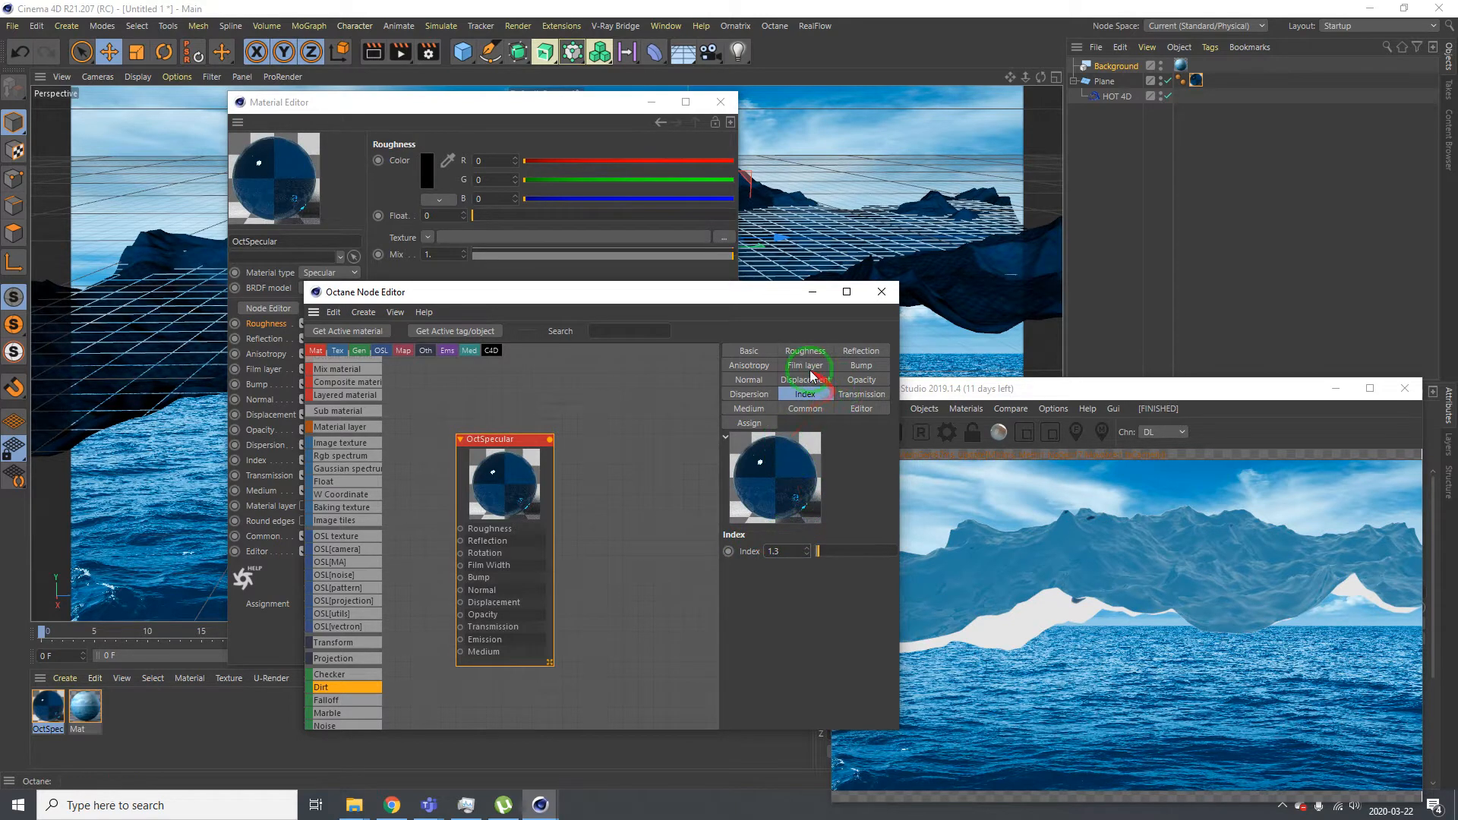
left_click(749, 364)
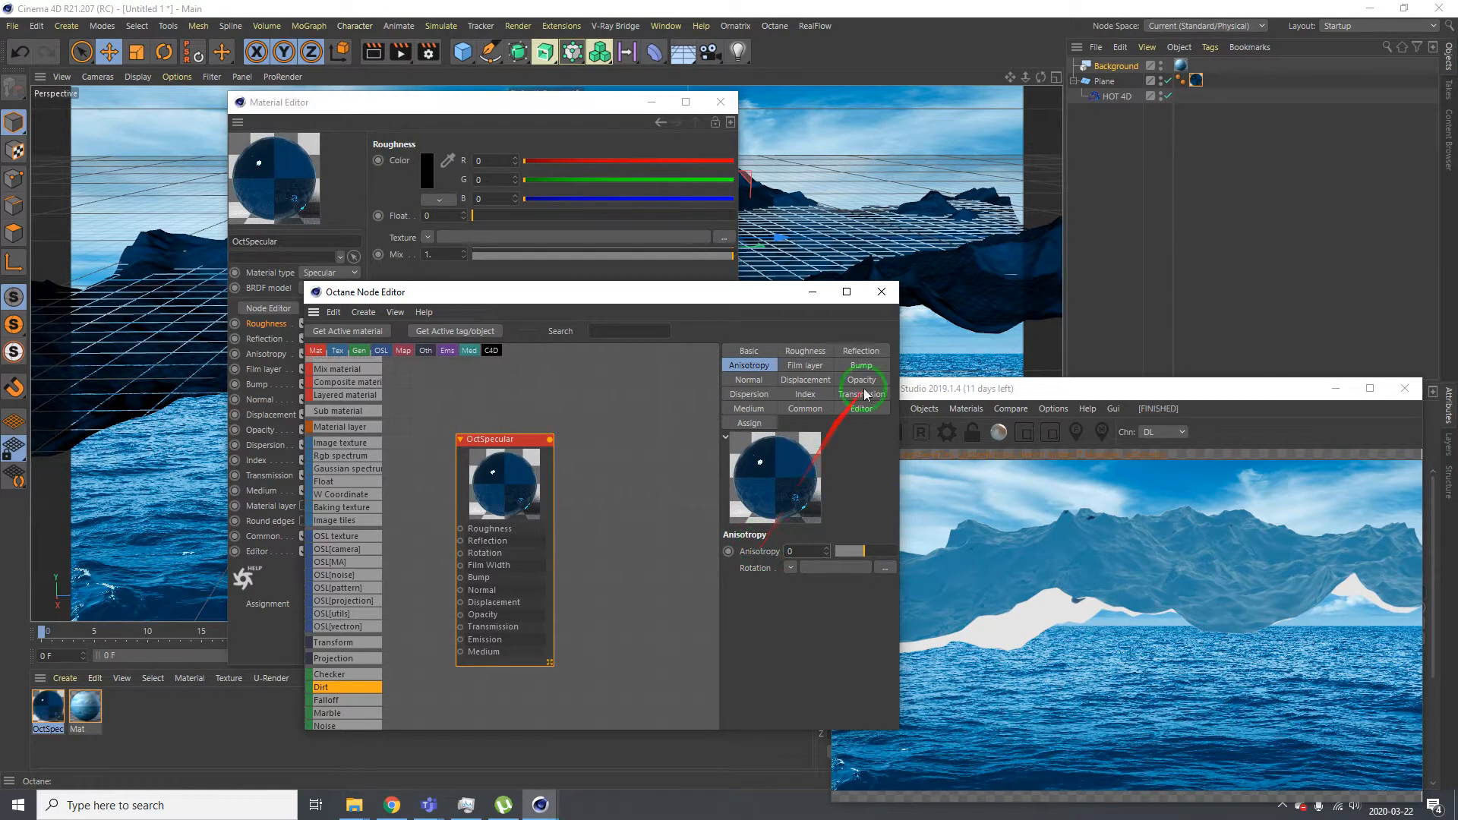
left_click(716, 103)
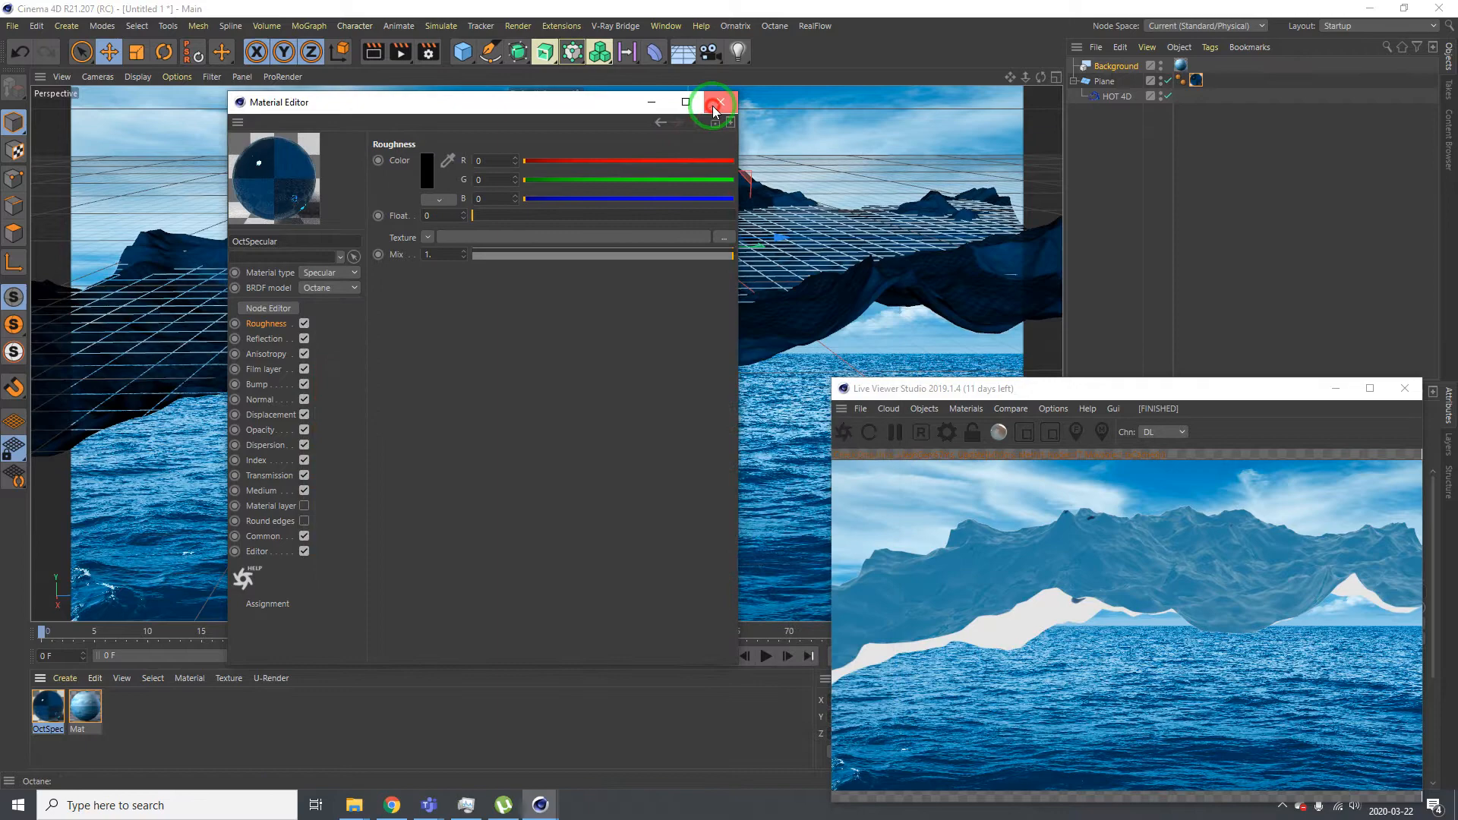
Close the material editor, set HOT 4D ocean resolution to 2048x2048, and add an Octane daylight
left_click(716, 102)
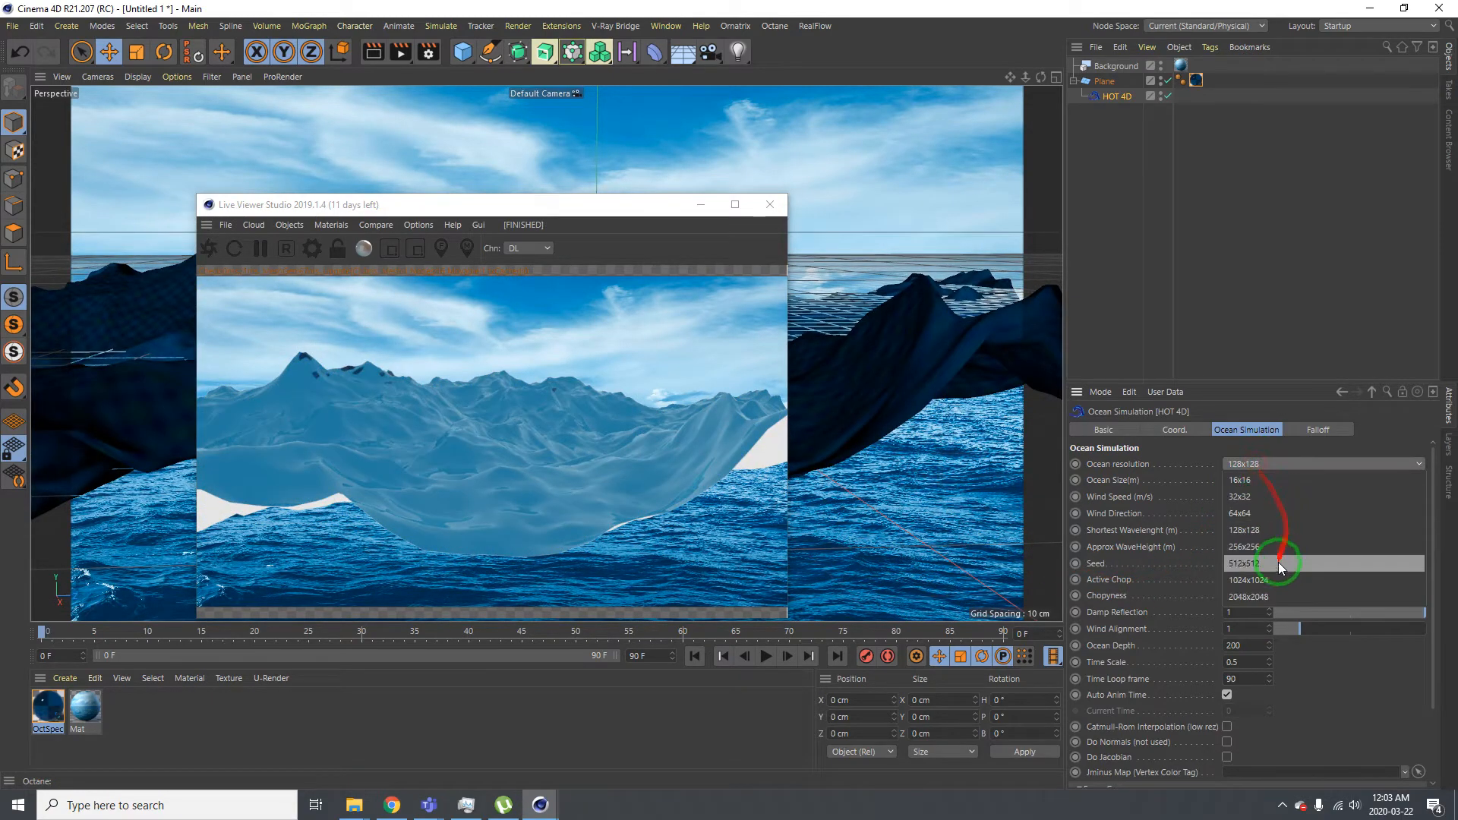
left_click(1244, 596)
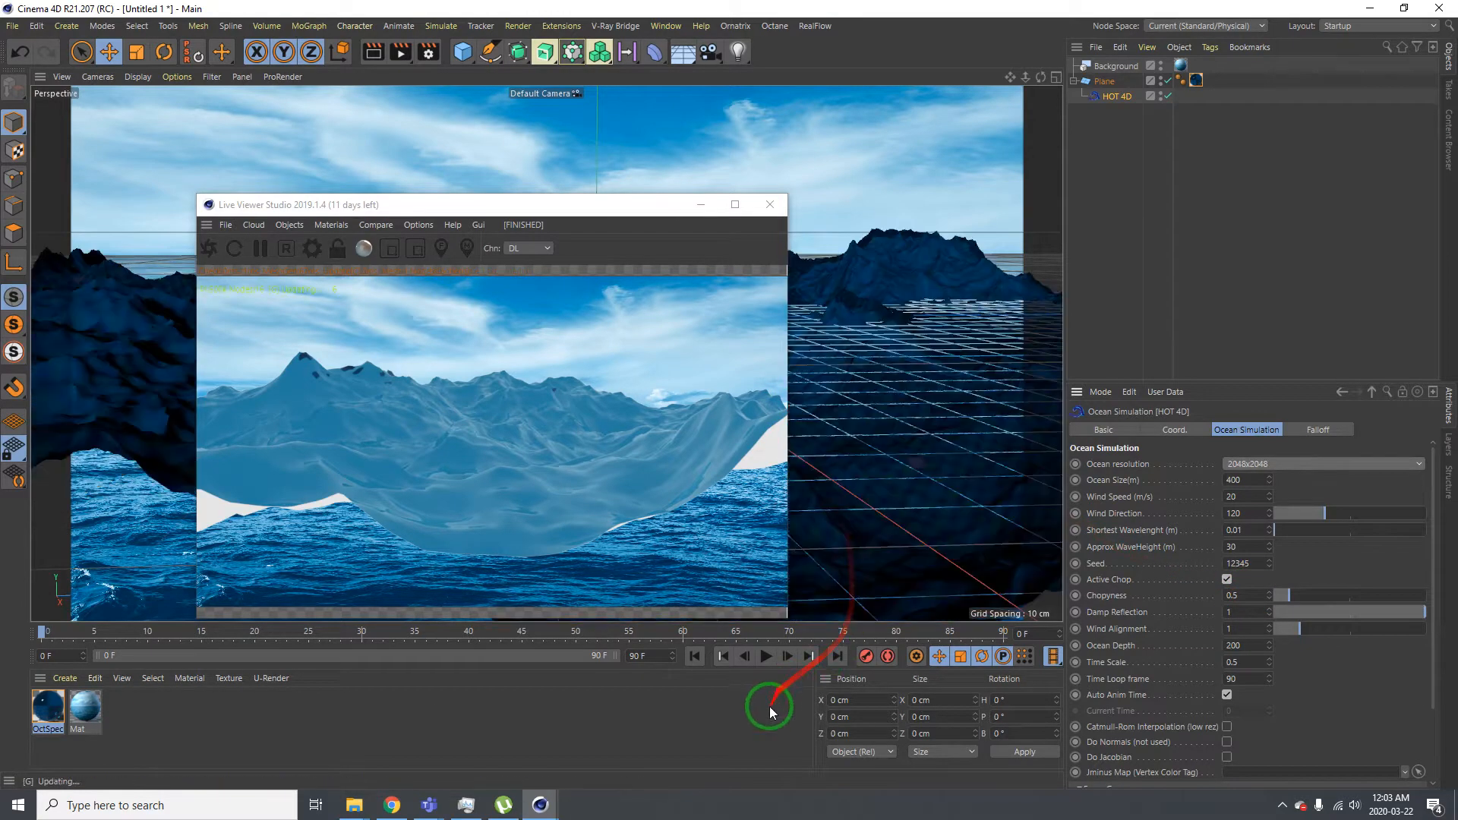
left_click_drag(770, 712, 840, 302)
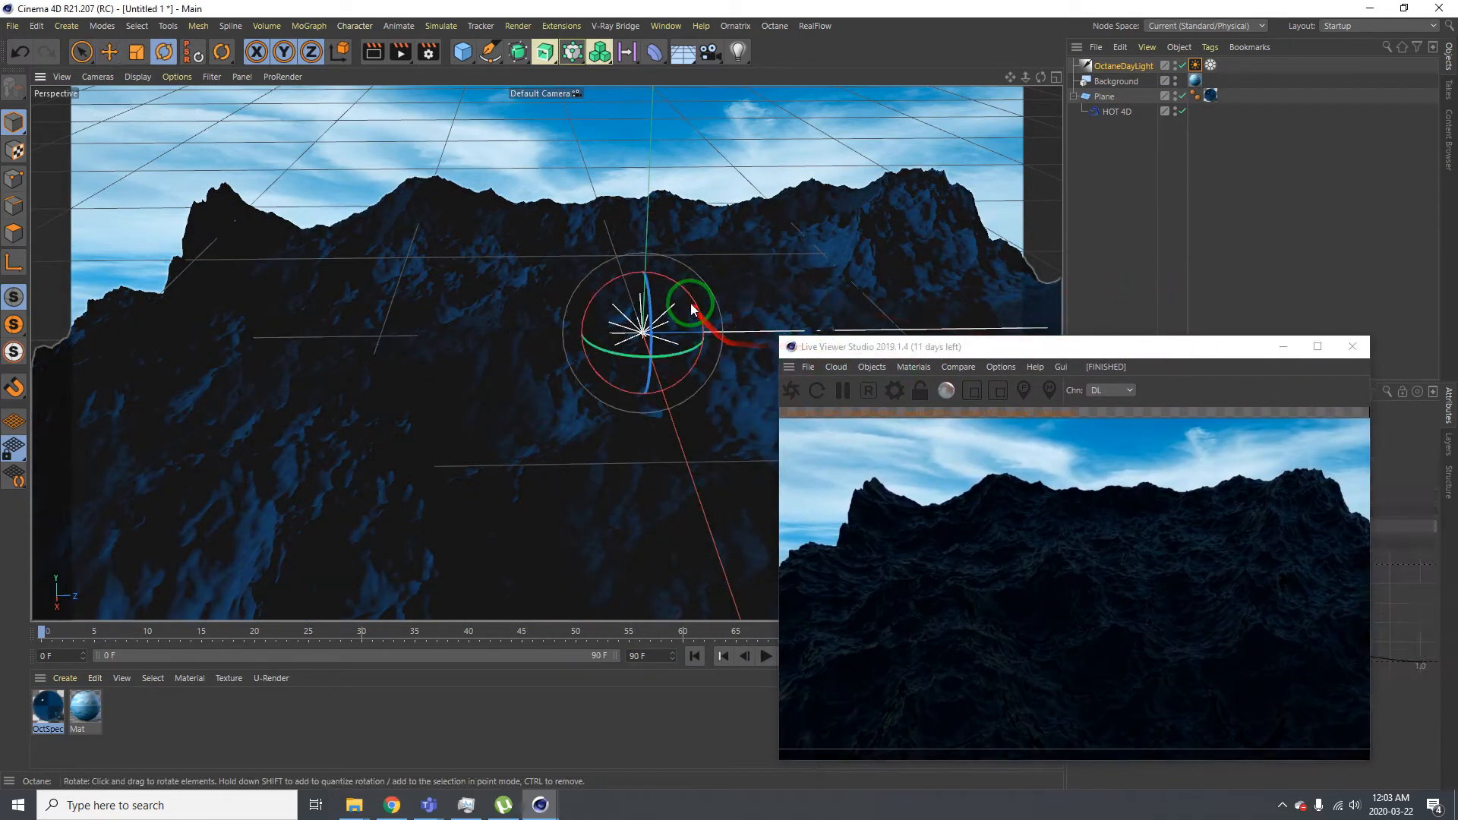
Rotate the Octane daylight to change the sun direction over the ocean
left_click_drag(691, 305, 687, 407)
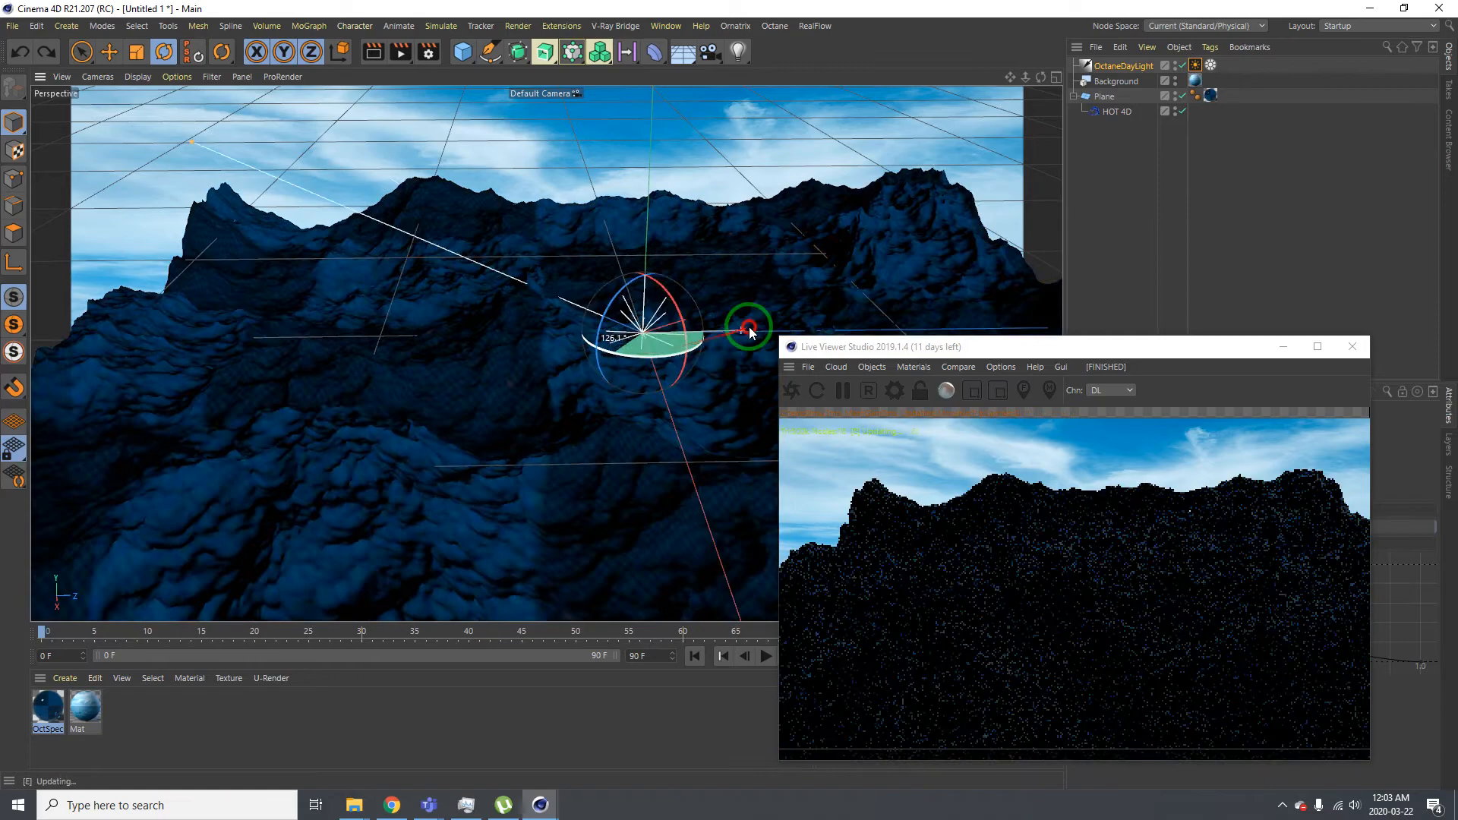
left_click_drag(749, 327, 711, 349)
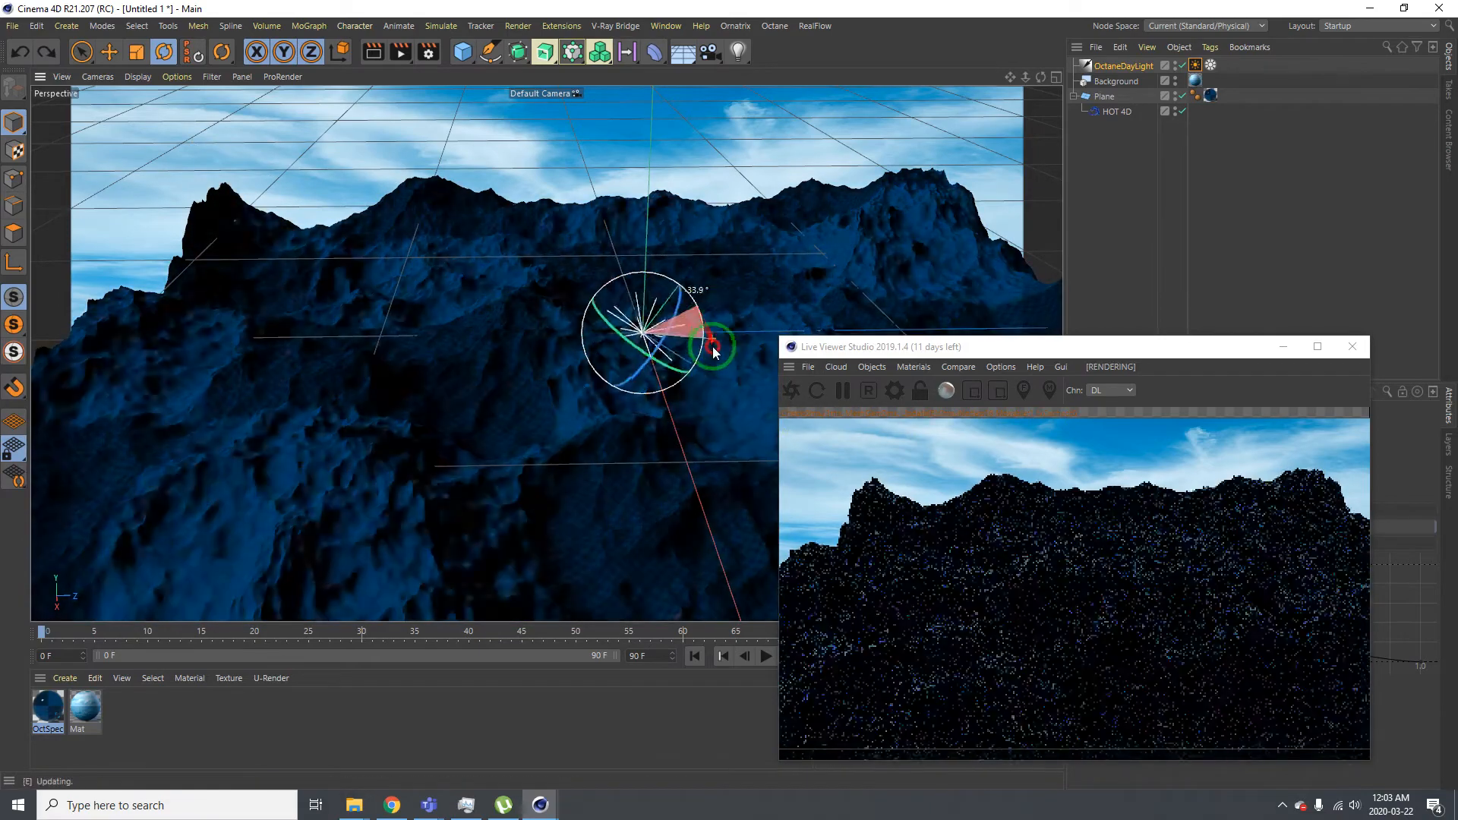
left_click_drag(712, 348, 651, 417)
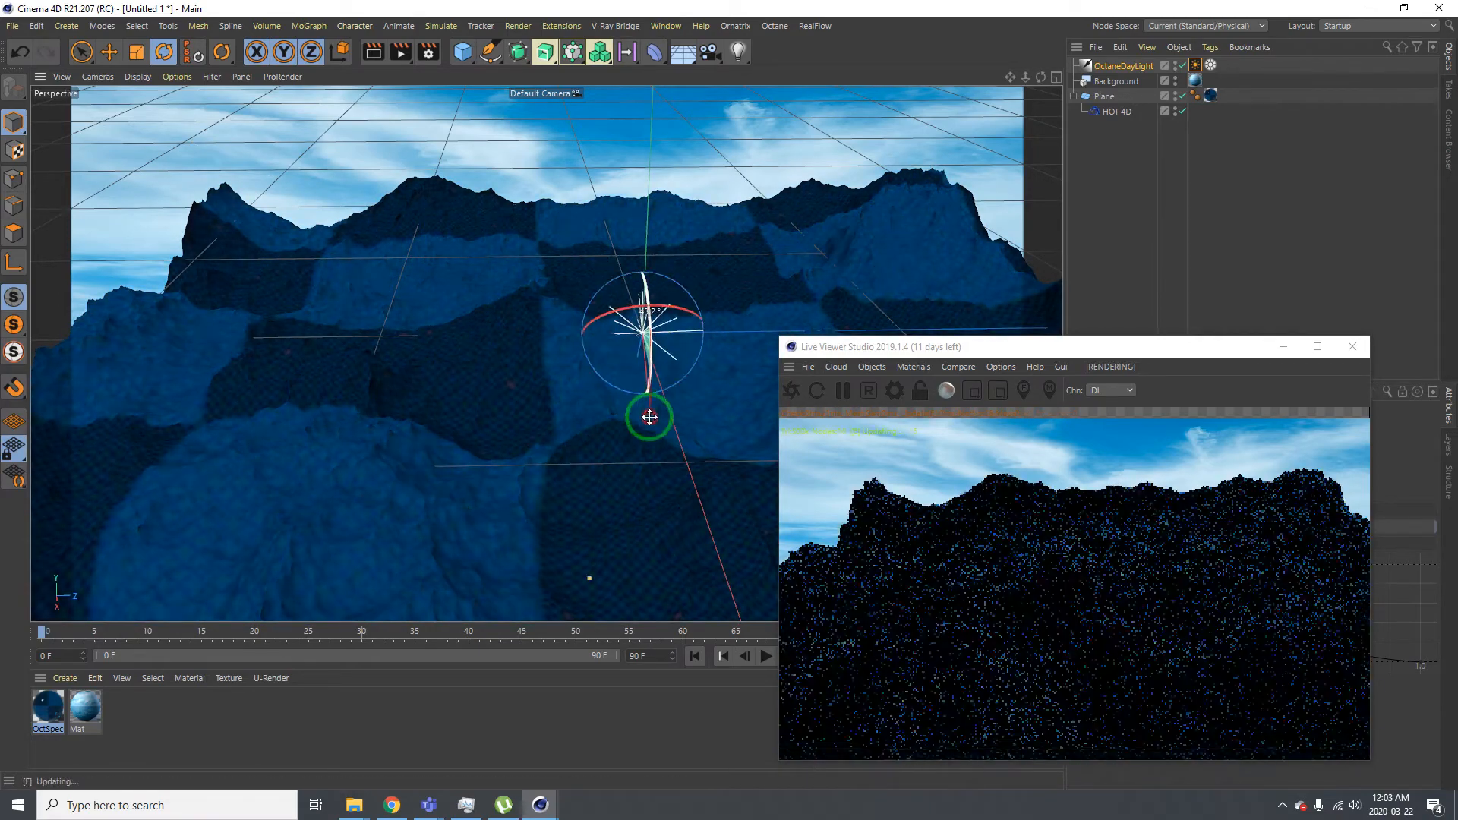
left_click_drag(649, 417, 683, 279)
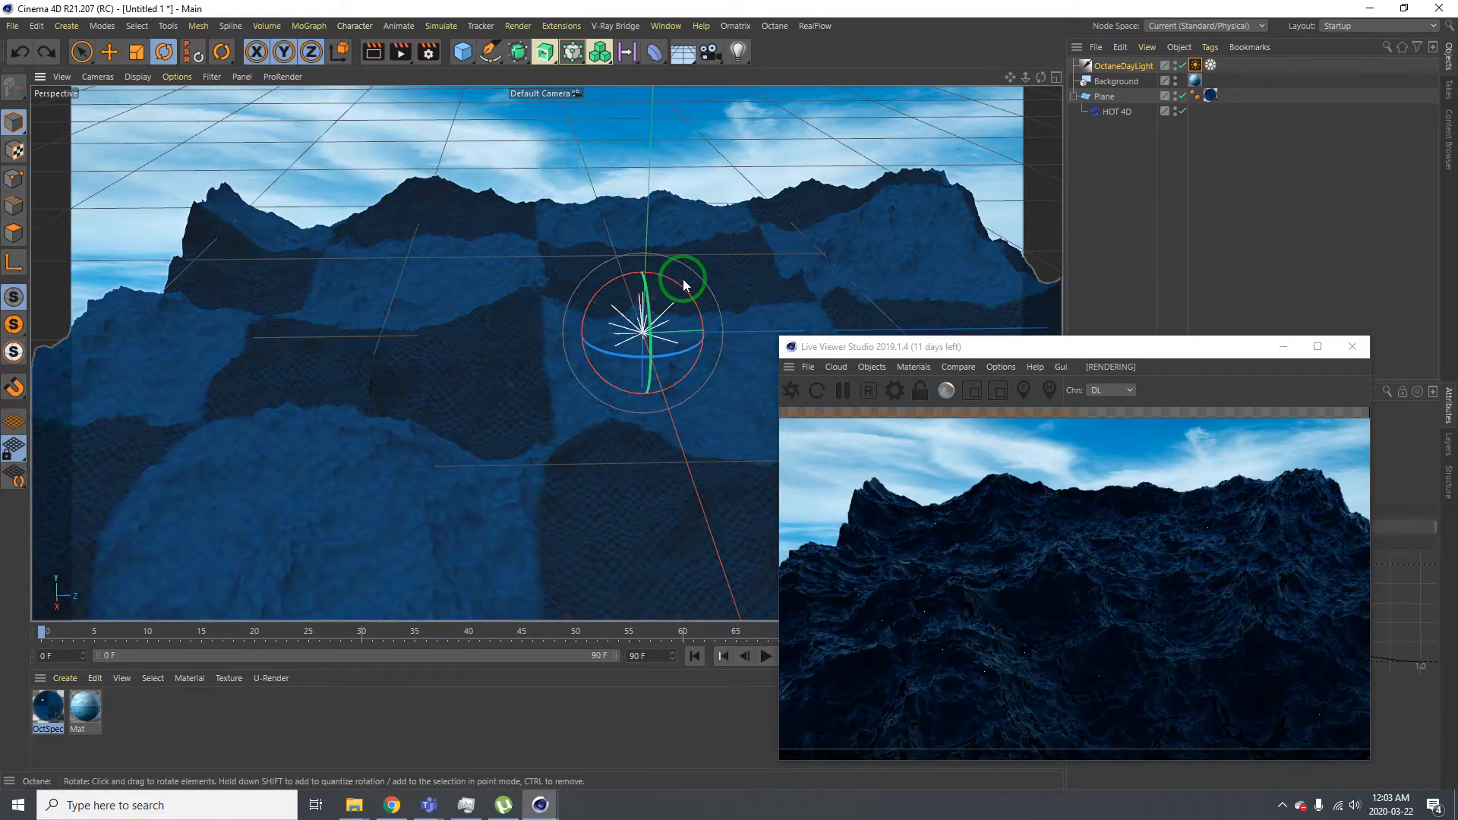
left_click_drag(683, 285, 749, 423)
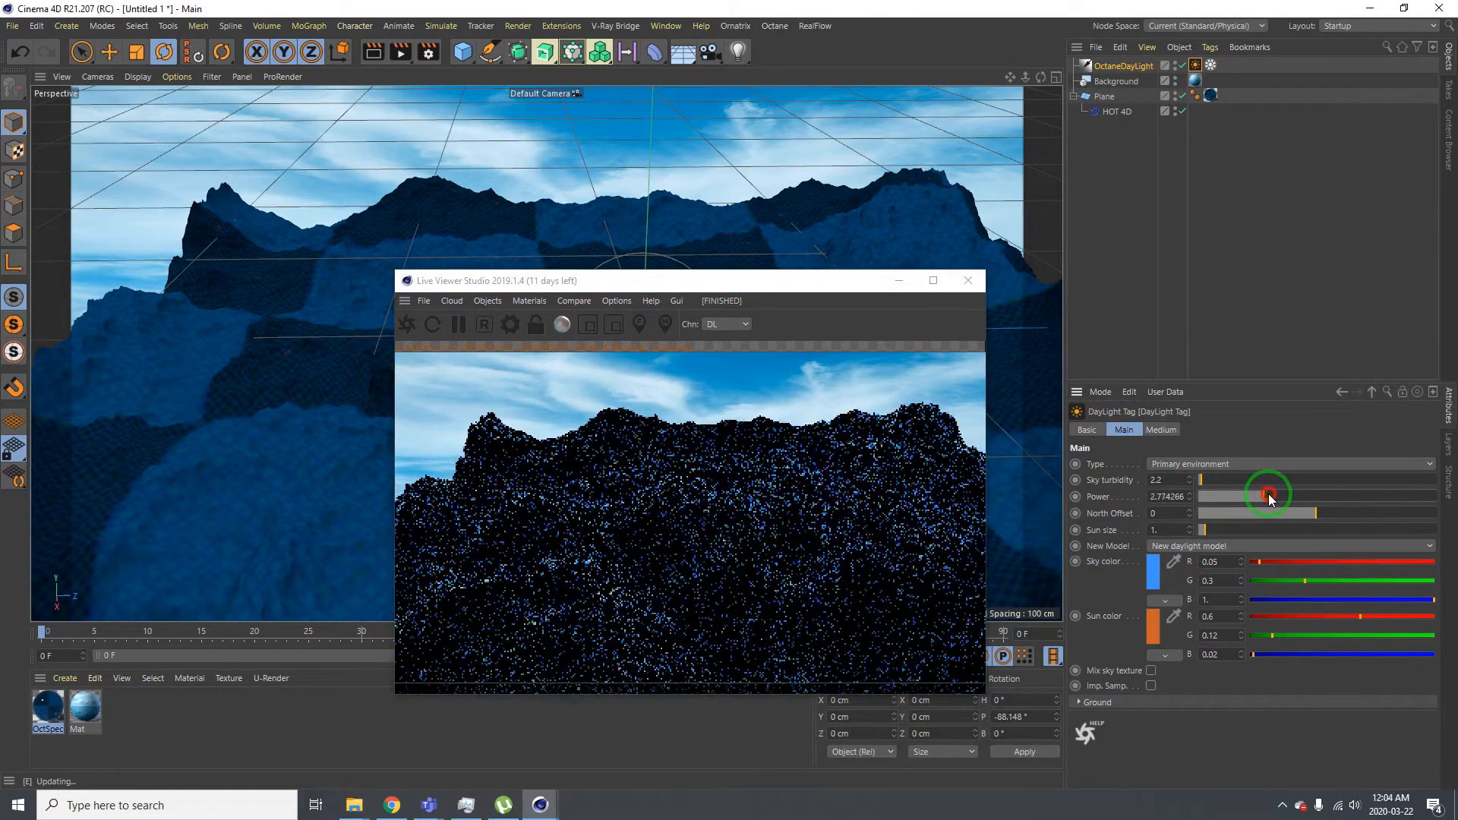
Raise the daylight power to about 7, re-aim the sun, then delete the daylight
left_click_drag(1264, 496, 1307, 509)
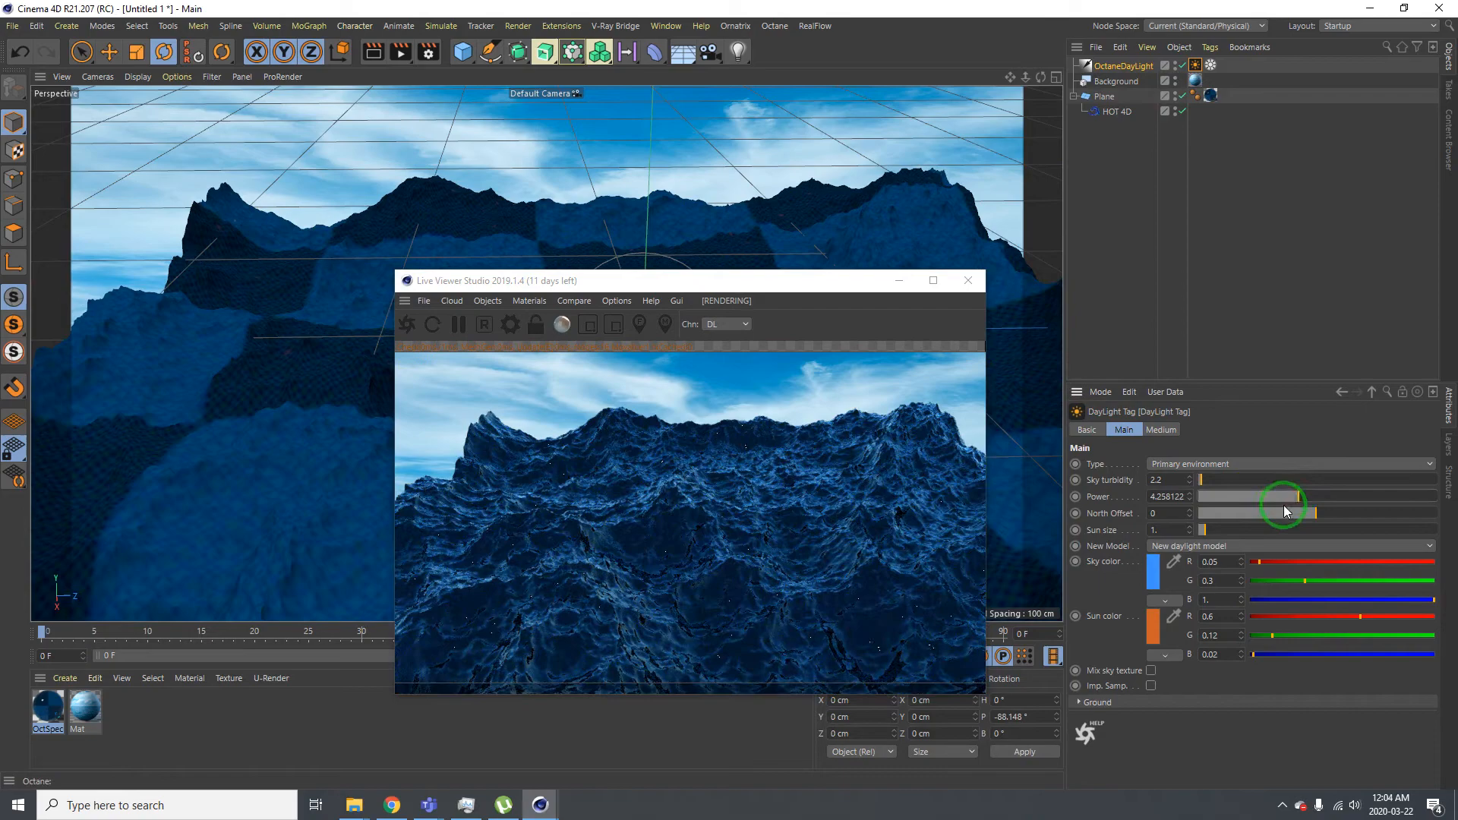
left_click_drag(1284, 496, 1366, 497)
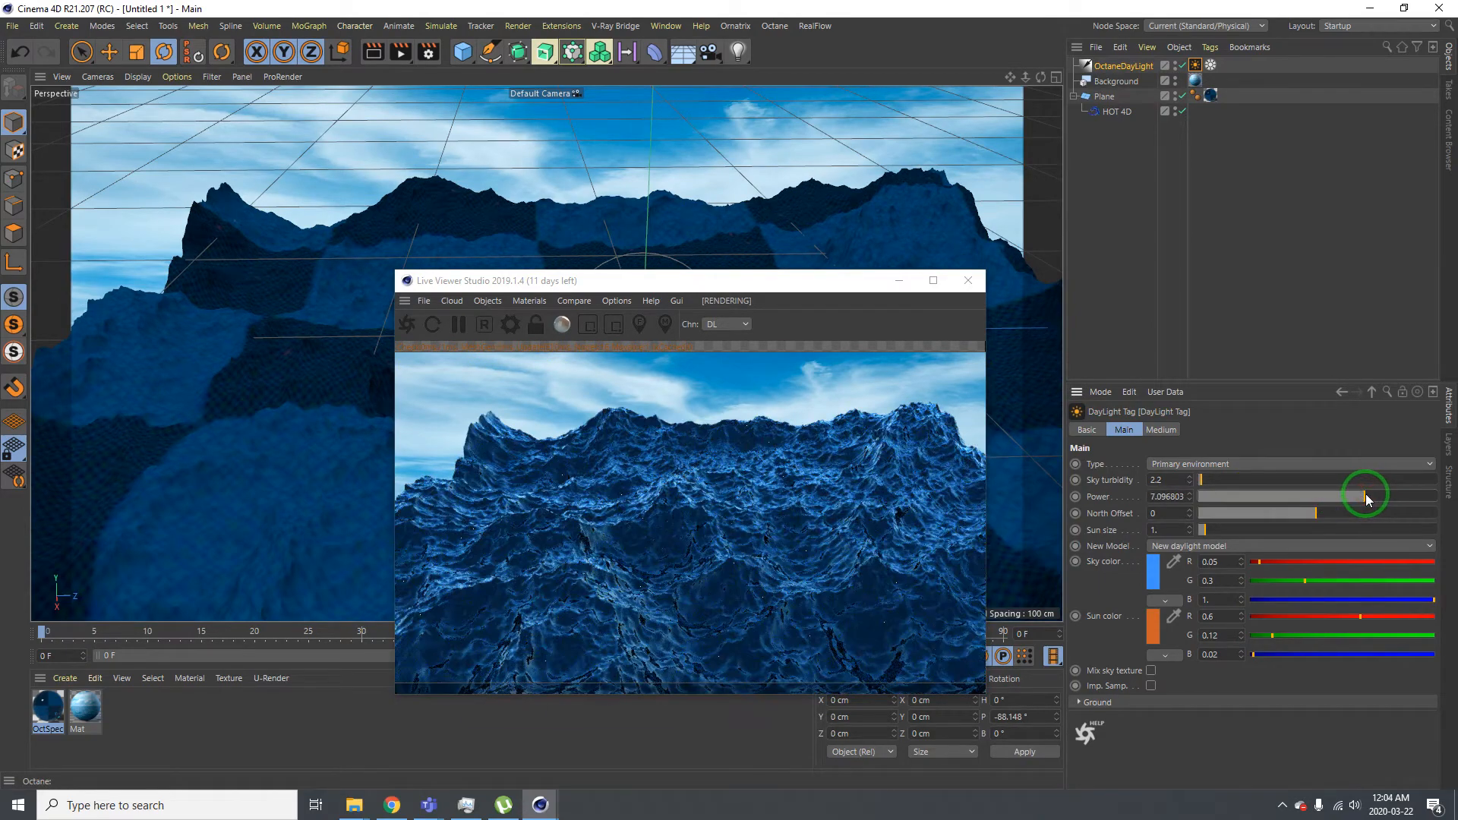
left_click_drag(1366, 496, 1385, 496)
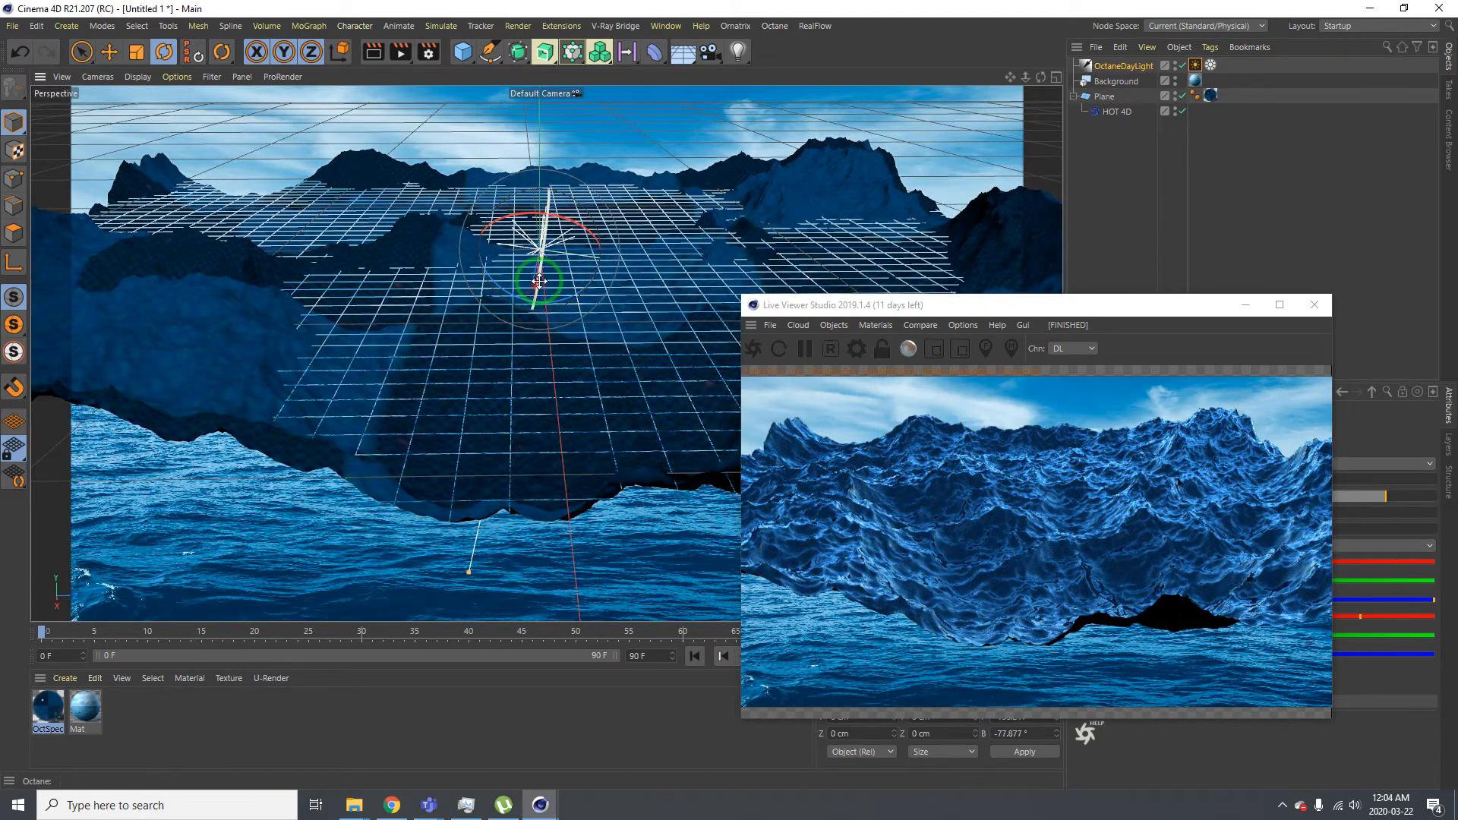
left_click_drag(537, 281, 584, 182)
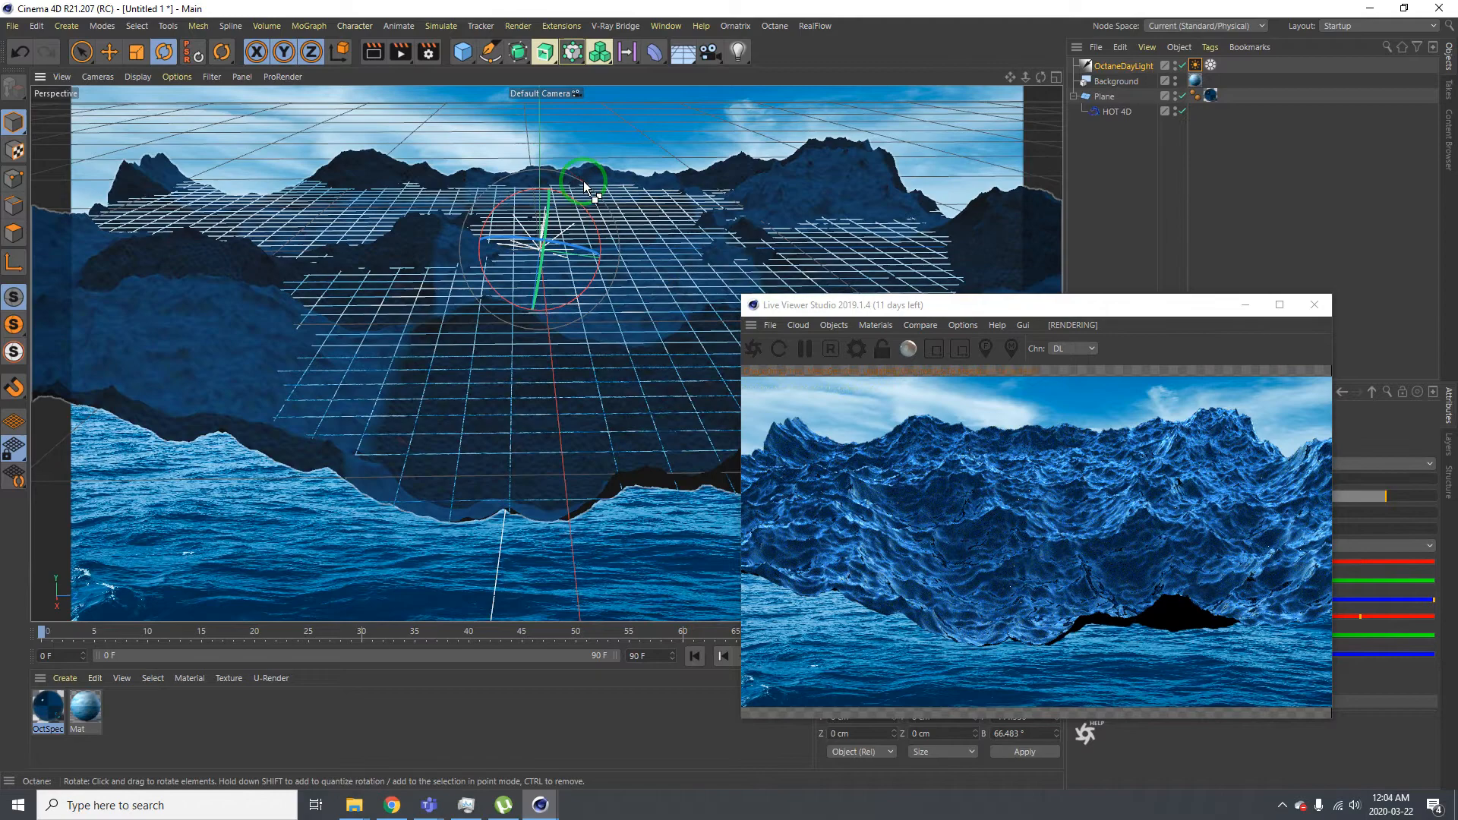
left_click_drag(585, 183, 521, 319)
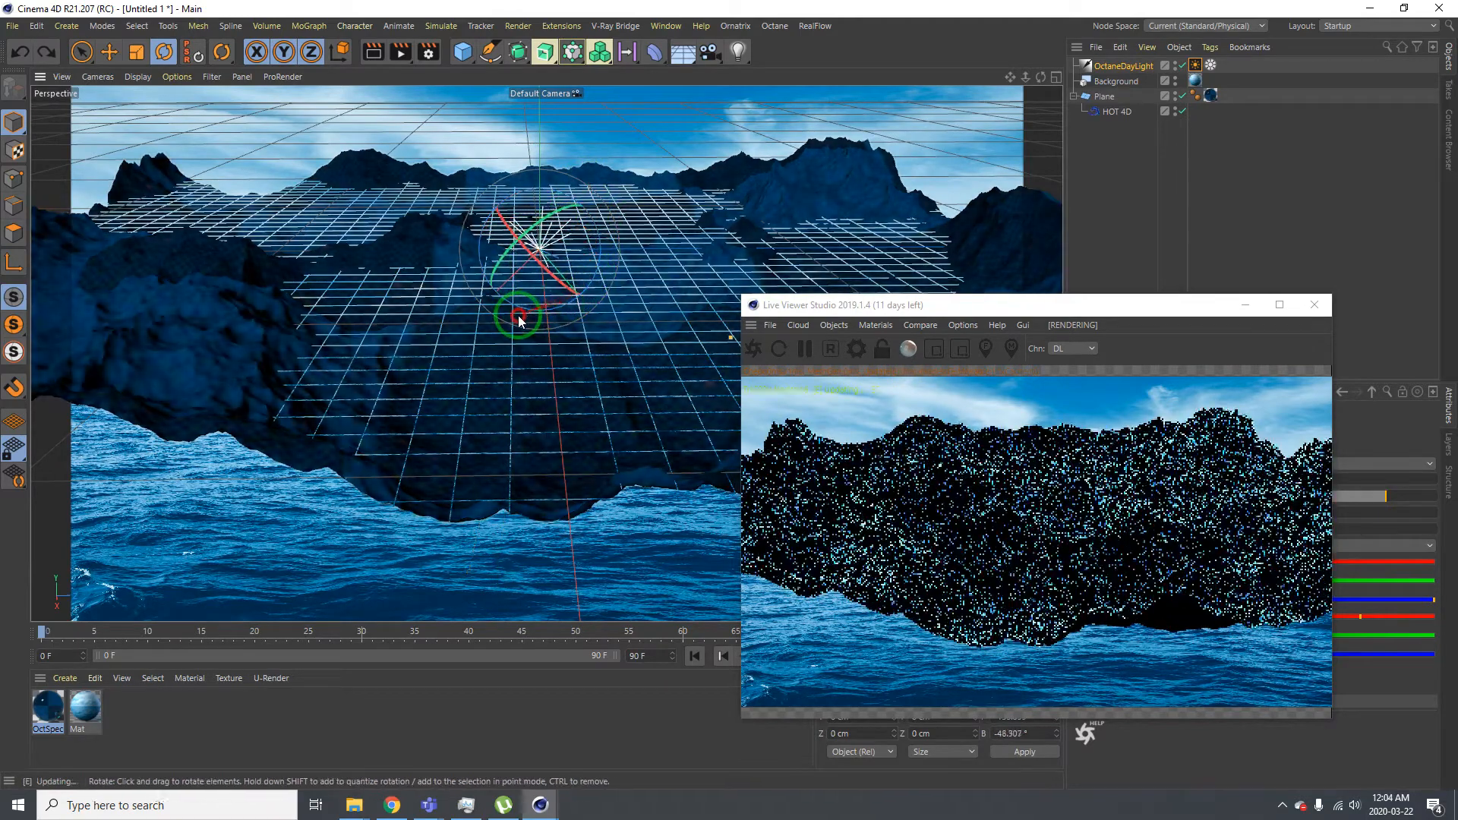
left_click(1122, 65)
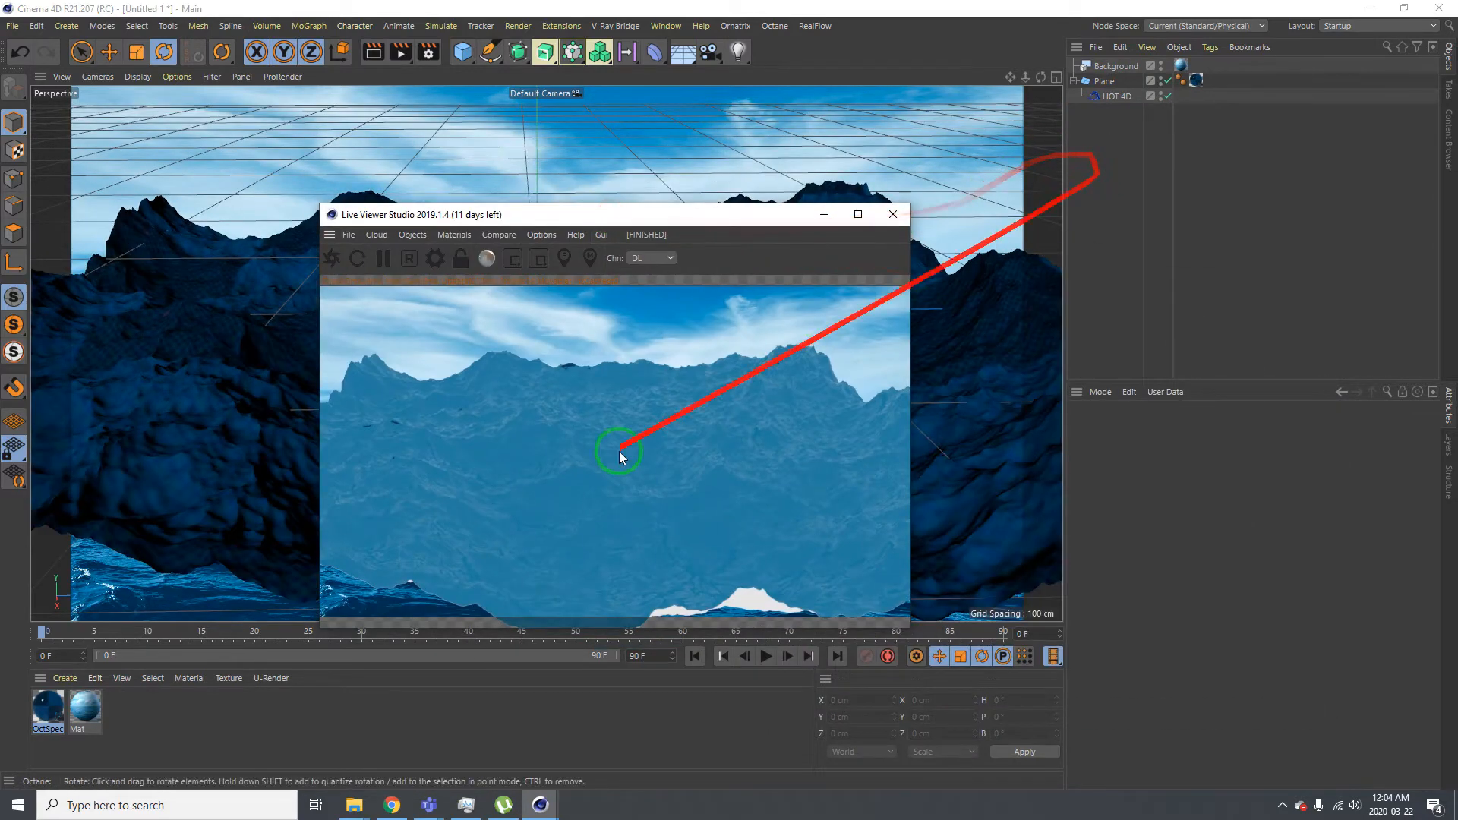
Set HOT 4D's Ocean Size to 1000 m, trying 100 first and orbiting to inspect
left_click(1116, 96)
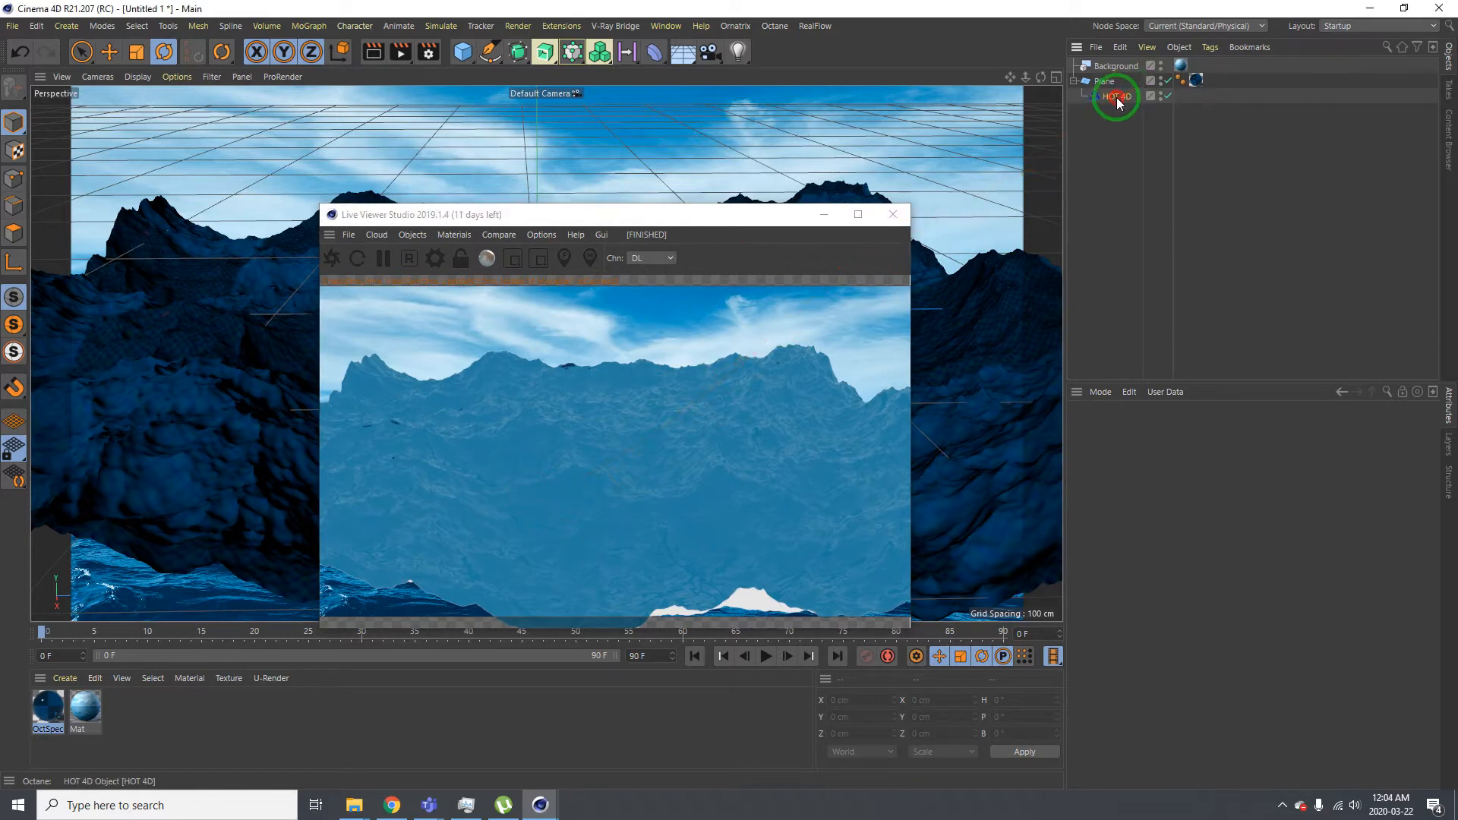
left_click(1115, 96)
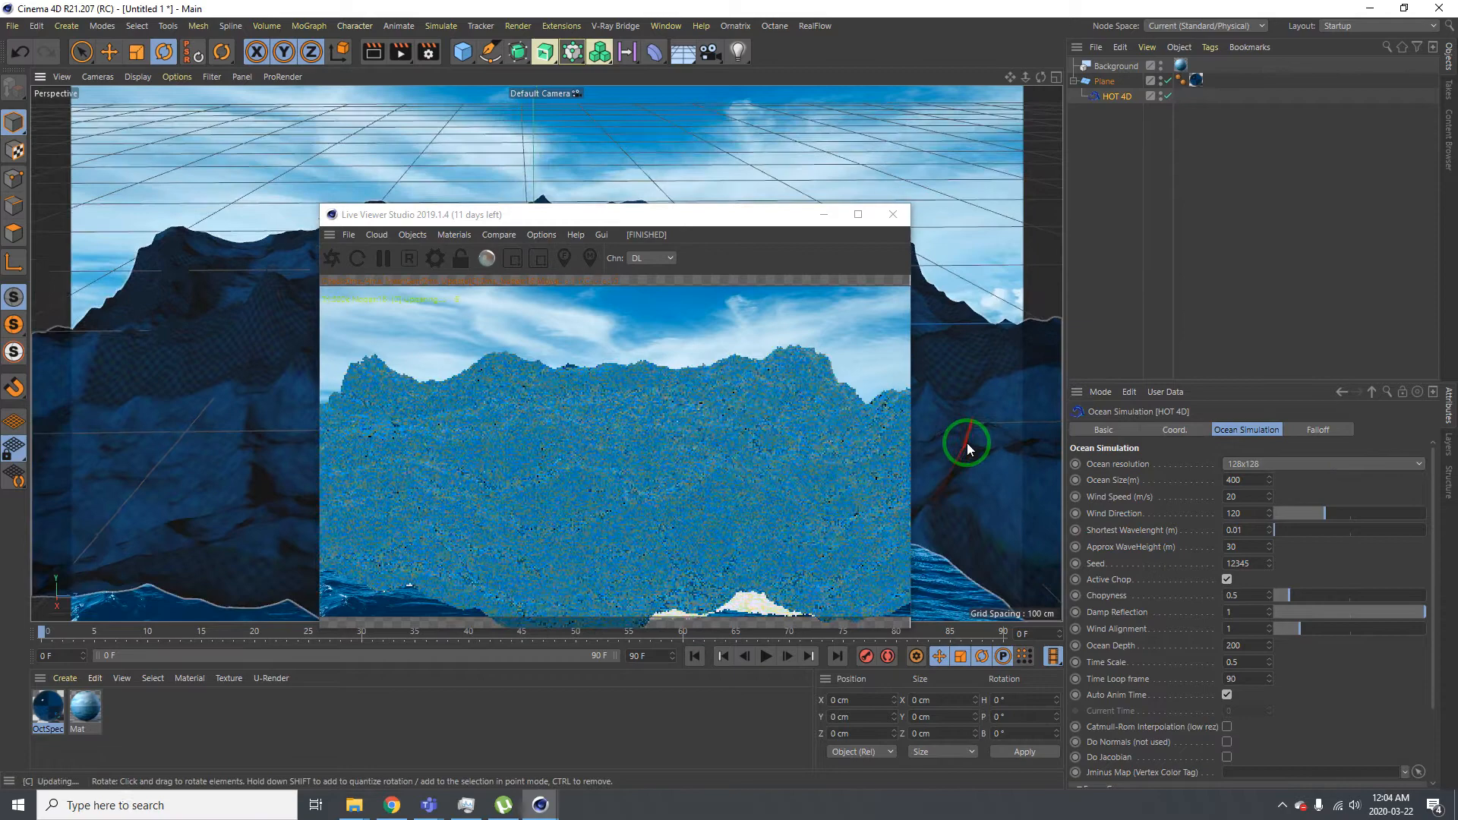
left_click(332, 259)
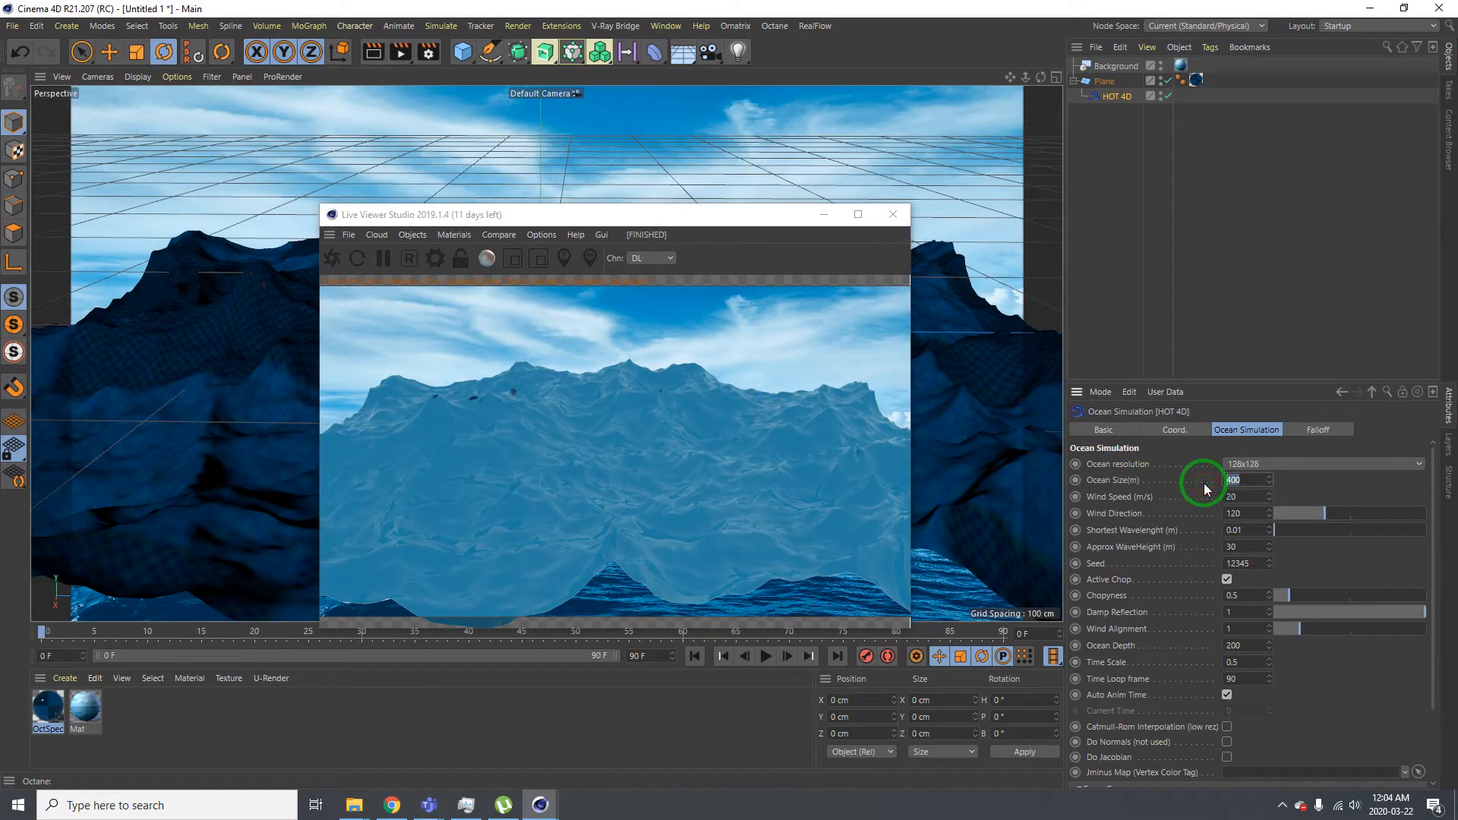
type("100")
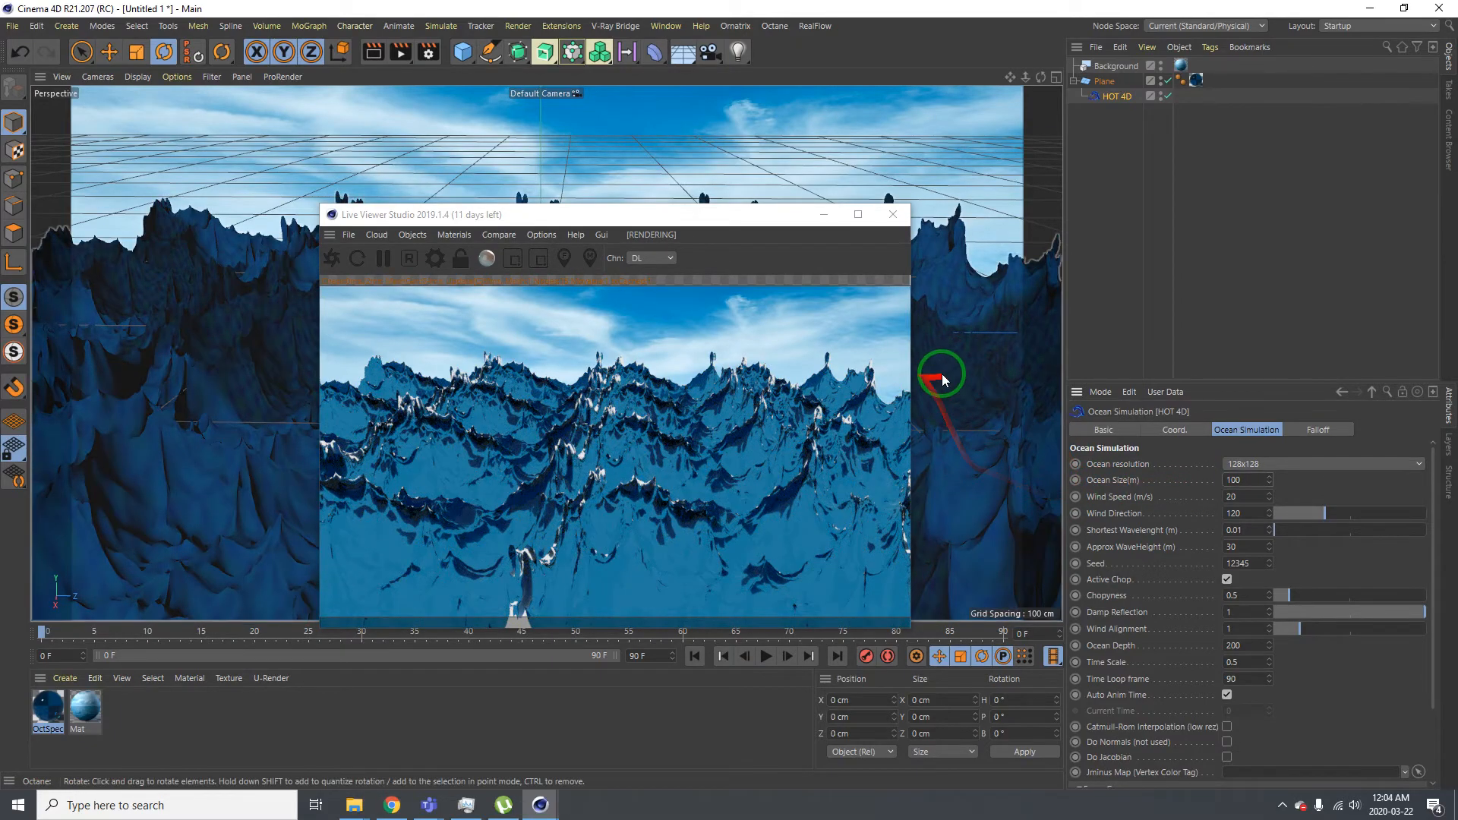
left_click_drag(942, 377, 935, 434)
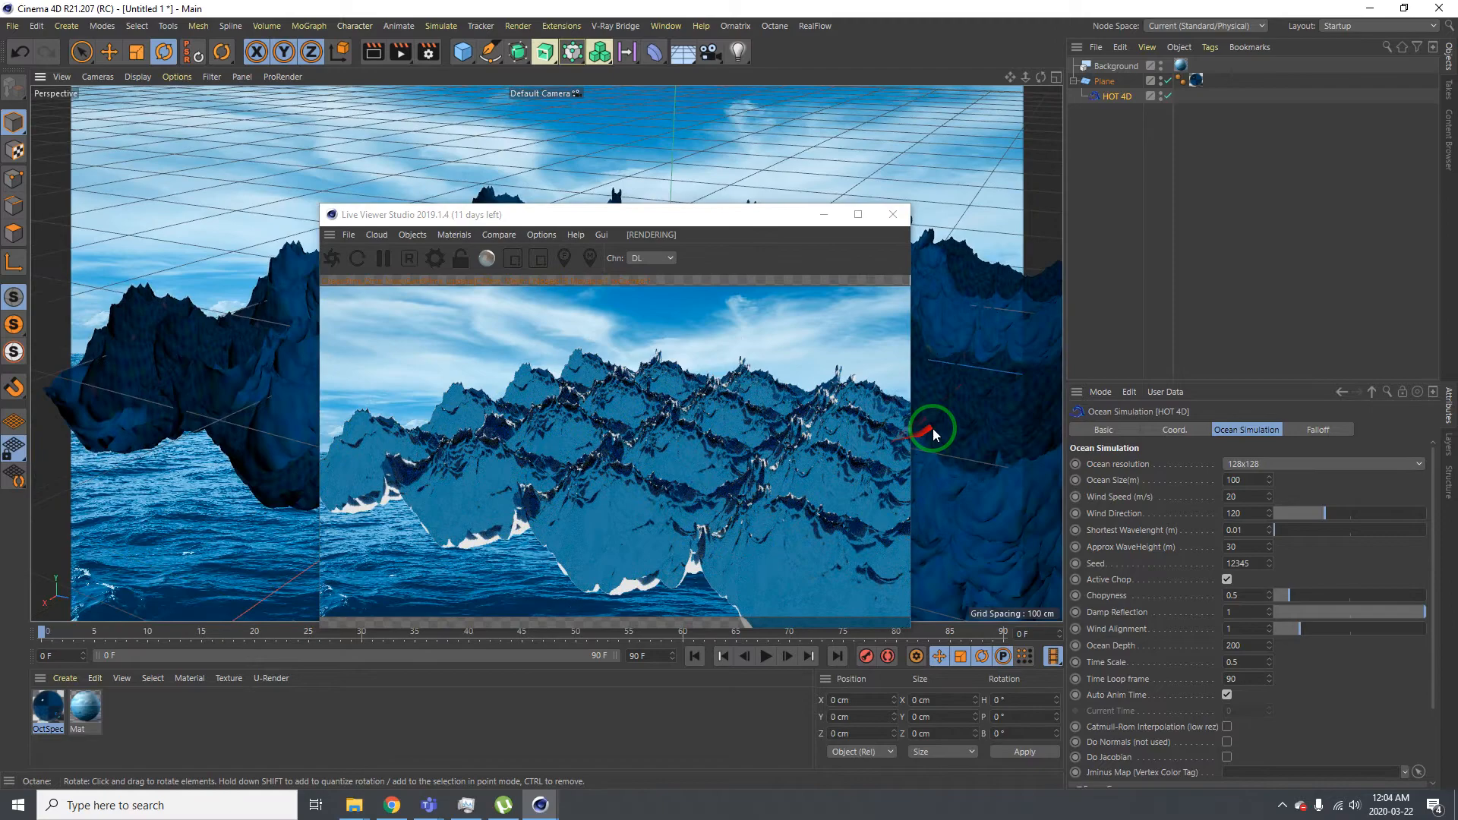
left_click_drag(930, 432, 962, 409)
type("500")
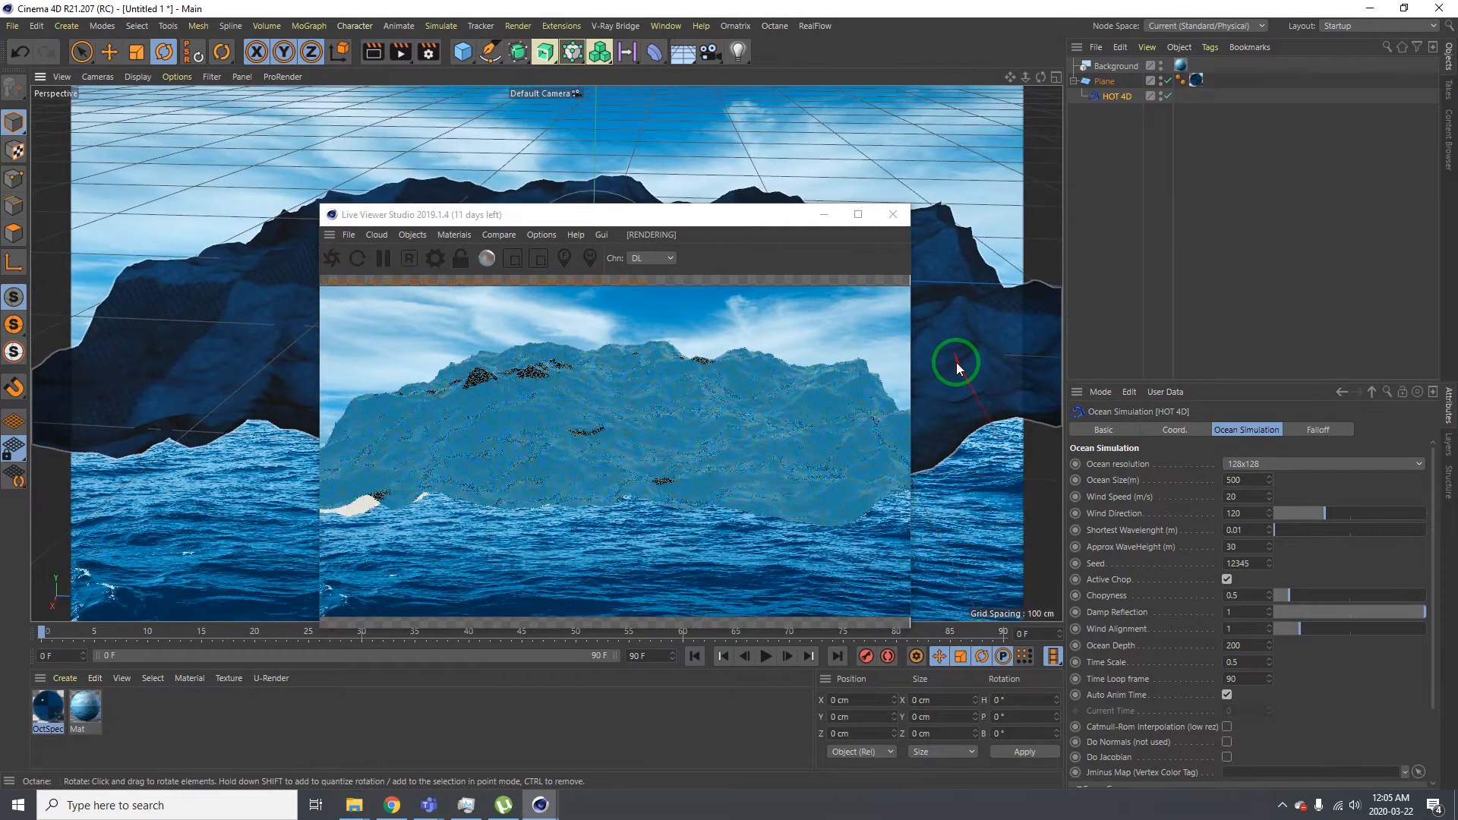
left_click_drag(956, 361, 1170, 521)
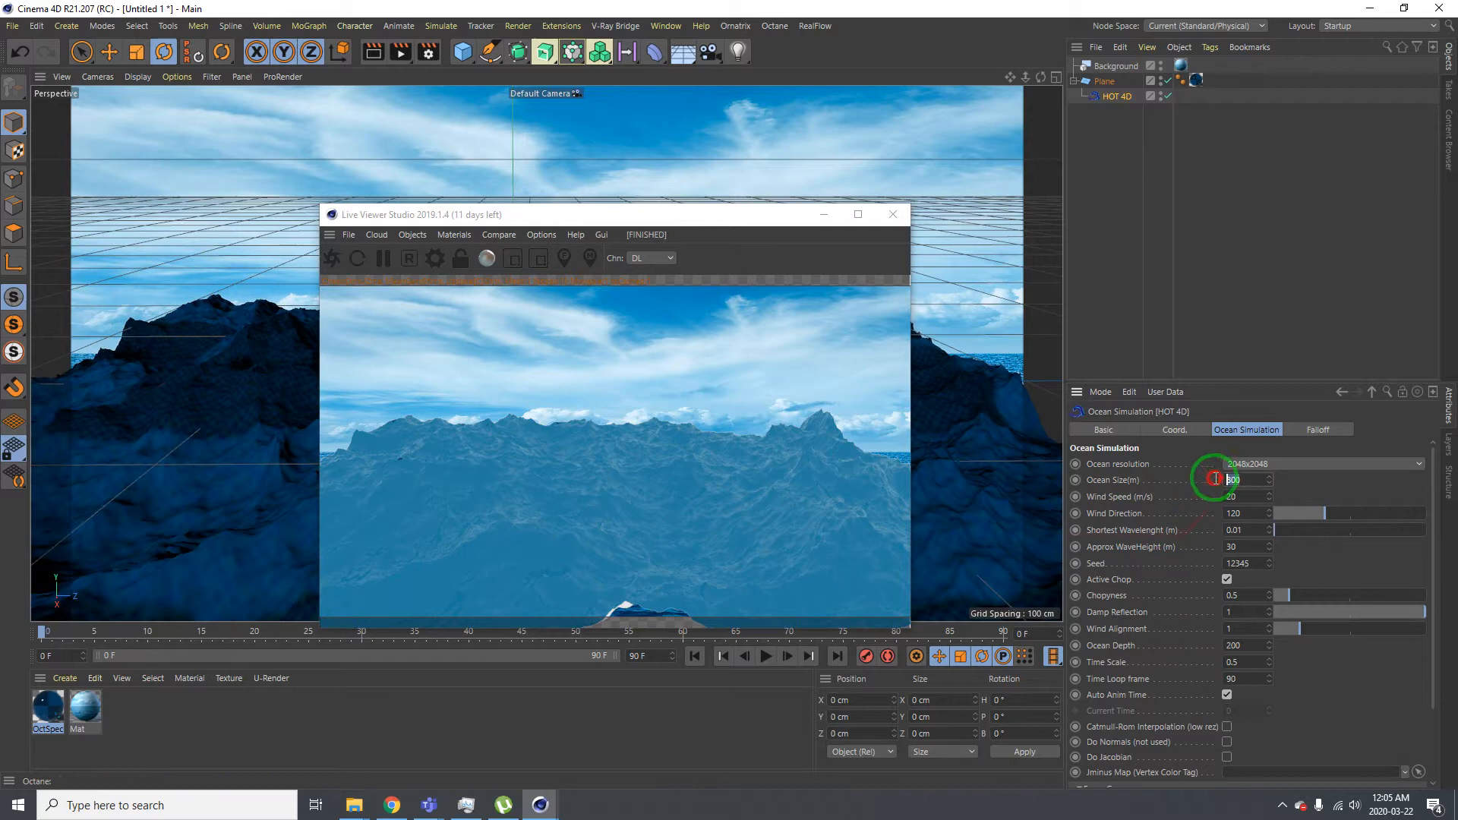
type("1000")
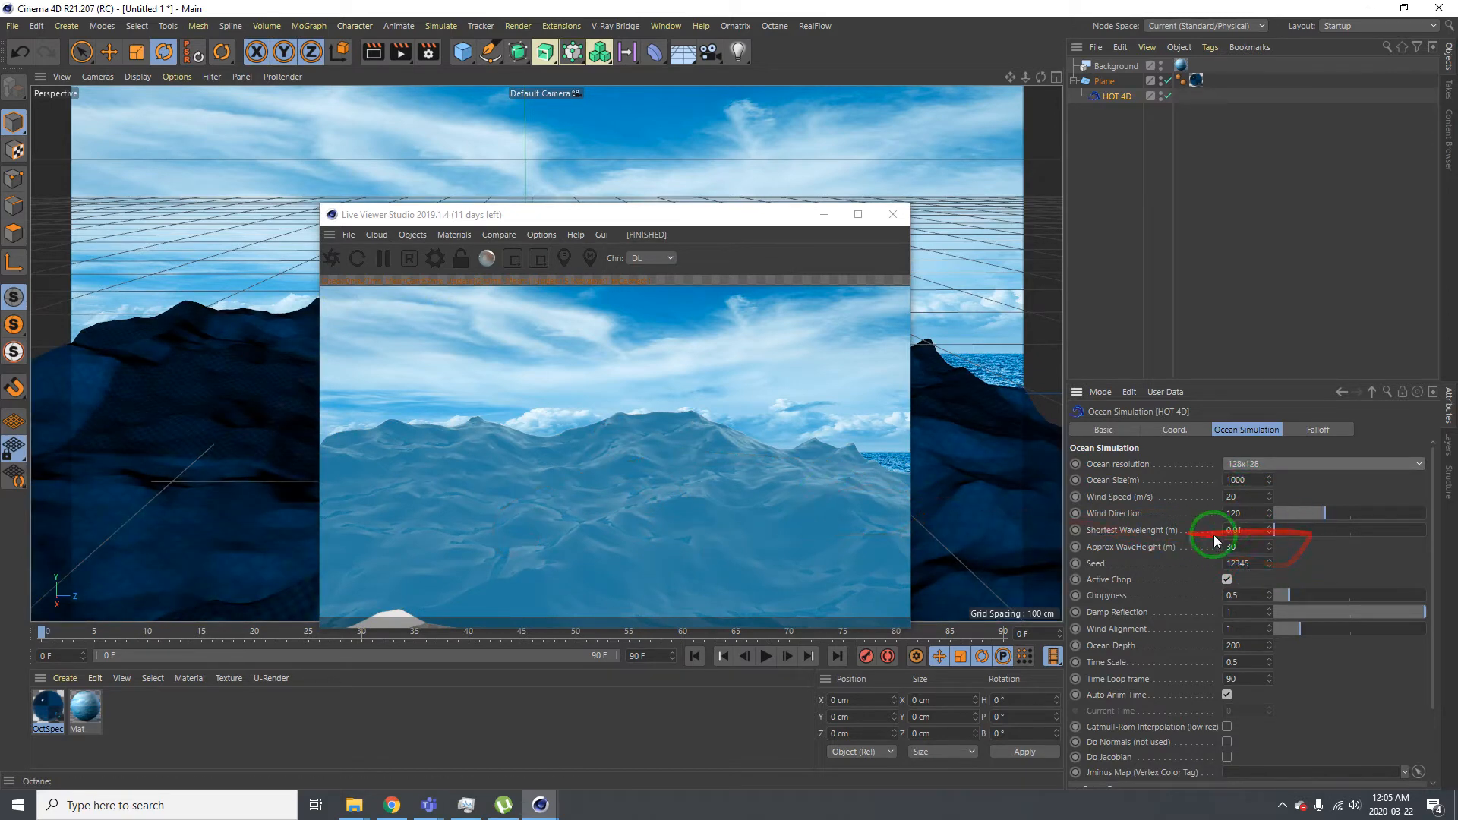
Raise the Shortest Wavelength to about 24 and orbit the rendered ocean
left_click_drag(1209, 530, 1321, 530)
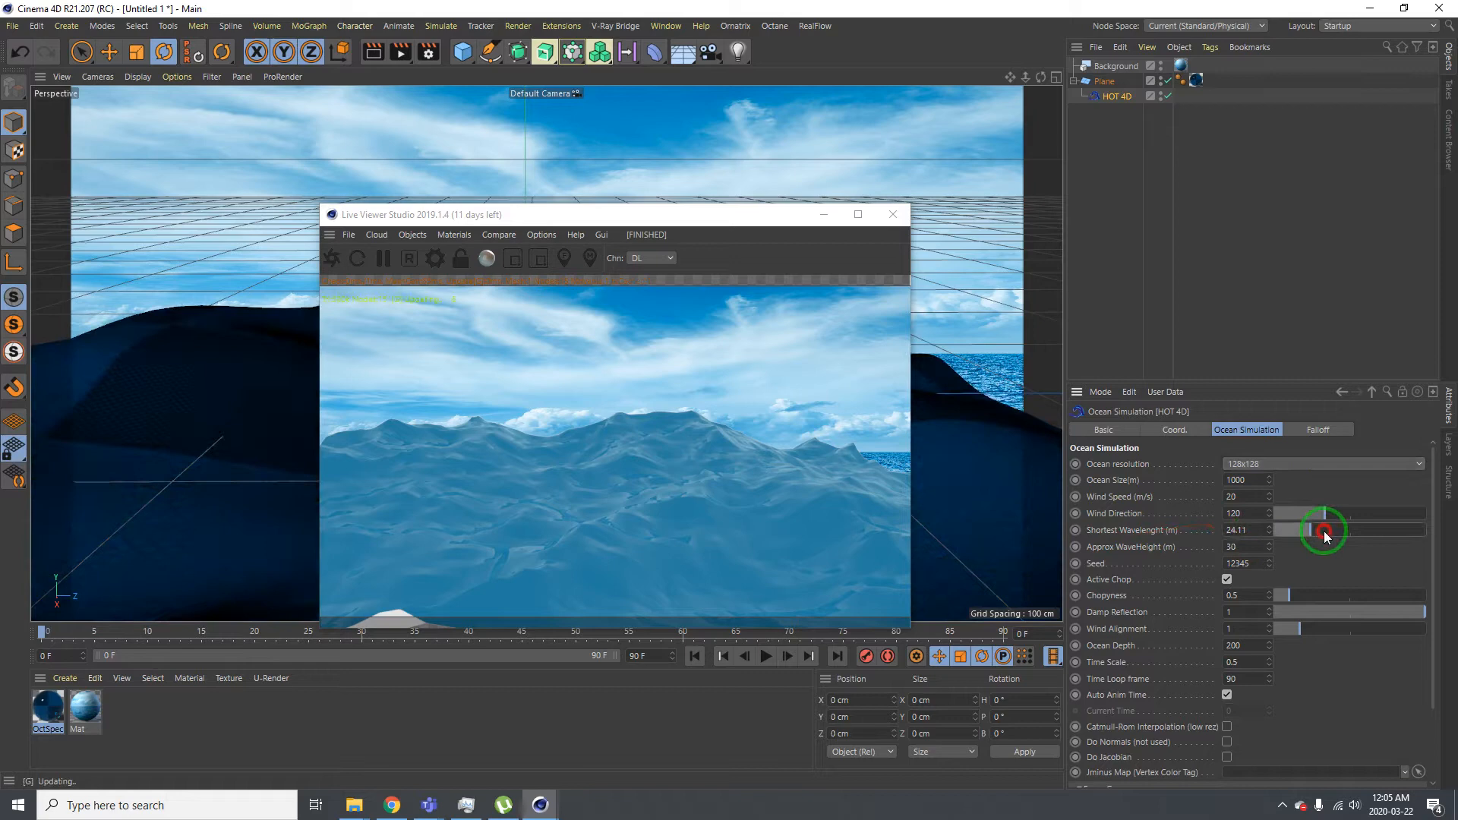
left_click_drag(1326, 535, 1298, 542)
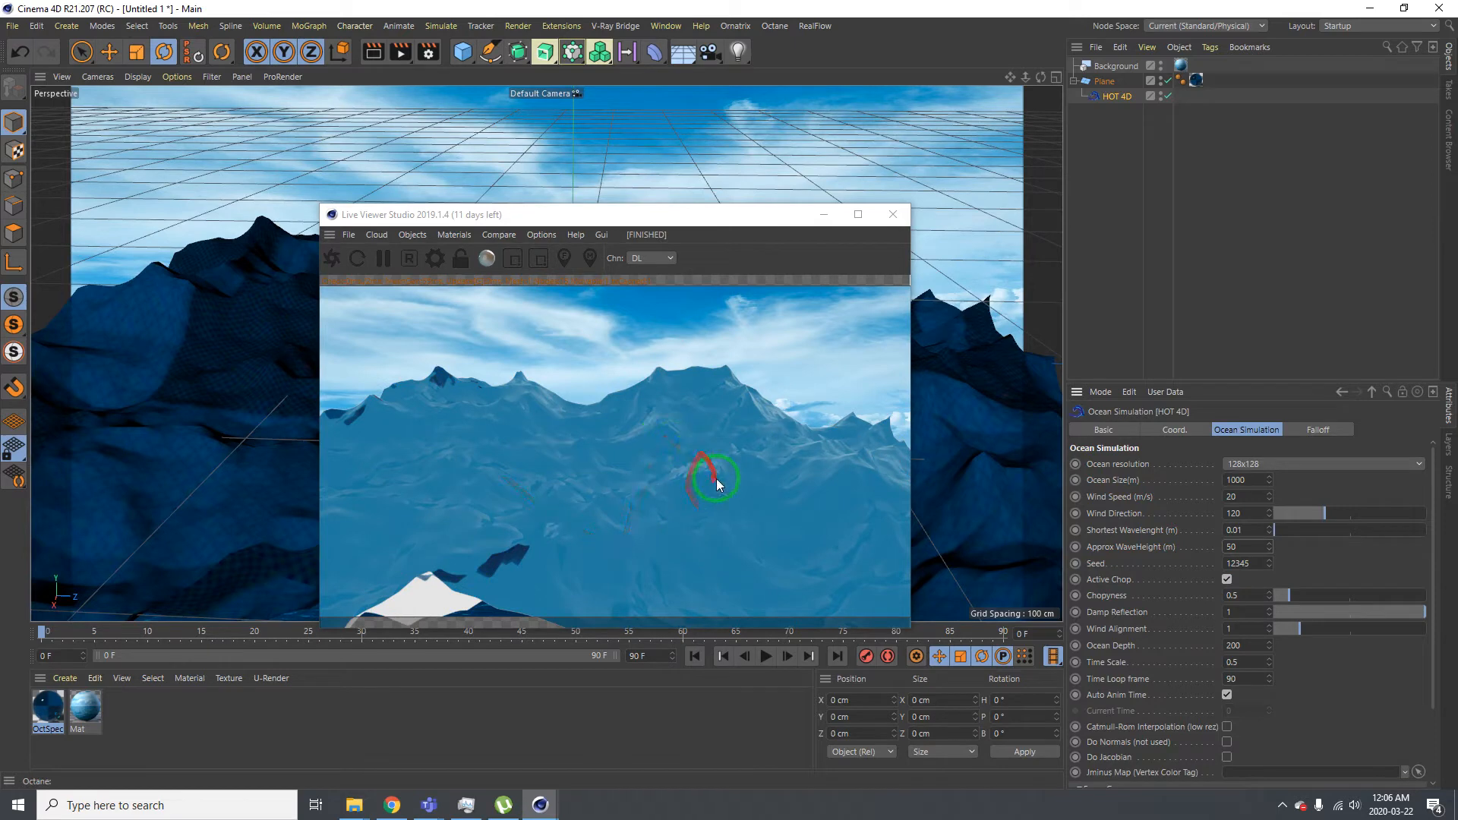
left_click_drag(716, 479, 744, 488)
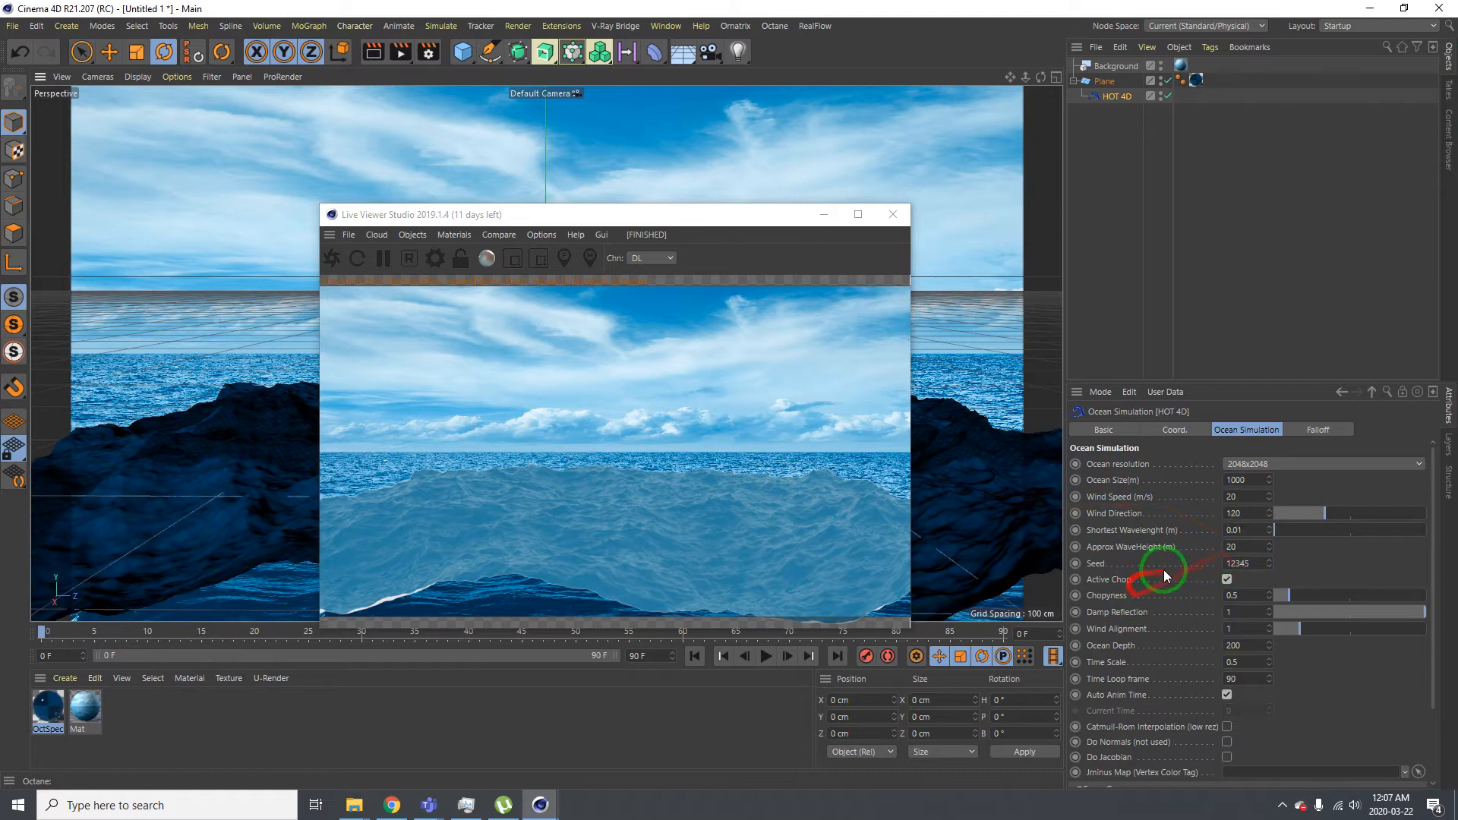
mouse_move(1247, 465)
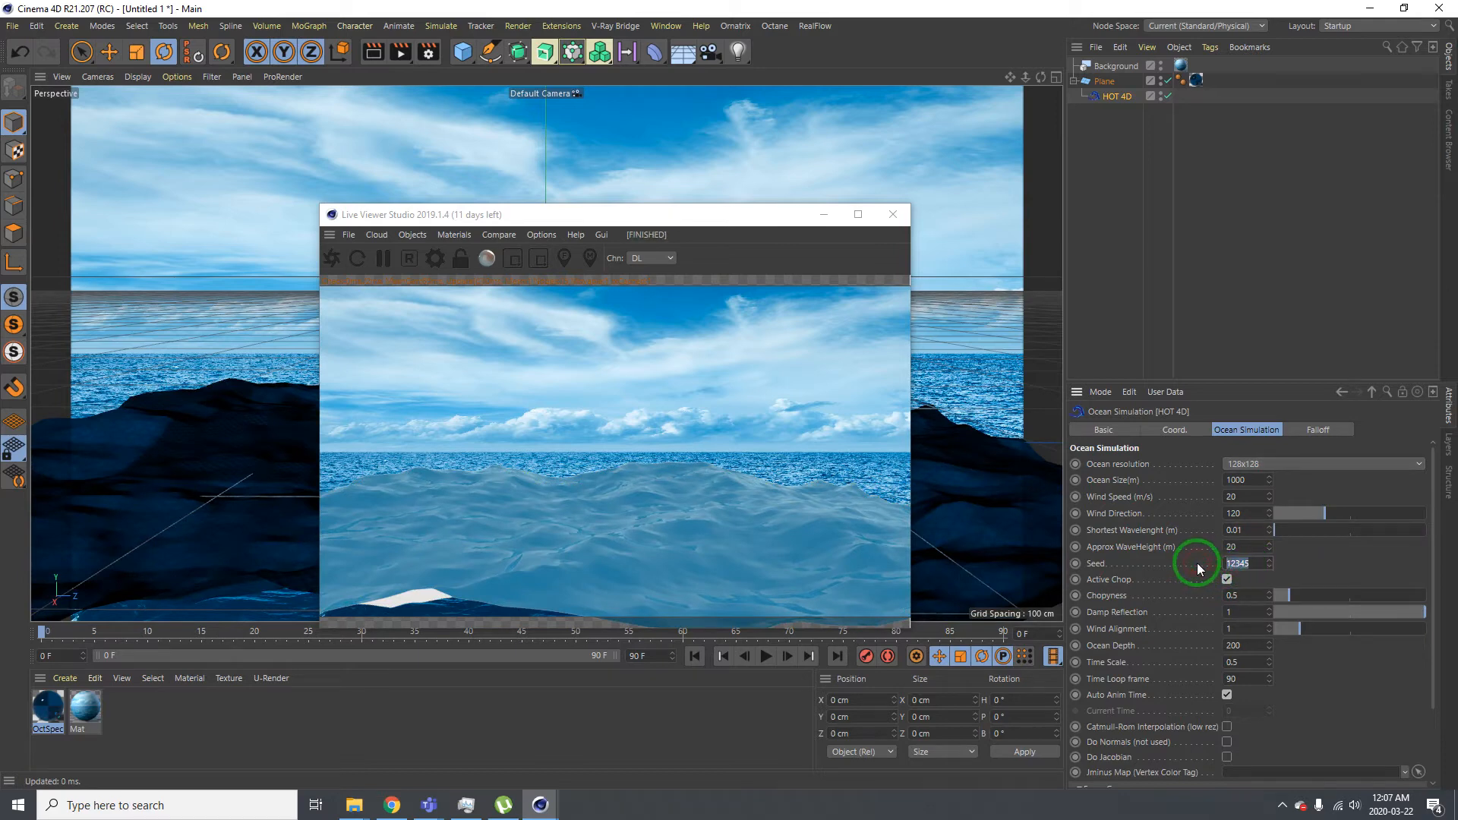
Set the HOT 4D ocean seed to 5000
type("5")
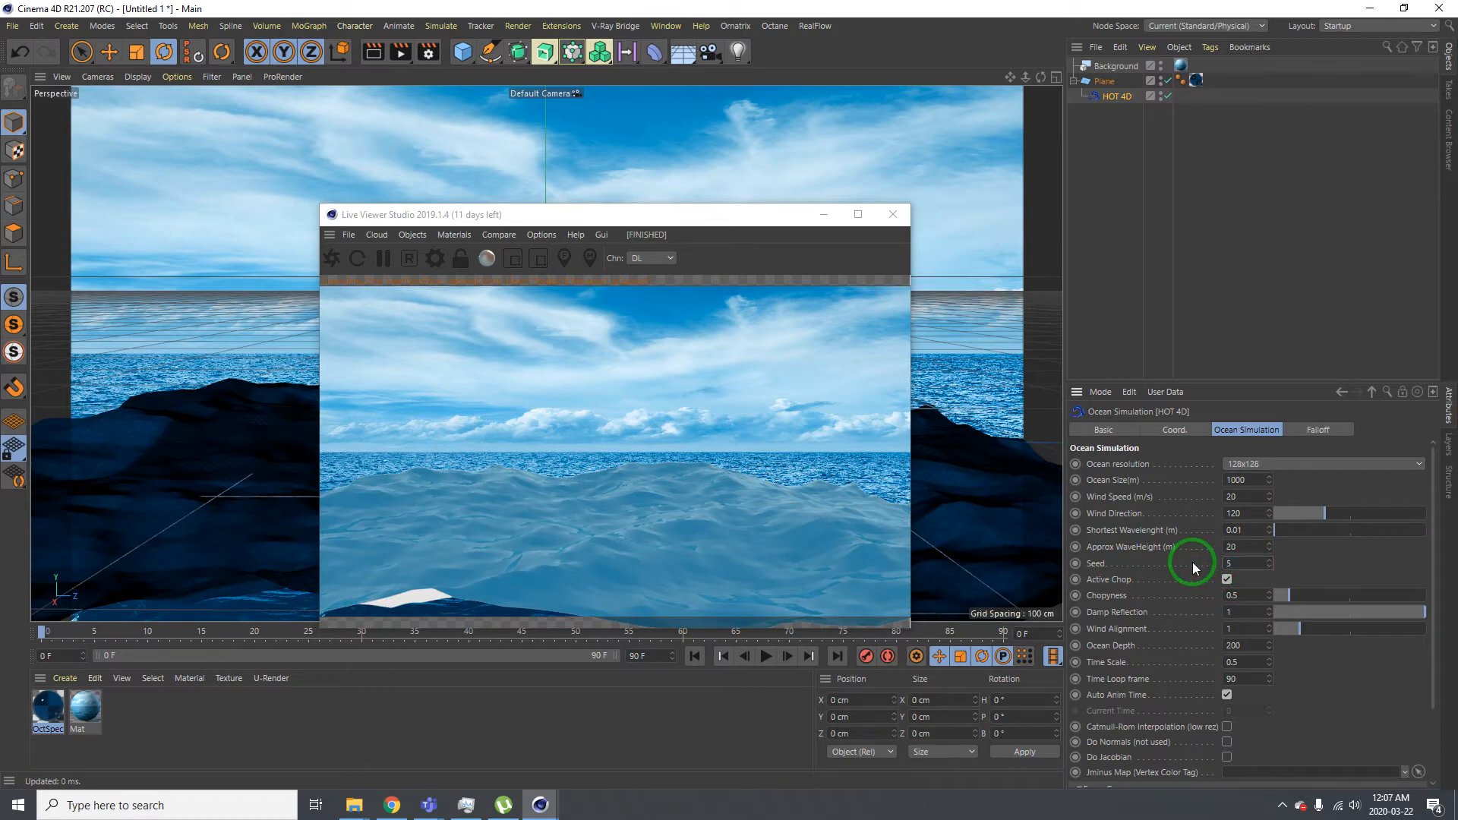
type("500")
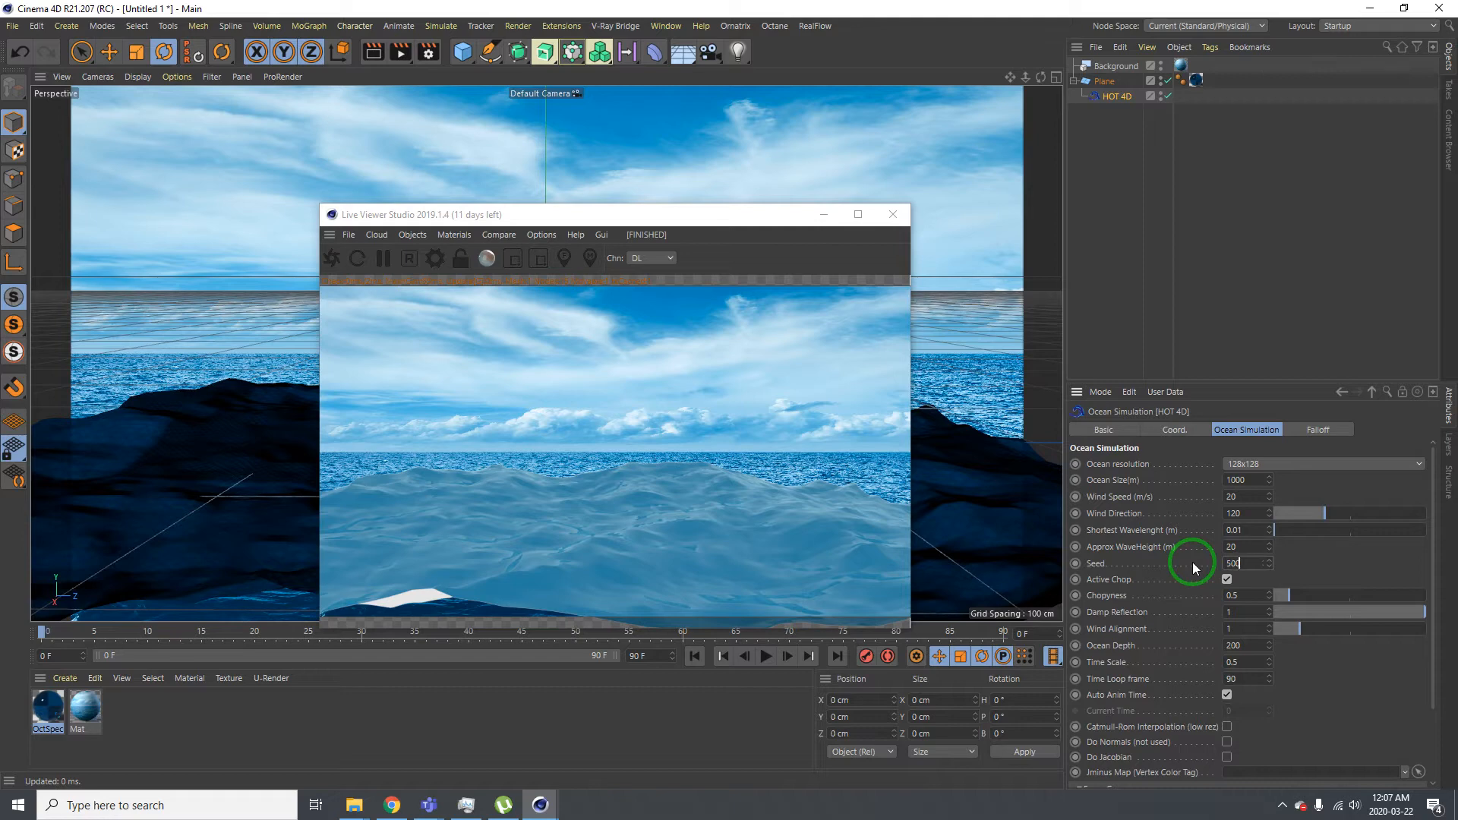
type("5000")
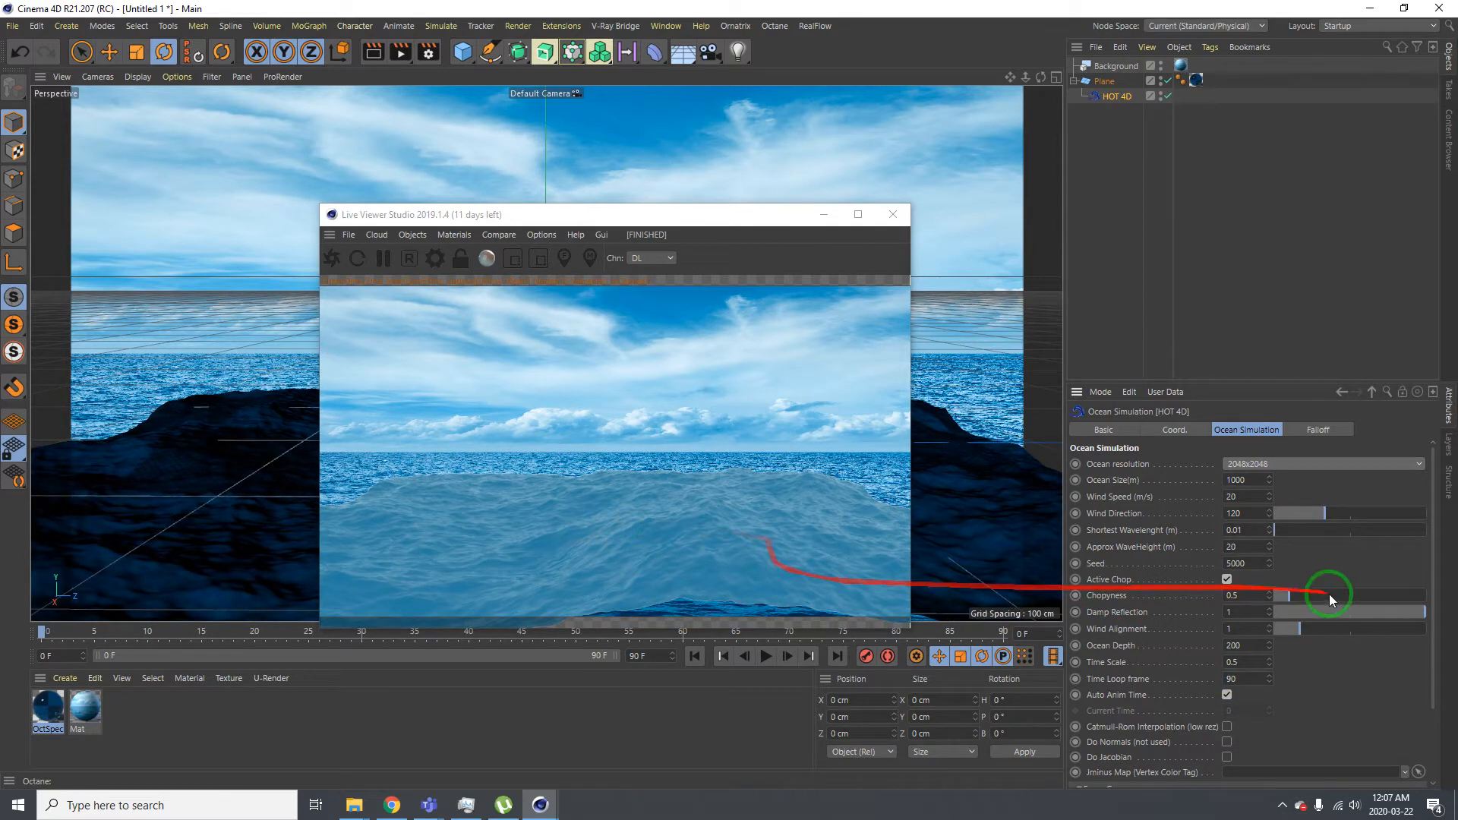
Test higher wave choppiness, pushing it up to about 3.9
left_click(1321, 464)
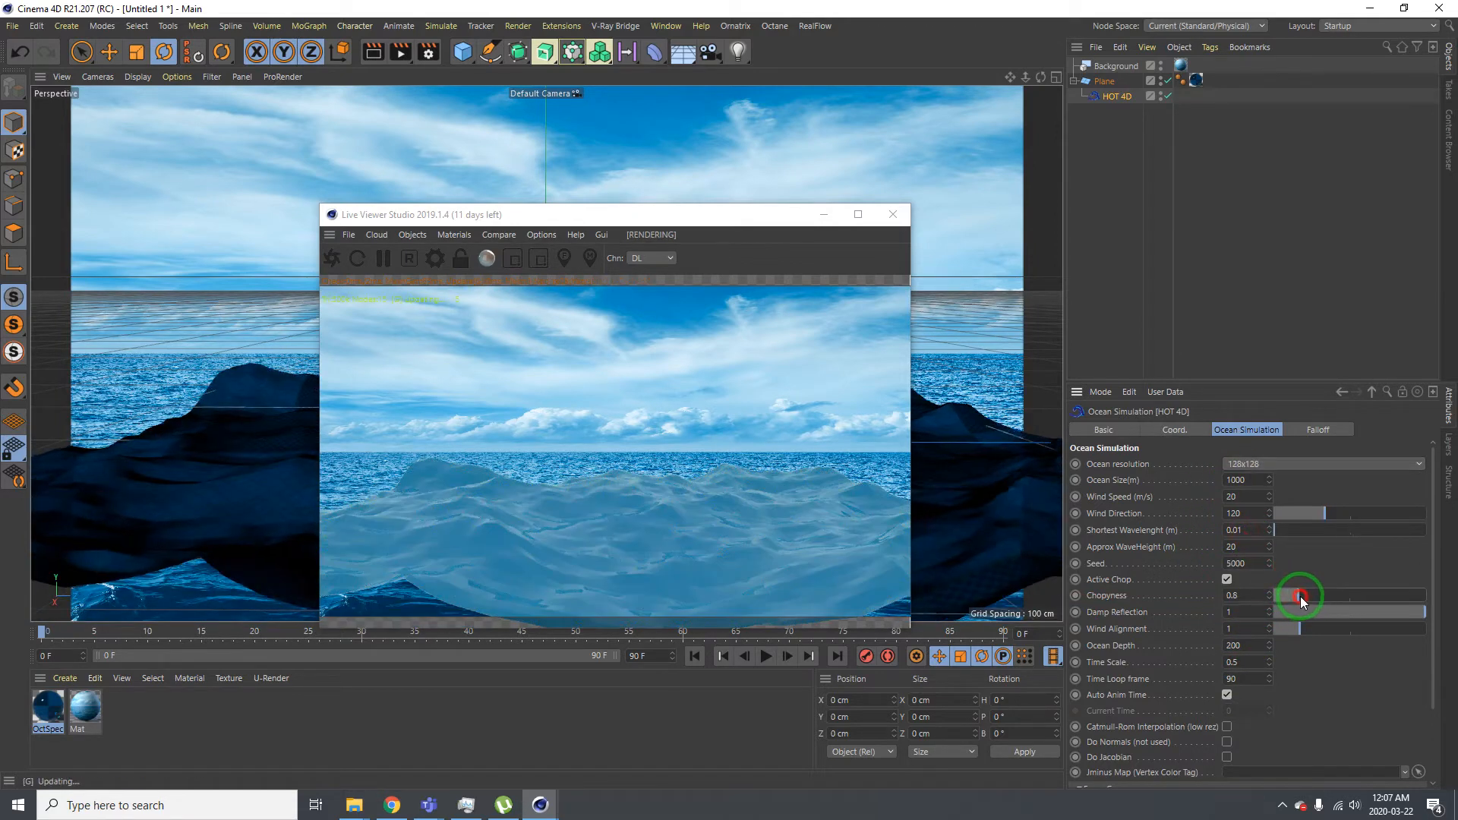
left_click_drag(1302, 596, 1376, 595)
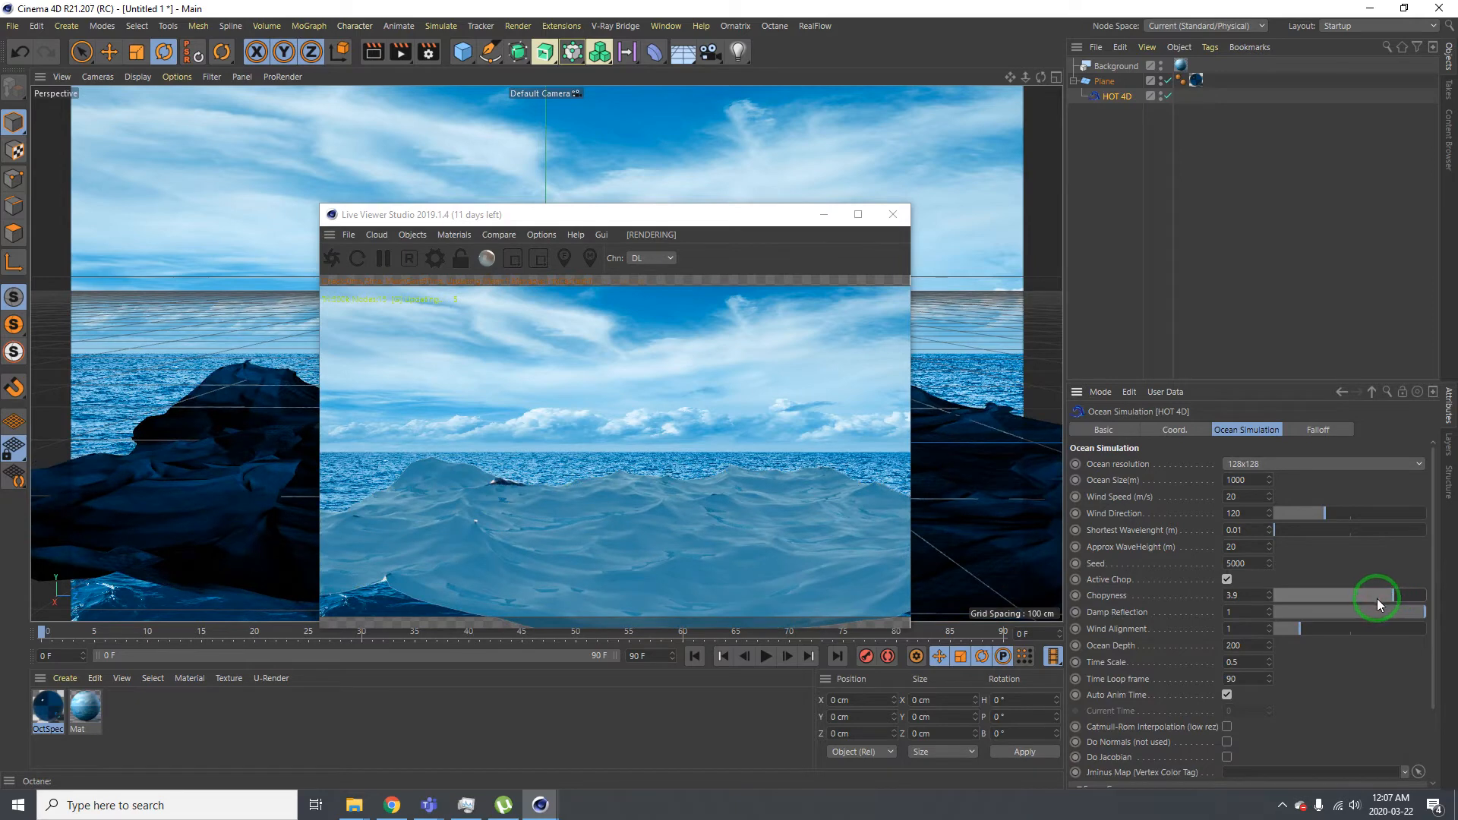
left_click_drag(1376, 600, 1414, 600)
type("1000")
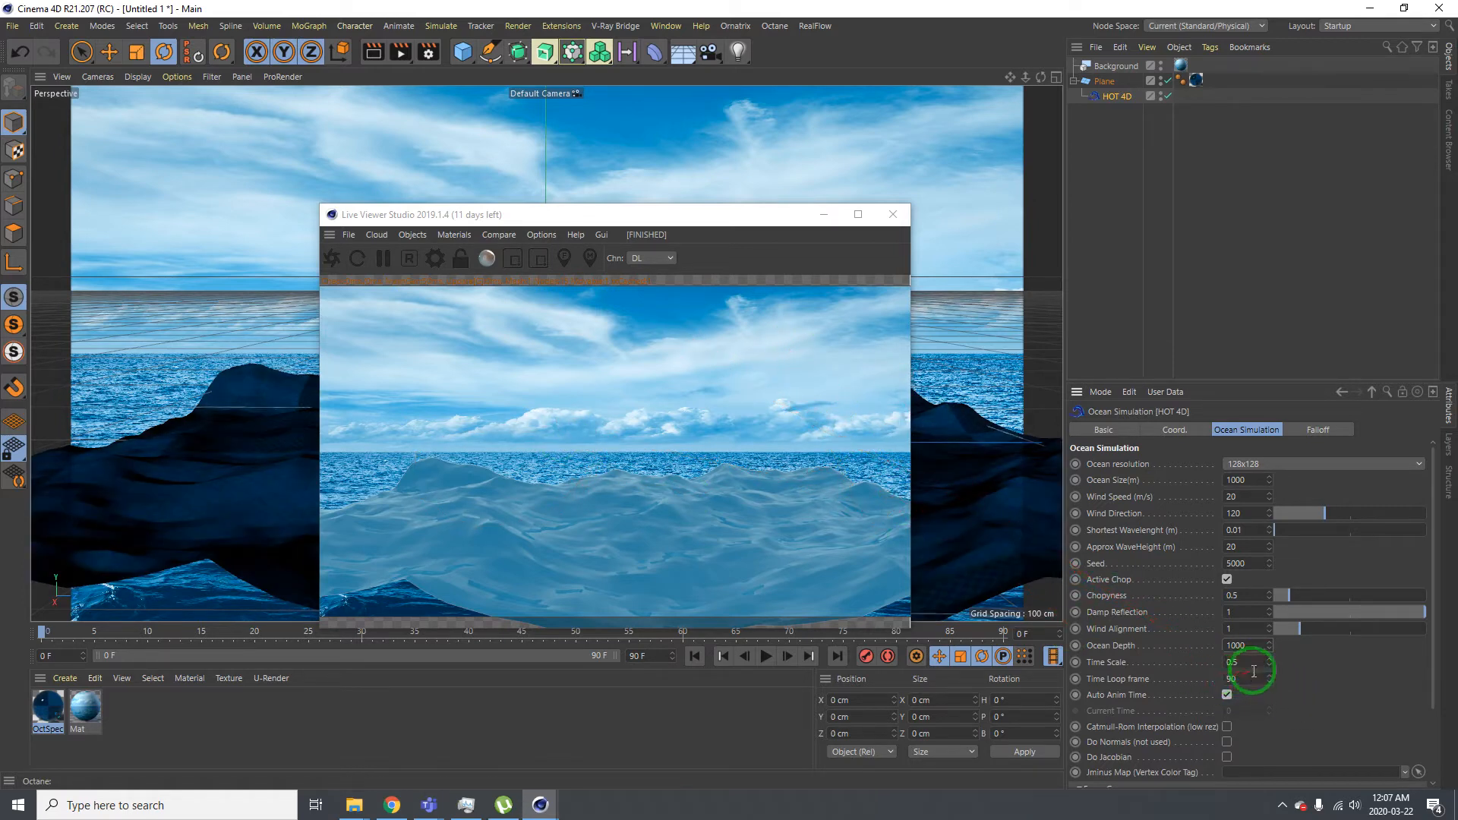
Scroll down to the Foam Group settings and orbit the rendered ocean
scroll("down", 3)
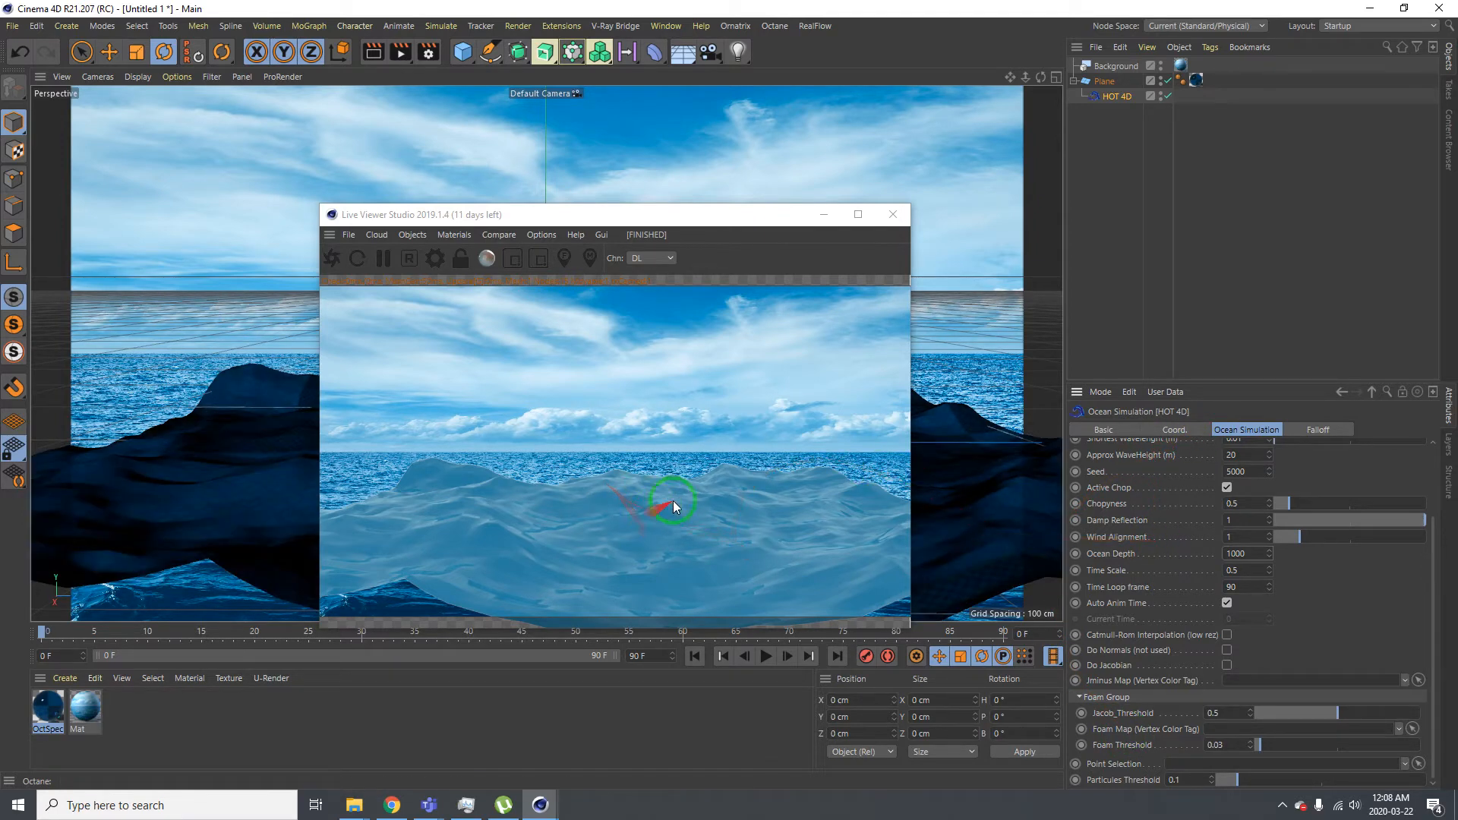
left_click_drag(675, 502, 428, 688)
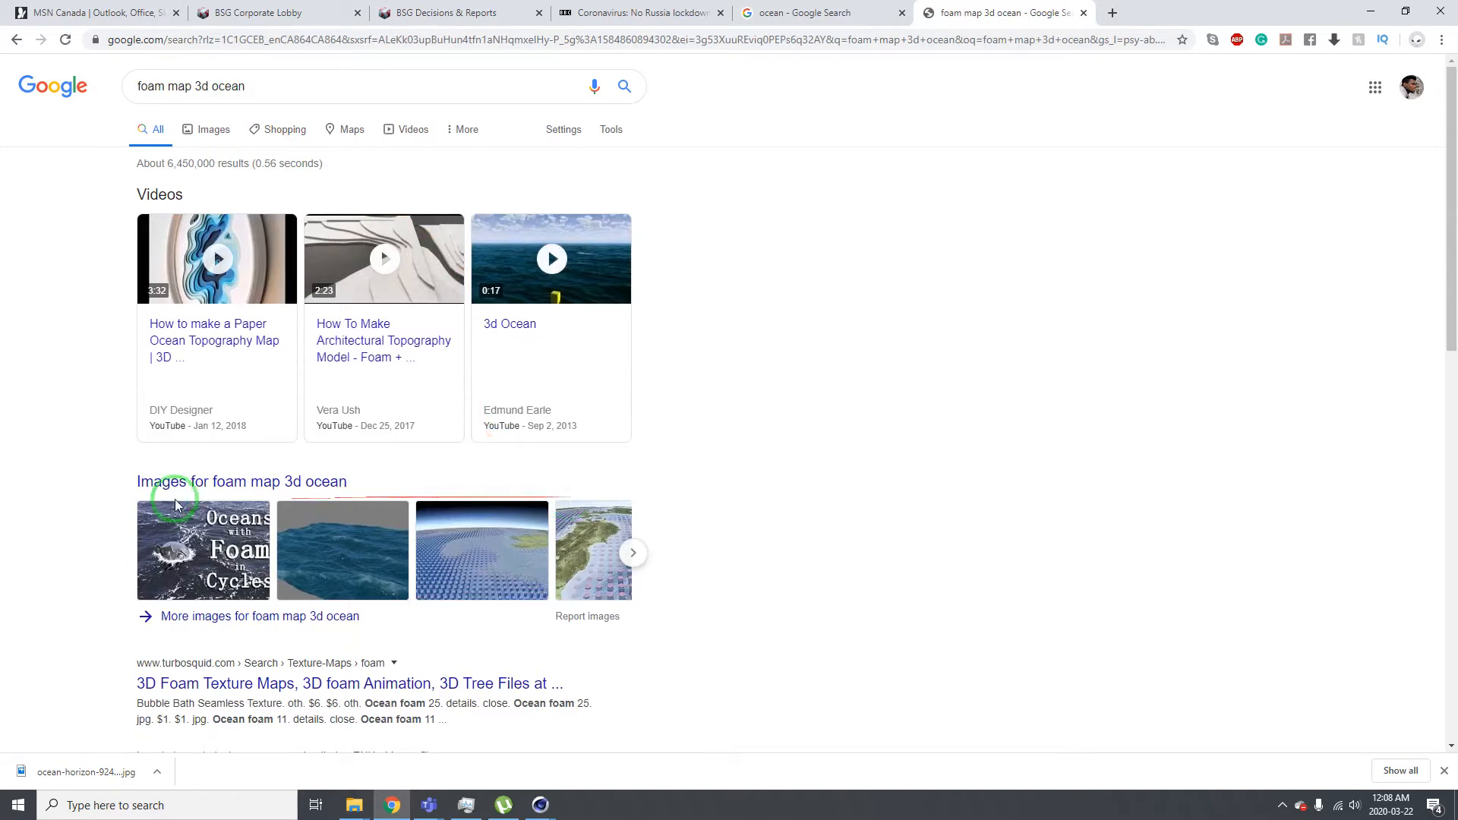
Preview several ocean foam image results for 'foam map 3d ocean'
left_click(213, 130)
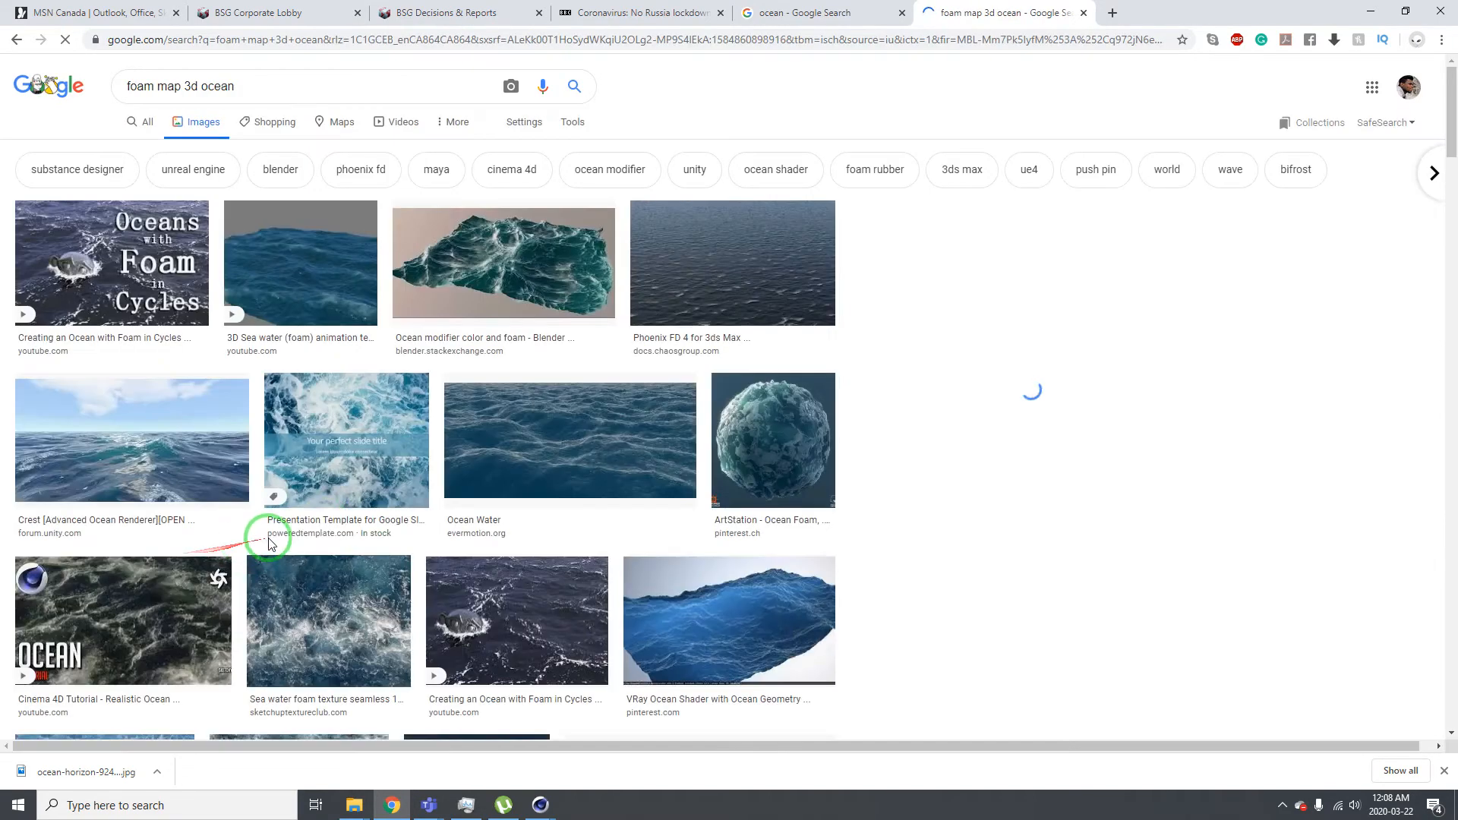
left_click(111, 264)
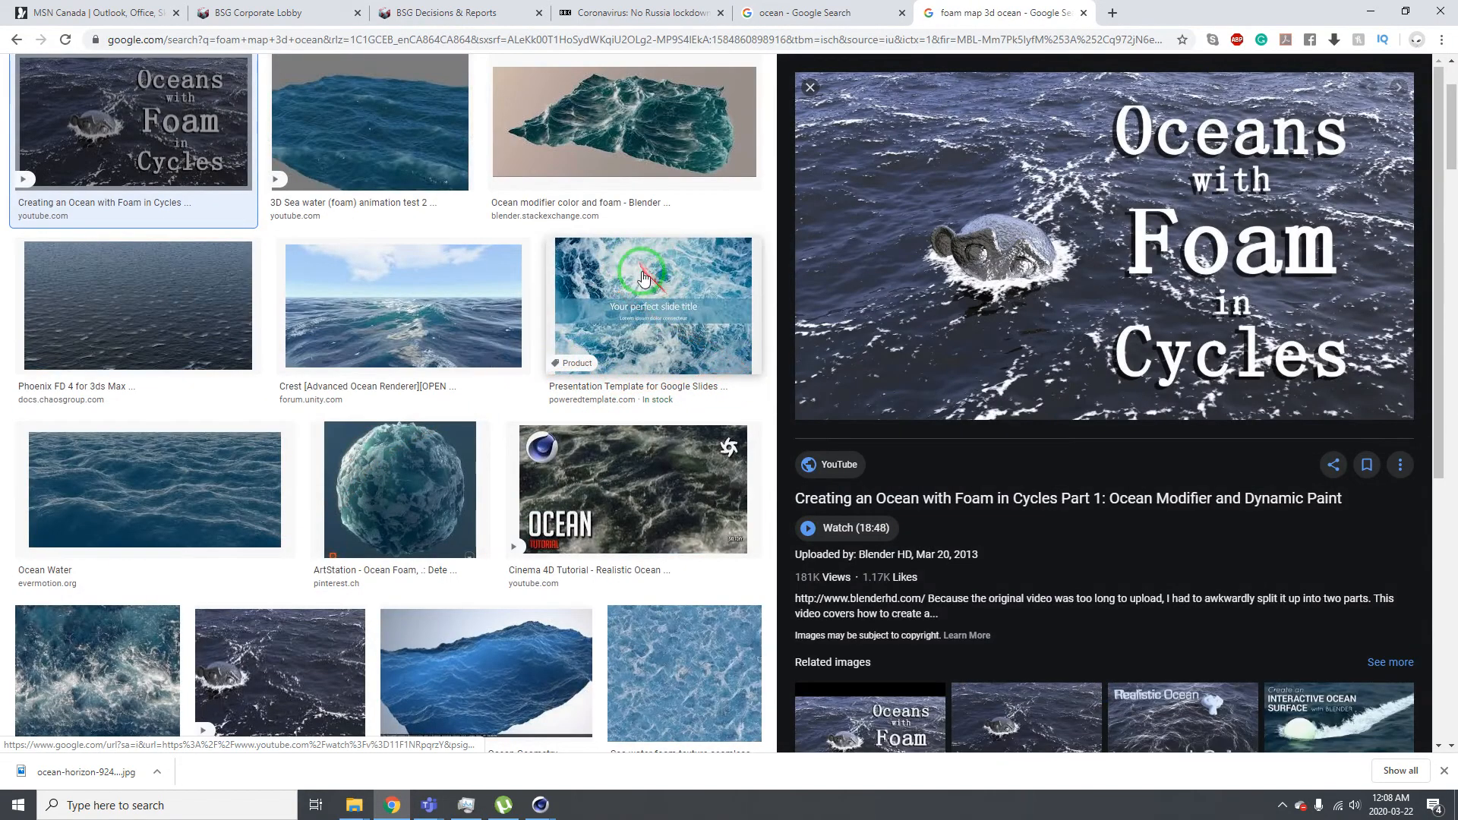
left_click(651, 306)
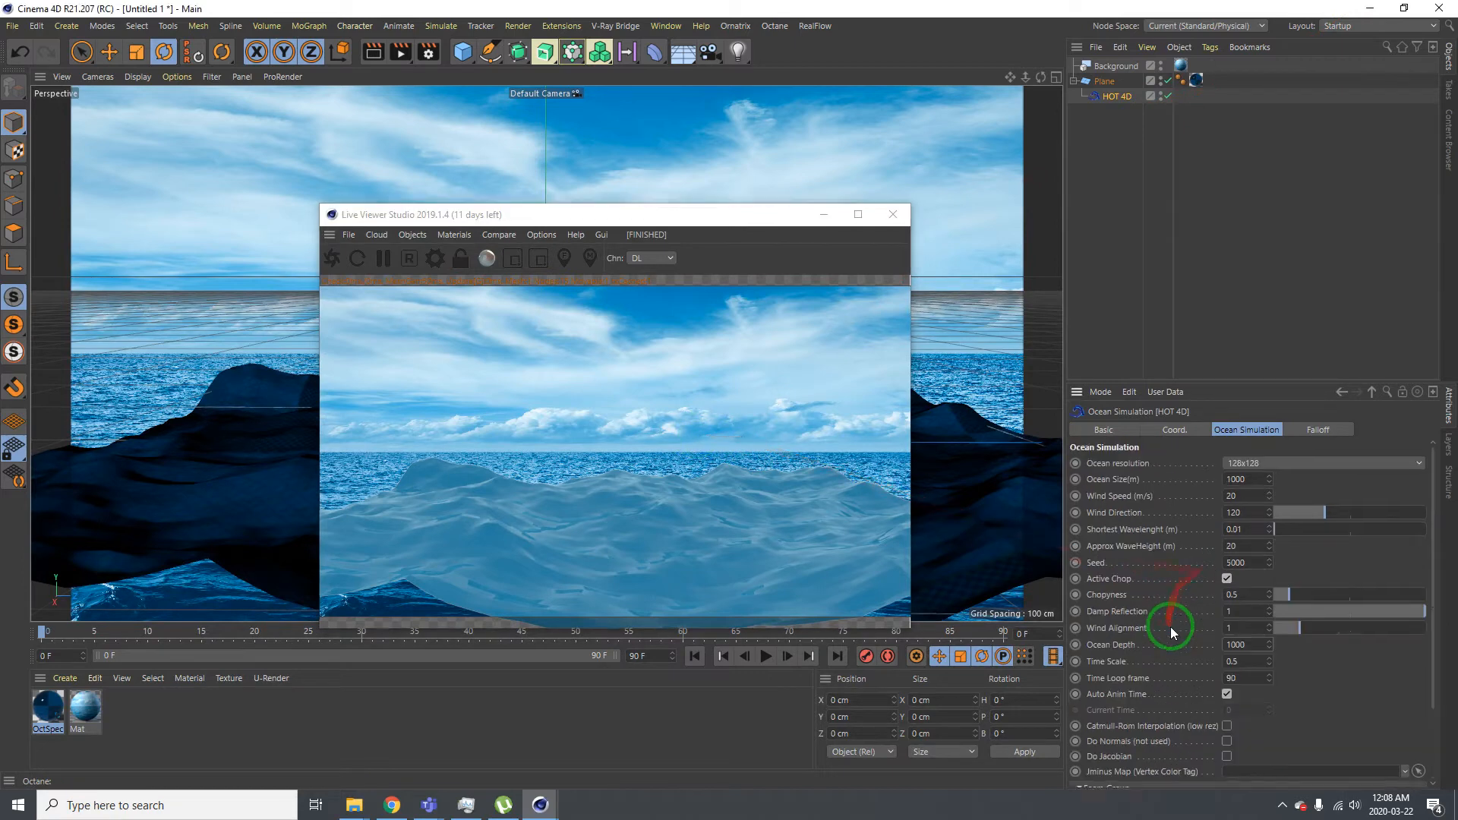
left_click(1321, 464)
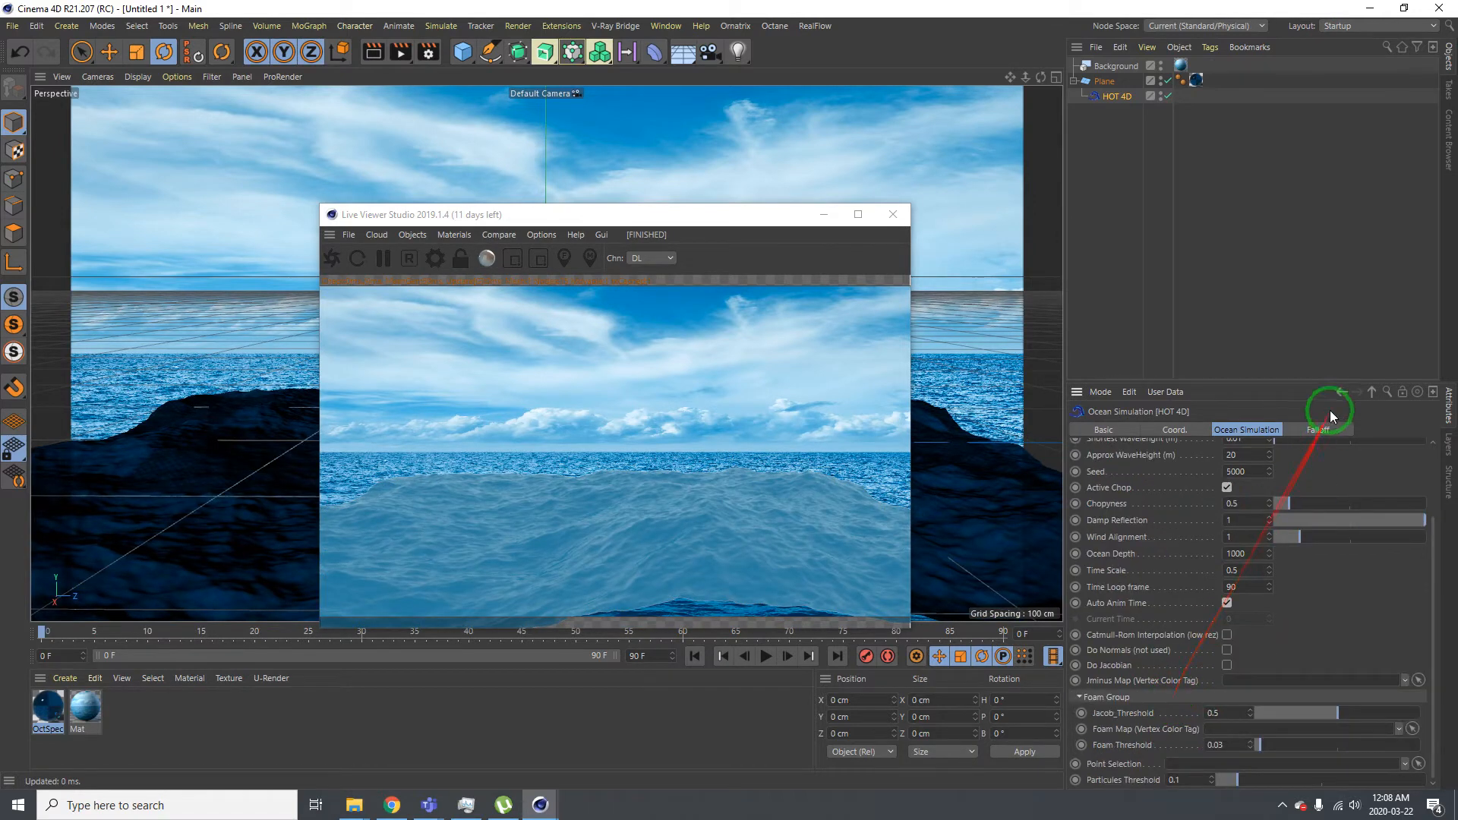
left_click(1318, 428)
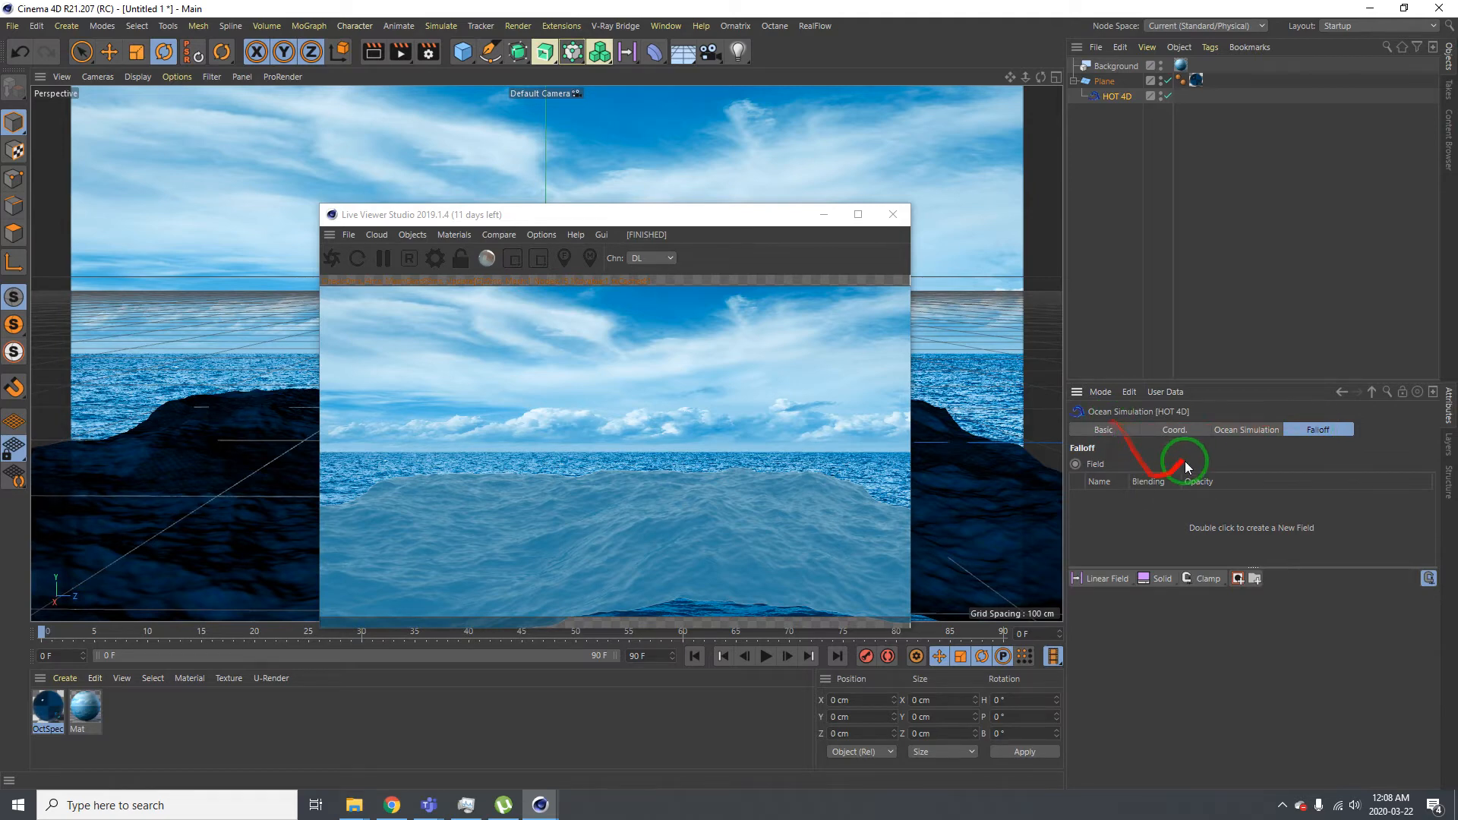
left_click(1247, 429)
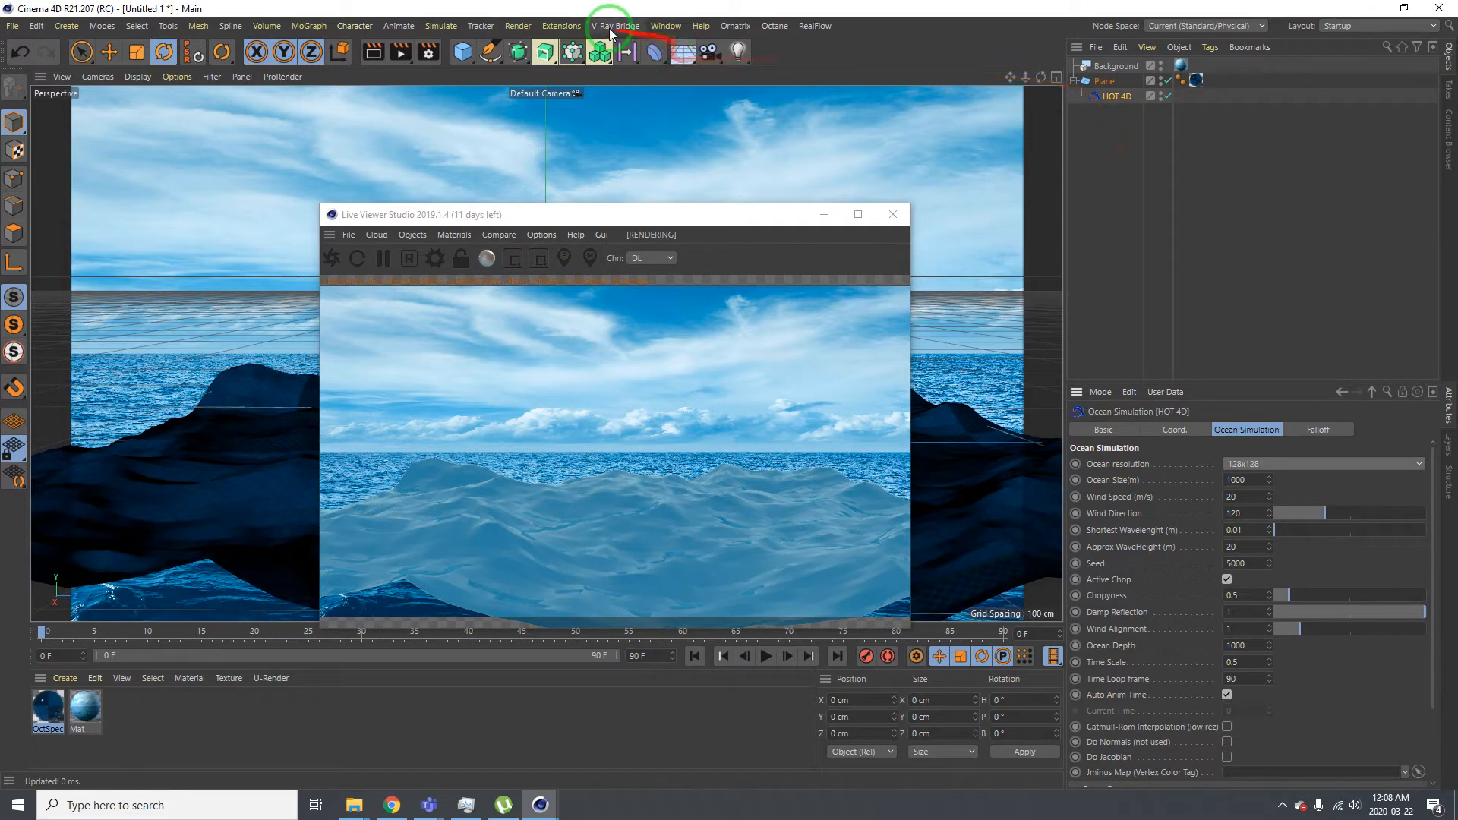
Add an Ocean Simulation Effector and a Spherical Field falloff, then play and stop playback
left_click(561, 25)
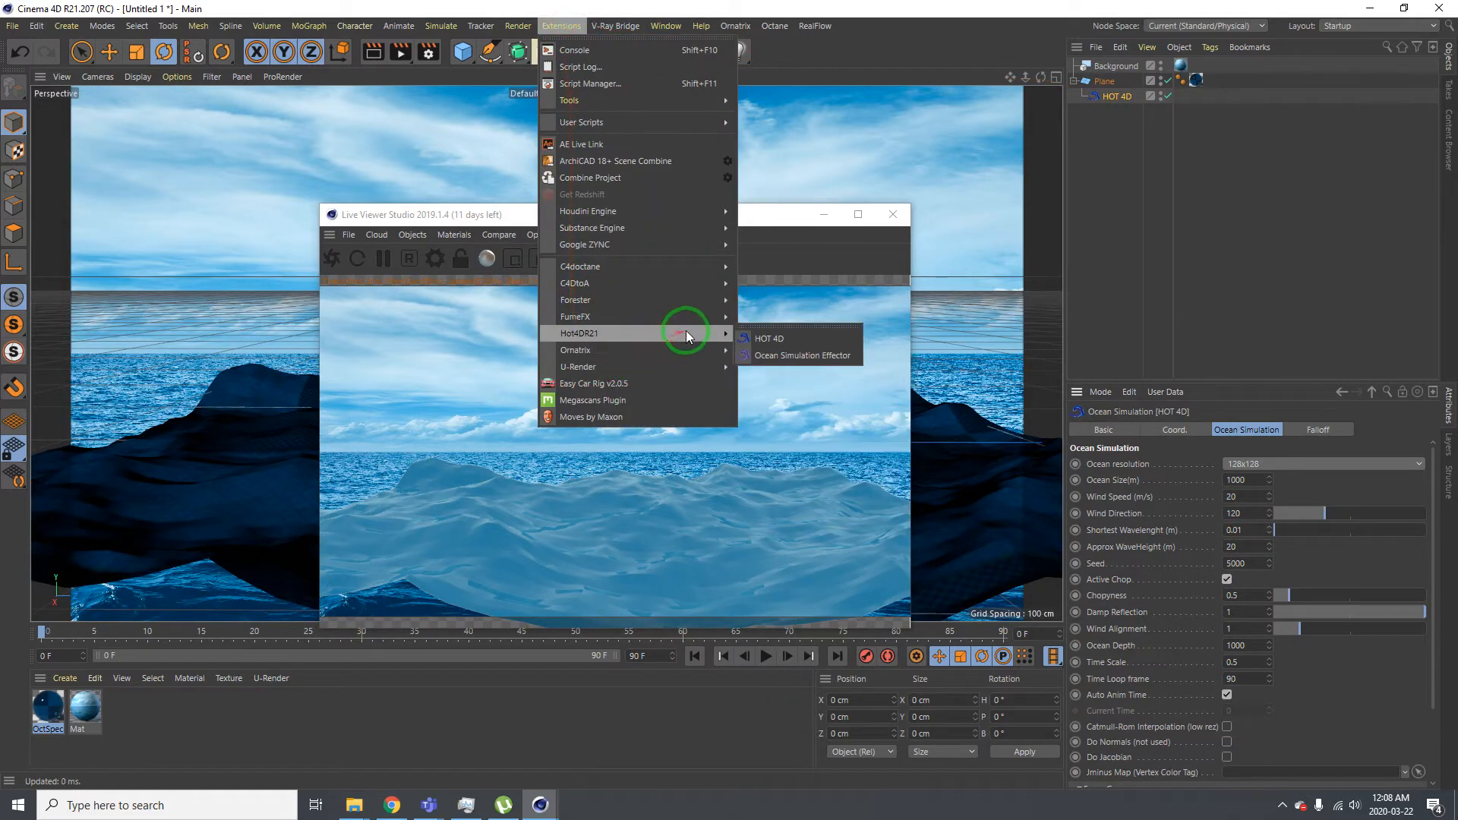
left_click(796, 356)
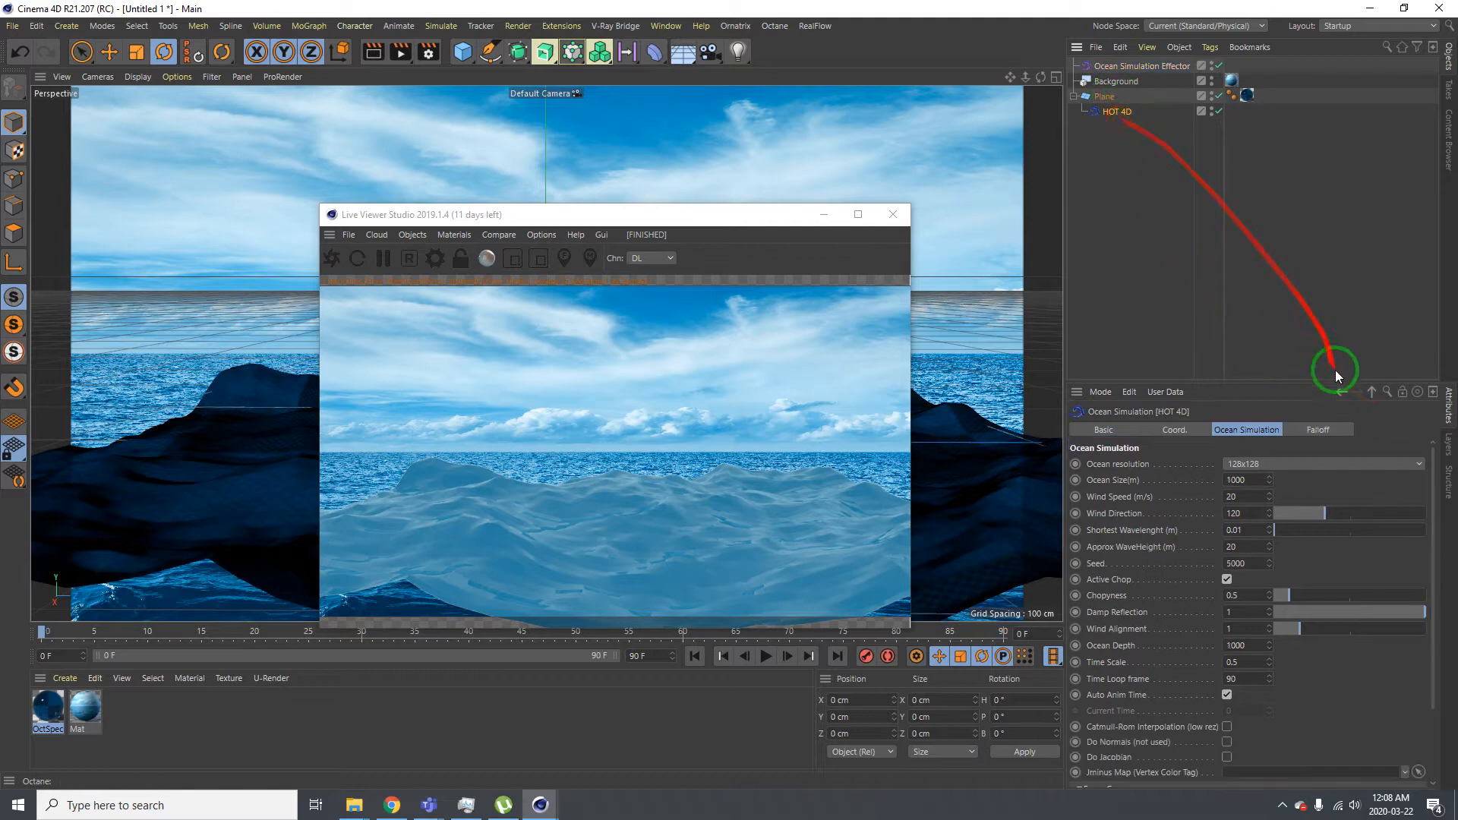
left_click(1318, 430)
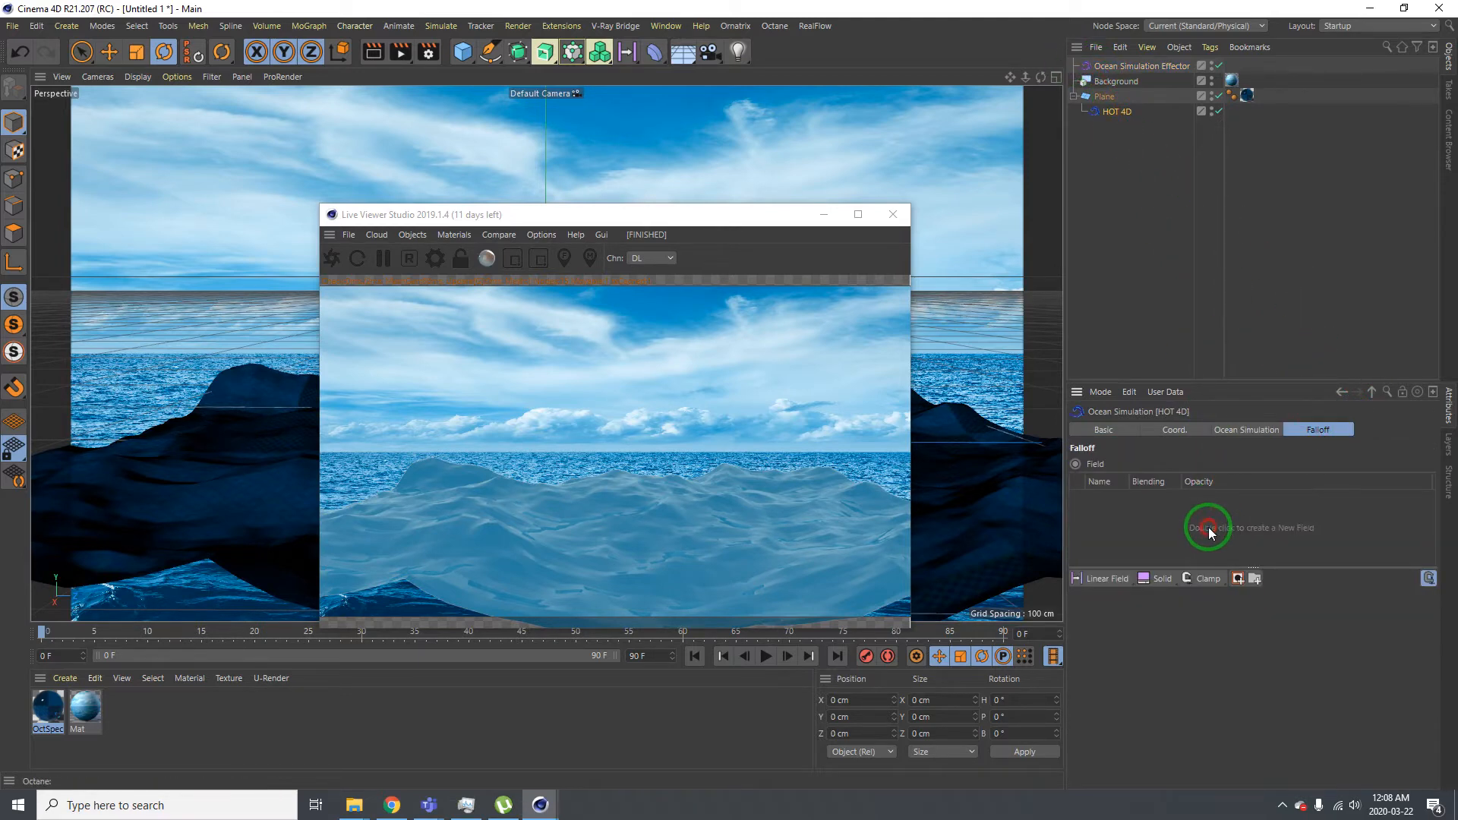
double_click(1208, 527)
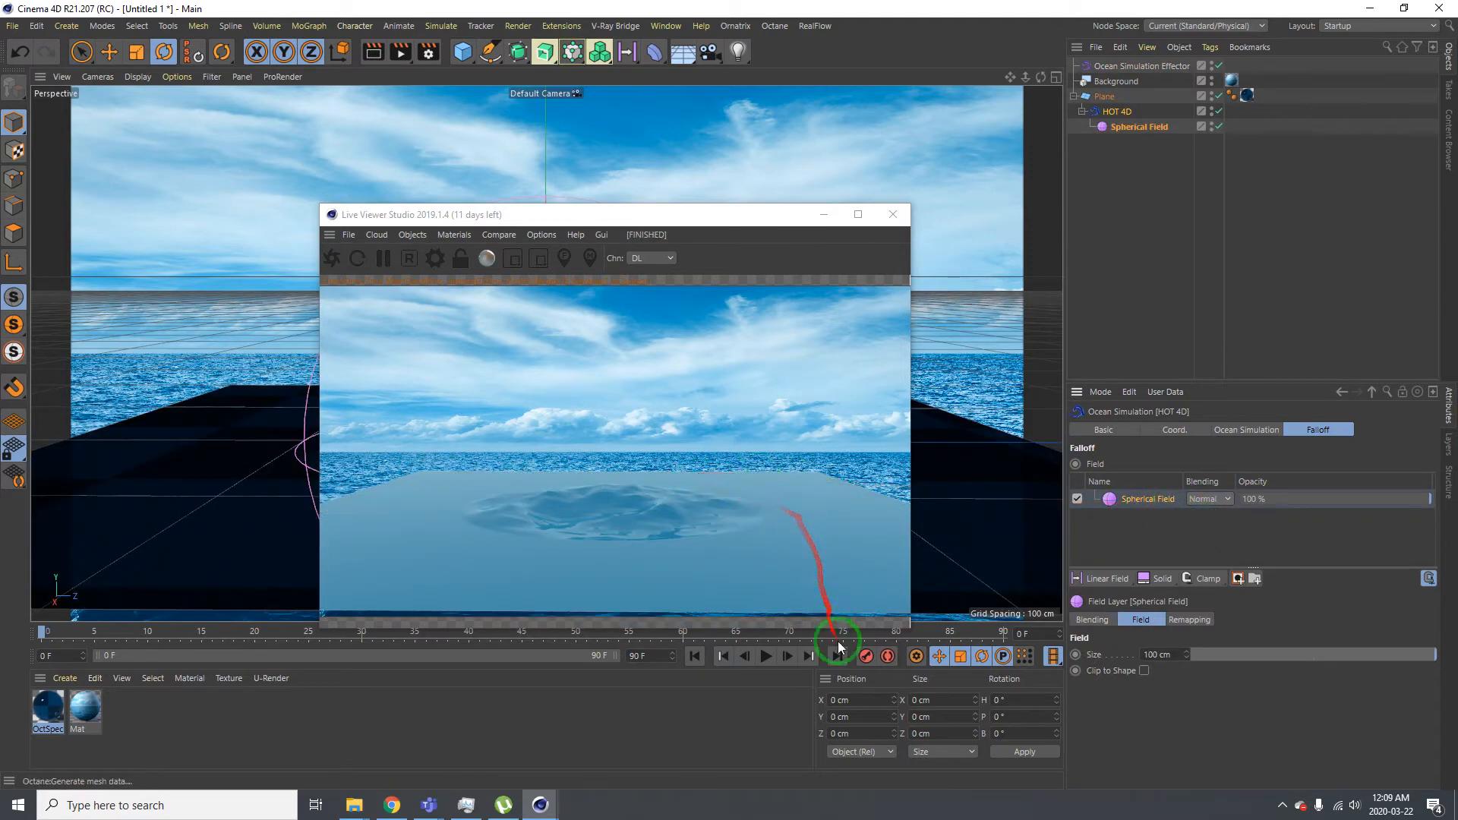
left_click(765, 656)
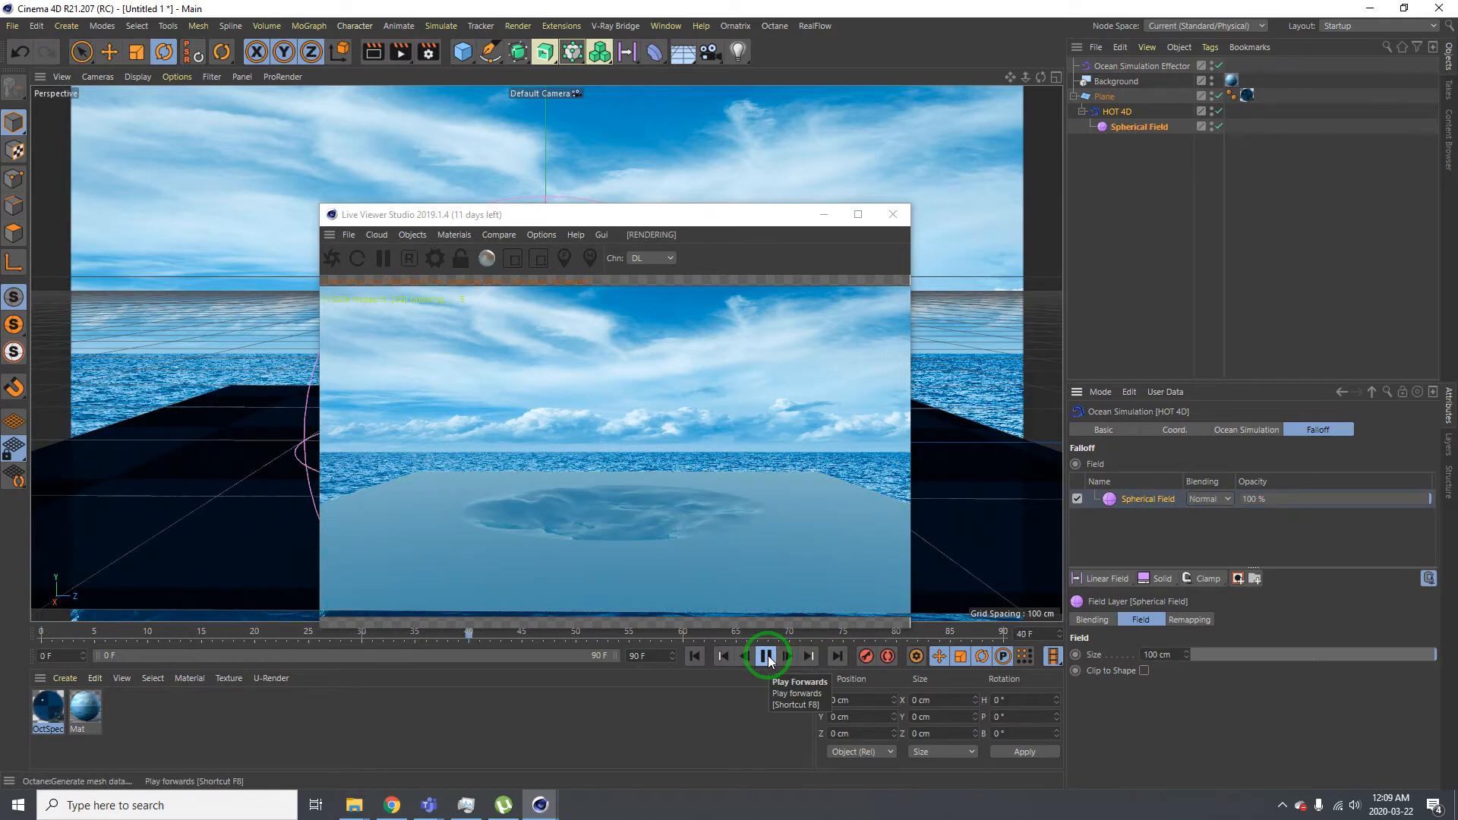
left_click(767, 655)
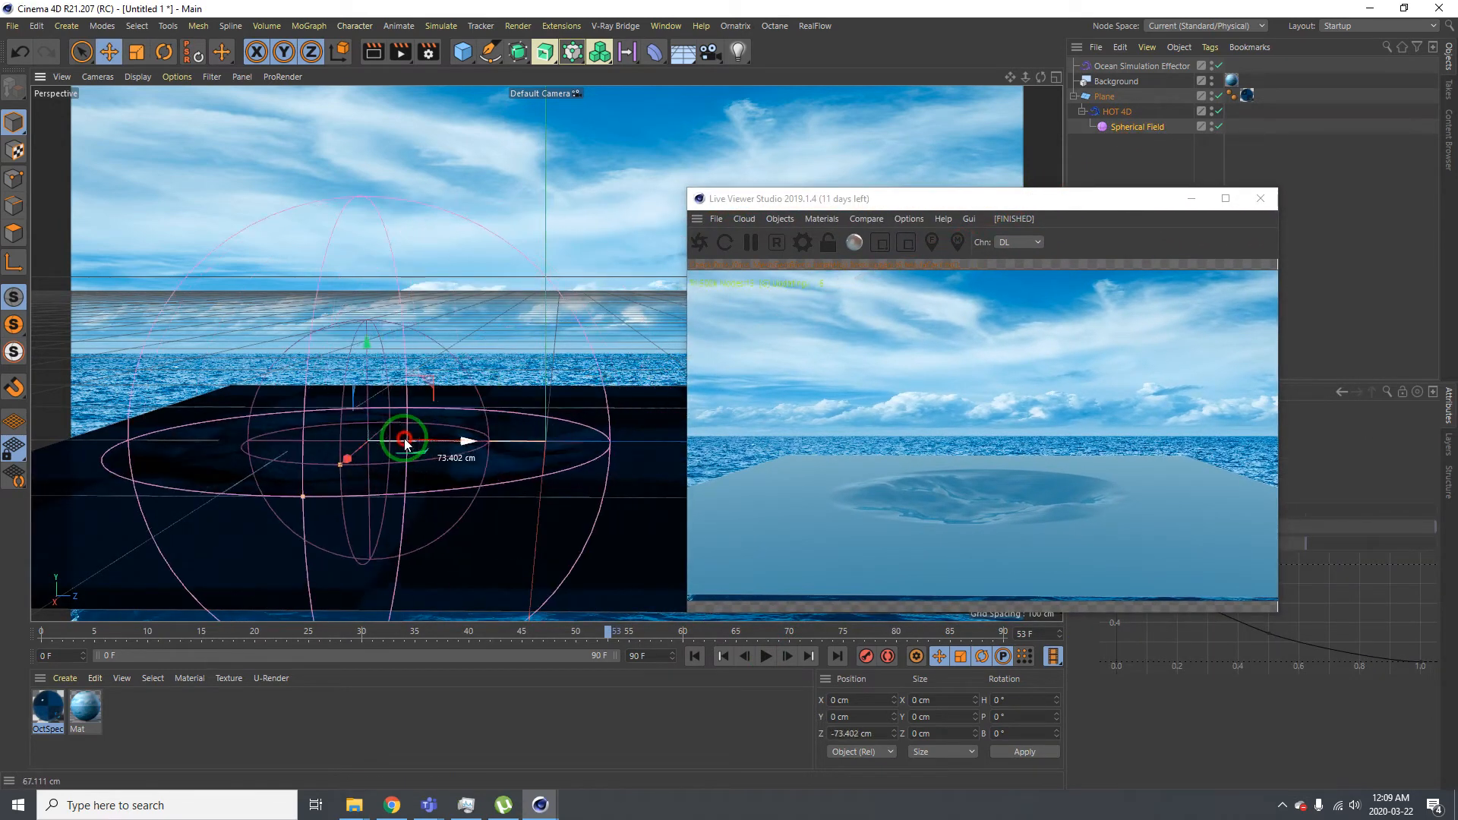
Slide the Spherical Field back and forth across the plane, ending past its edge
left_click_drag(405, 439, 1004, 417)
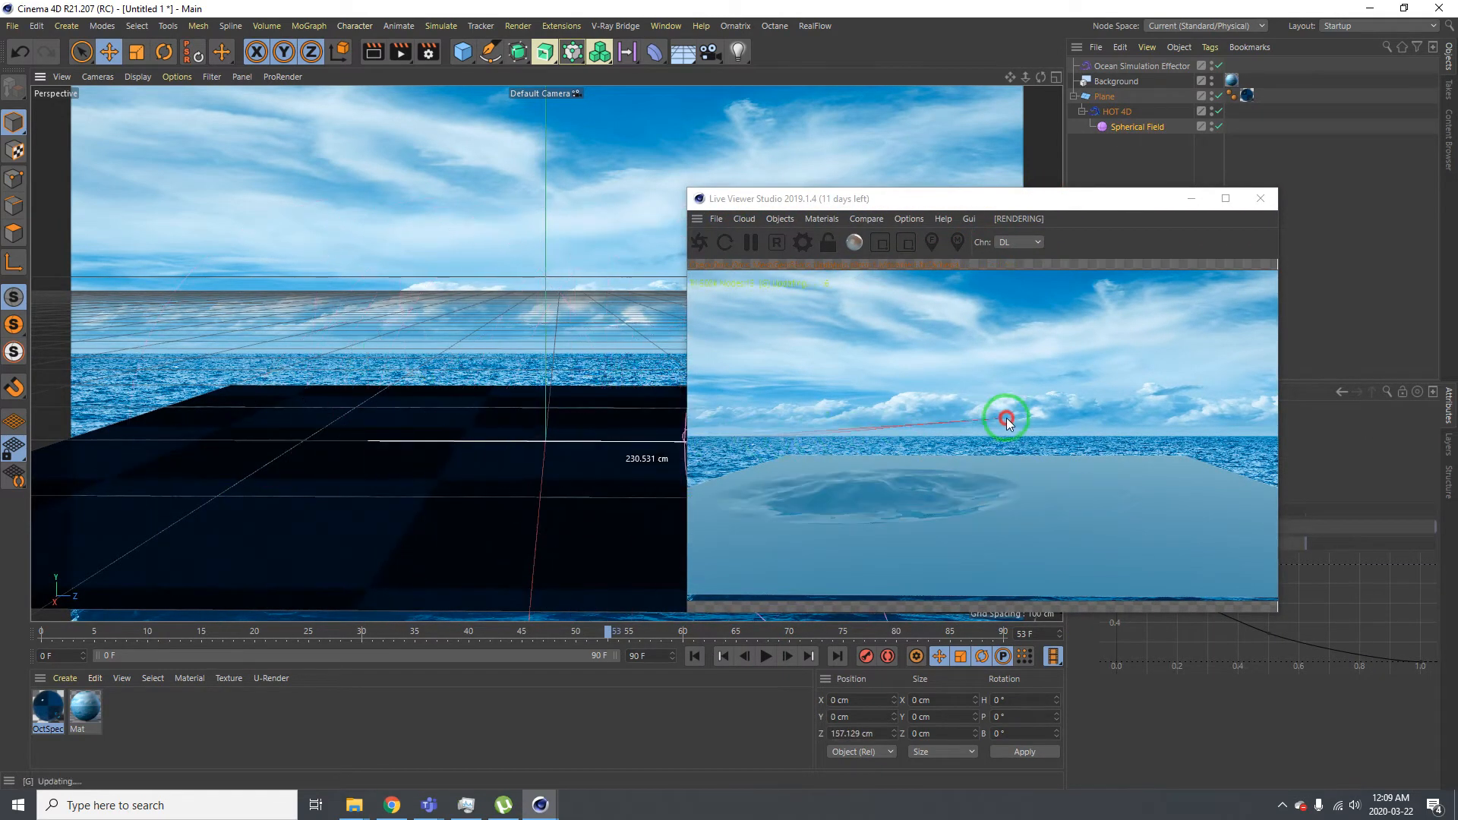
left_click_drag(1004, 417, 390, 498)
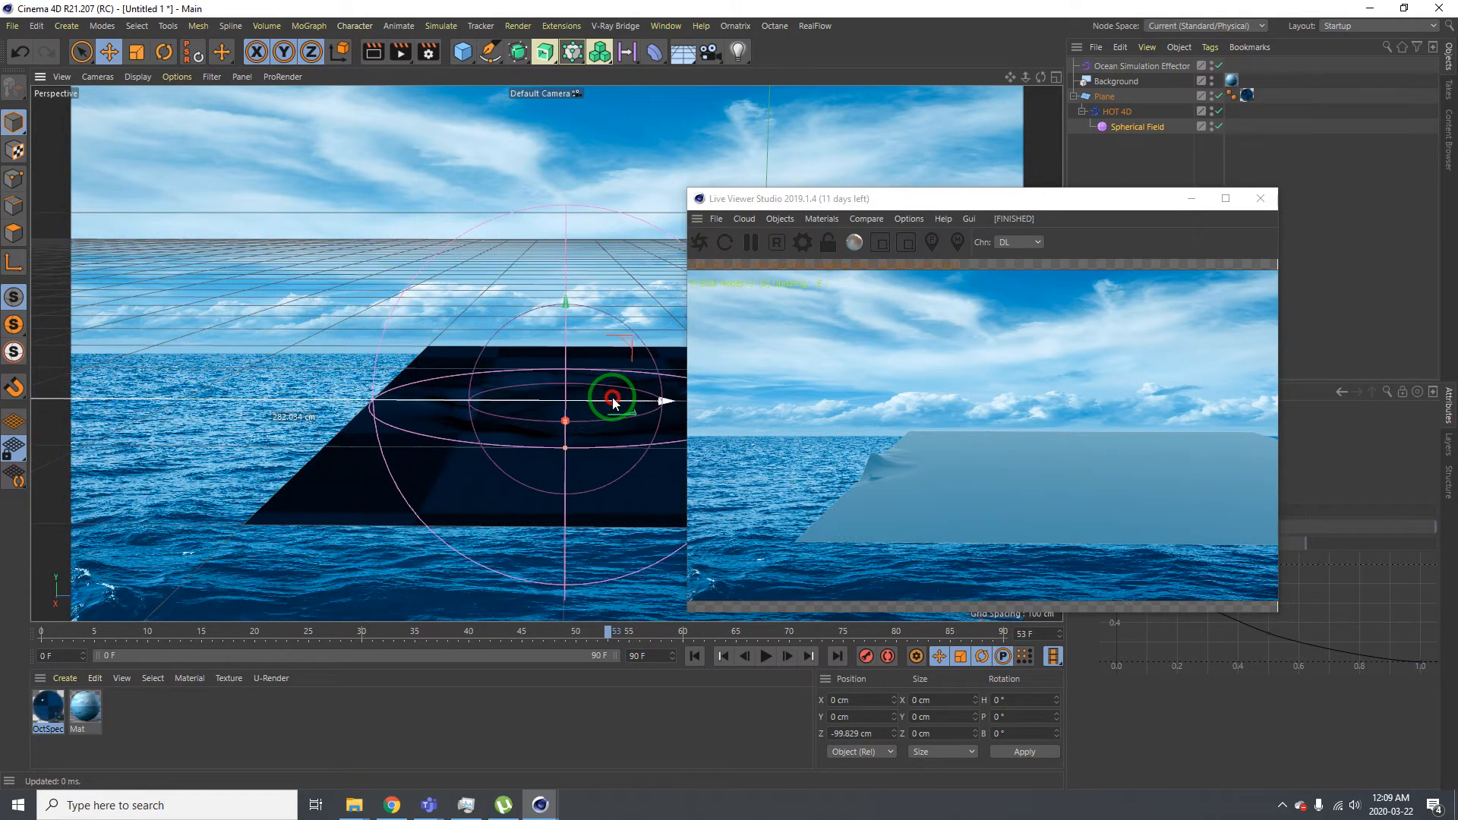
left_click_drag(612, 395, 530, 407)
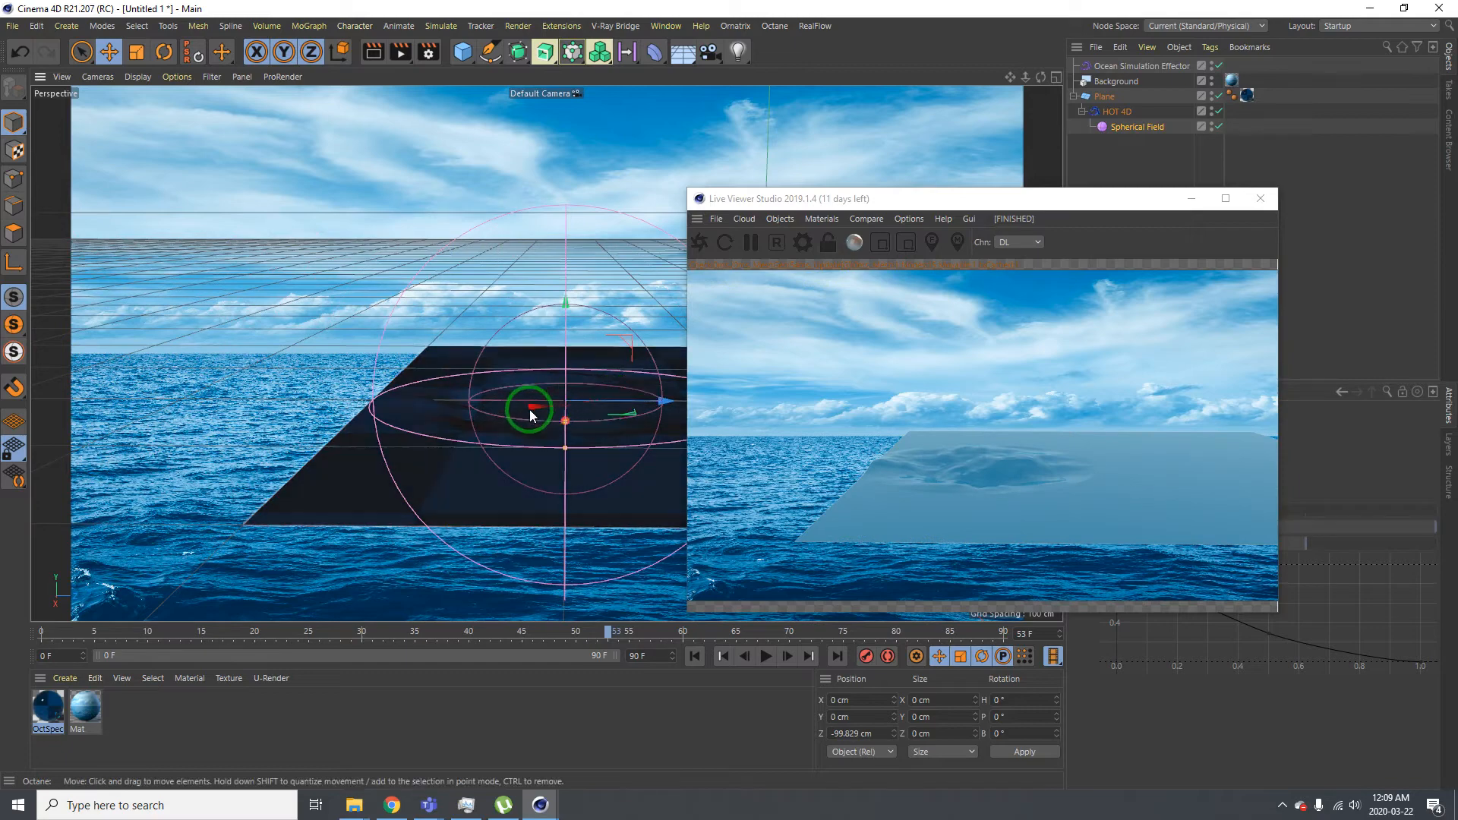
left_click_drag(531, 407, 660, 341)
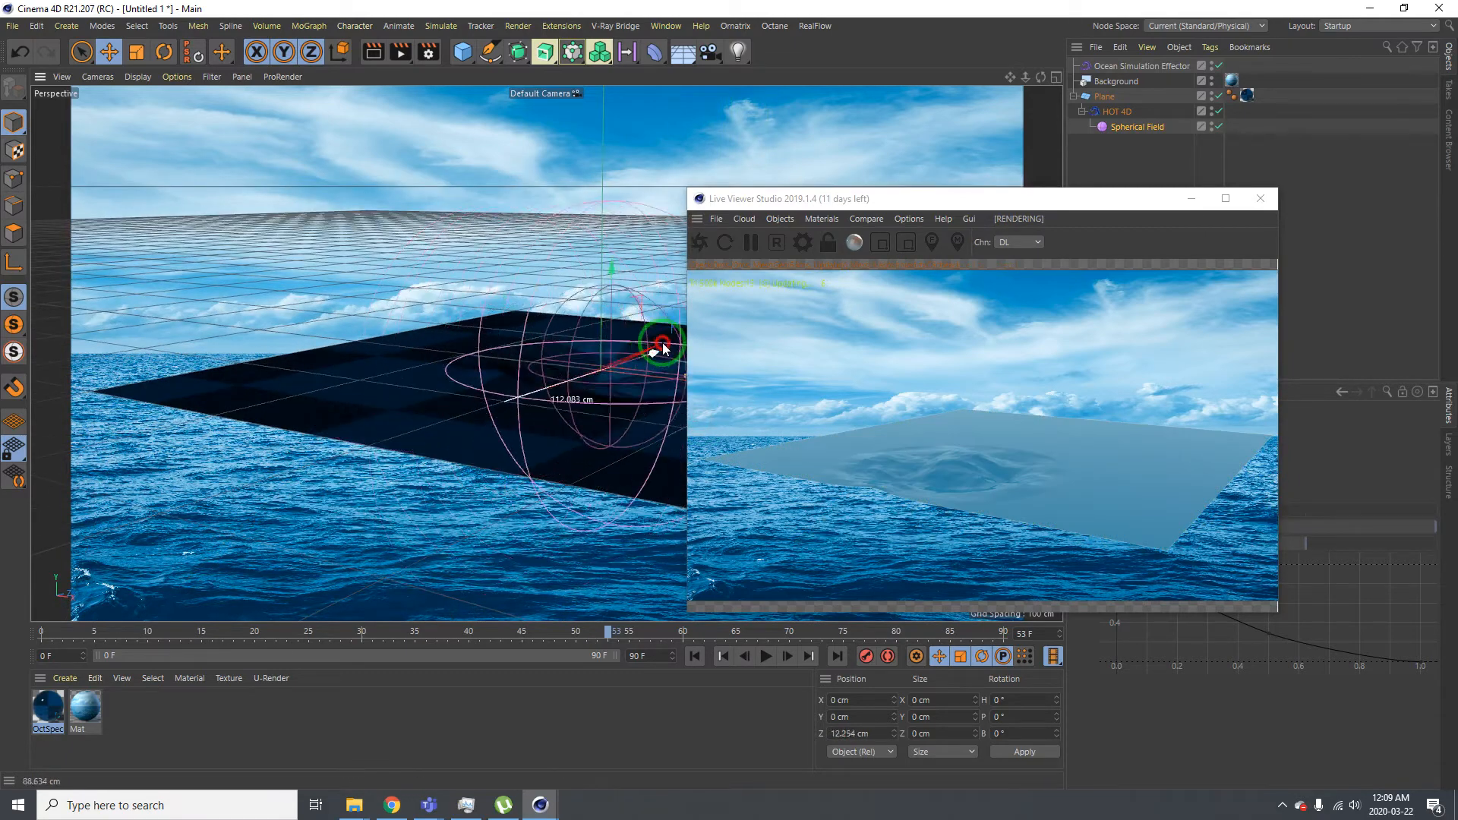
left_click_drag(660, 340, 683, 326)
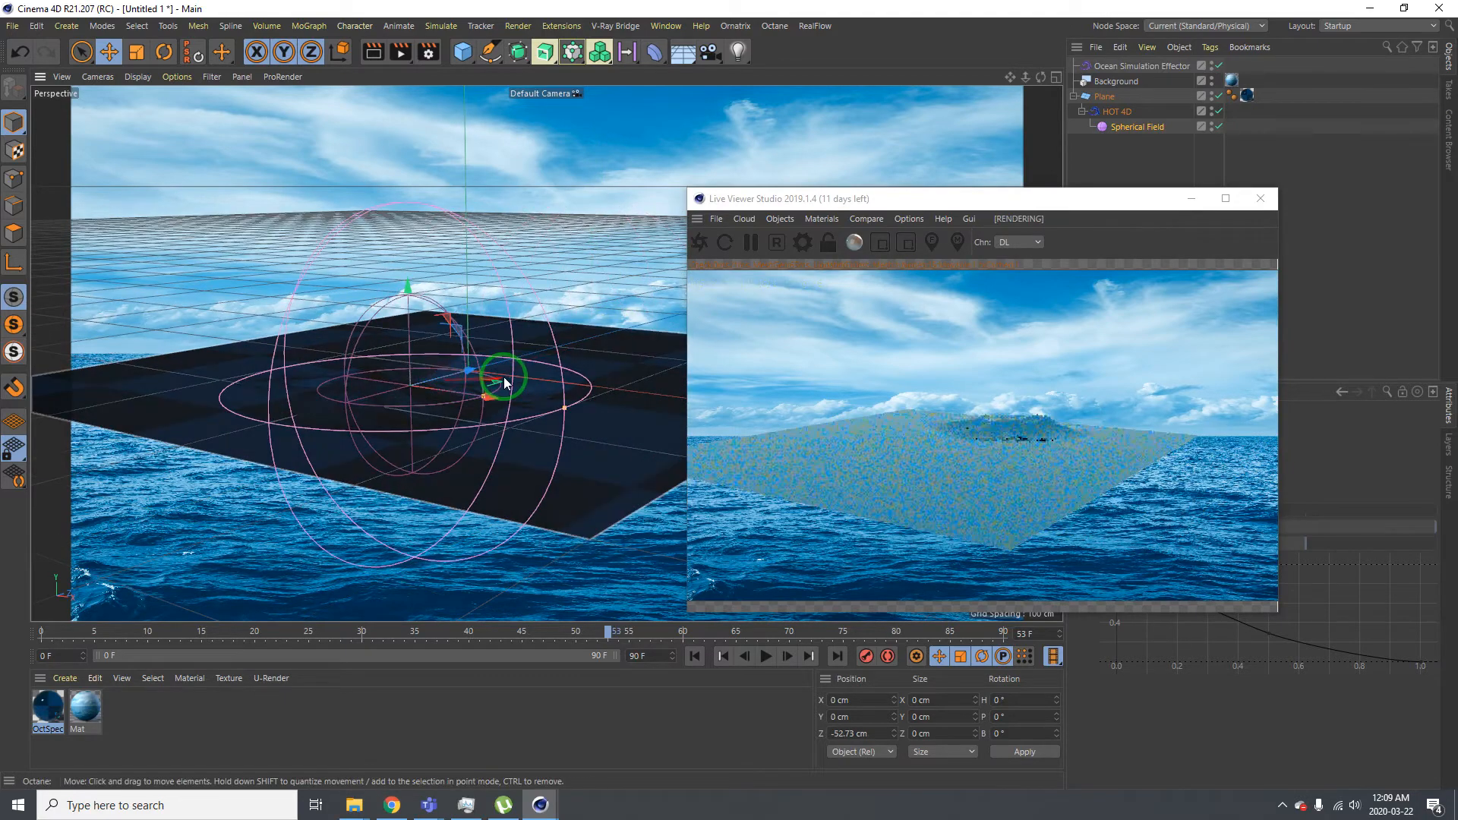
left_click_drag(506, 377, 307, 443)
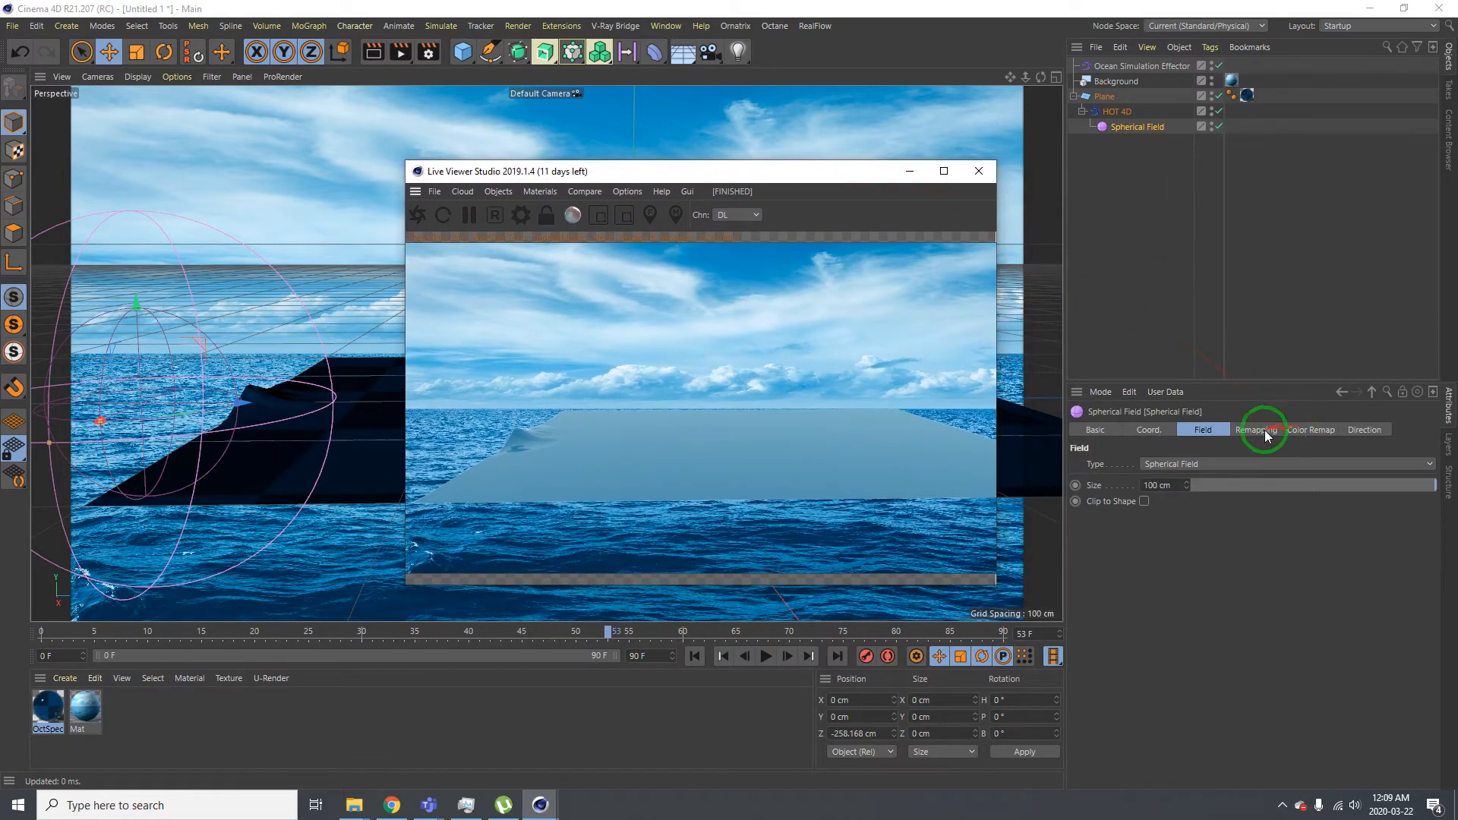
Inspect the Spherical Field's Remapping and Coord settings
left_click(1256, 430)
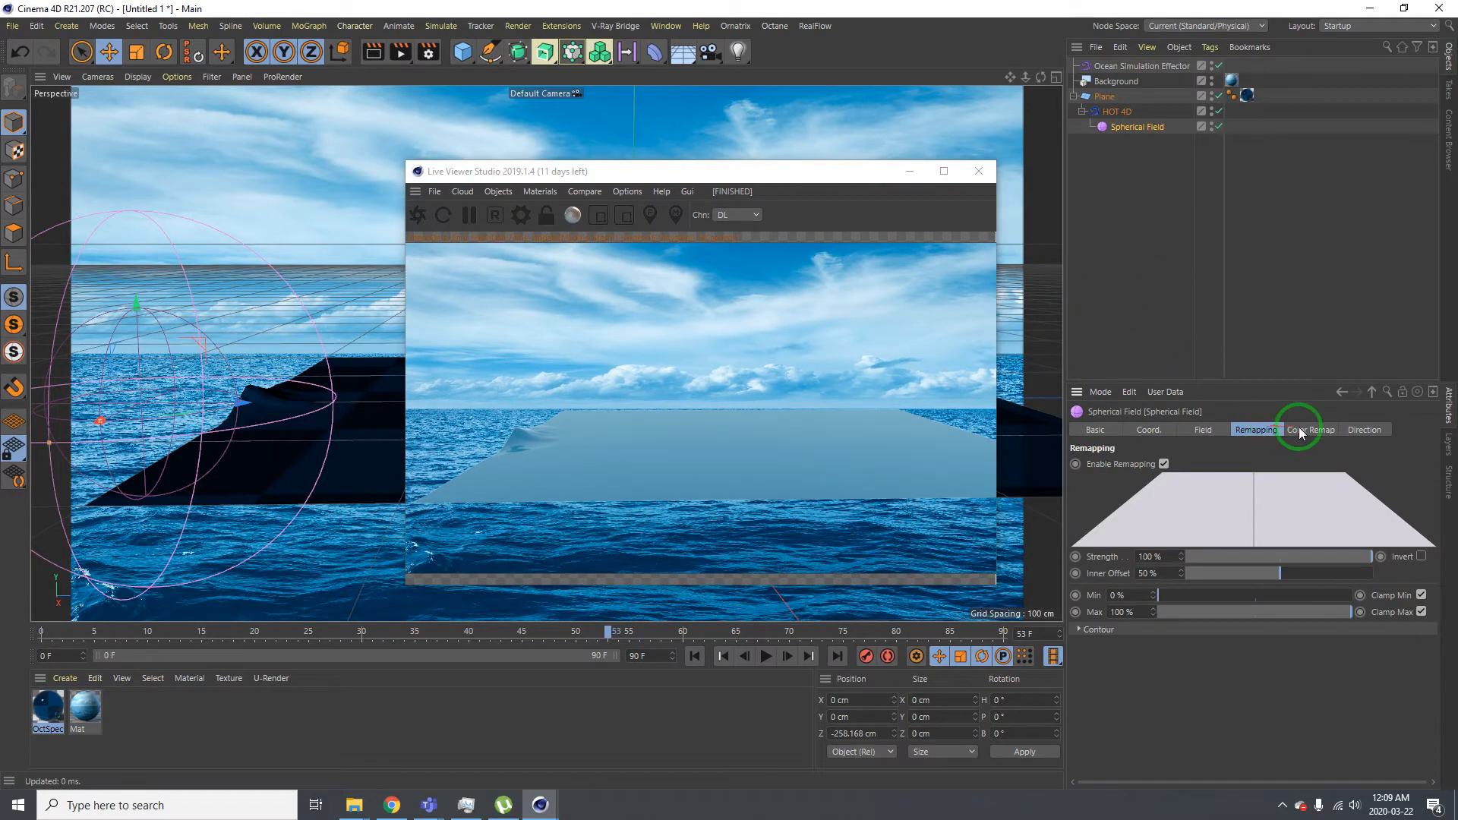
left_click(1148, 429)
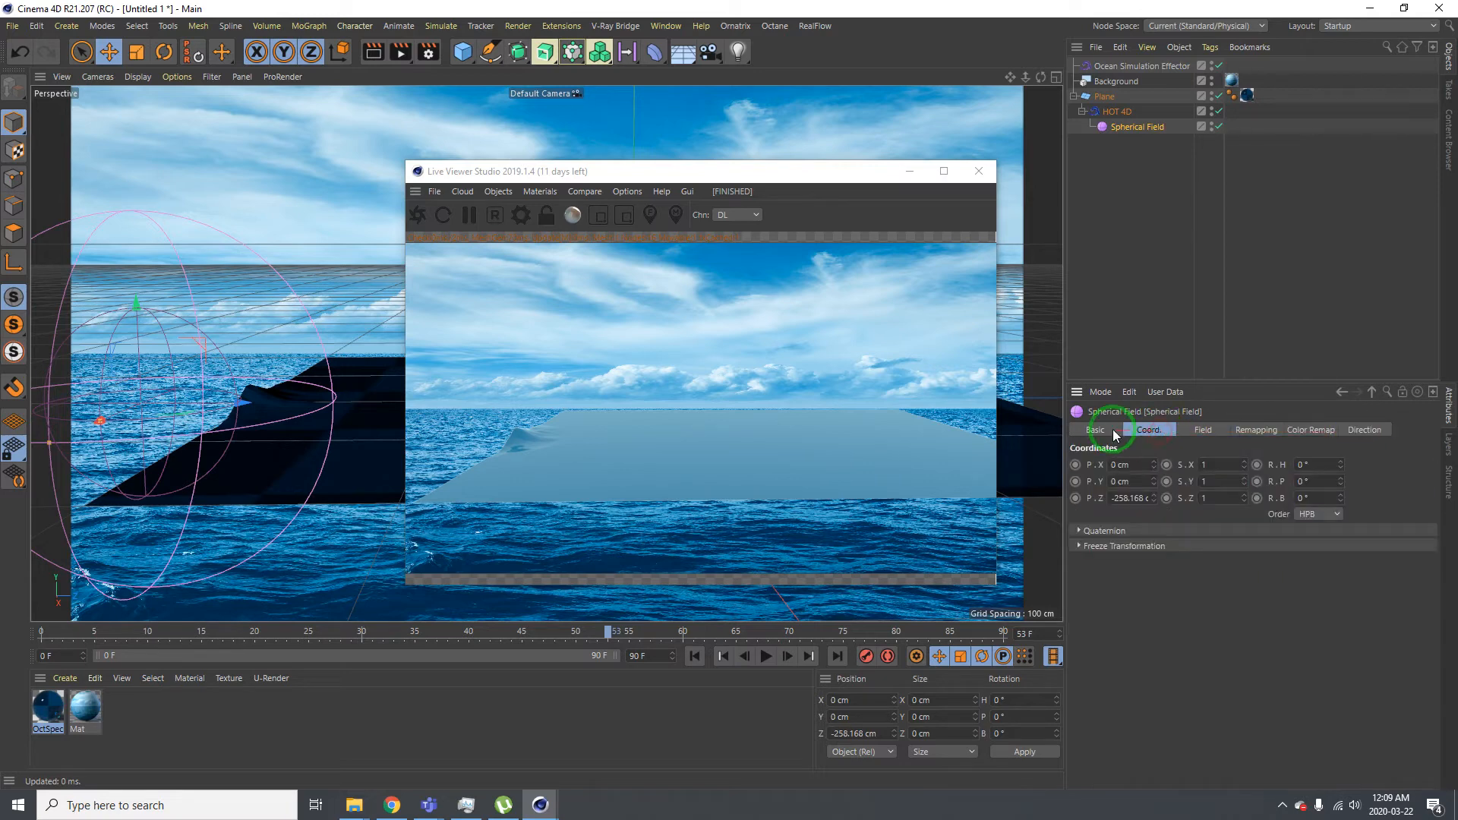
left_click(1256, 430)
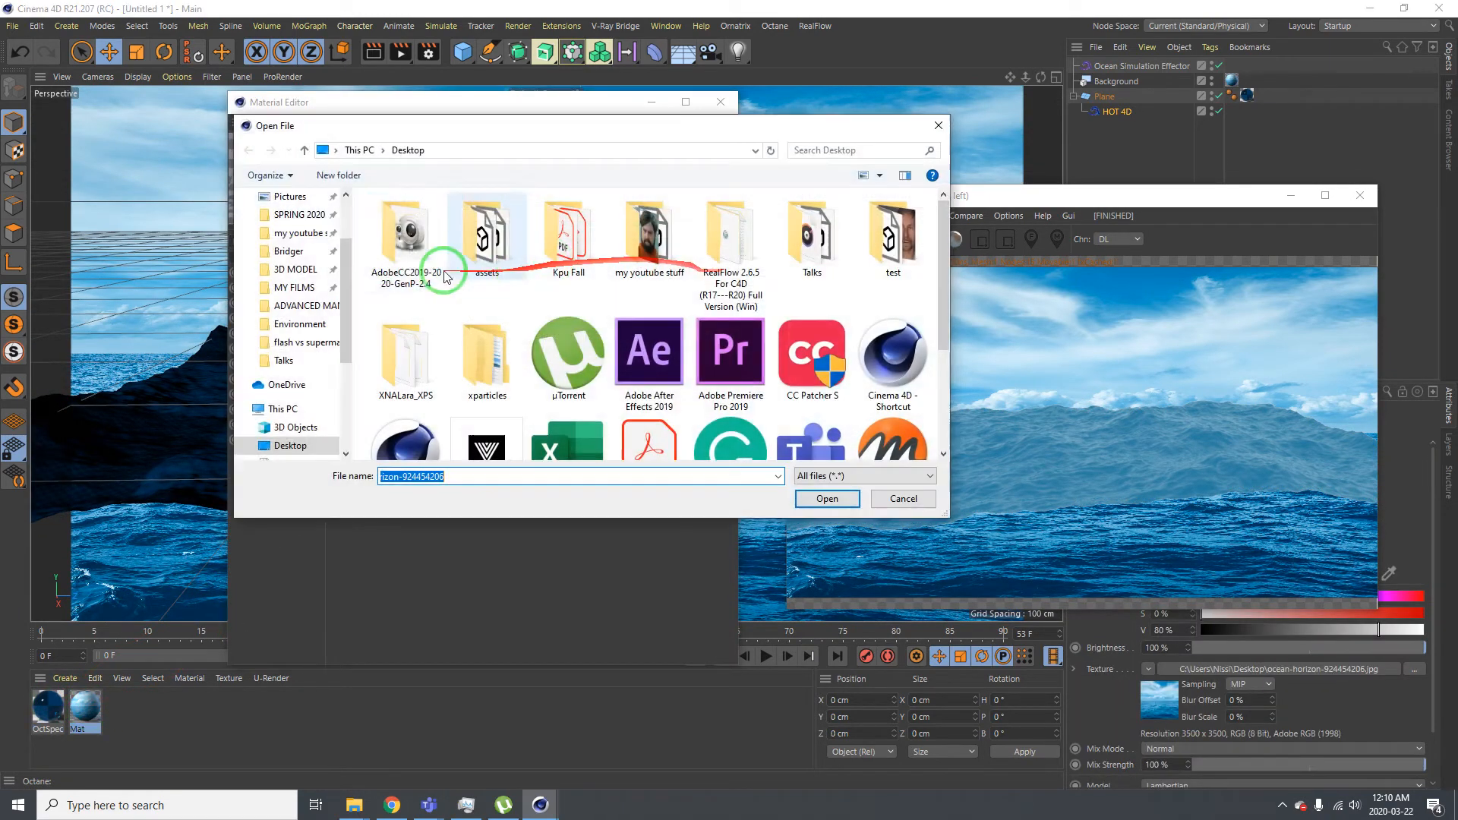
Choose the foggy forest JPG from Downloads as the background texture
left_click(296, 245)
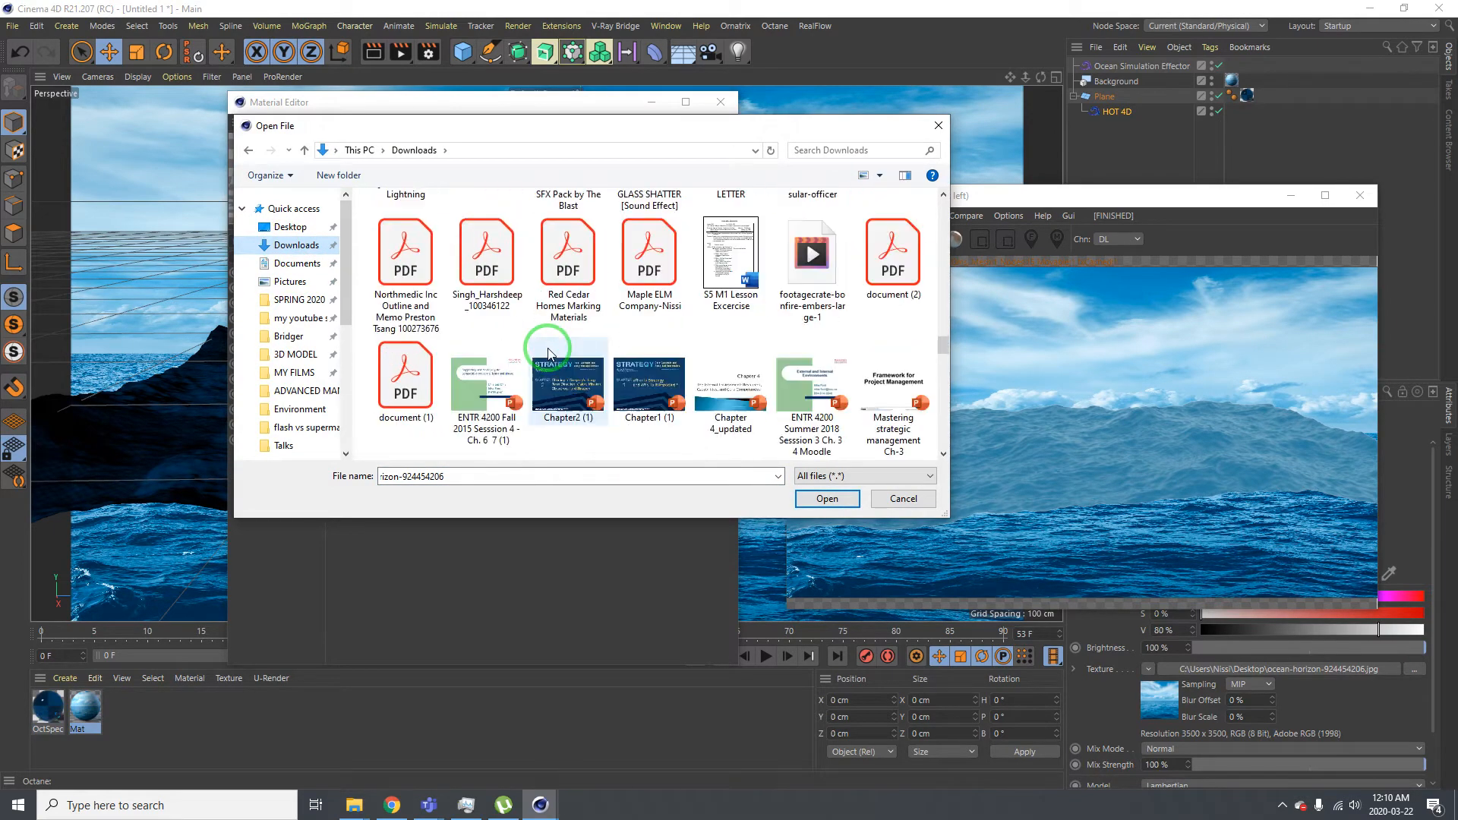
scroll("down", 3)
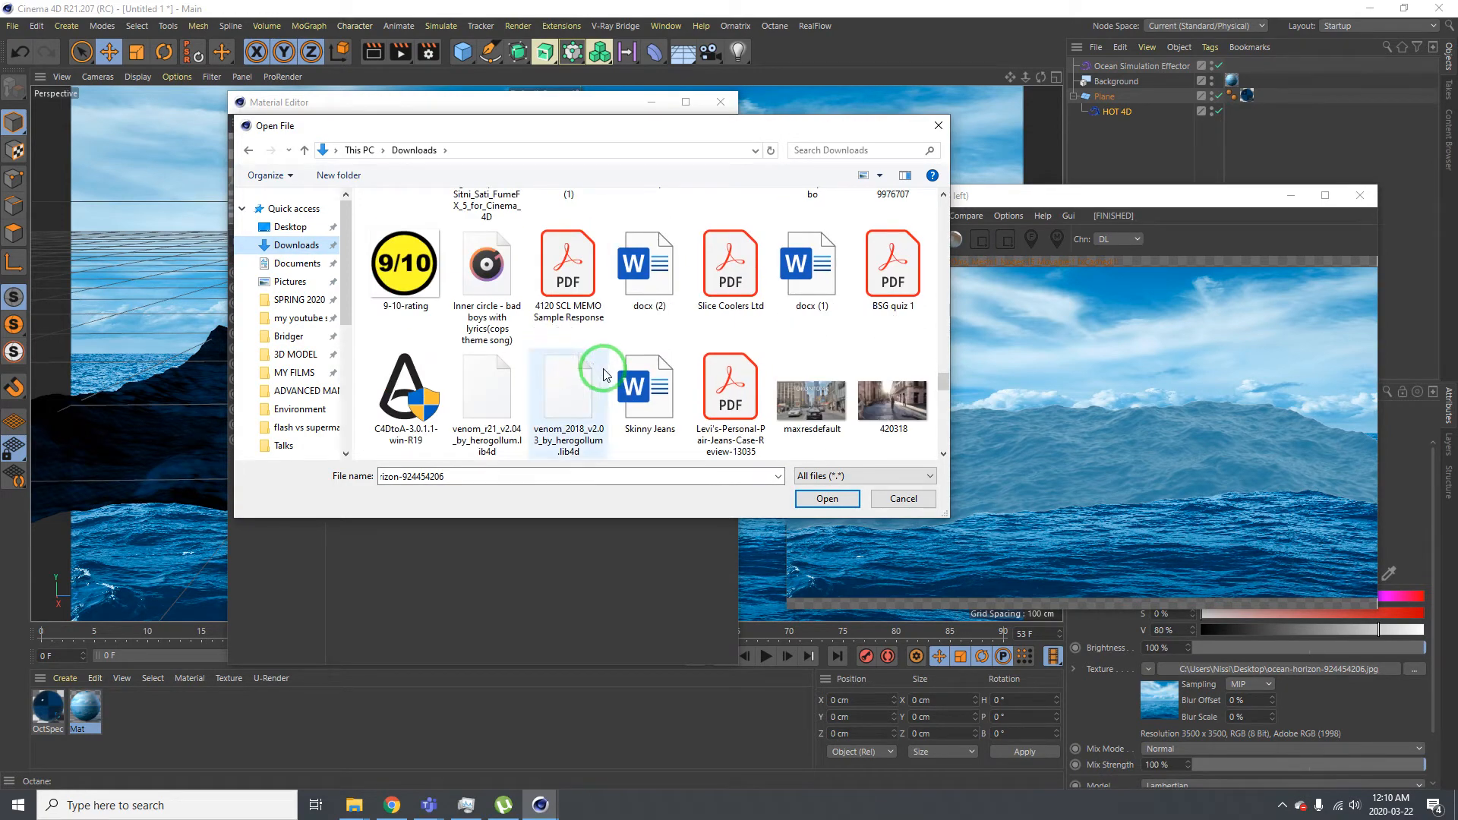
scroll("down", 3)
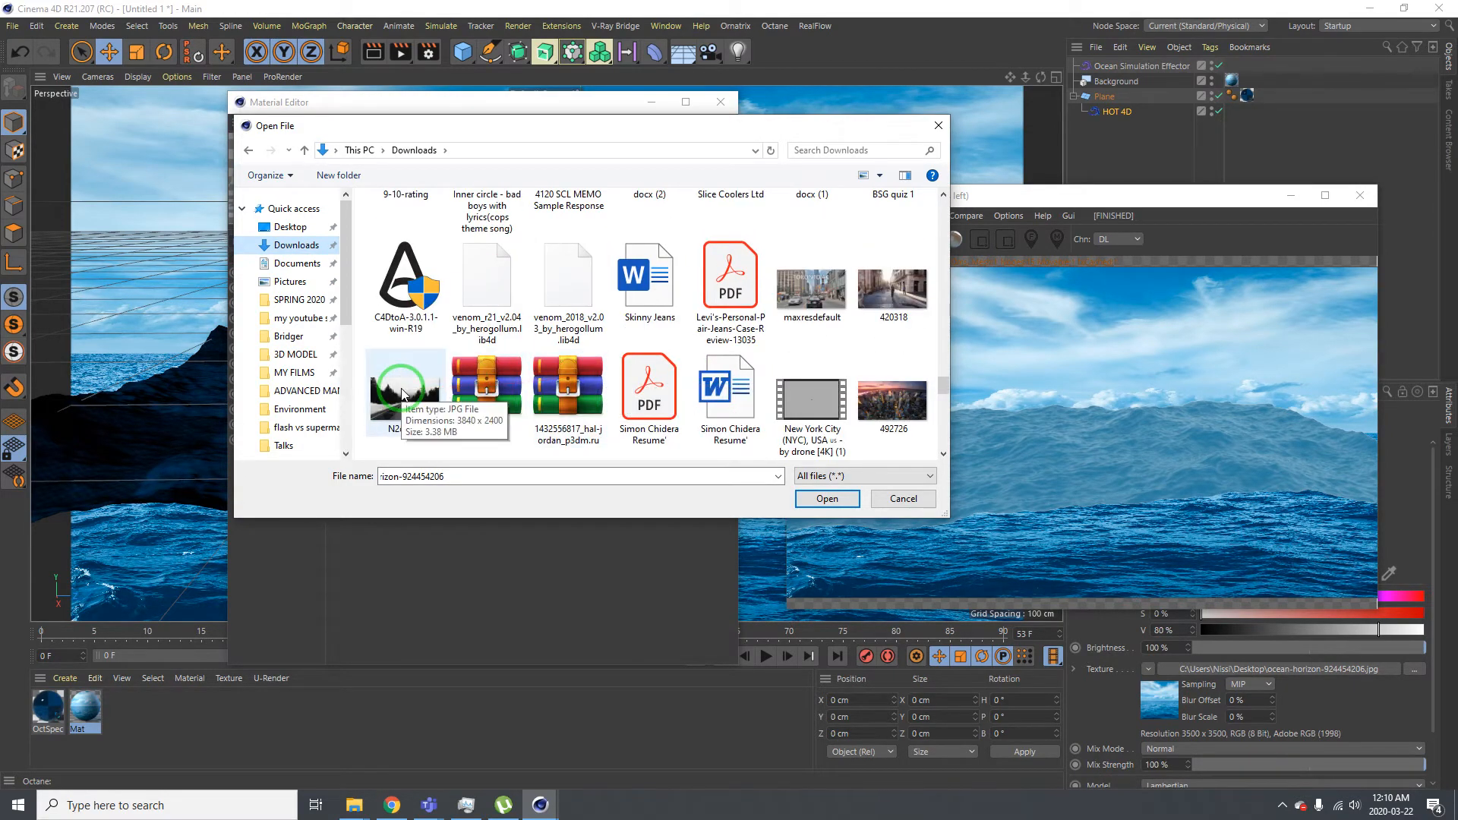
left_click(825, 498)
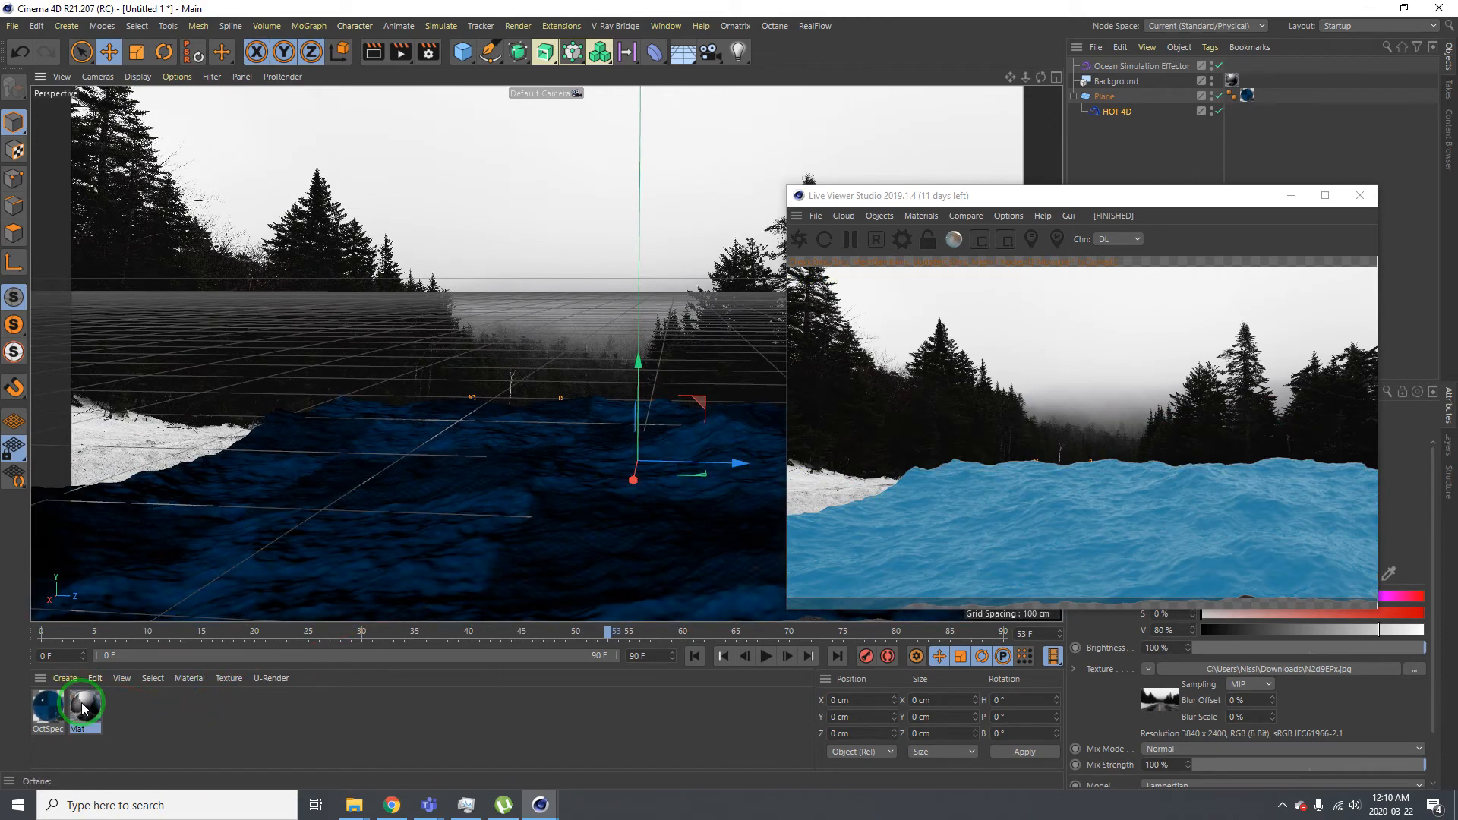
Darken the OctSpecular transmission colour to a deep muted blue in the Node Editor
double_click(79, 704)
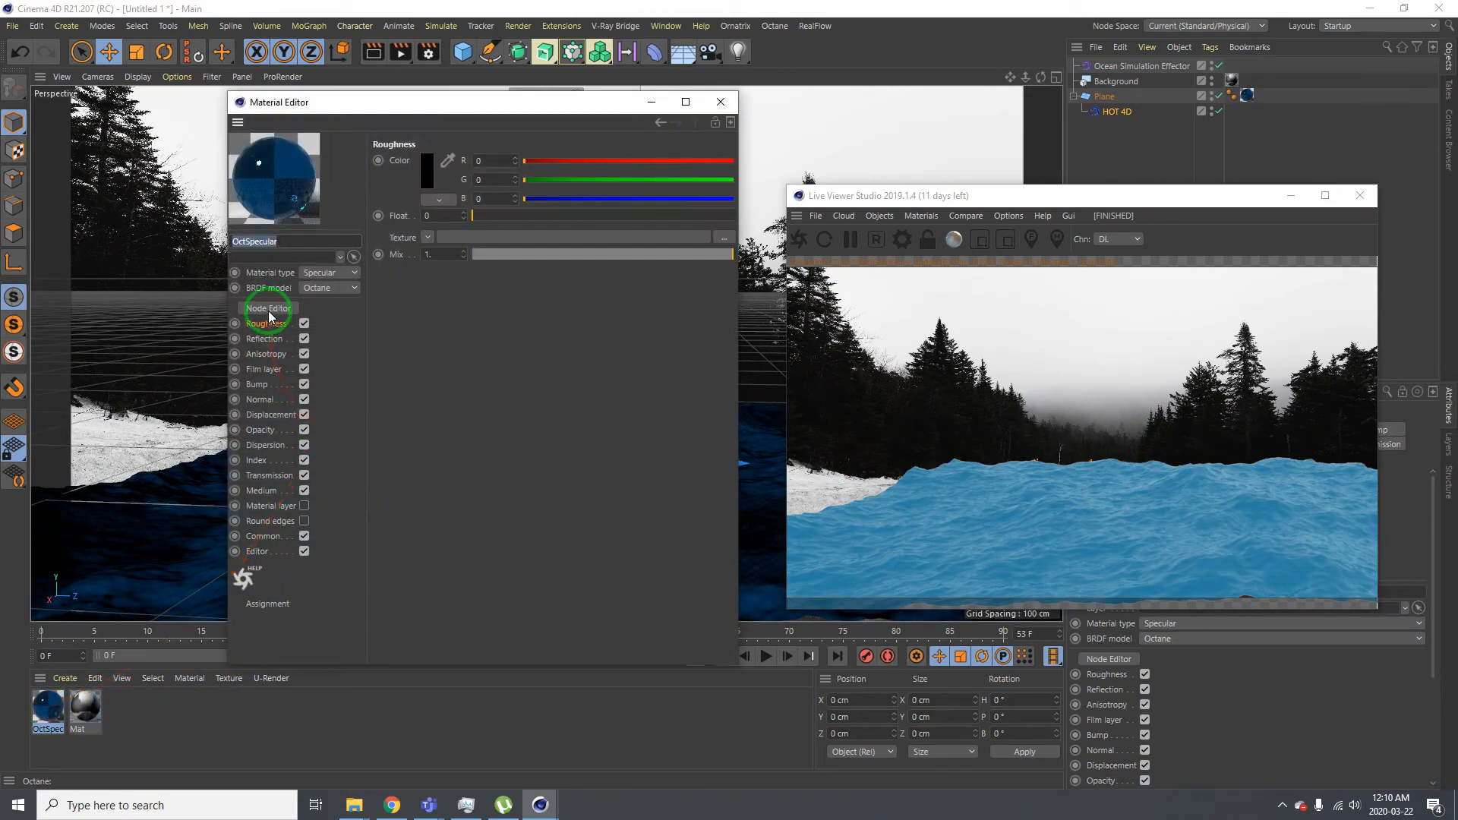
left_click(269, 311)
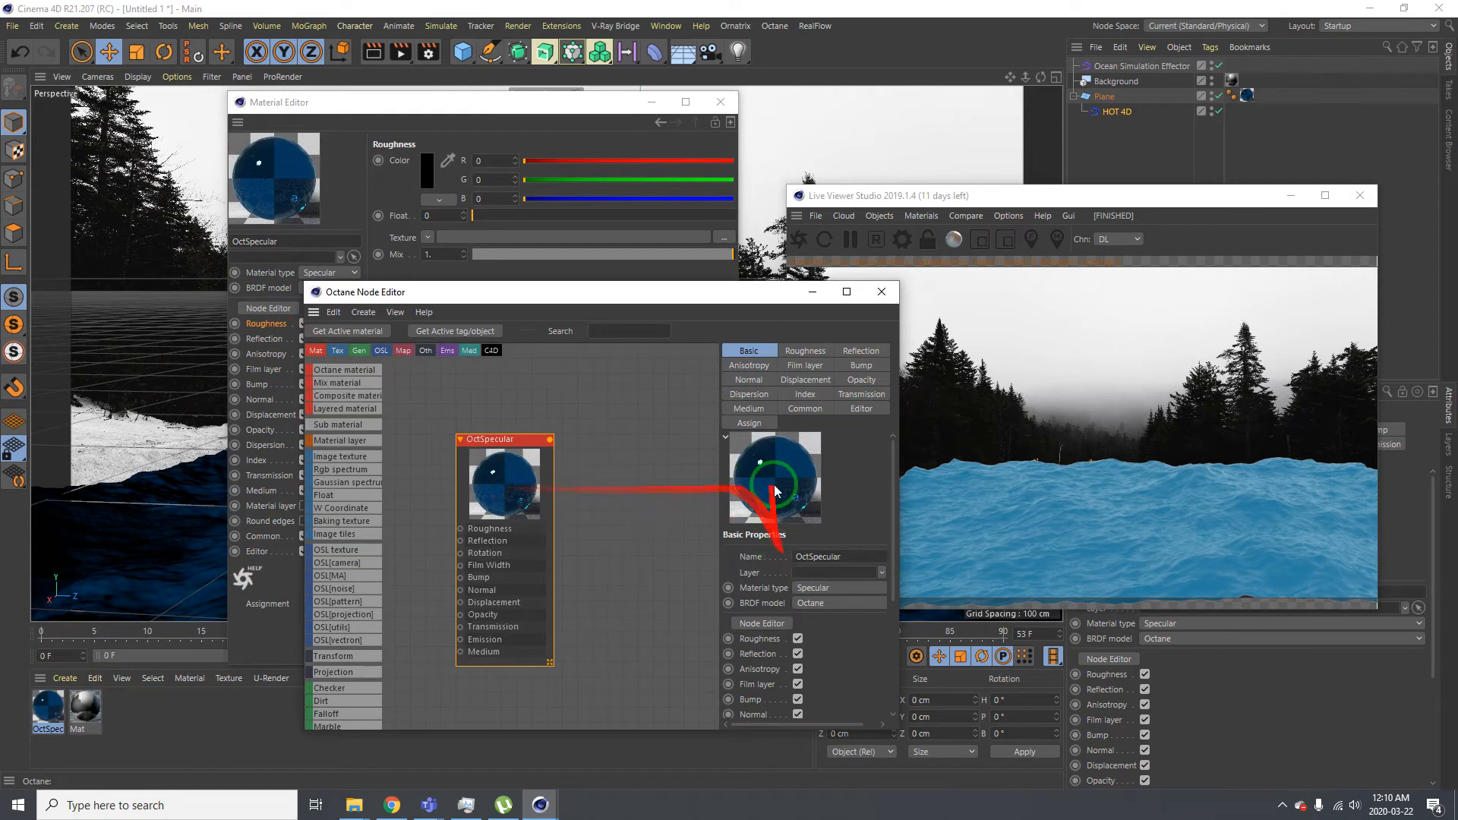
left_click(859, 394)
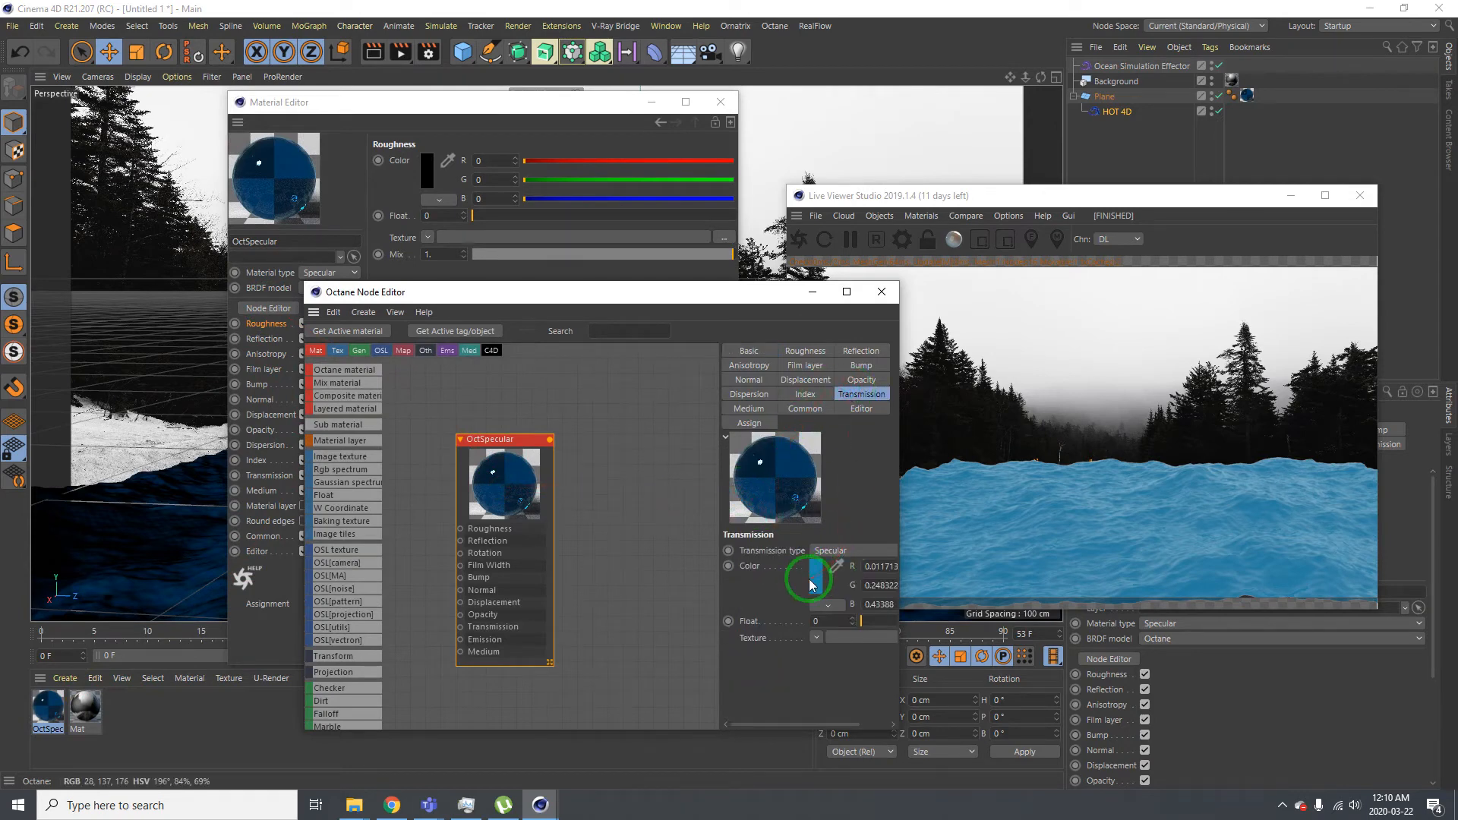
left_click(810, 576)
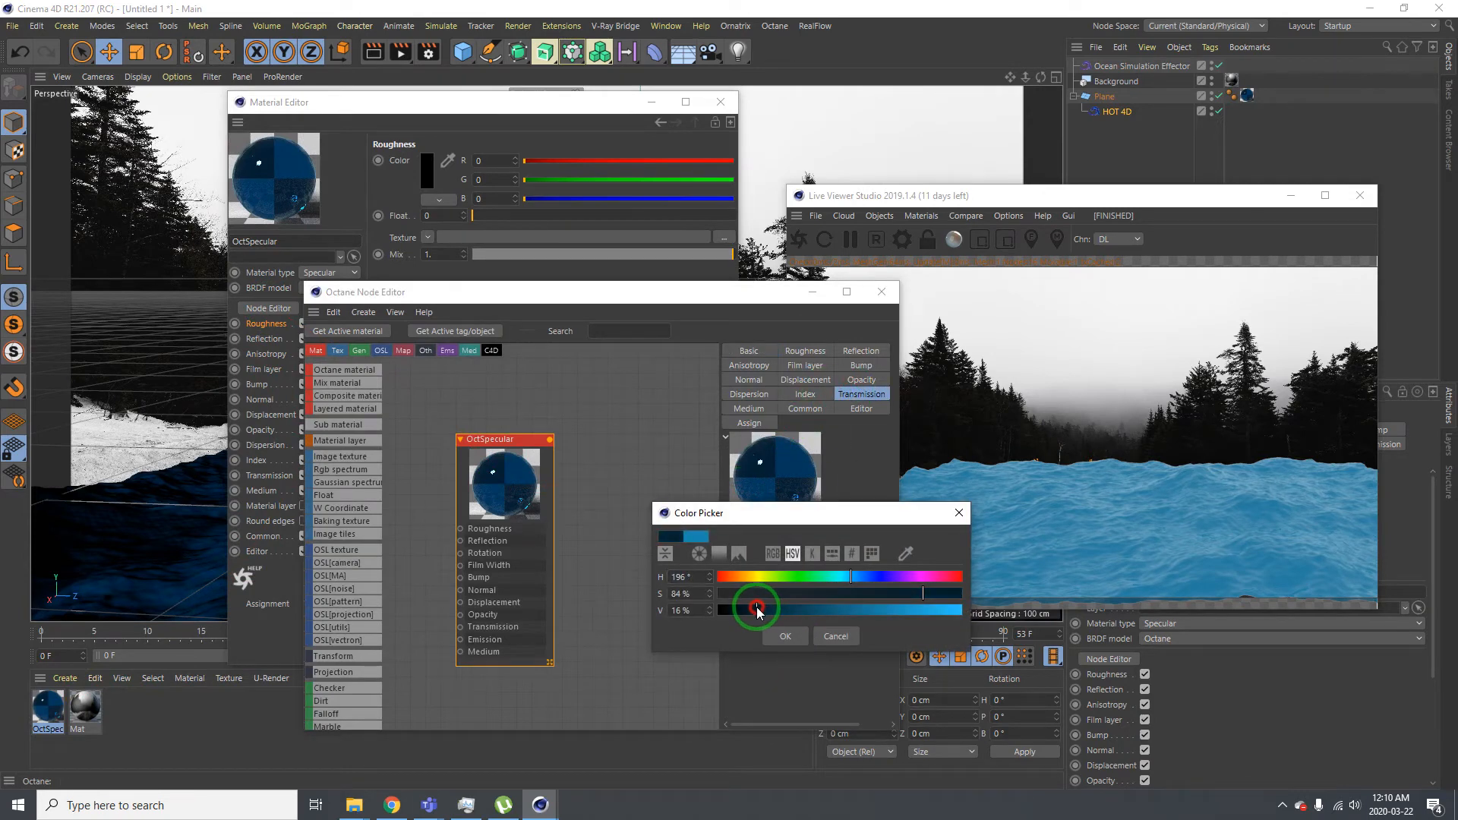
left_click(783, 636)
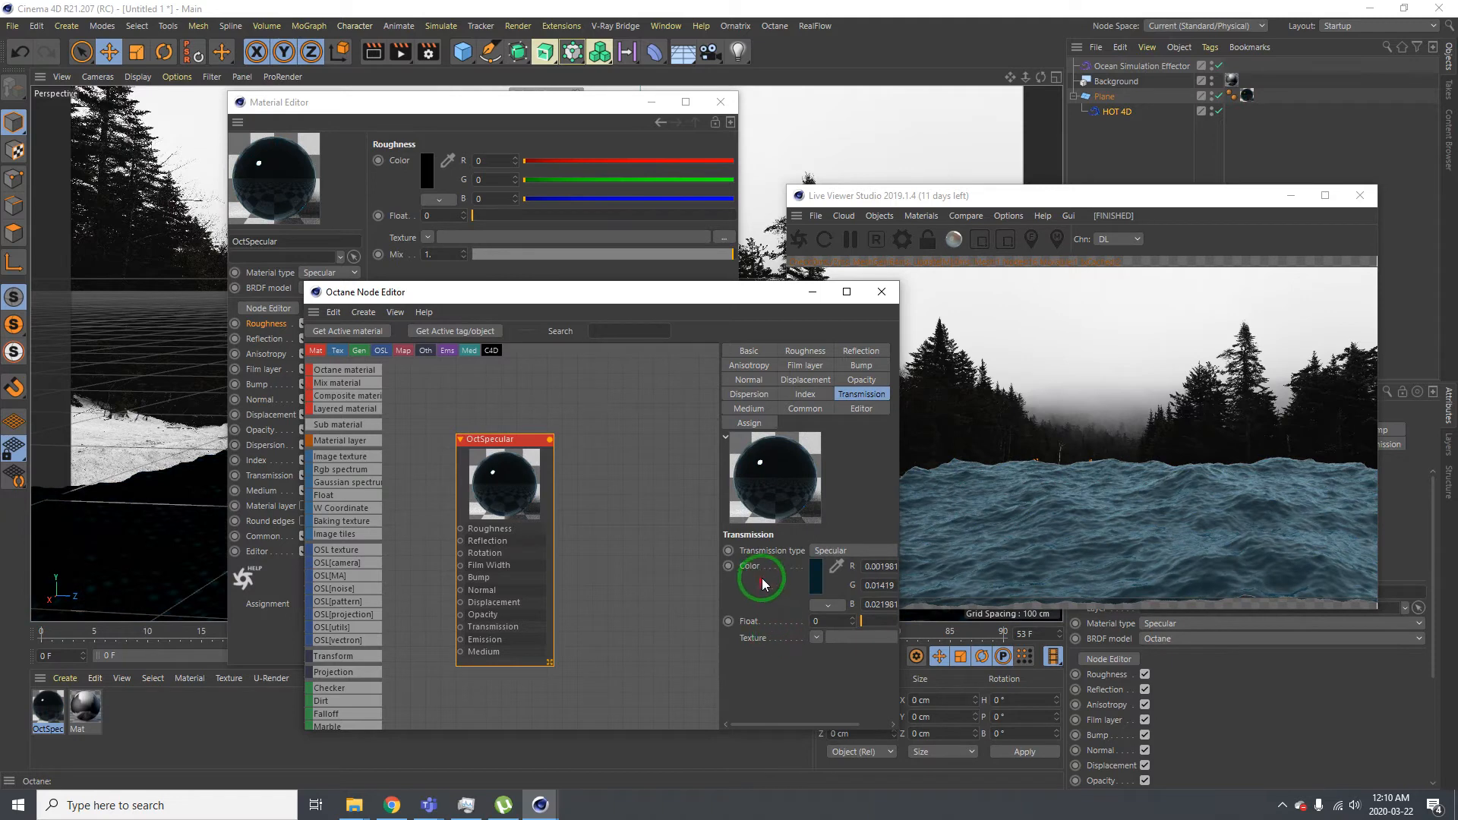
left_click(761, 576)
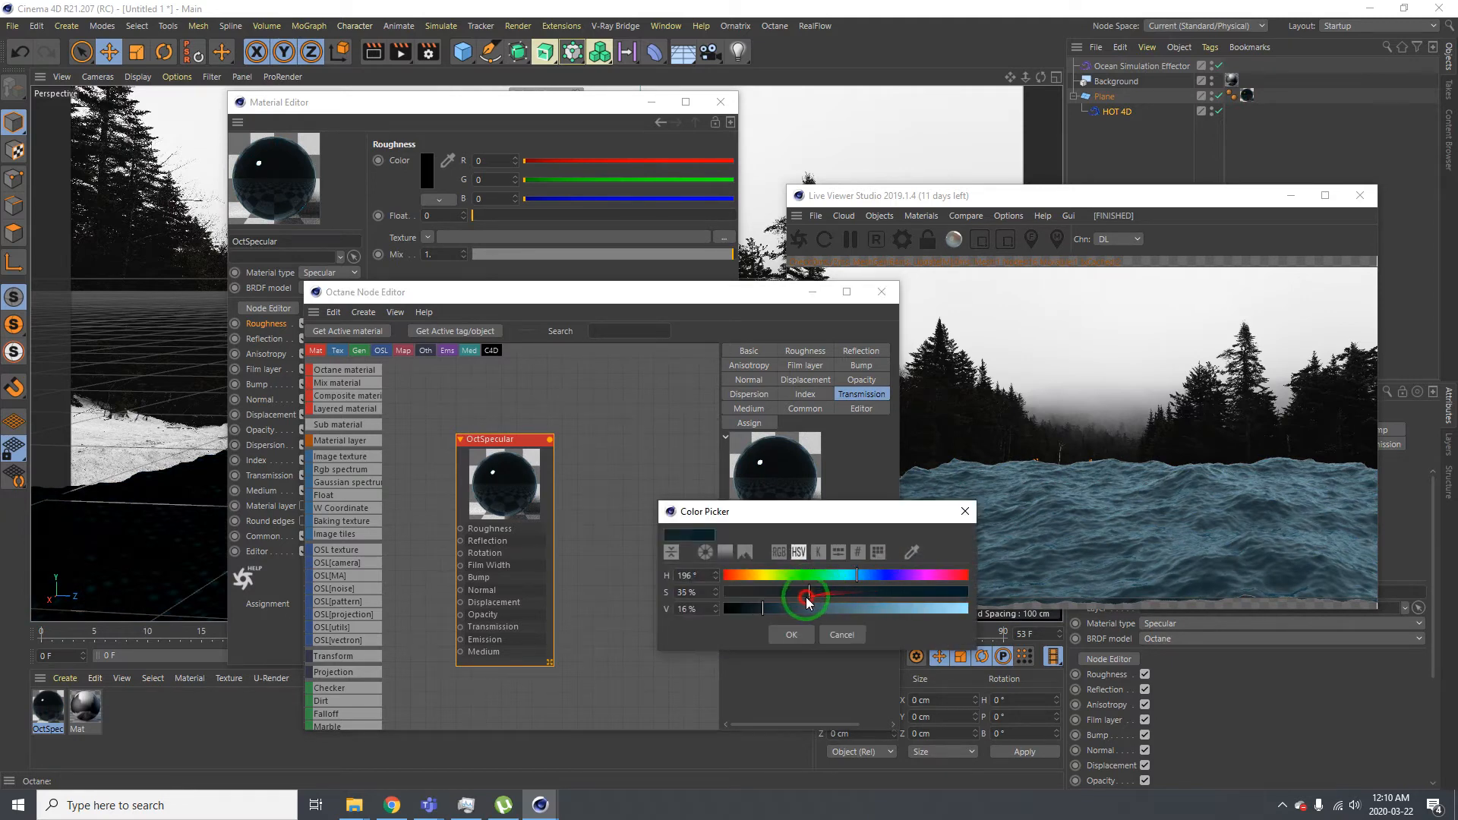
left_click(790, 634)
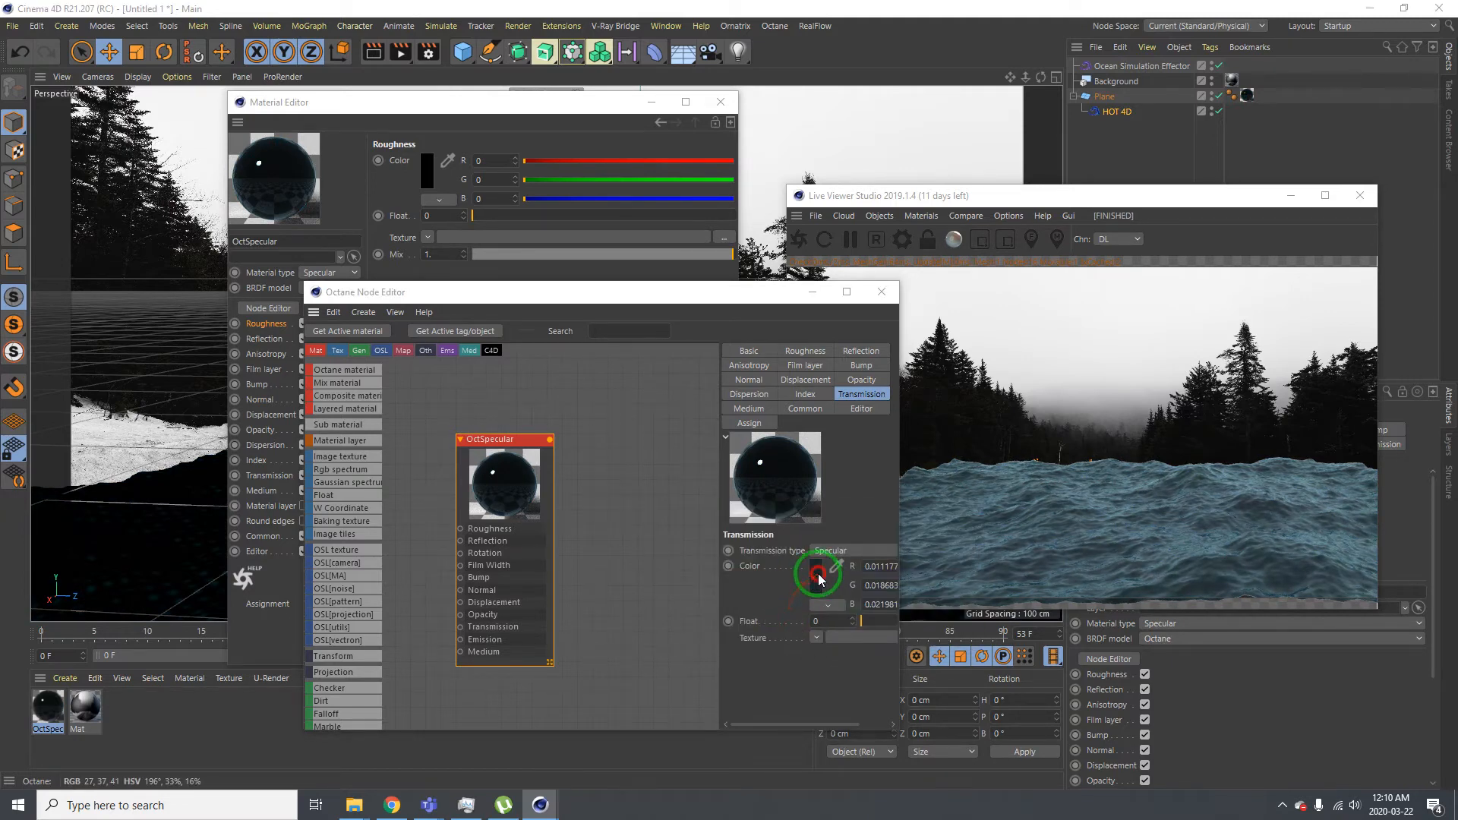
left_click(817, 572)
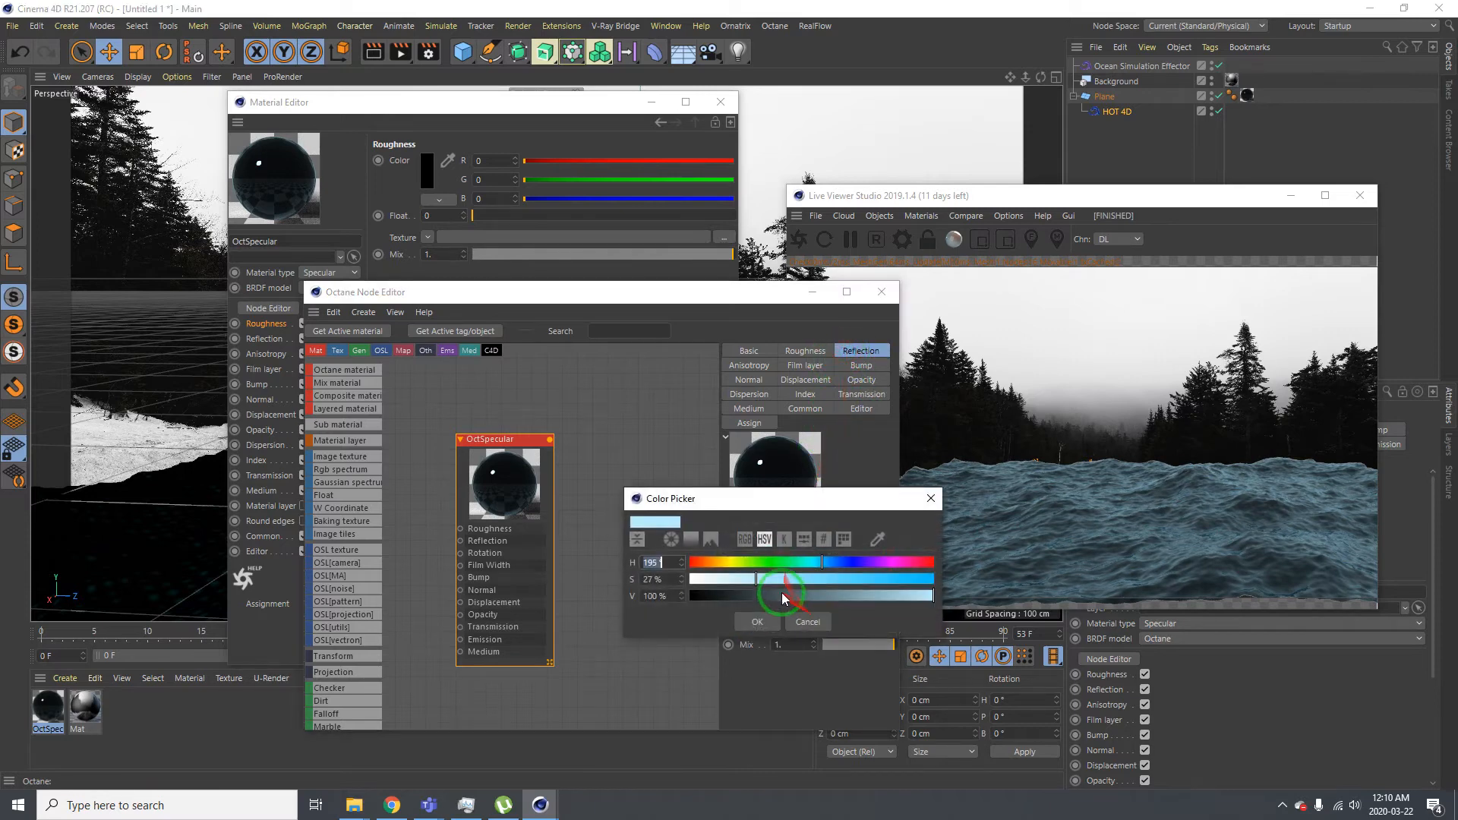
Lighten the OctSpecular reflection colour from dark to a light, nearly neutral grey
left_click(758, 621)
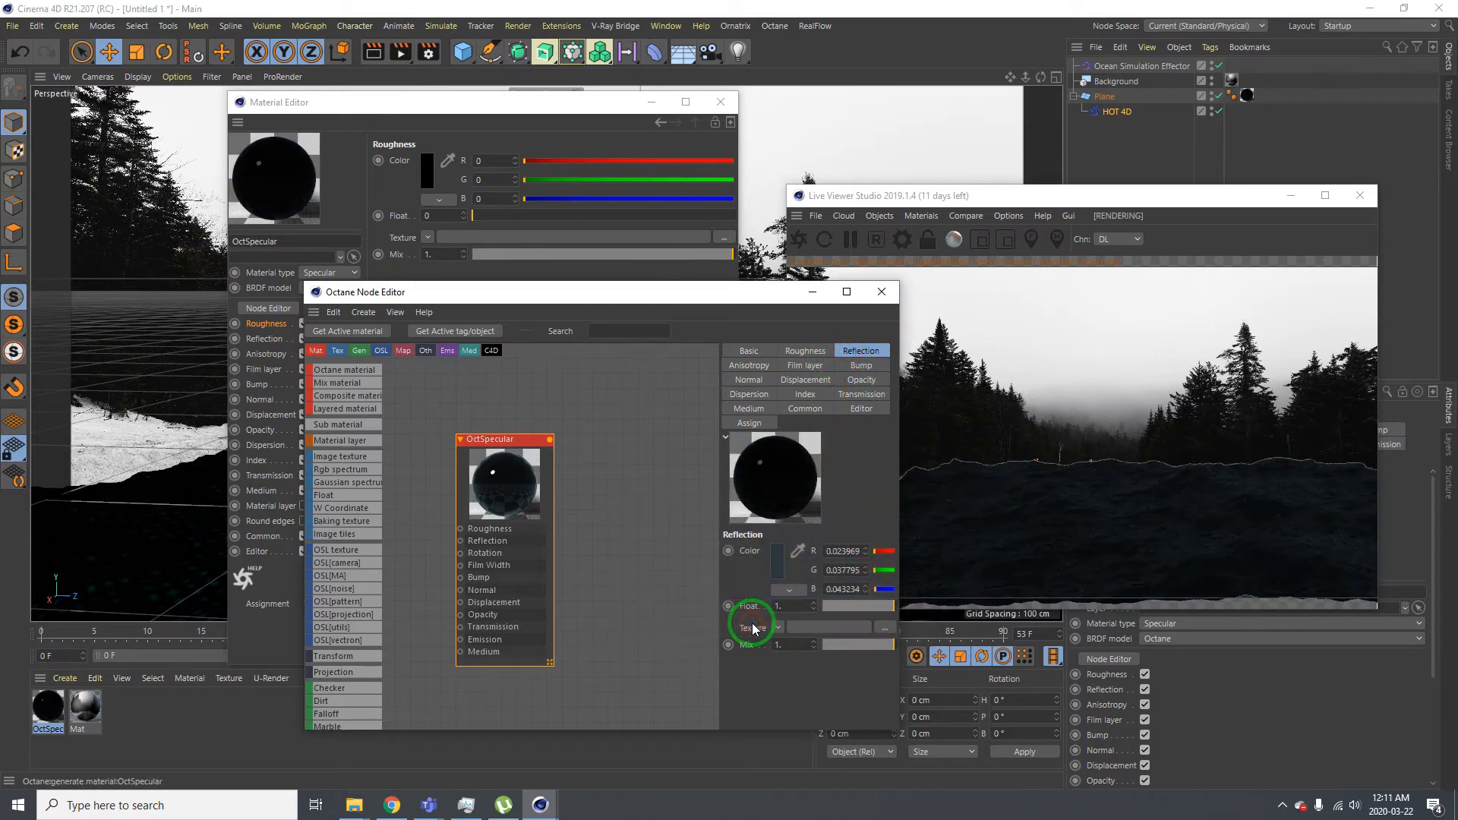
left_click(798, 550)
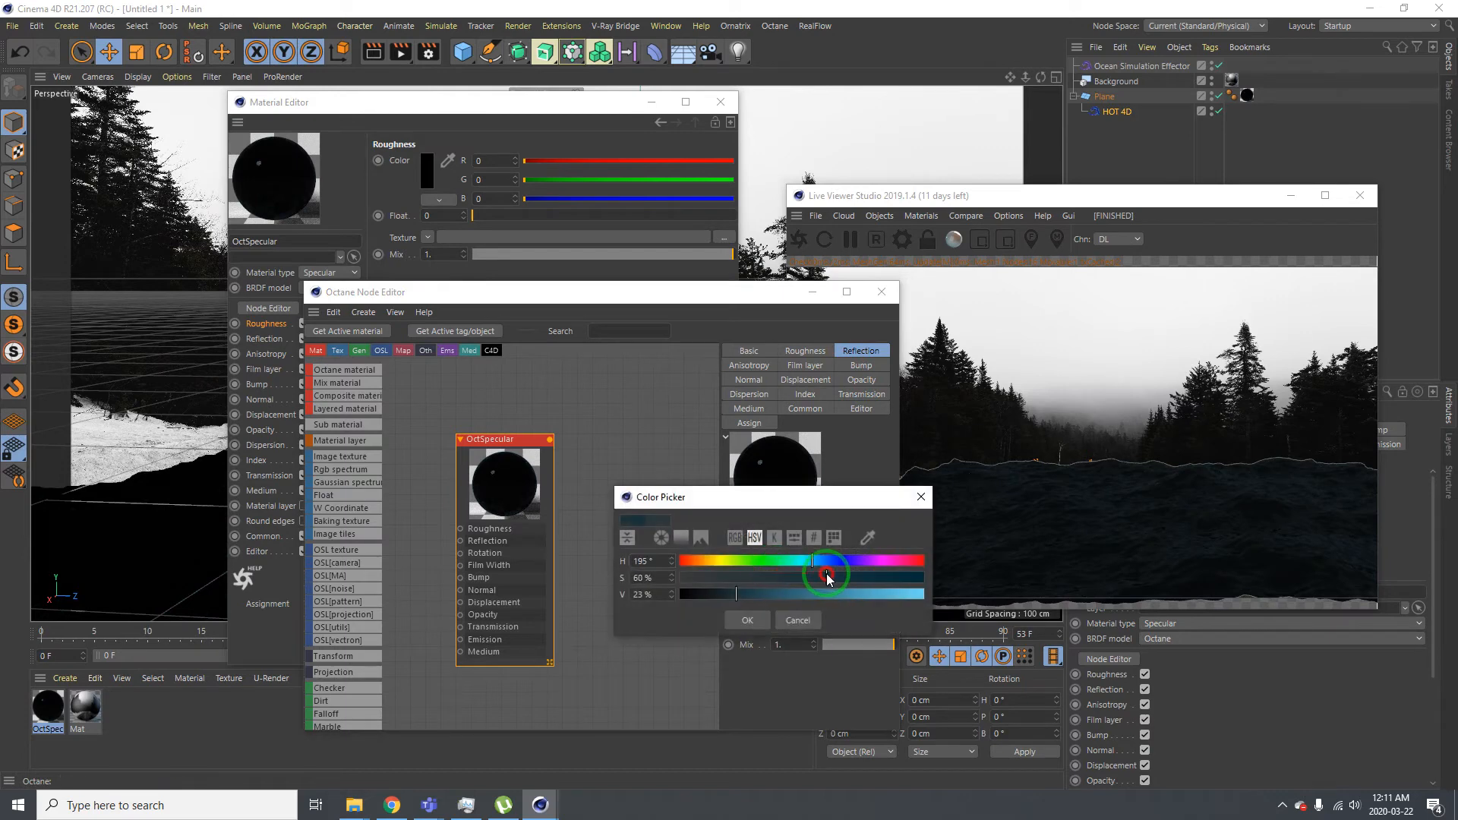
left_click_drag(826, 577, 784, 577)
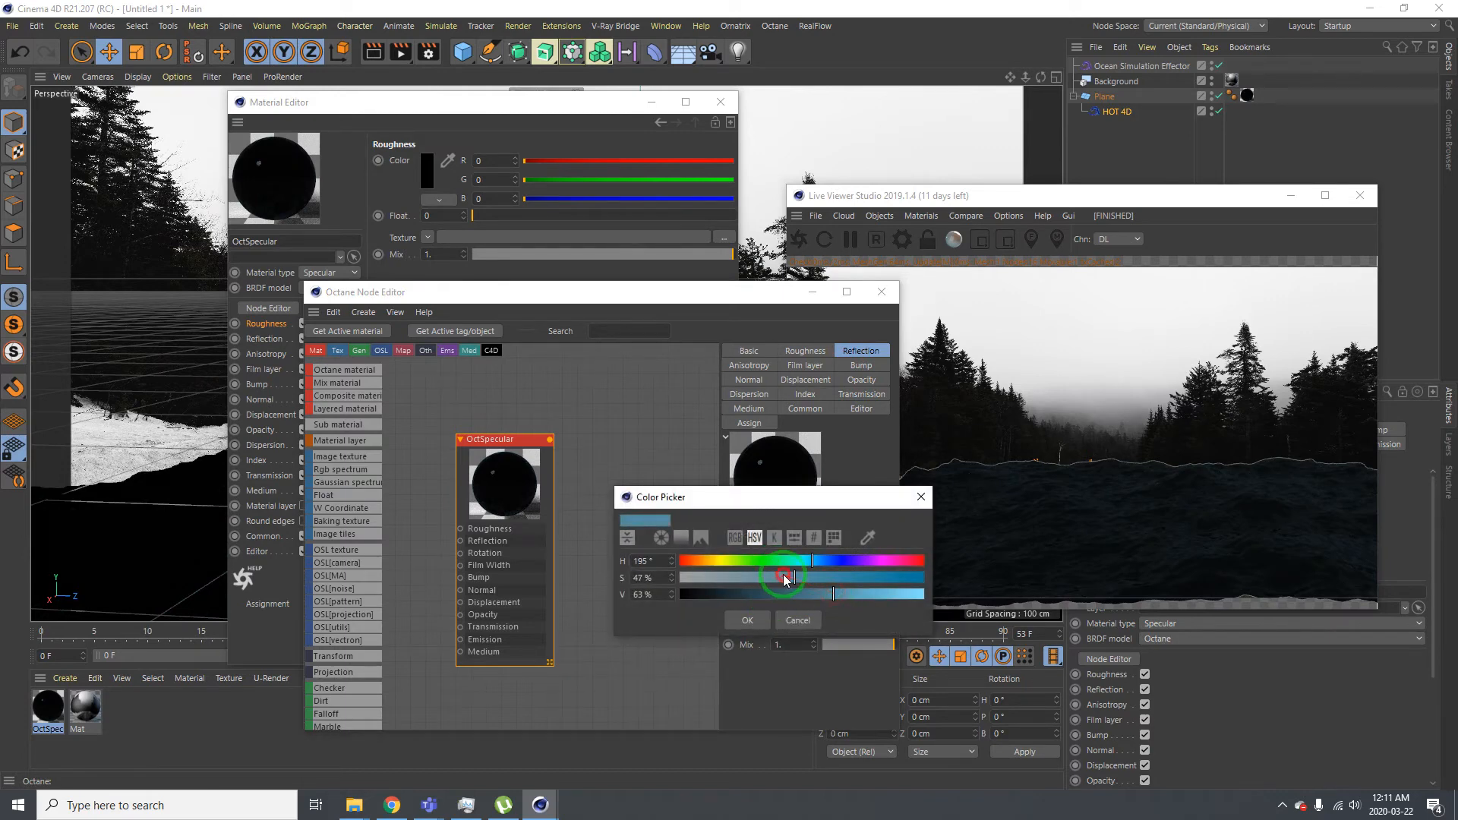
left_click(747, 621)
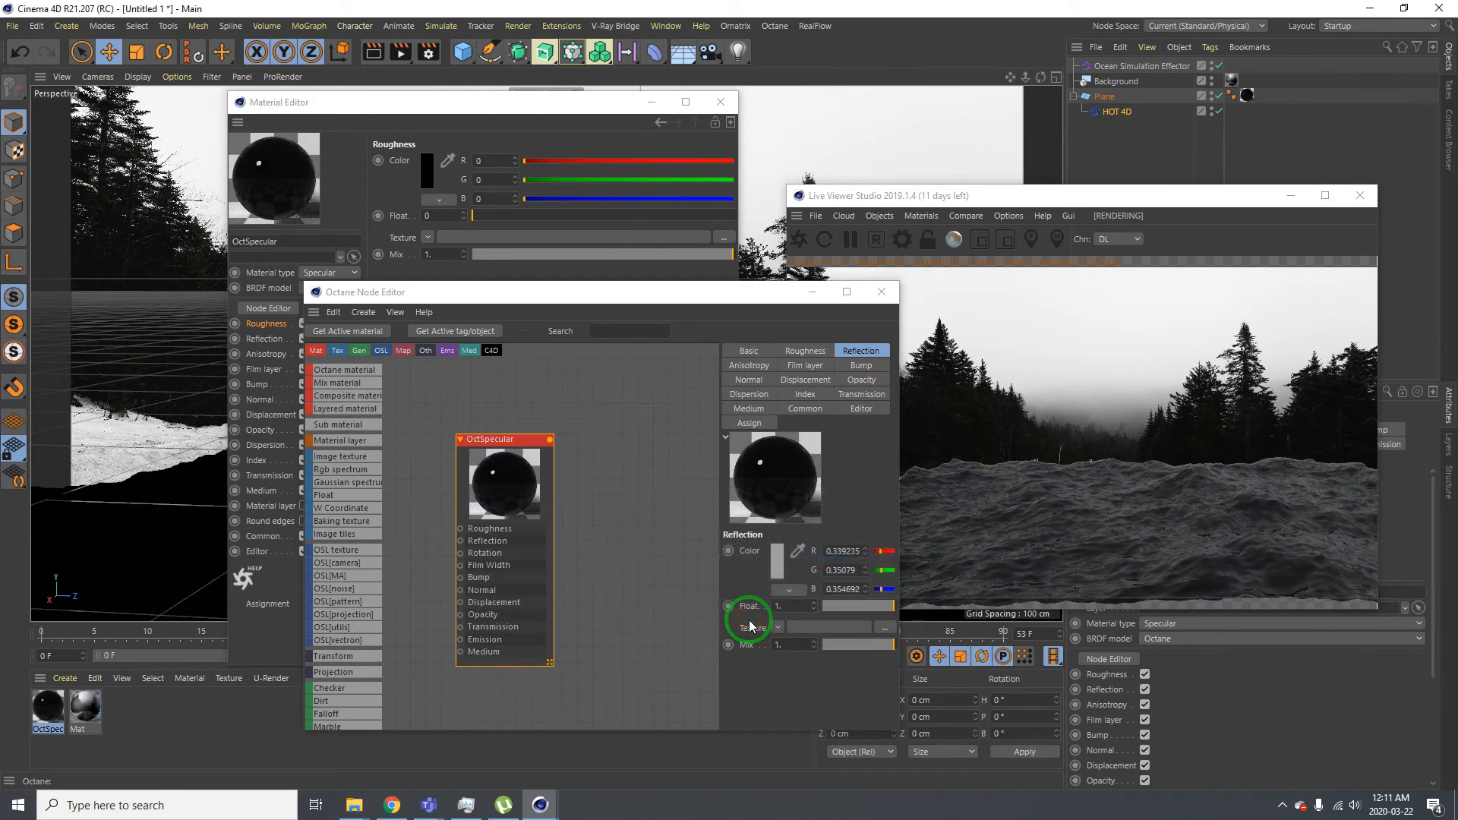
left_click(729, 551)
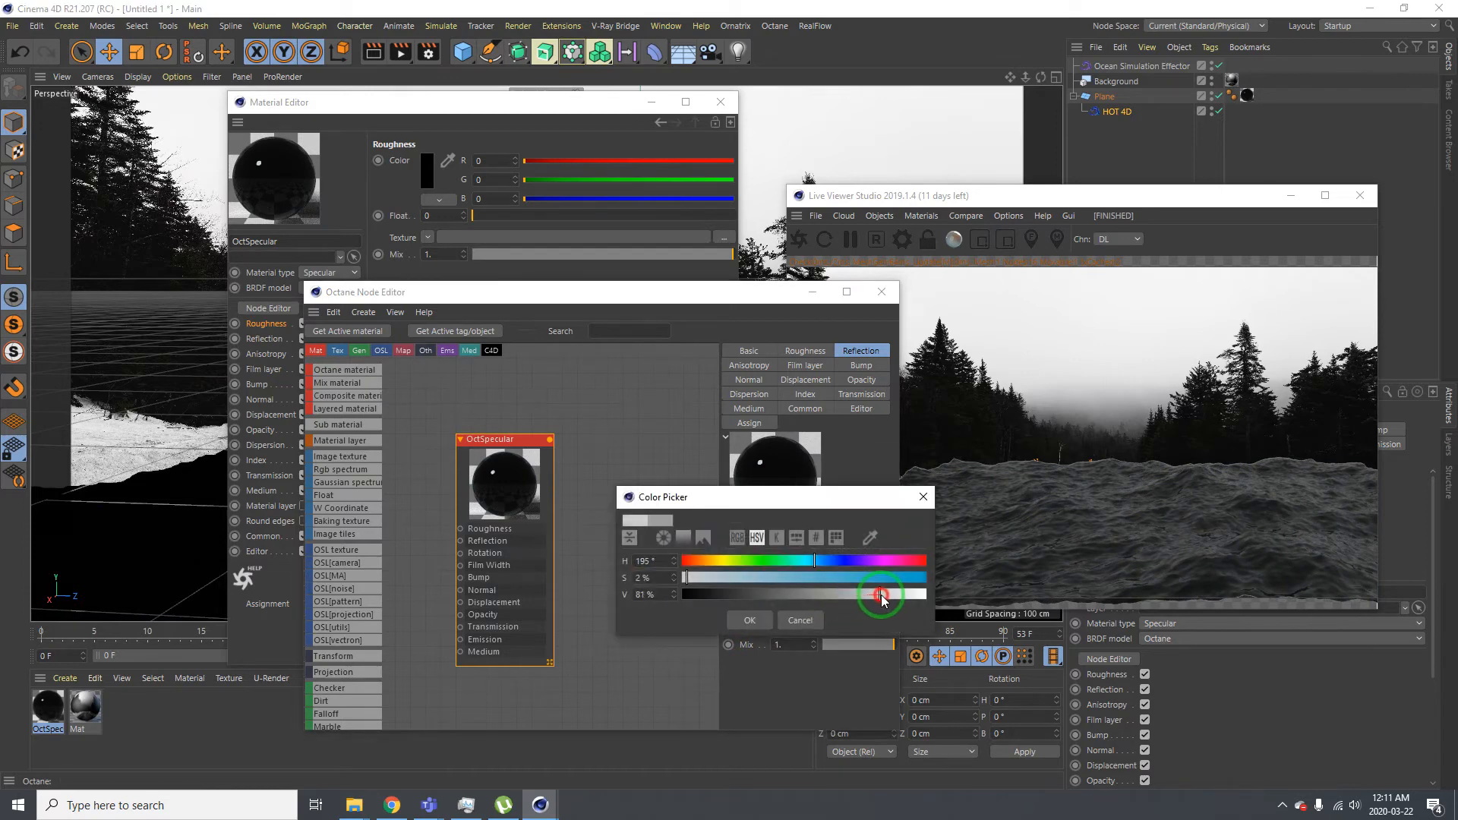
left_click(749, 621)
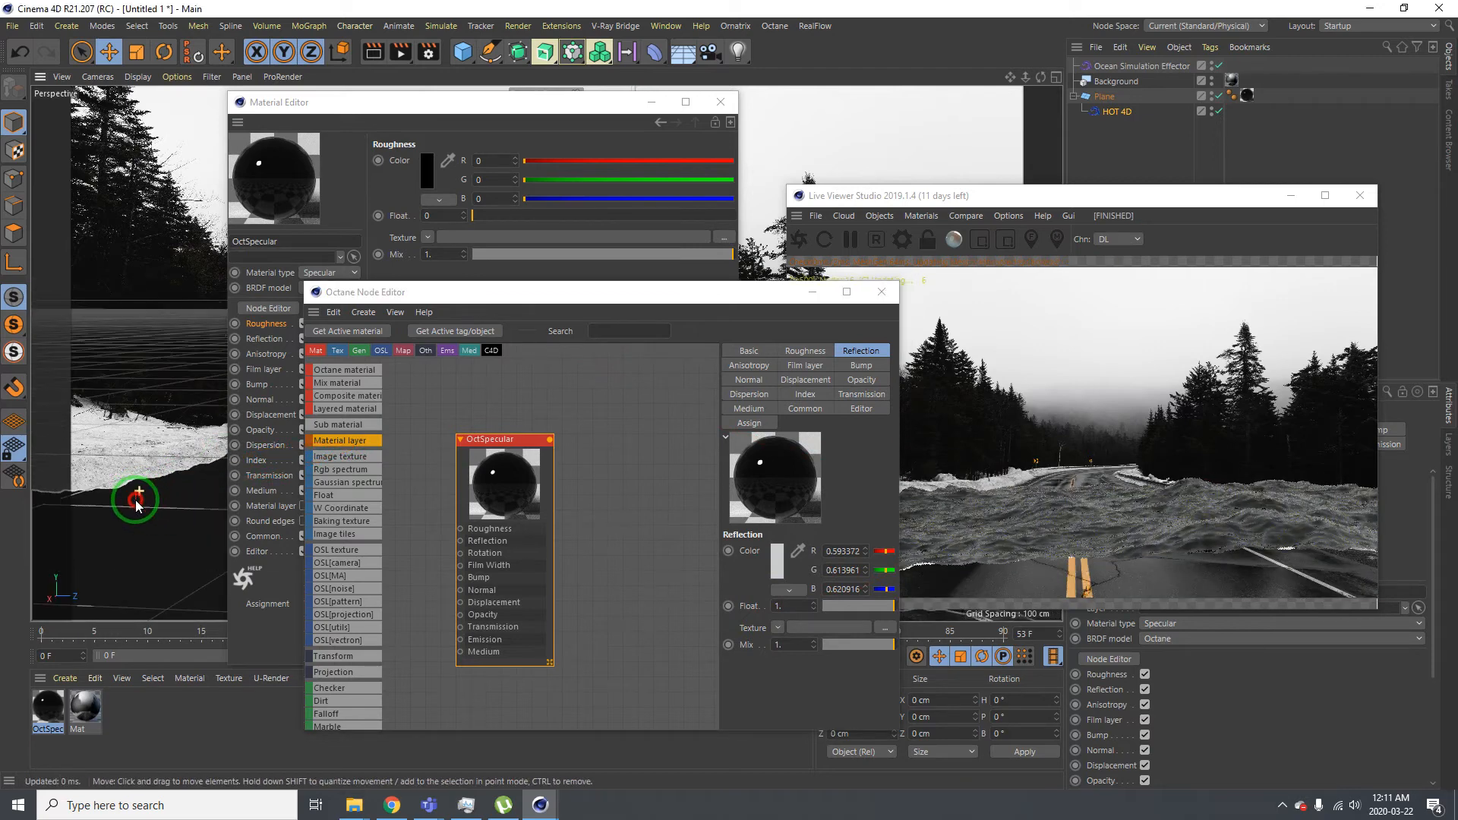
Push the reflection colour to pure white (V 100%, S 0) and close the node editor
left_click_drag(137, 496, 149, 485)
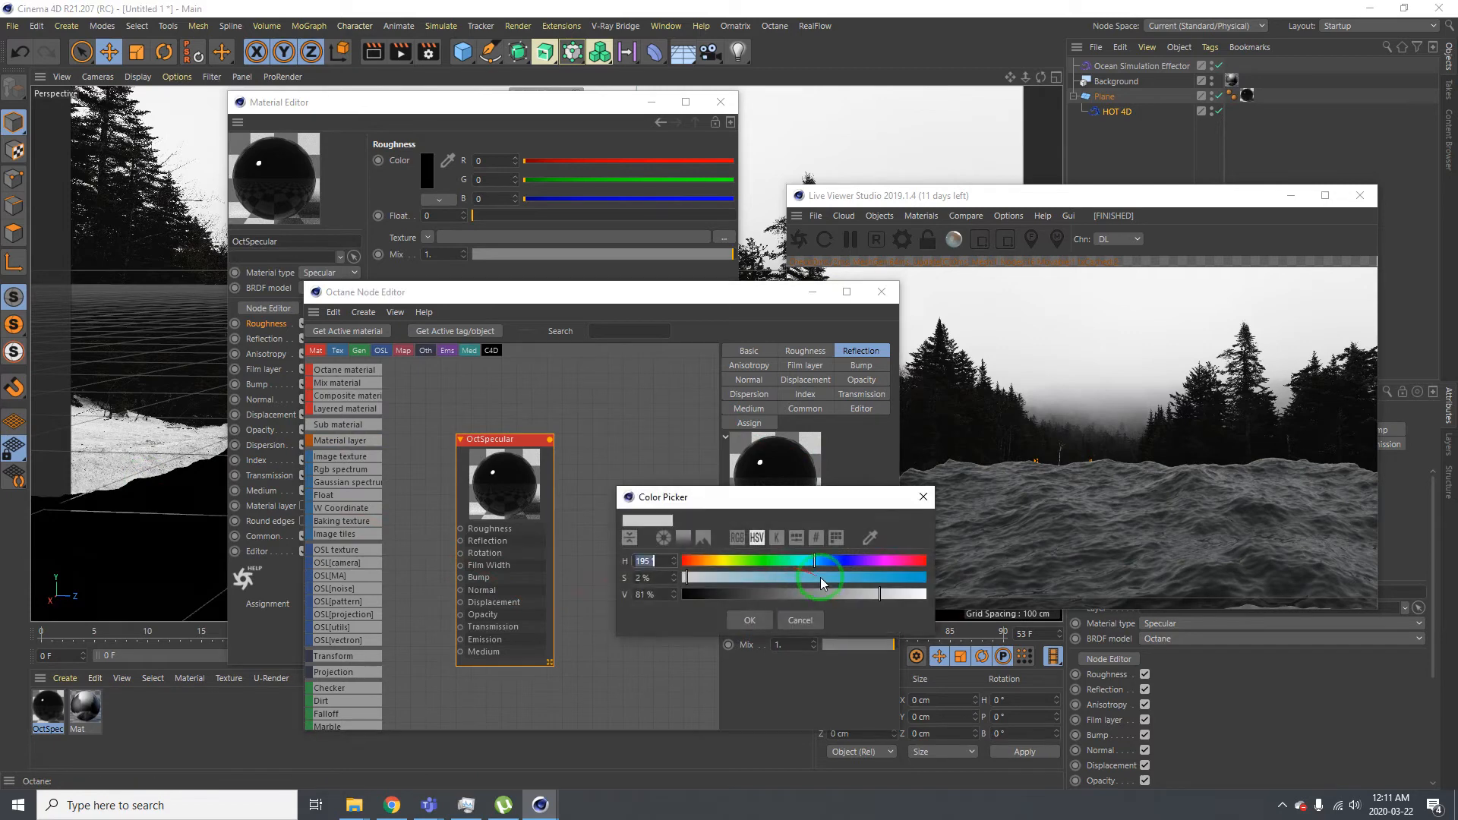
left_click(749, 620)
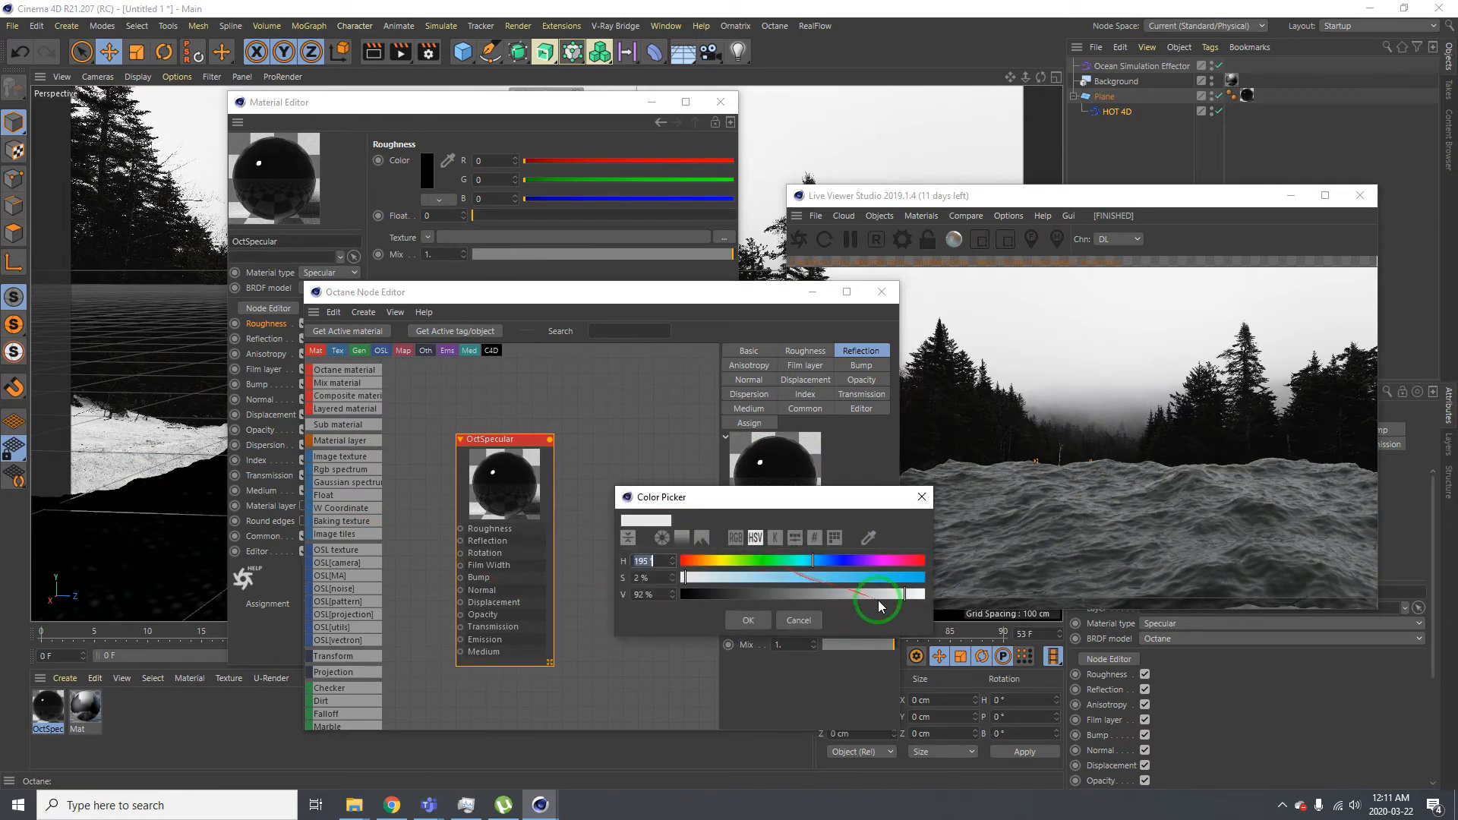
left_click(747, 619)
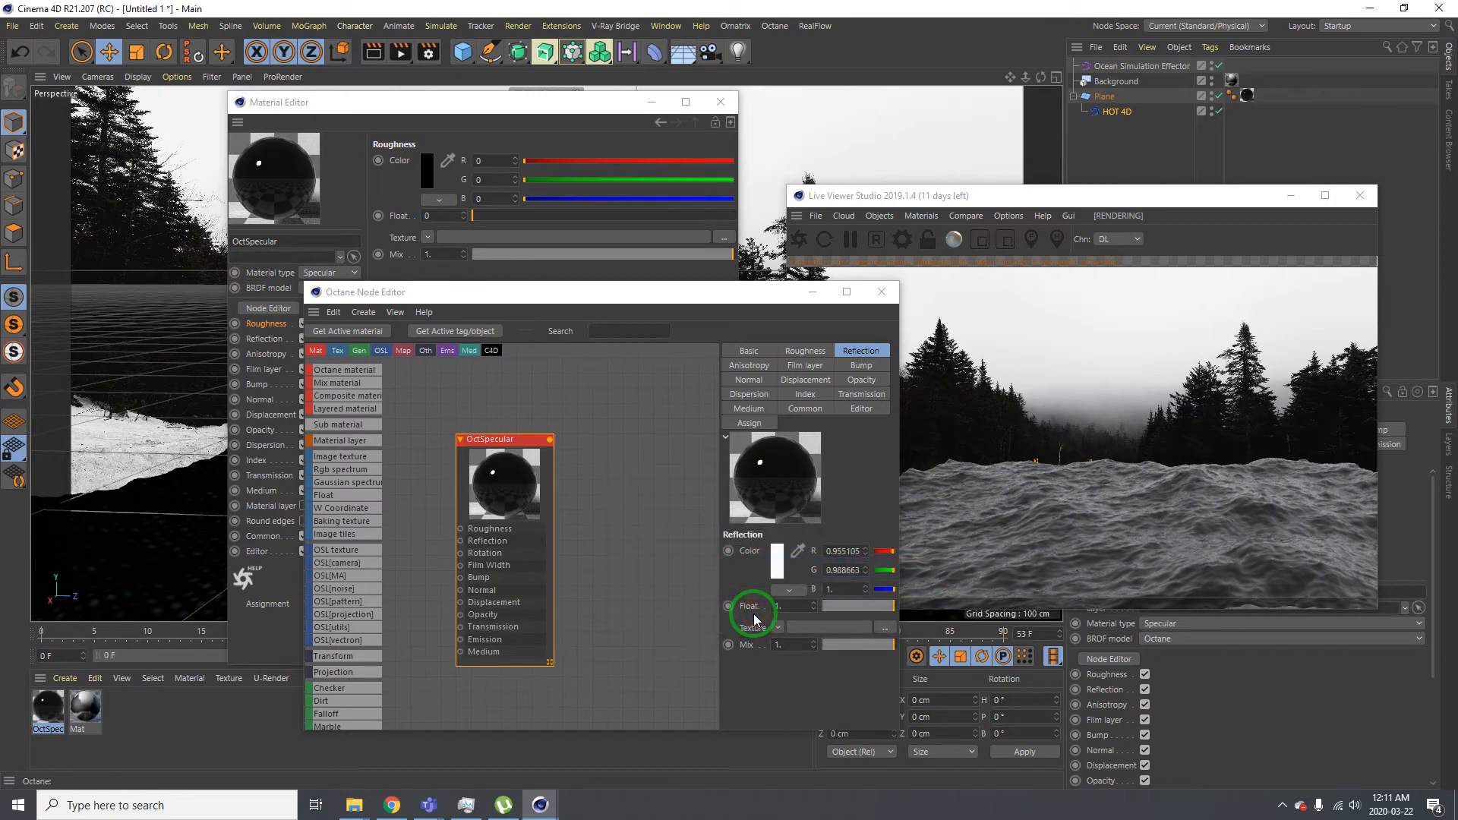
left_click(778, 555)
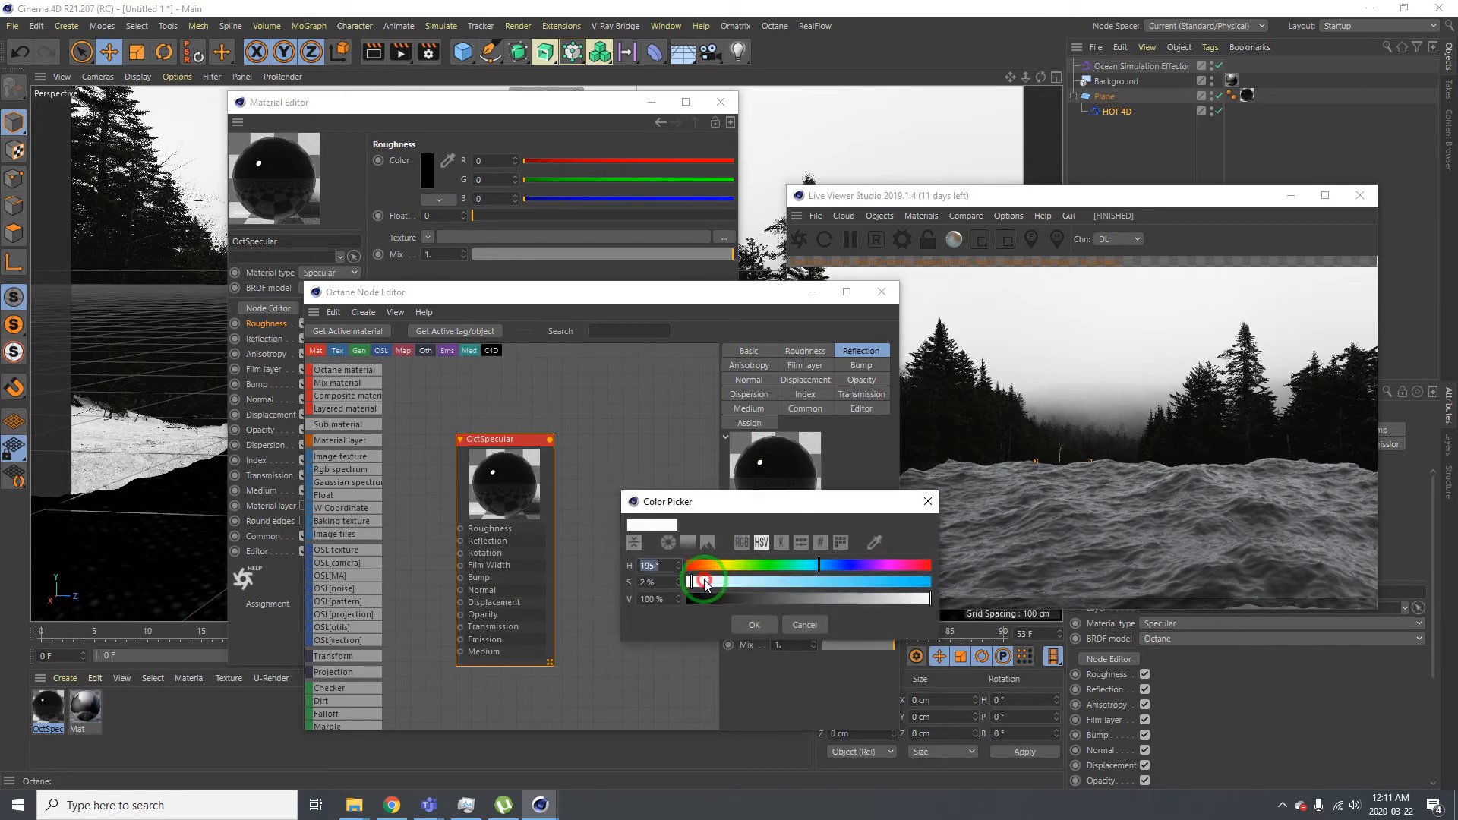
left_click(753, 625)
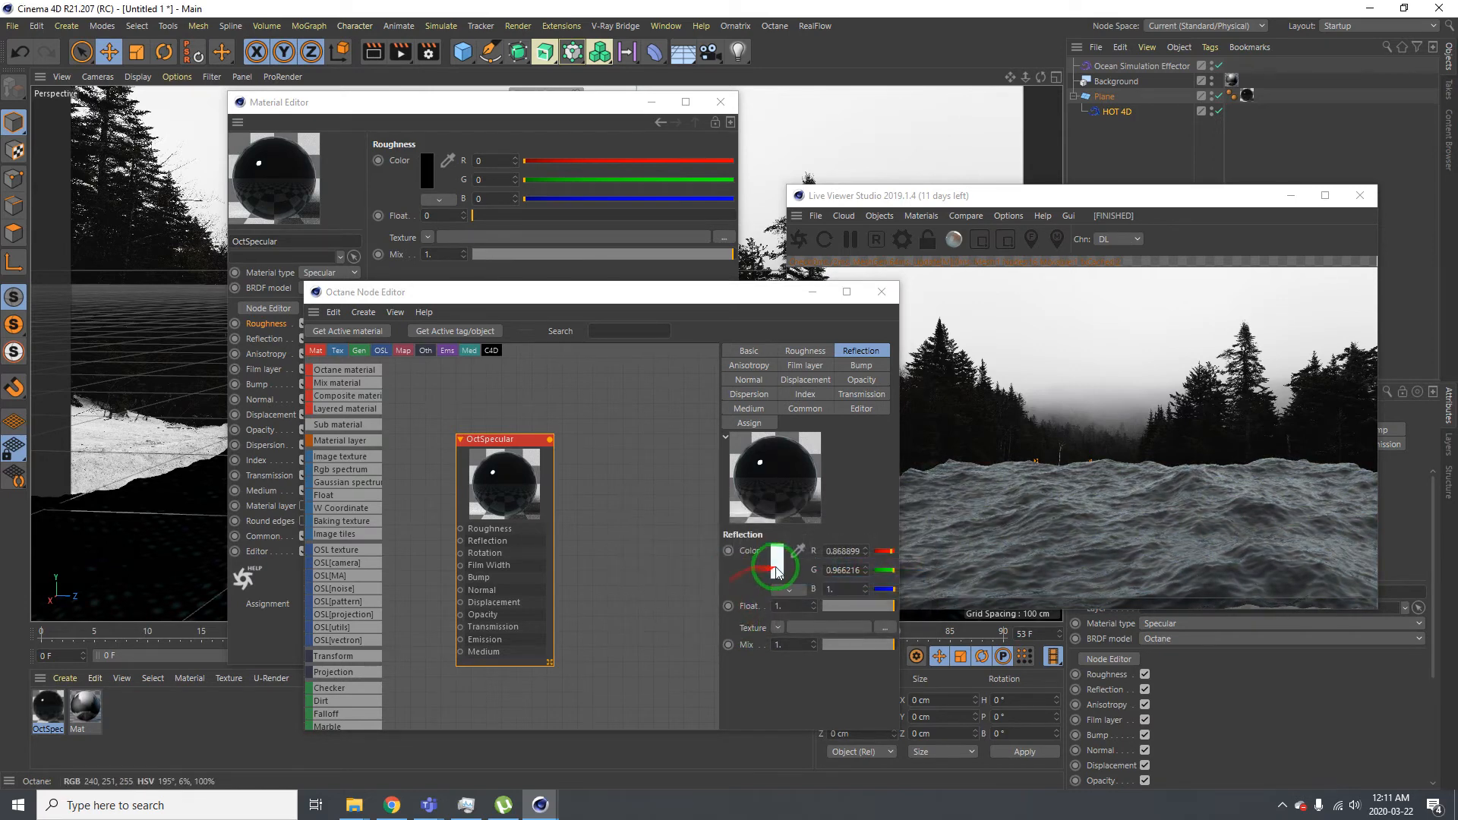
left_click(774, 564)
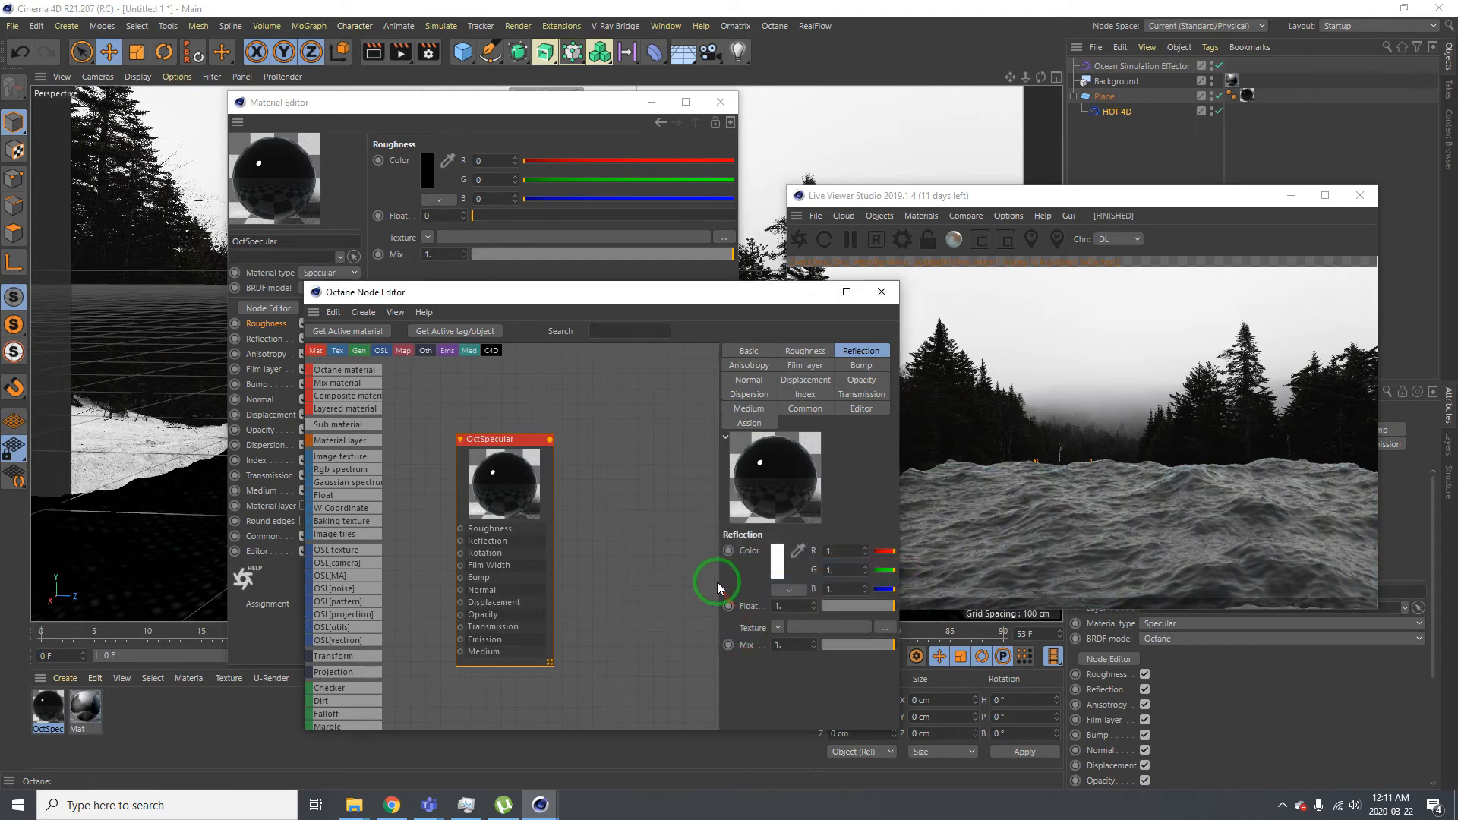
left_click(805, 351)
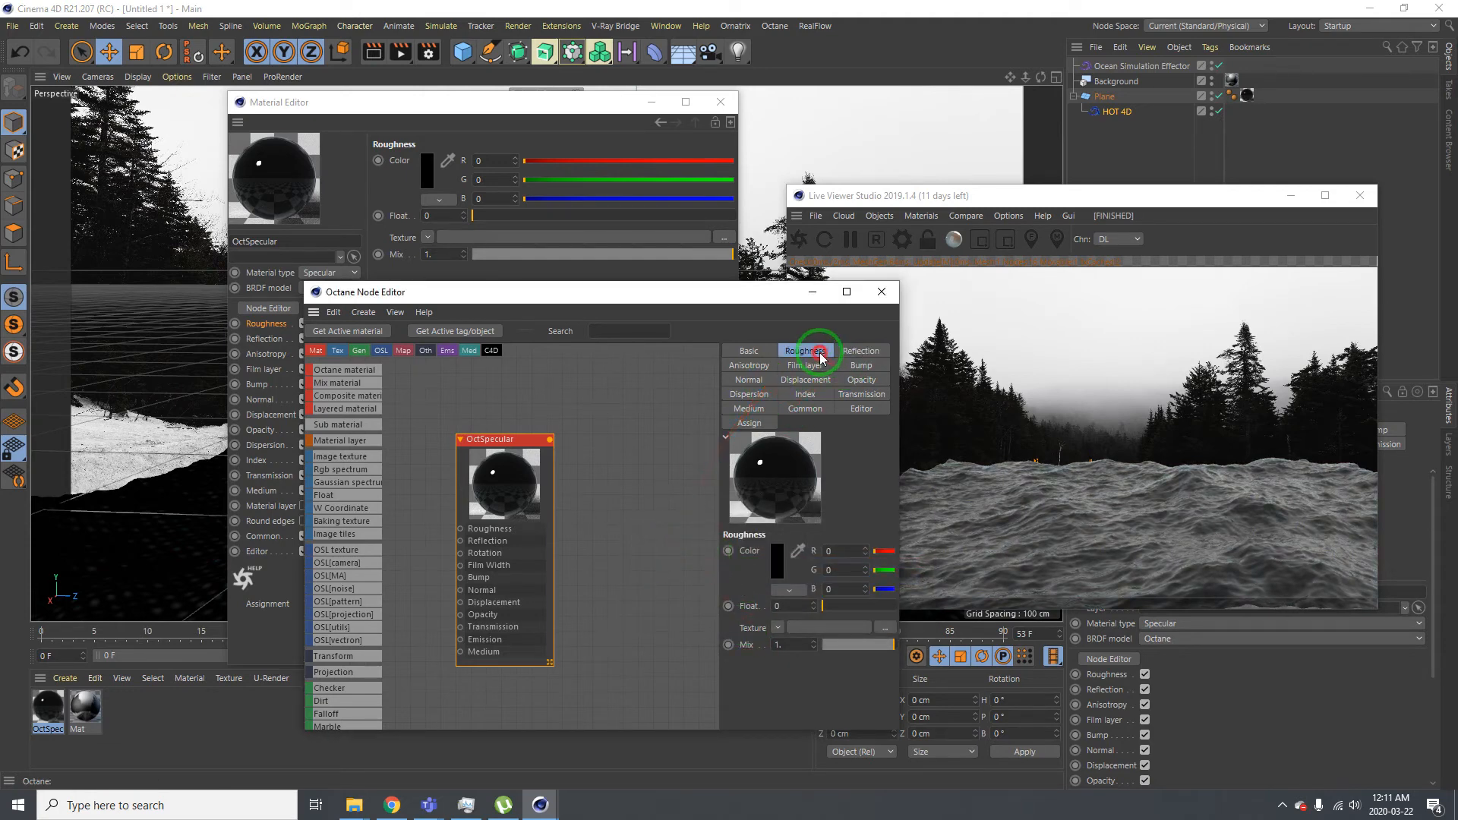
left_click(860, 394)
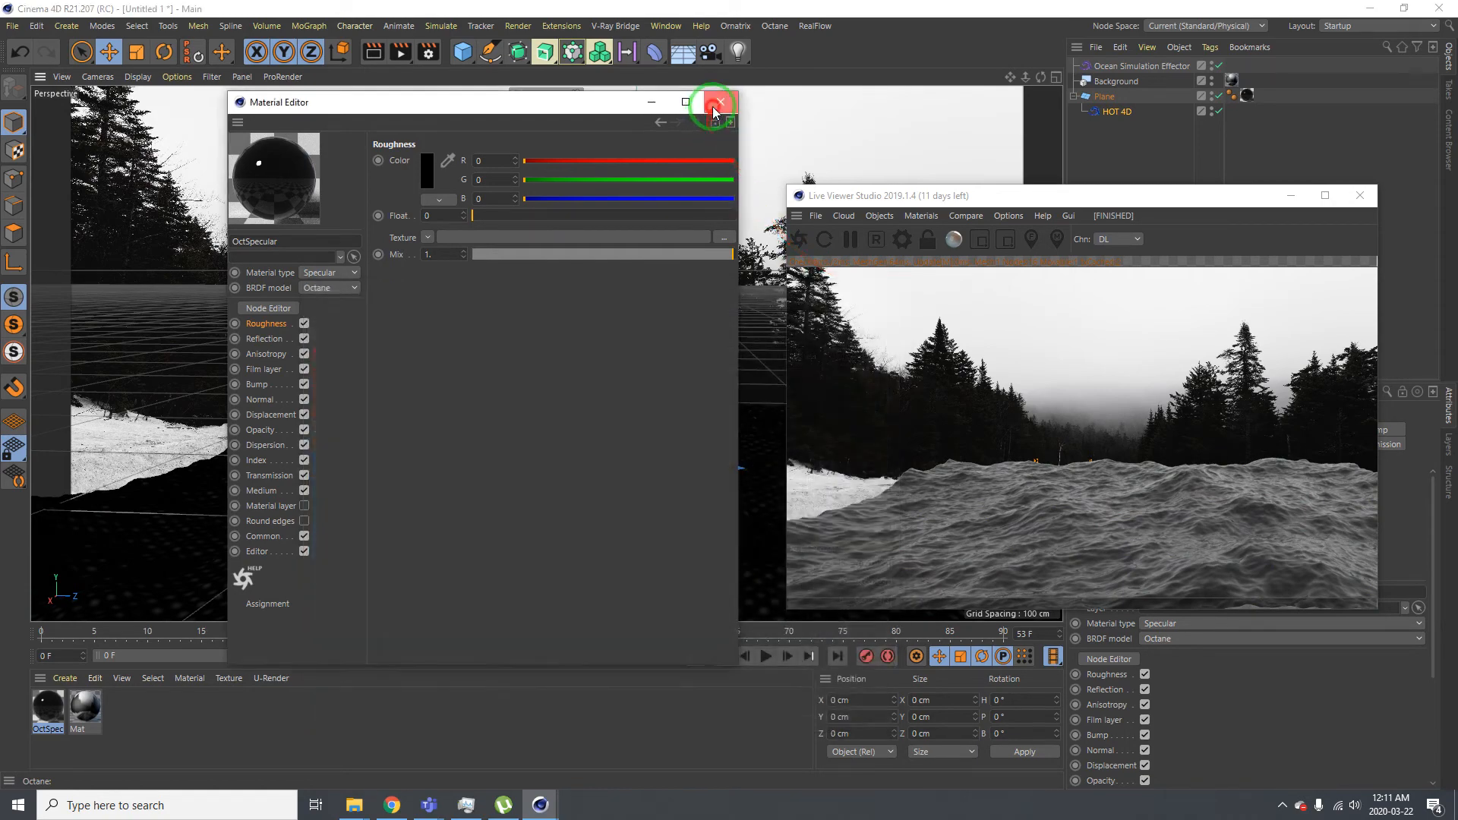
Close the Material Editor and lower the perspective view to water level
left_click(714, 102)
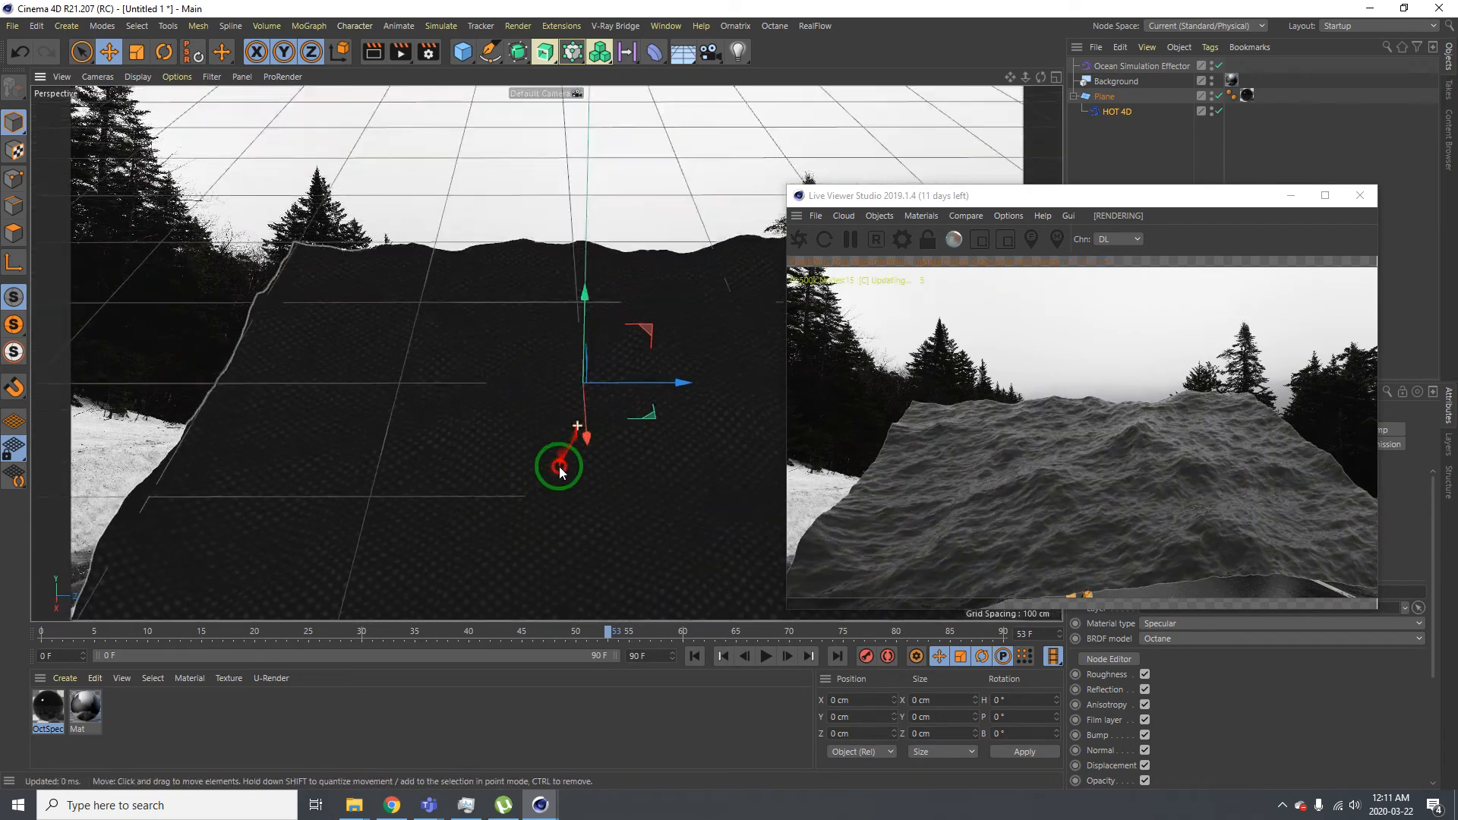
left_click_drag(558, 465, 465, 352)
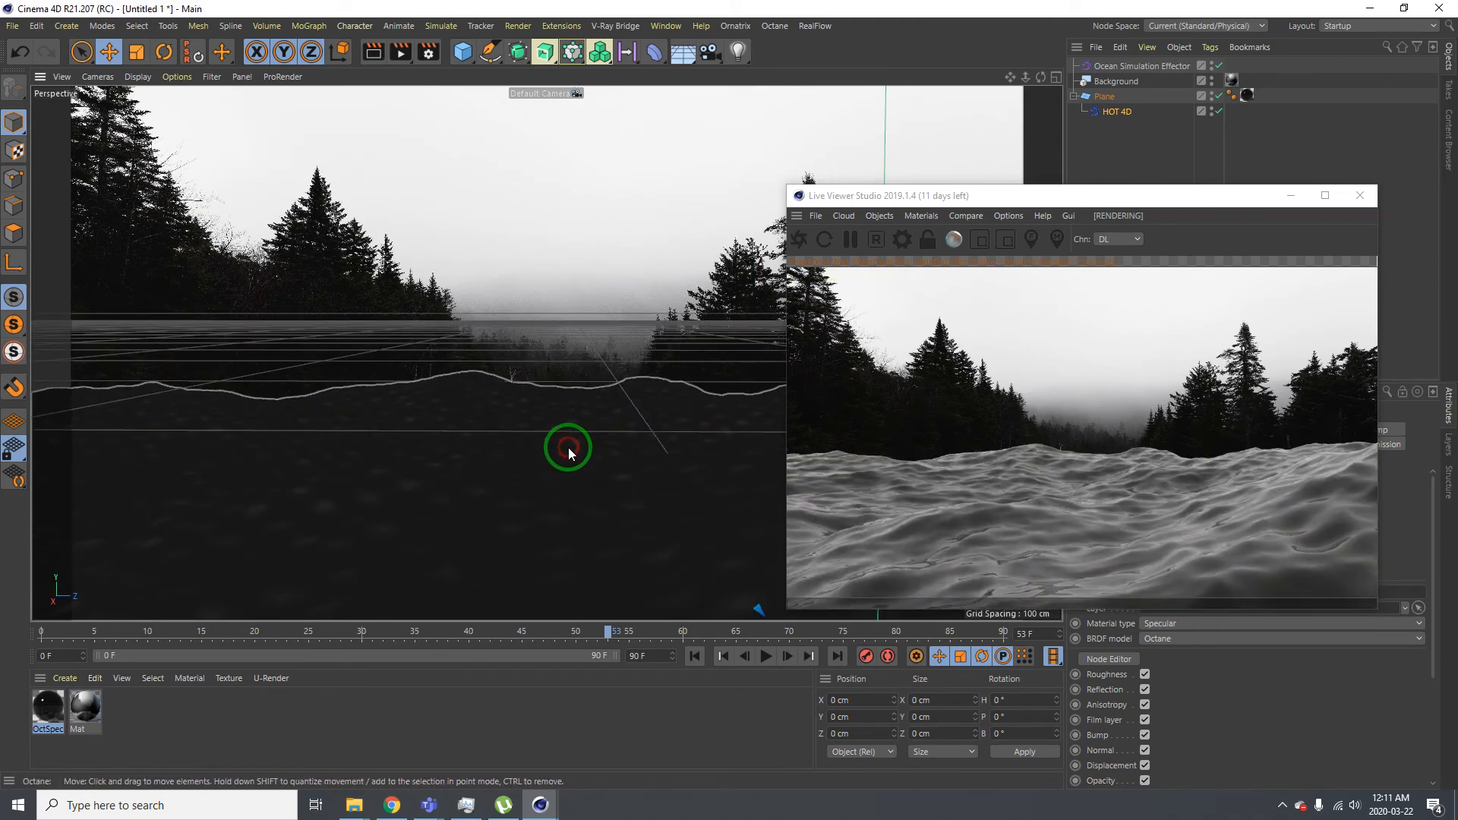
Scrub the timeline and play forward to advance the waves to frame 55
left_click_drag(568, 447, 735, 642)
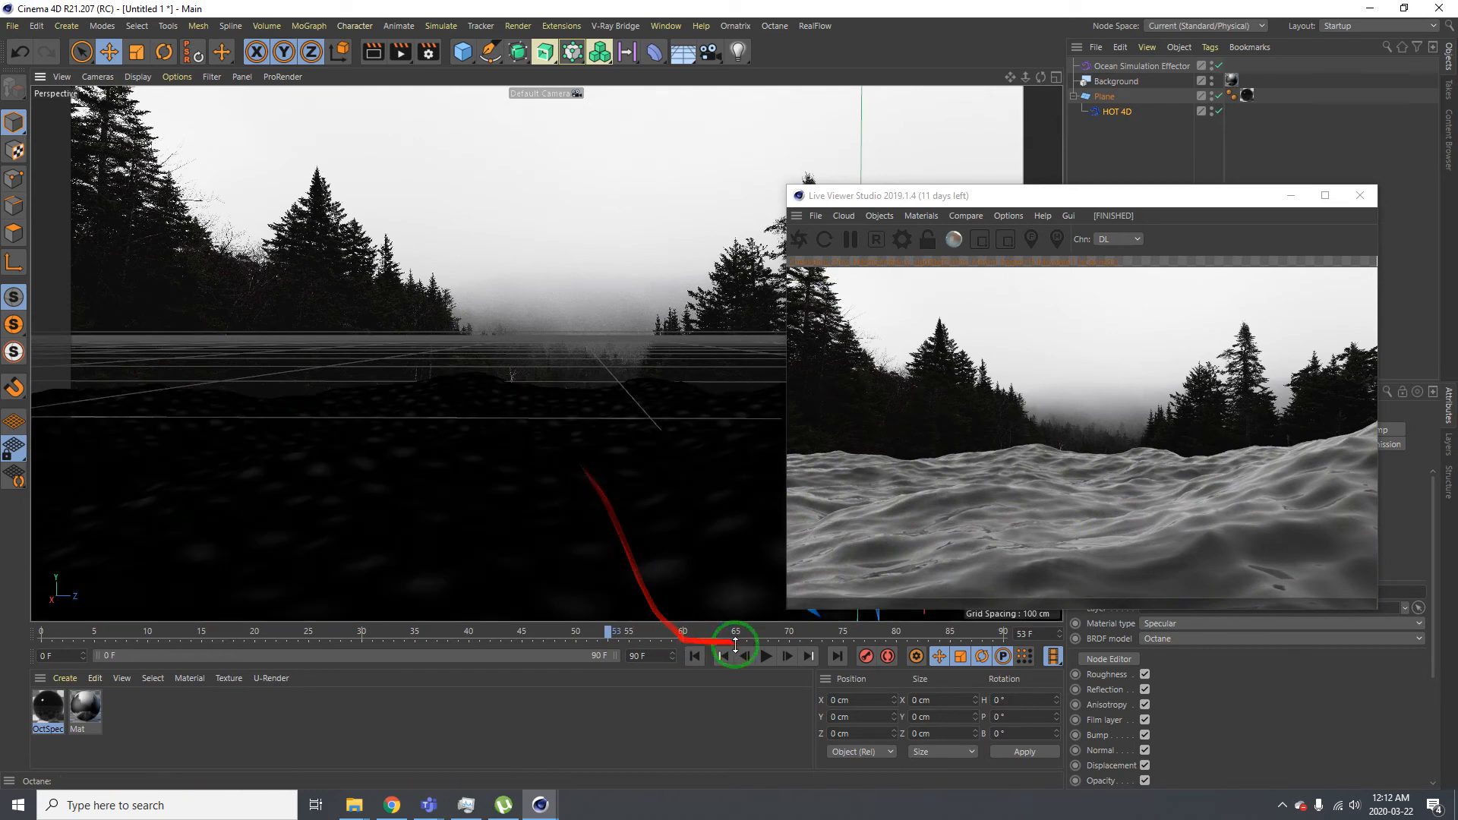
left_click(766, 656)
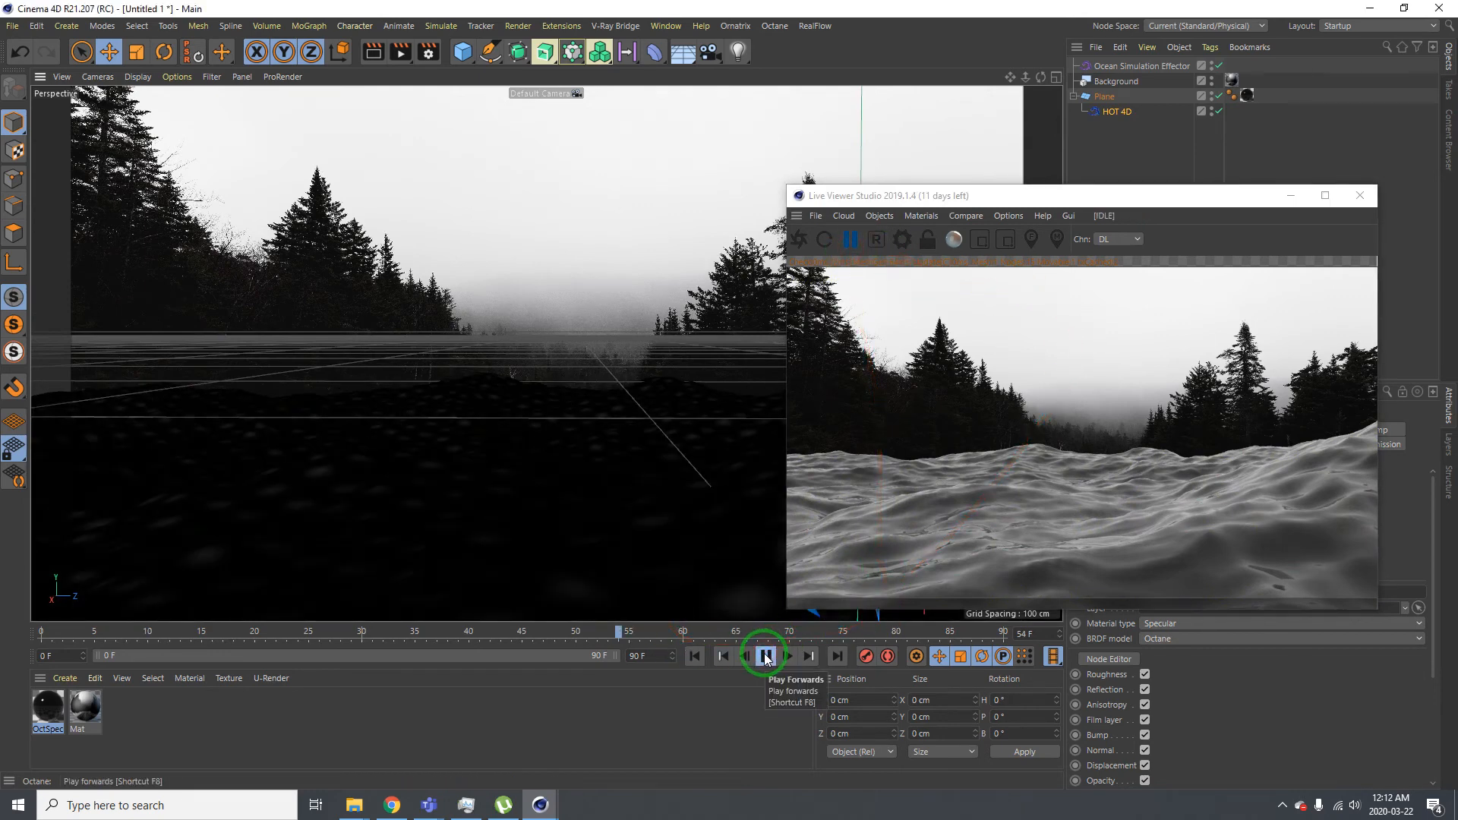
left_click(763, 655)
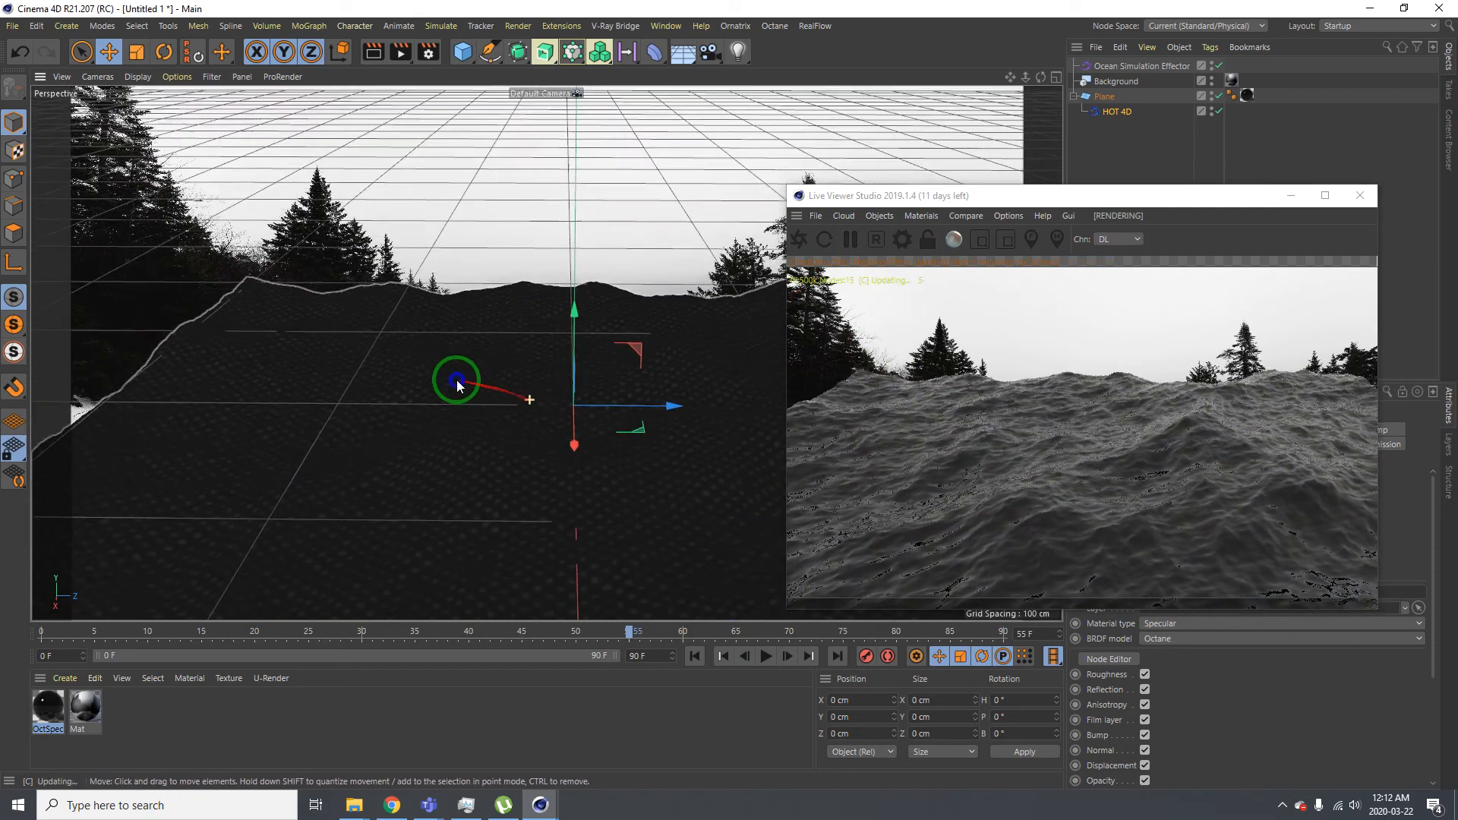
Orbit around the ocean plane, then show the Live Viewer's Materials and Objects menus
left_click_drag(456, 381, 553, 356)
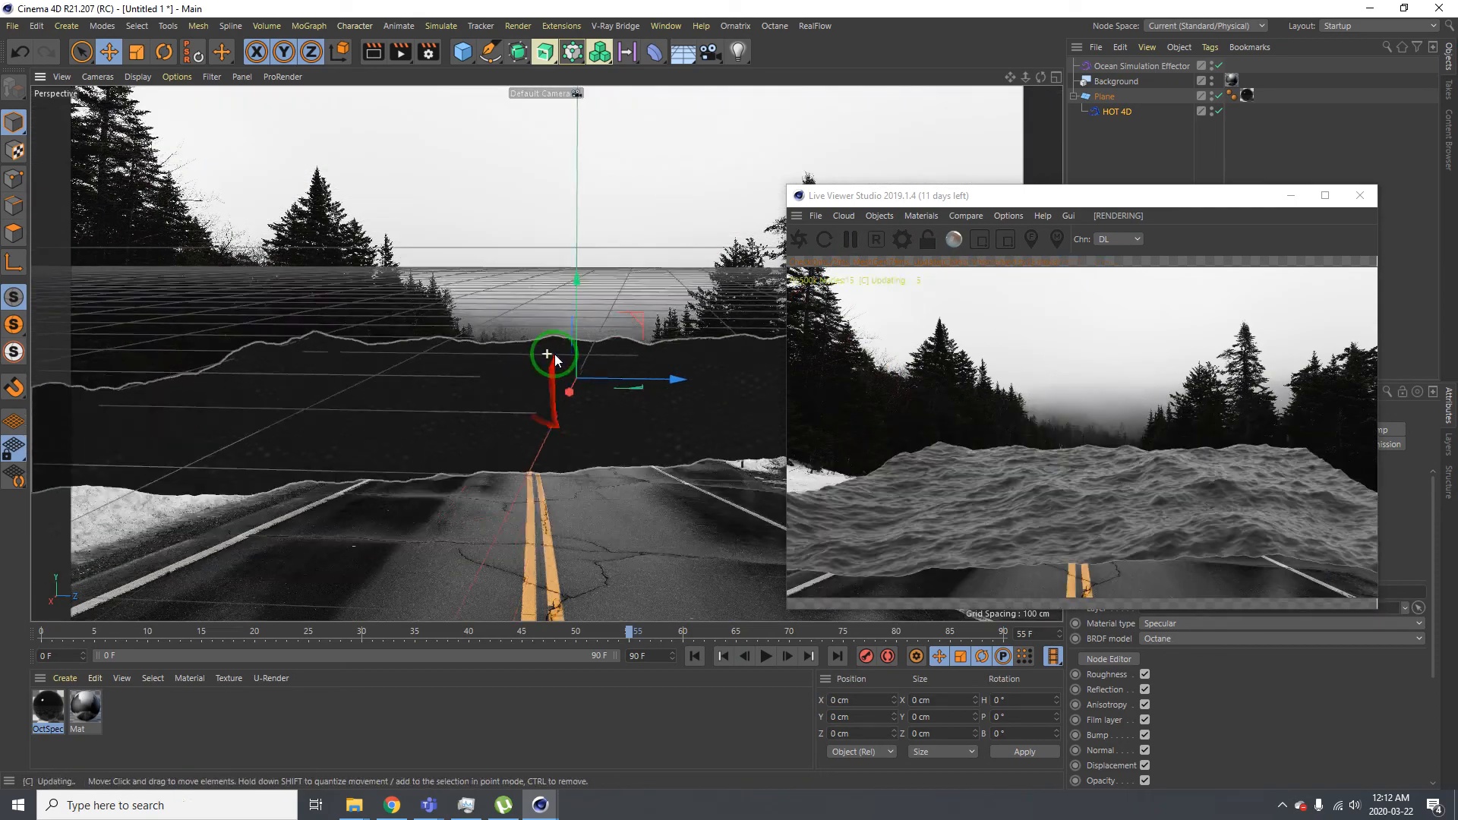
left_click_drag(554, 377, 683, 376)
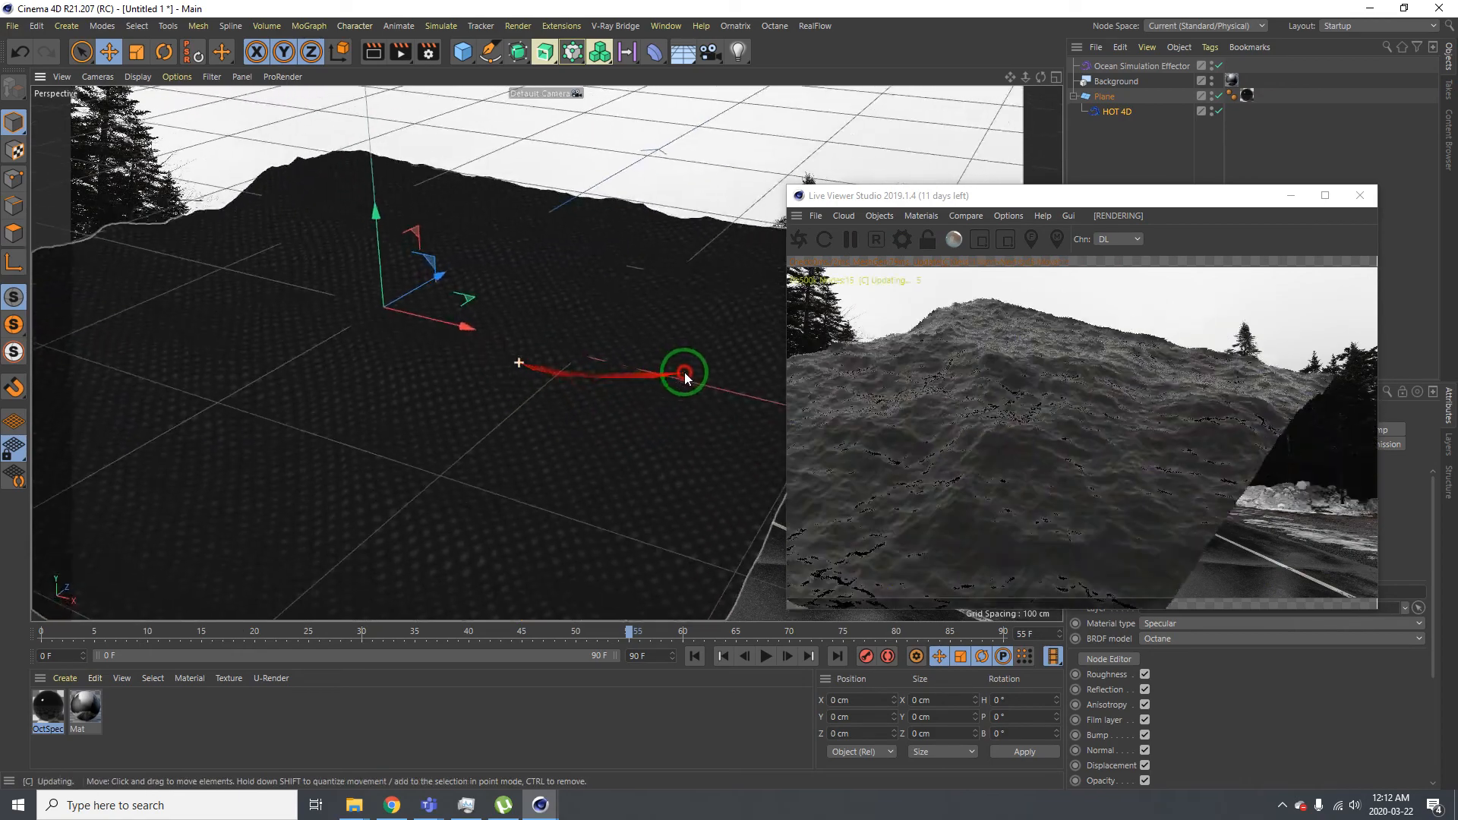
left_click_drag(684, 376, 521, 354)
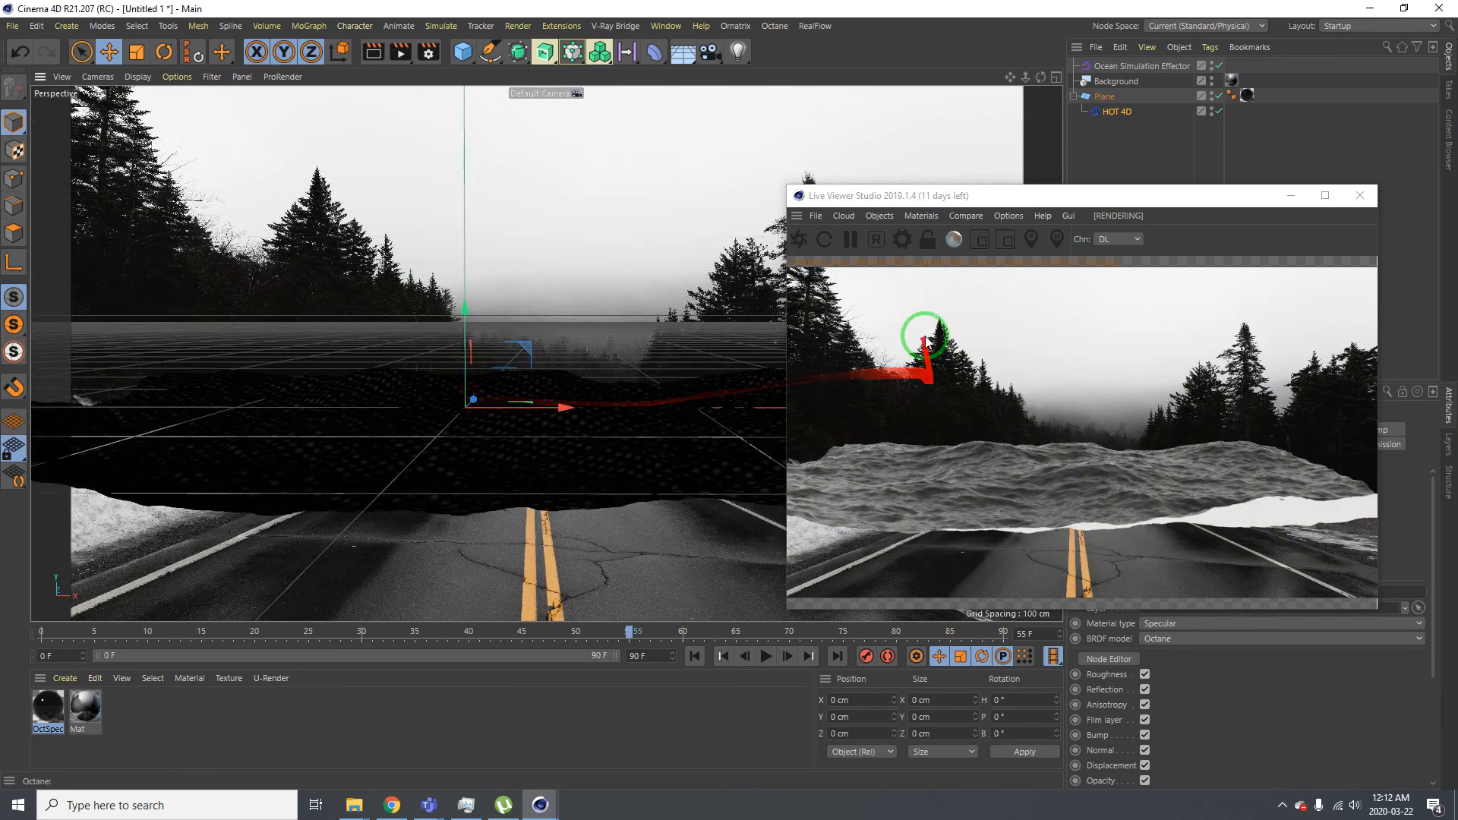
left_click_drag(925, 349, 576, 401)
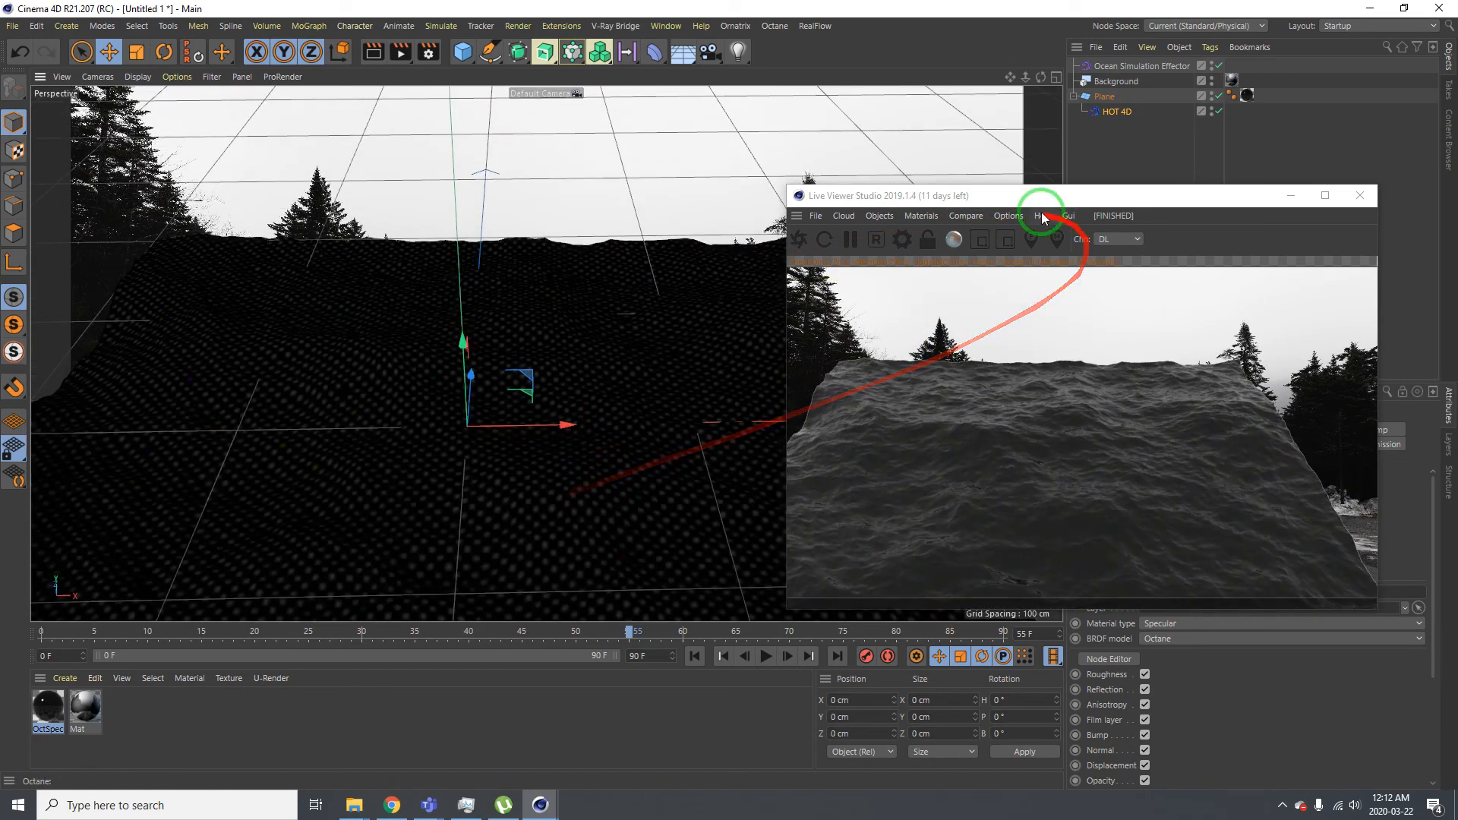
left_click(919, 215)
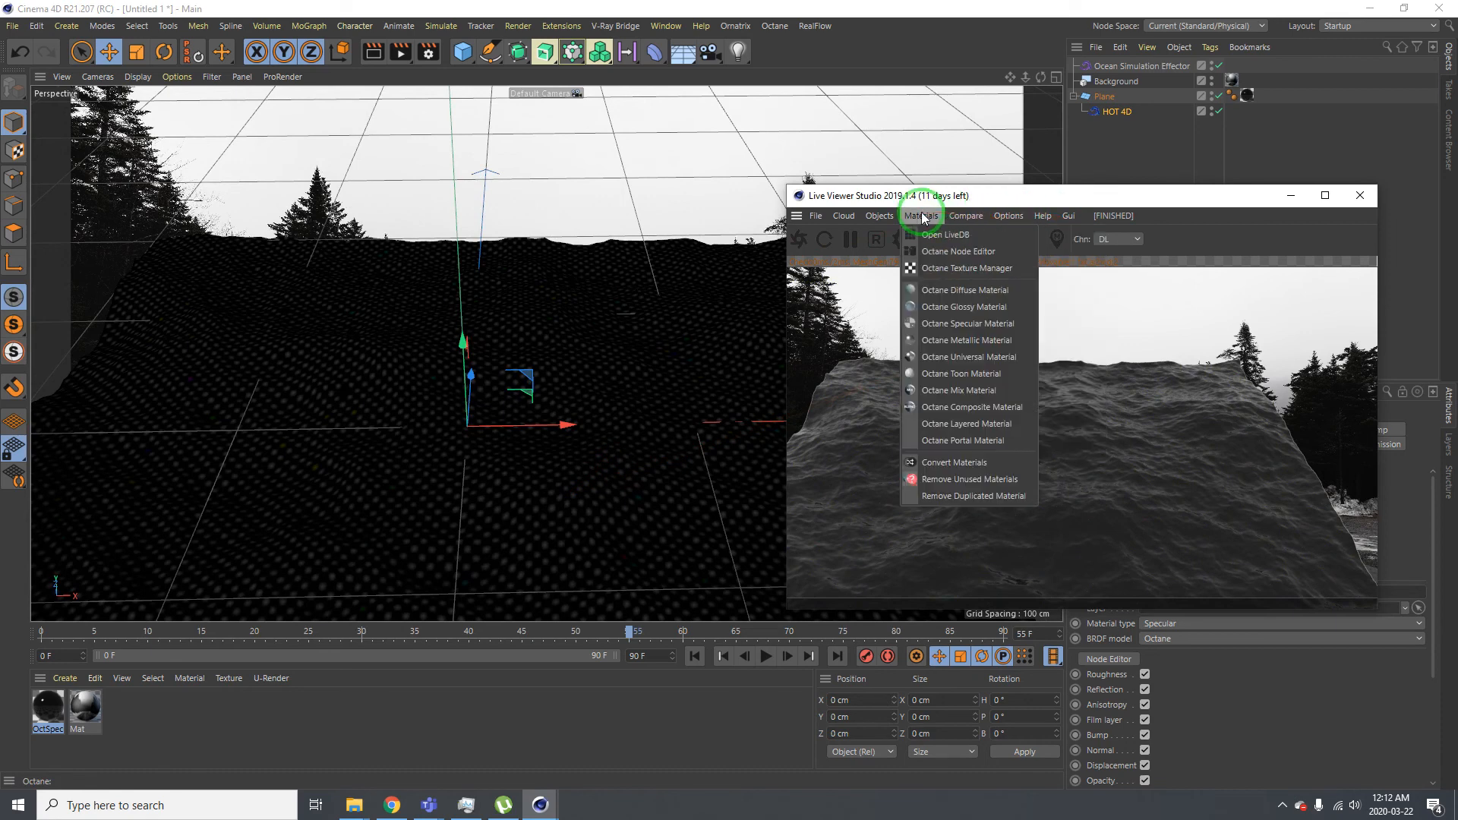
left_click(879, 215)
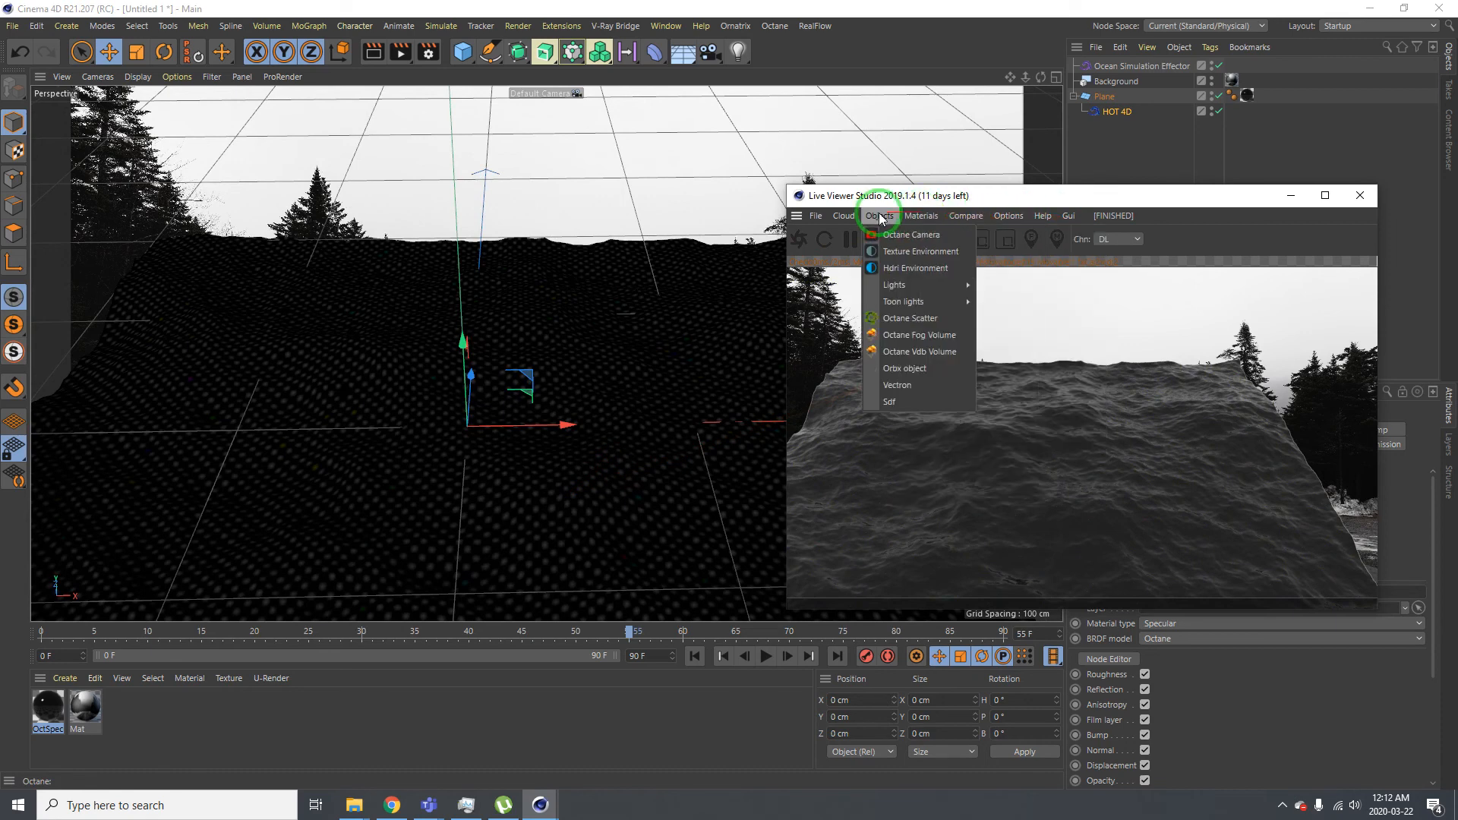